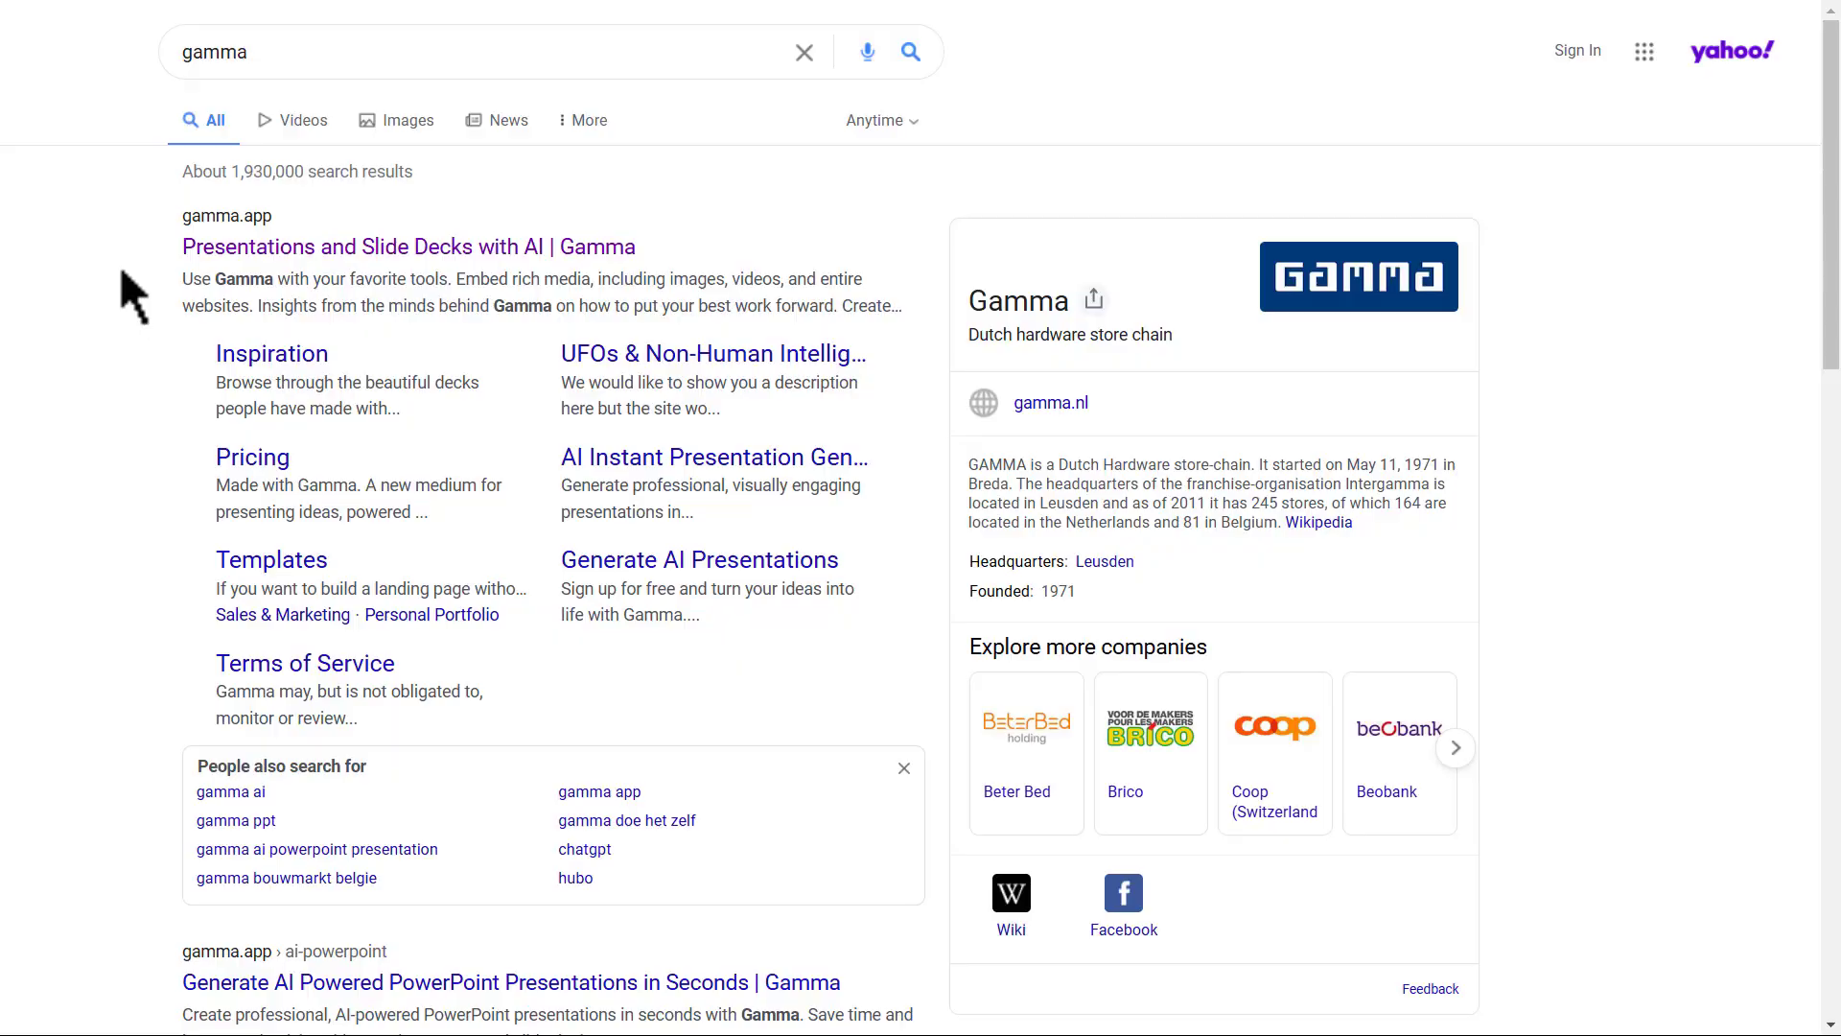
pyautogui.moveTo(752, 234)
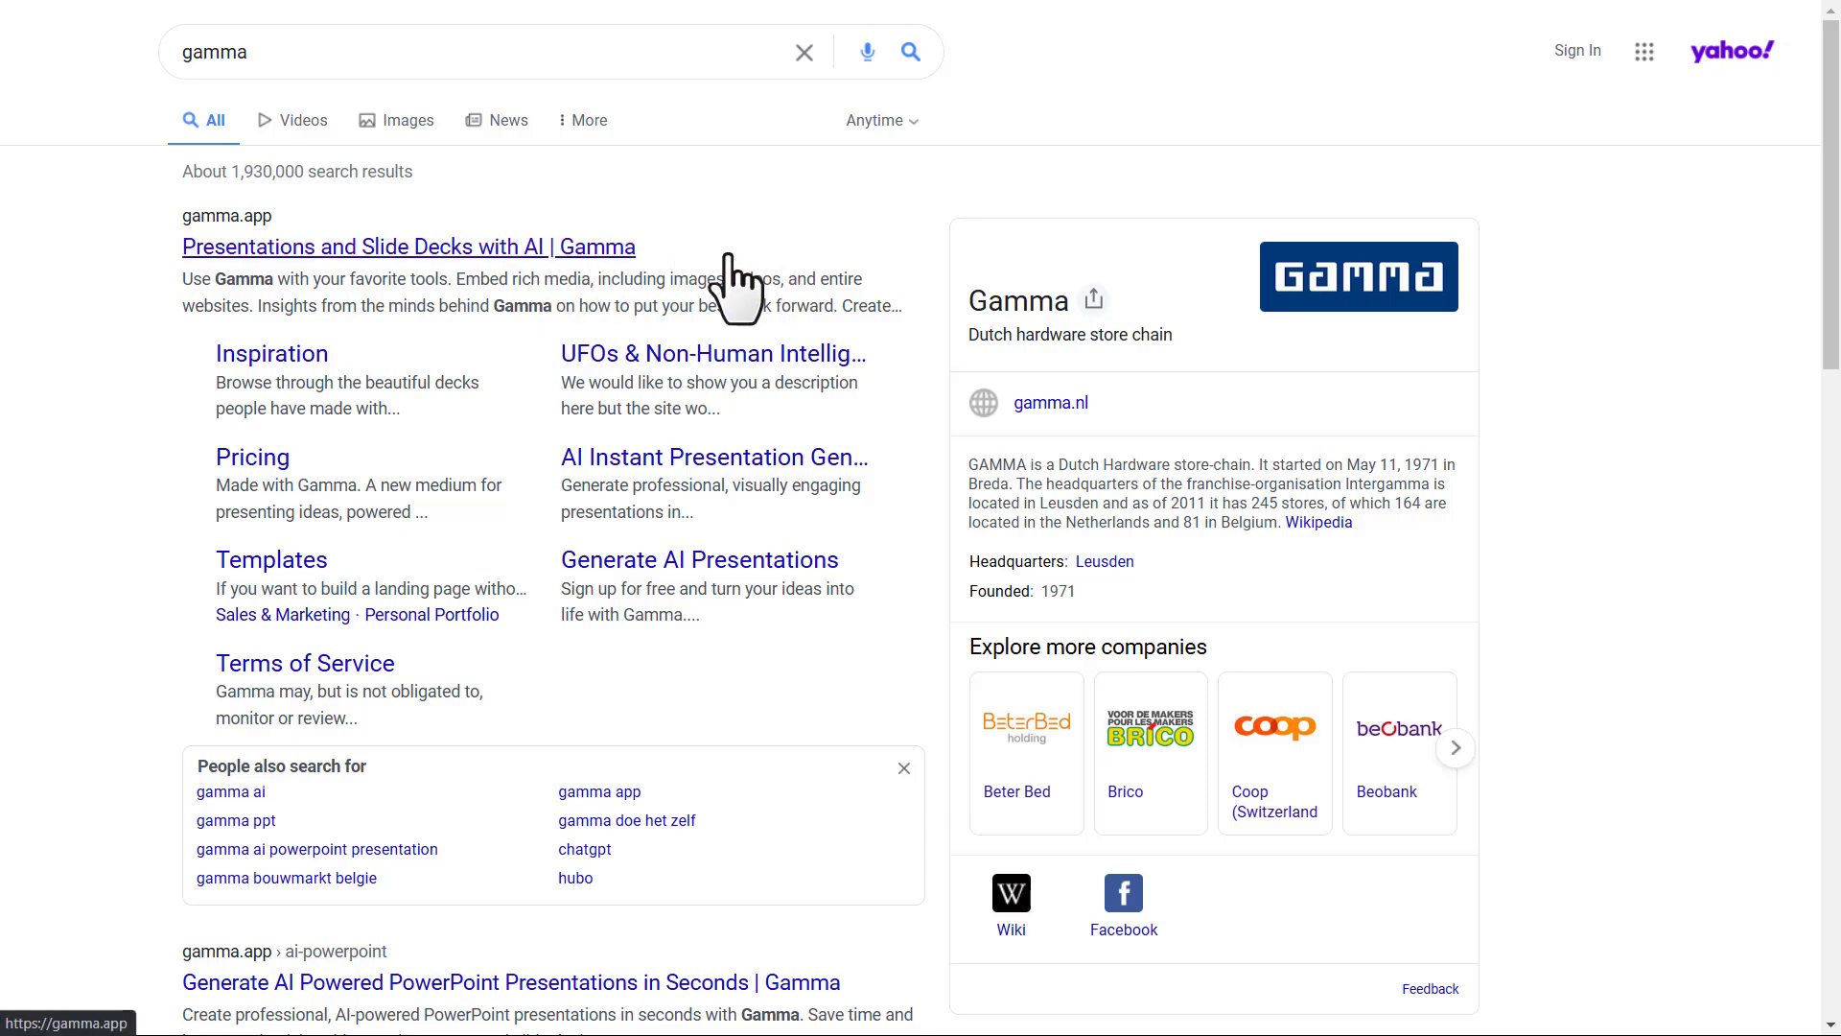
pyautogui.moveTo(696, 216)
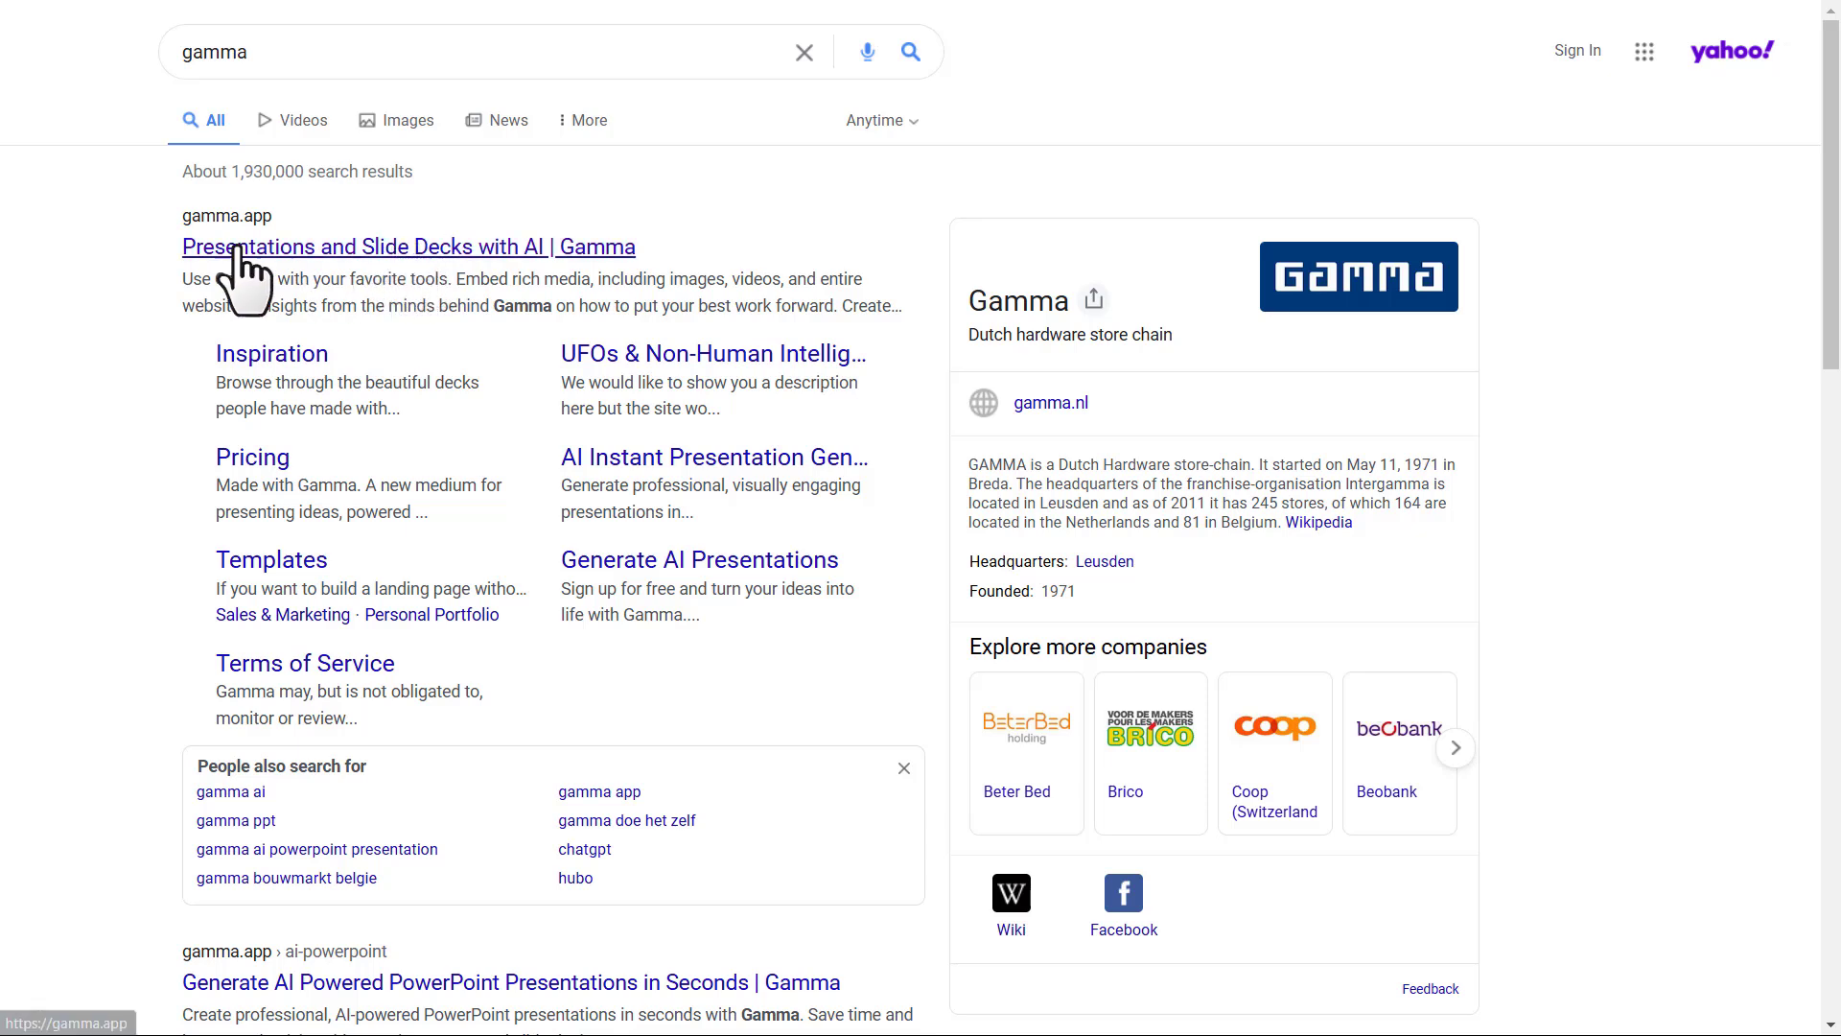
# Follow the 'Presentations and Slide Decks with AI | Gamma' result to the Gamma dashboard.
pyautogui.click(406, 248)
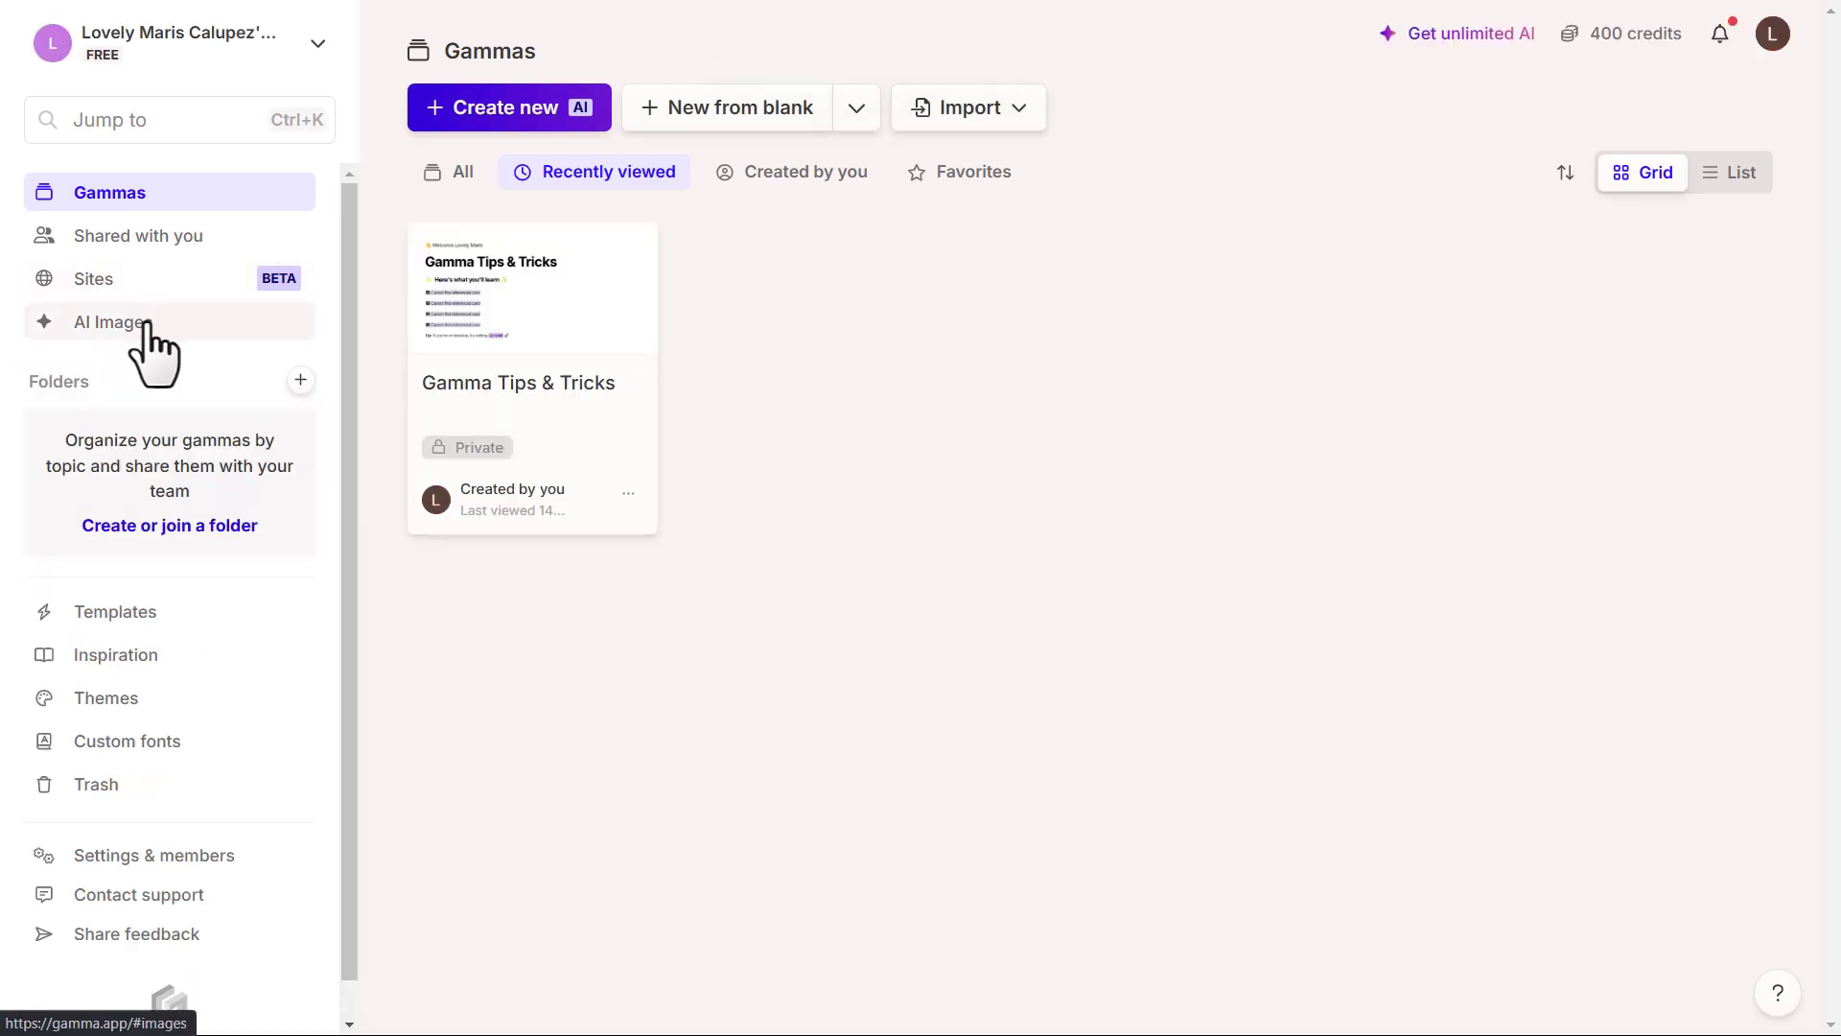
# Go to AI Images and start generating a new image.
pyautogui.click(113, 323)
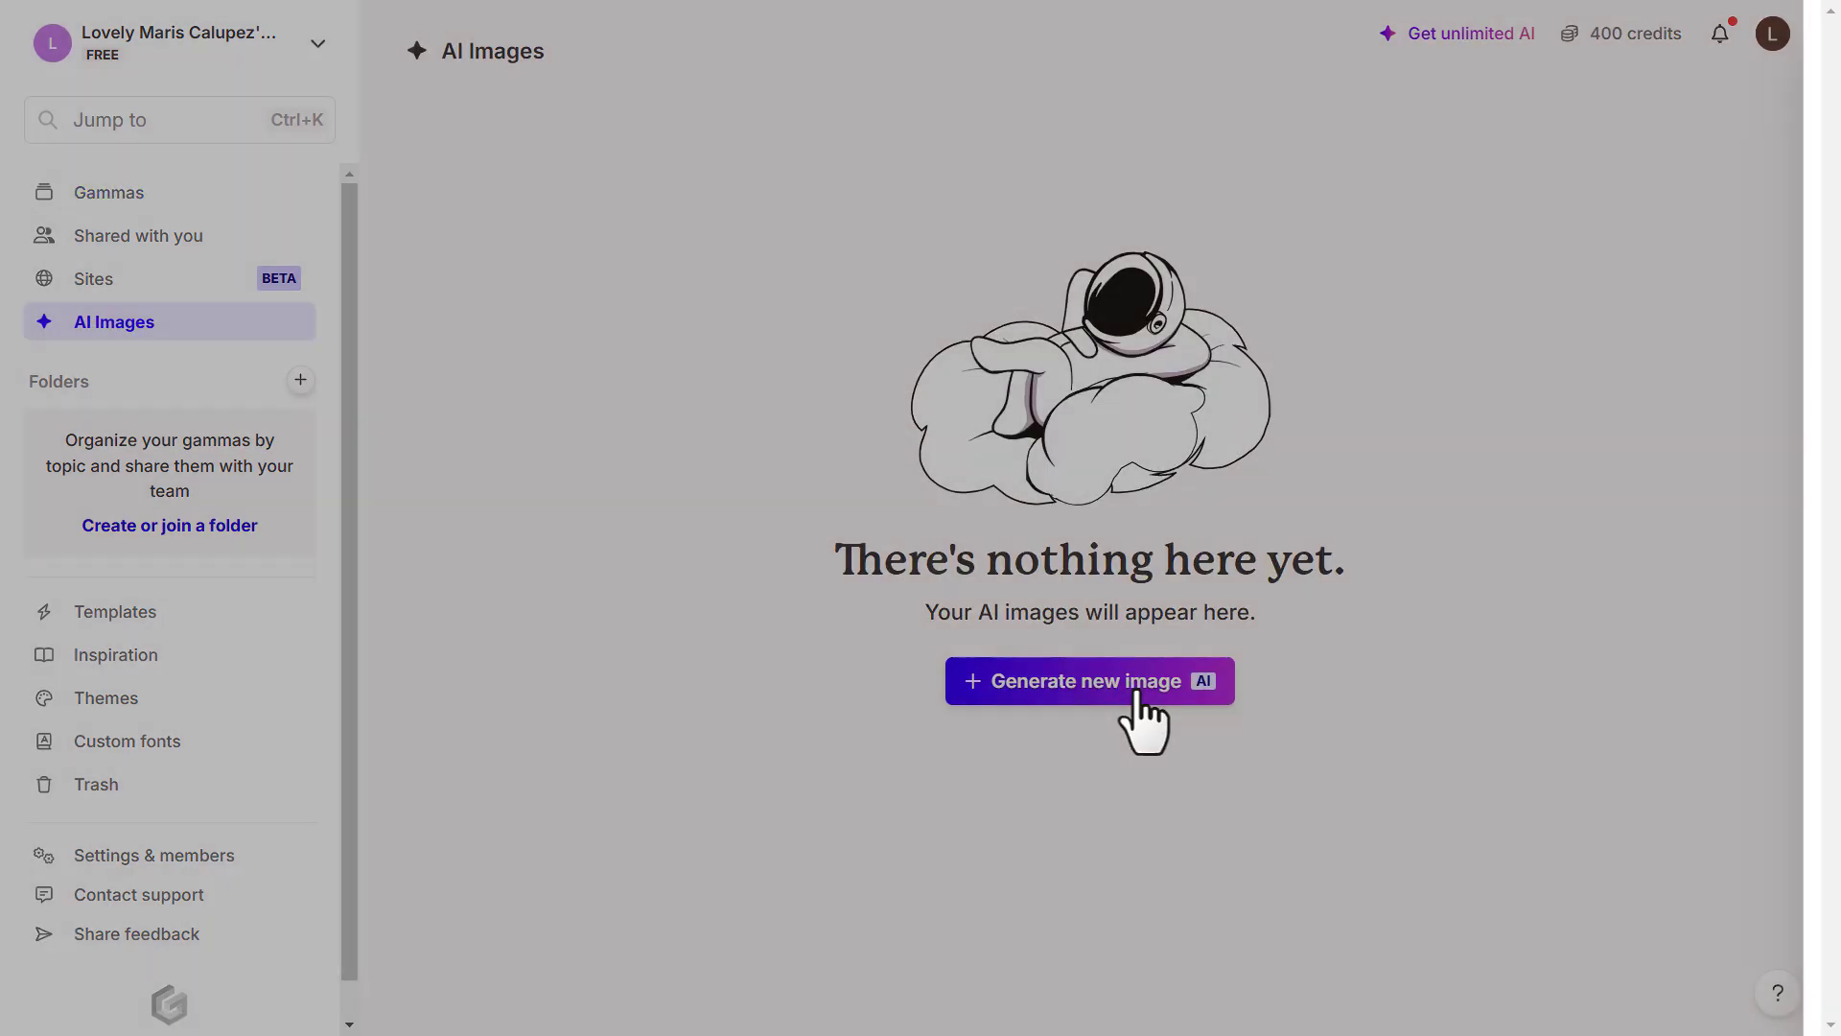
pyautogui.click(1088, 681)
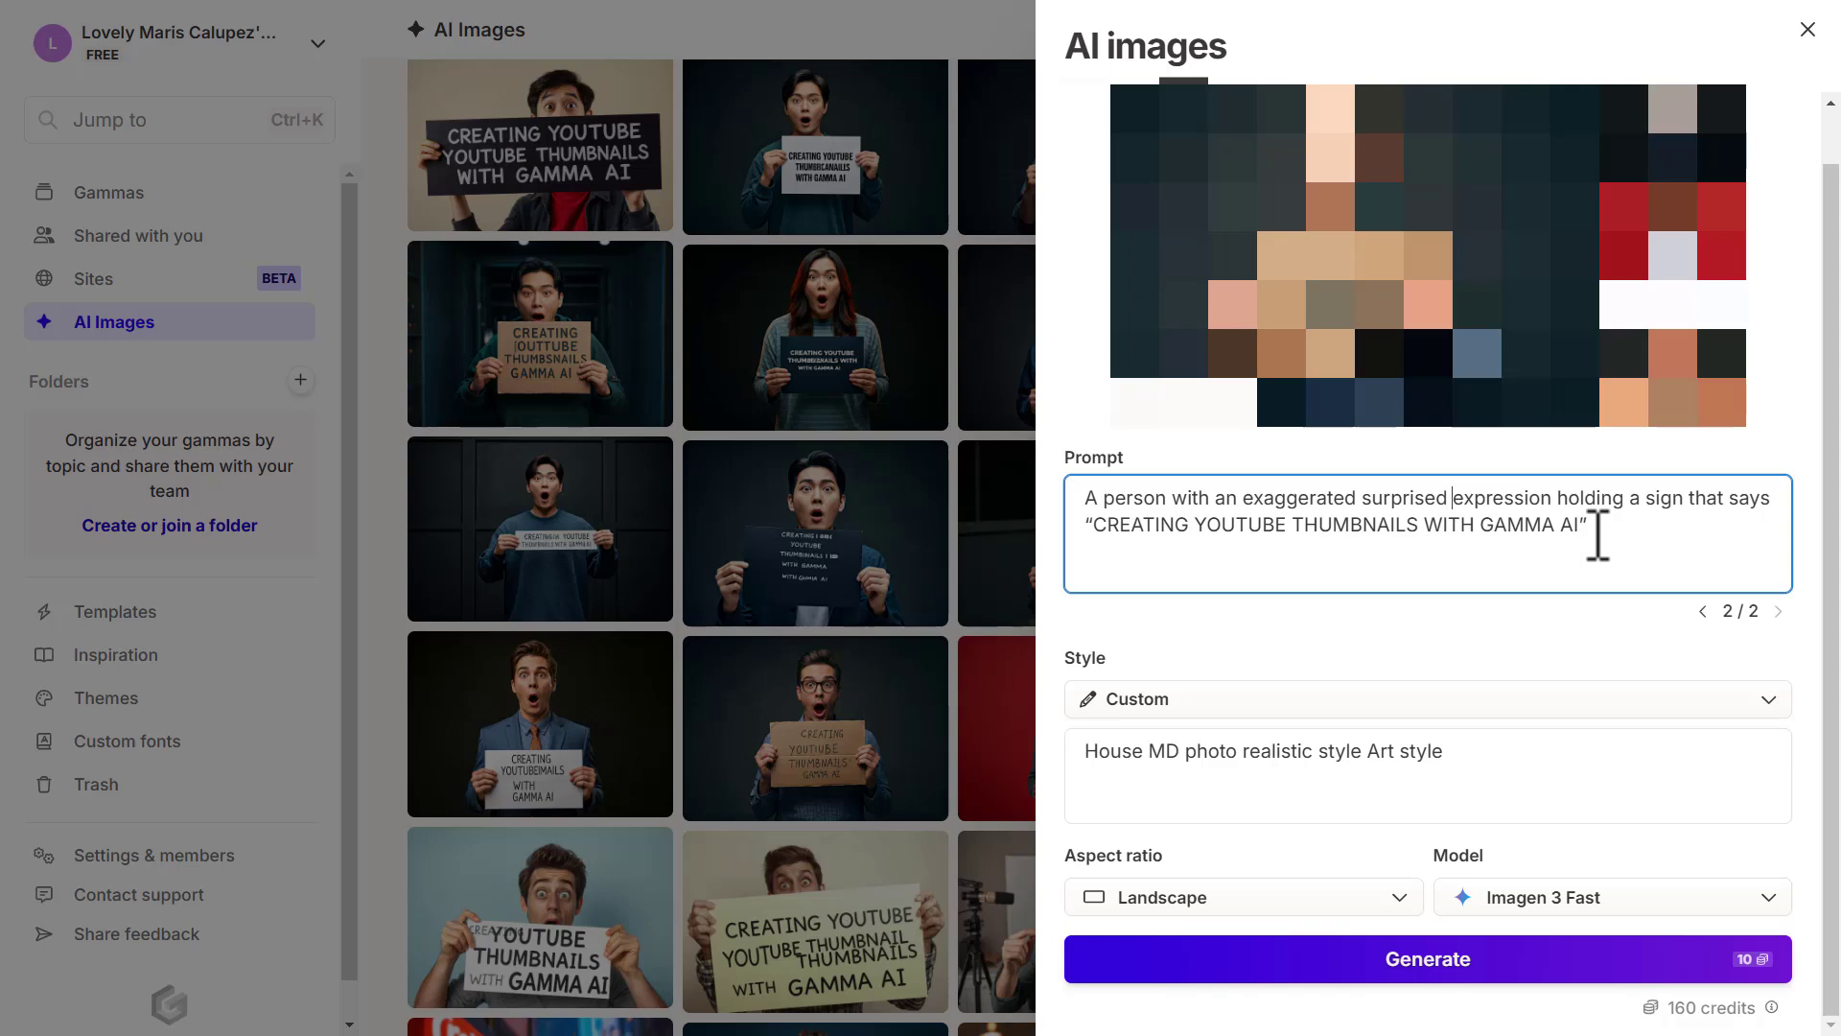
# Set style 'House MD photo realistic Art style', landscape aspect ratio and Imagen 3 Fast model.
pyautogui.press('ctrl+a')
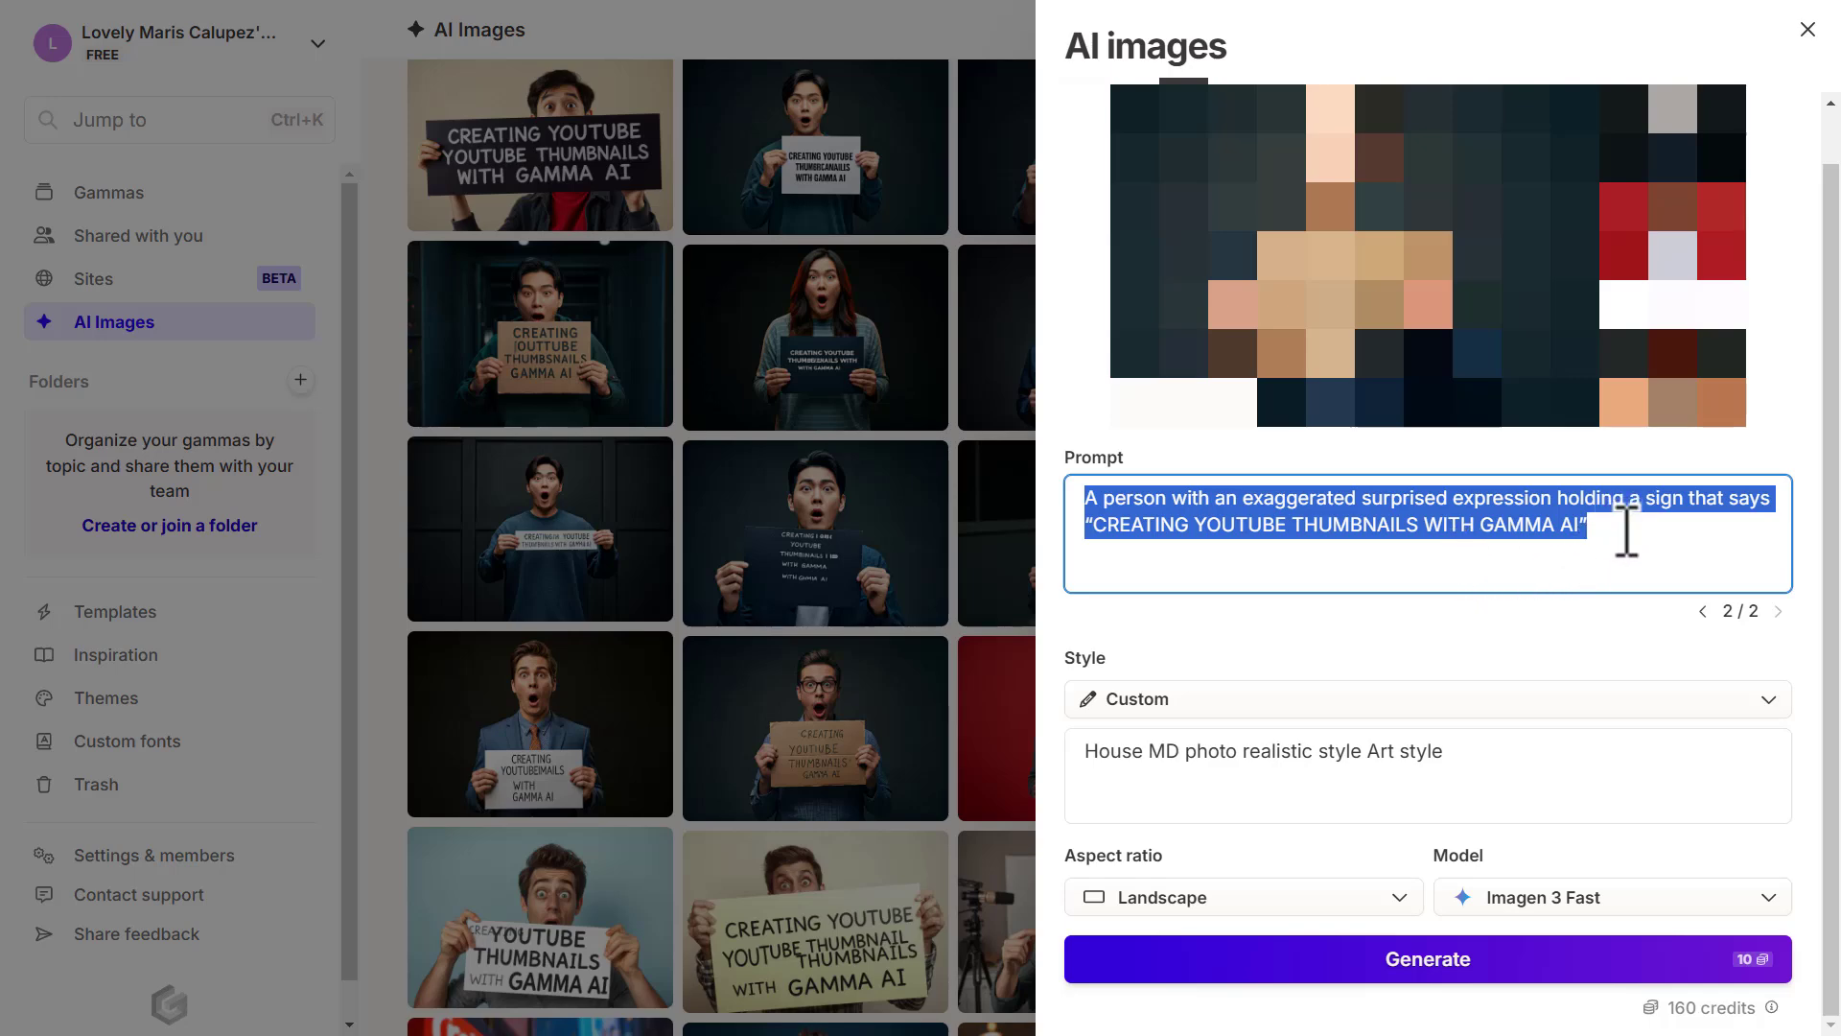
pyautogui.moveTo(1583, 524)
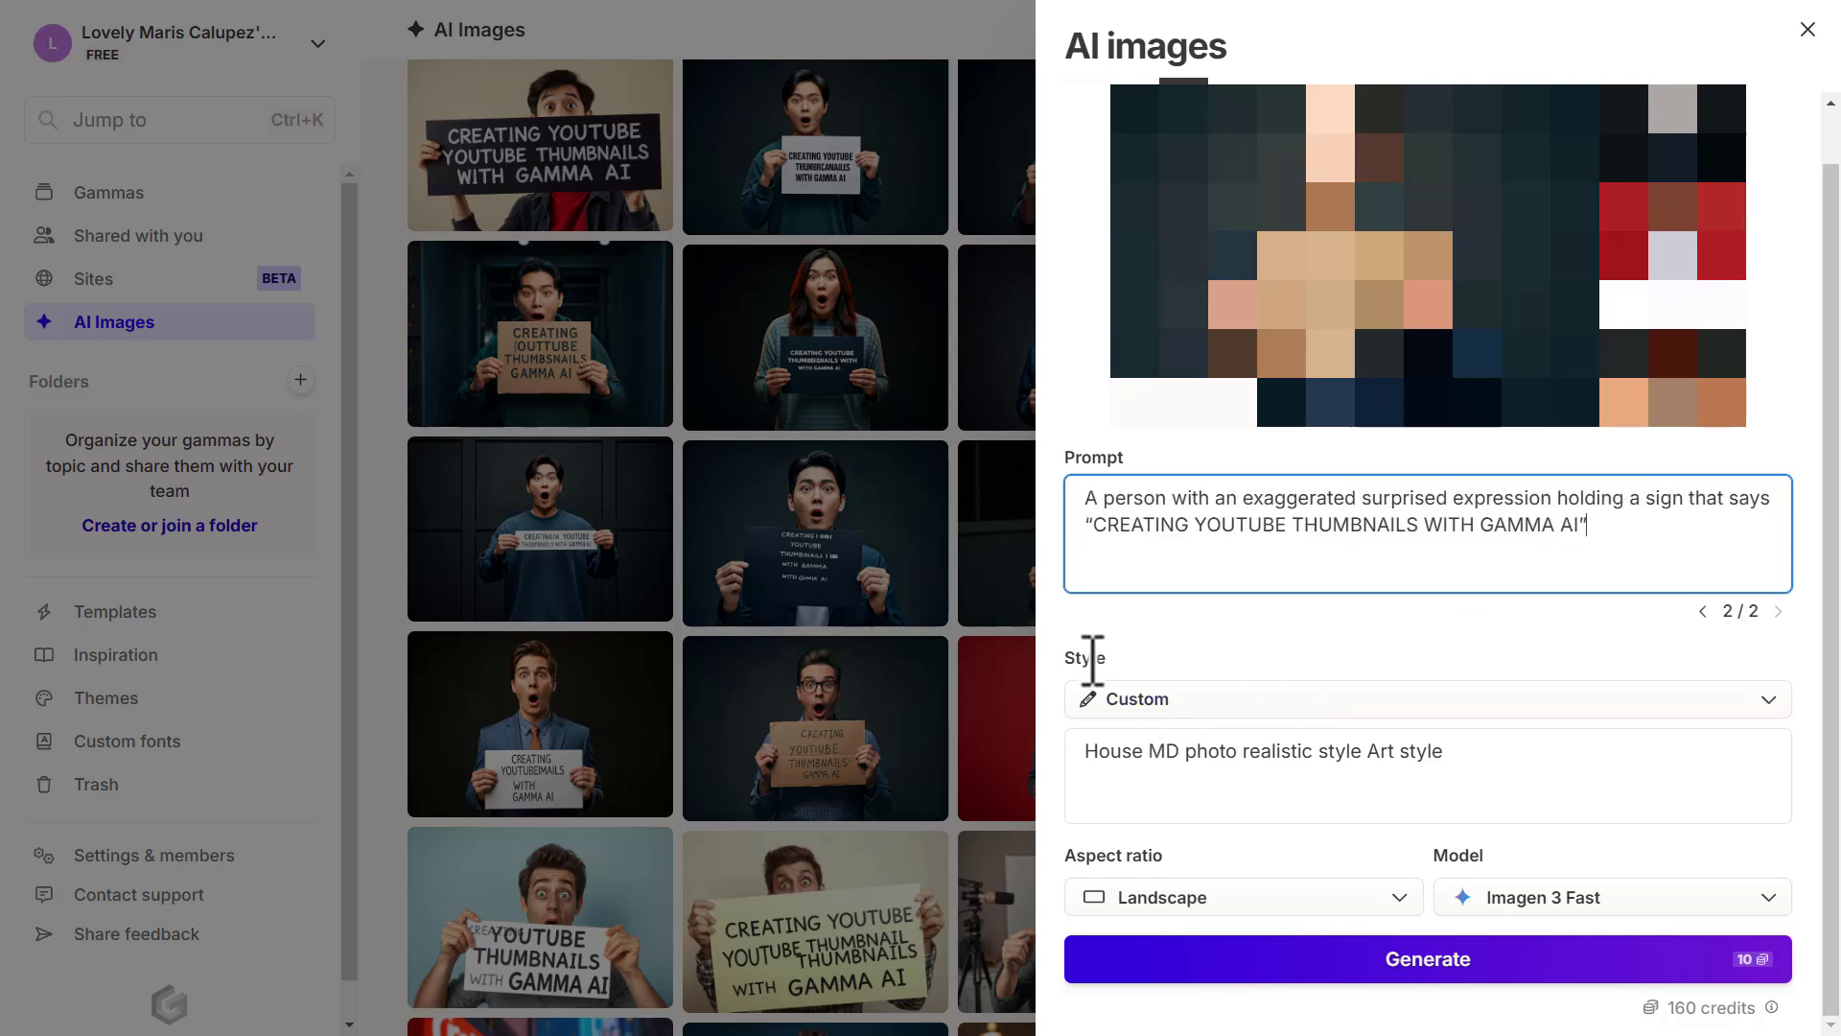
pyautogui.tripleClick(1262, 752)
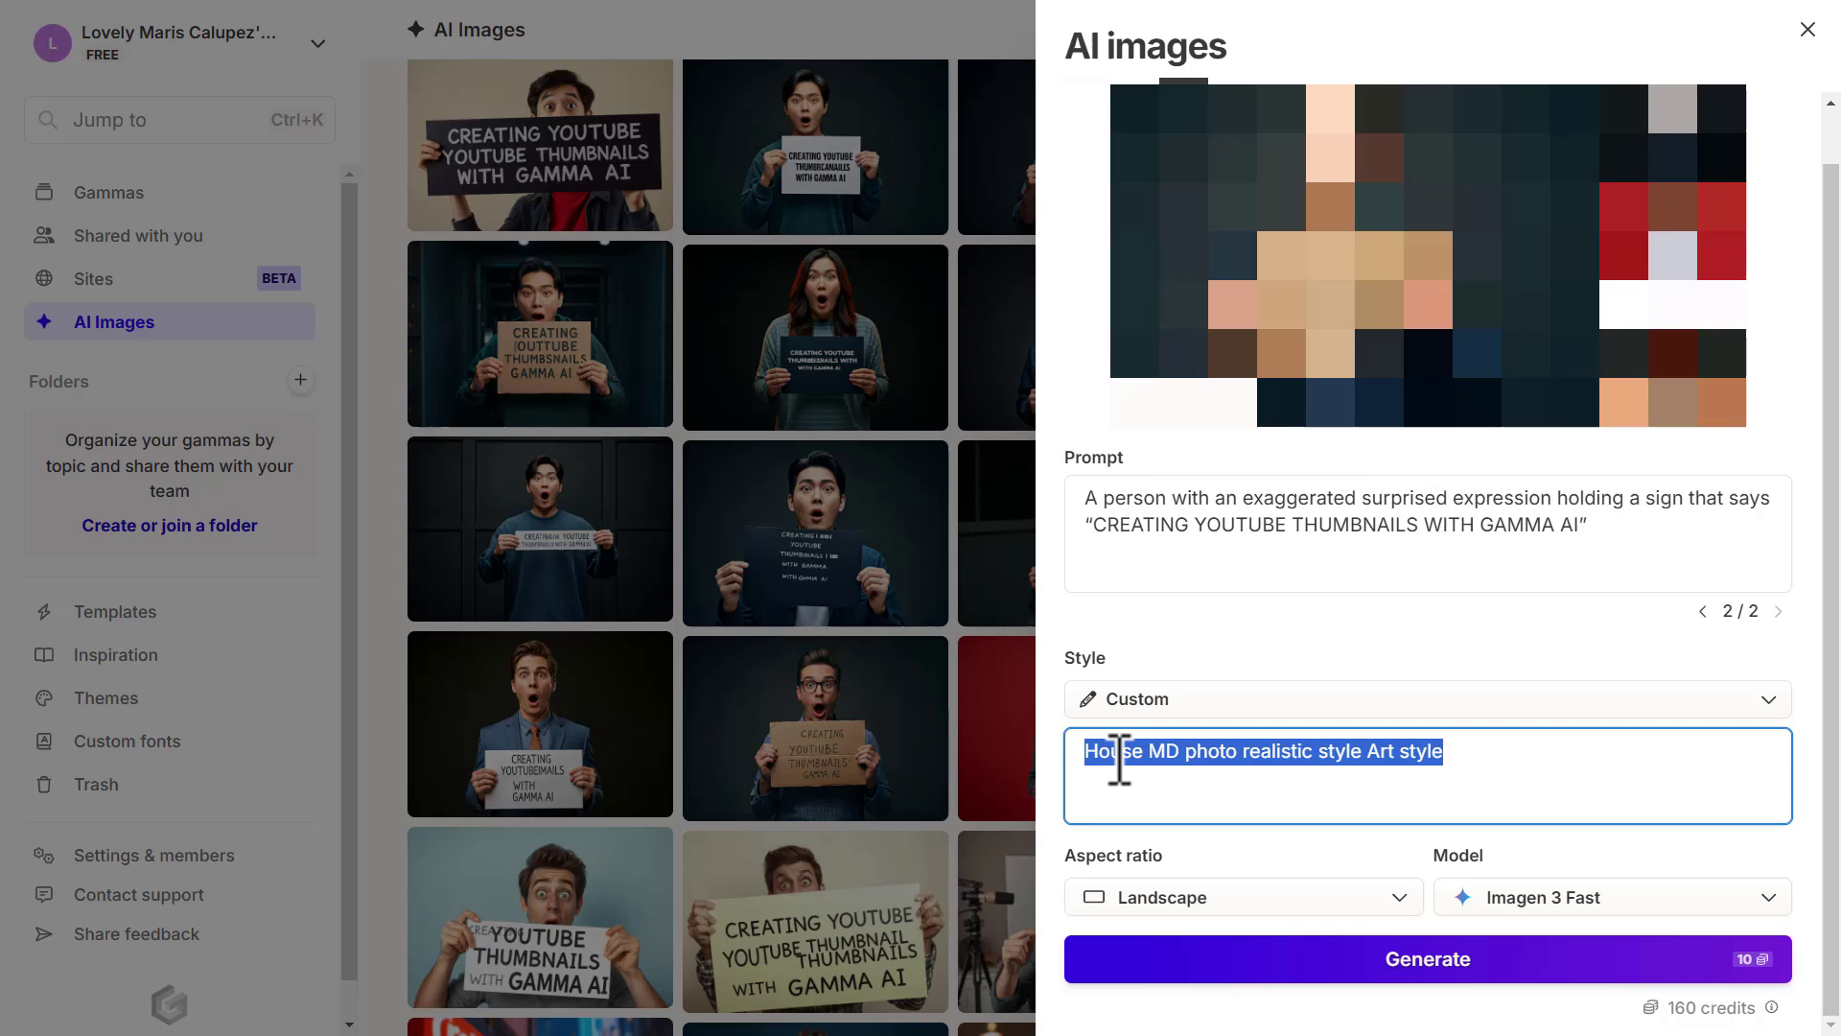
pyautogui.moveTo(1368, 808)
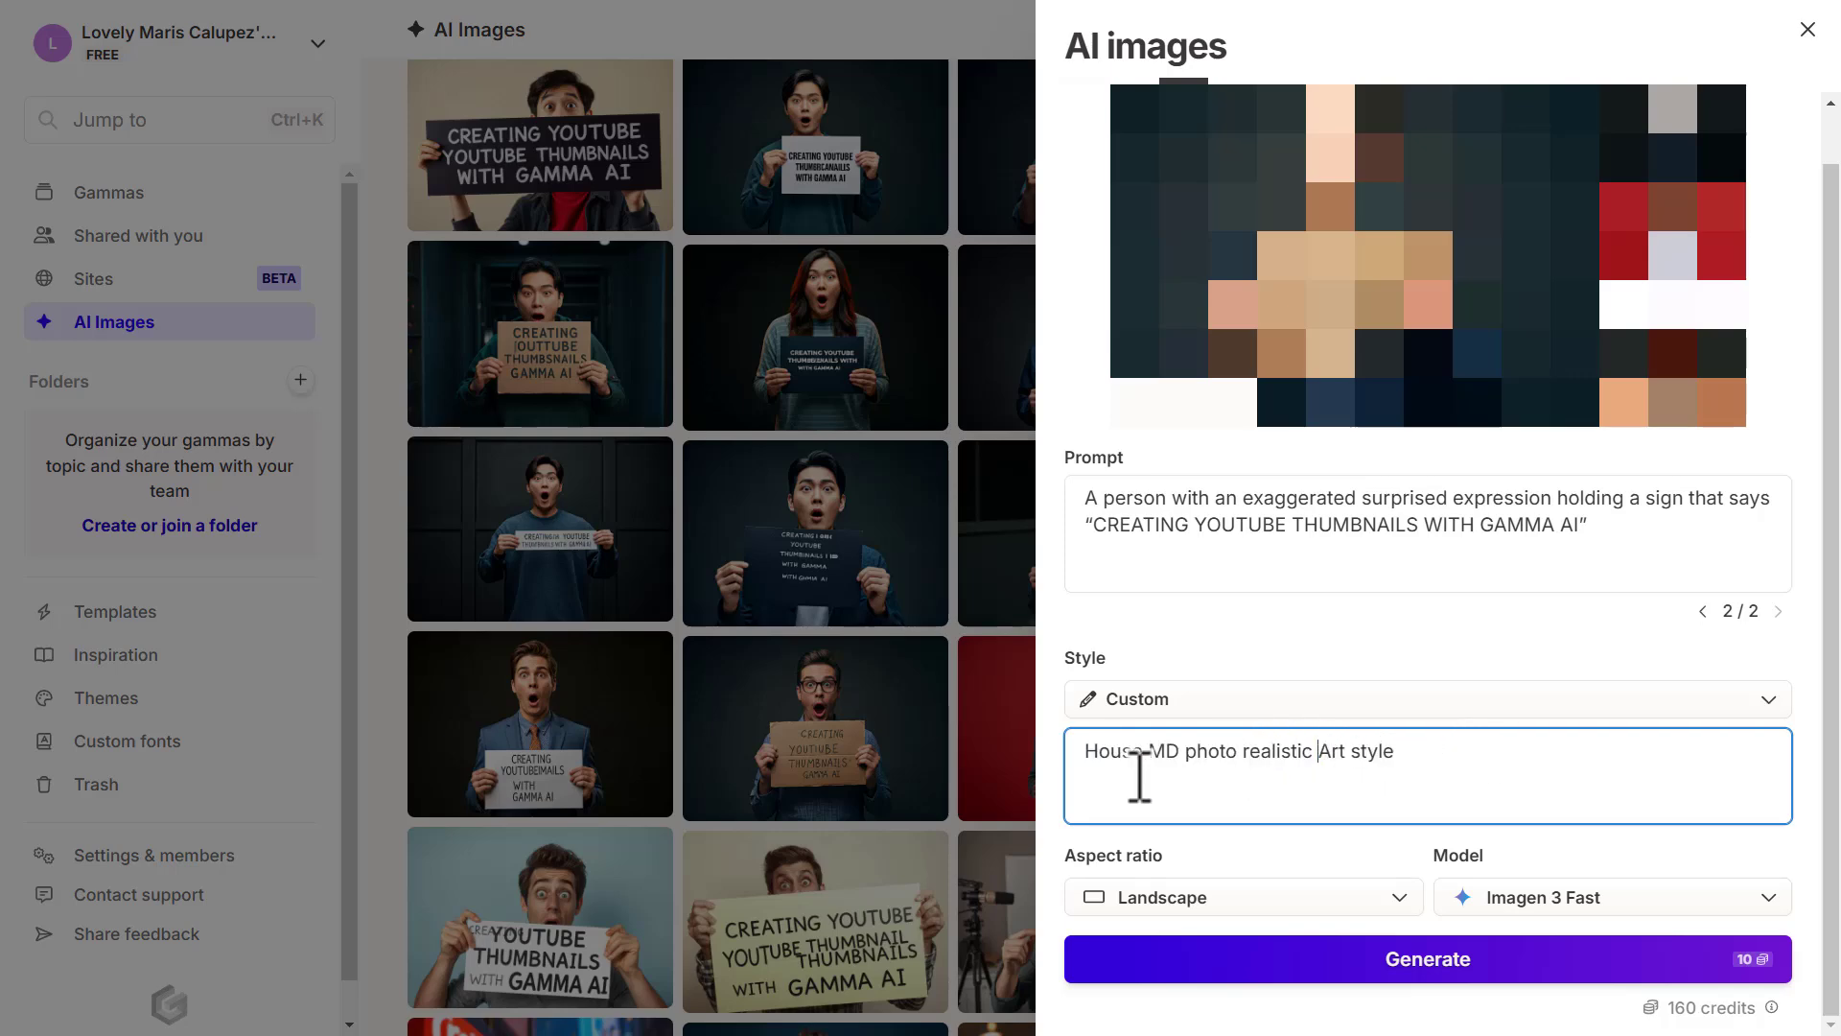
pyautogui.click(1241, 898)
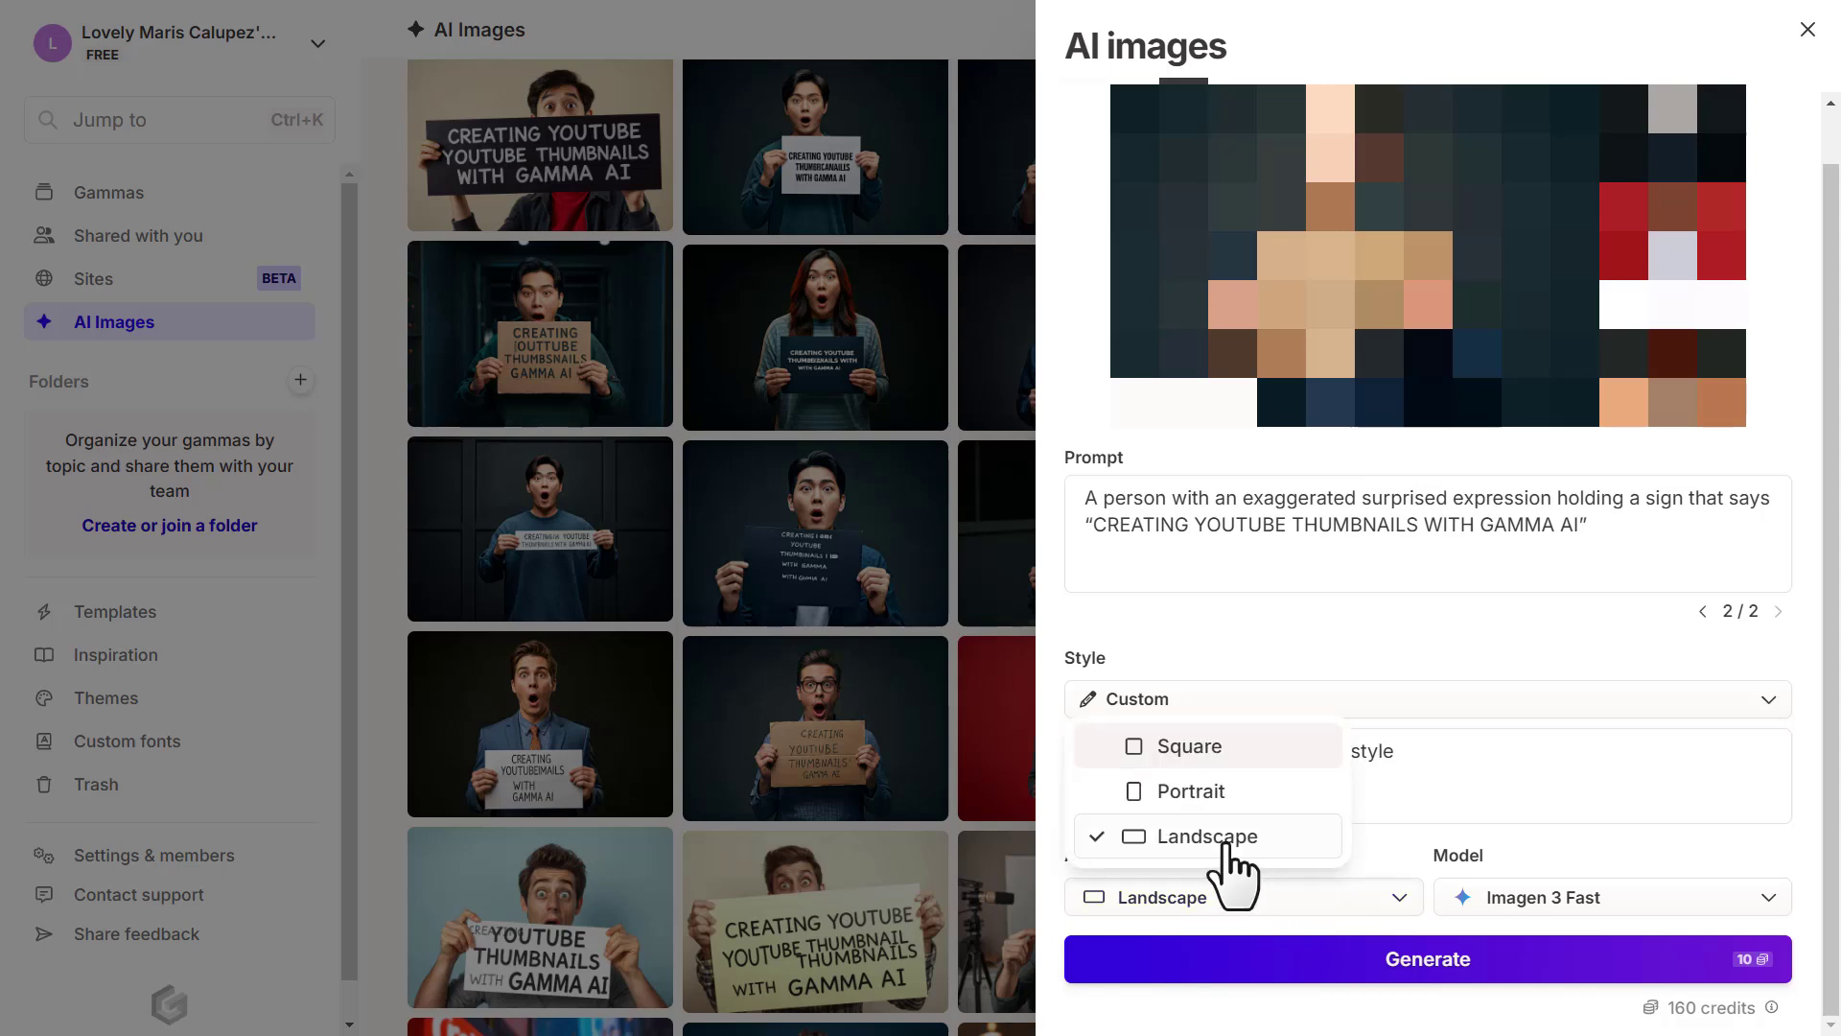
pyautogui.click(1205, 836)
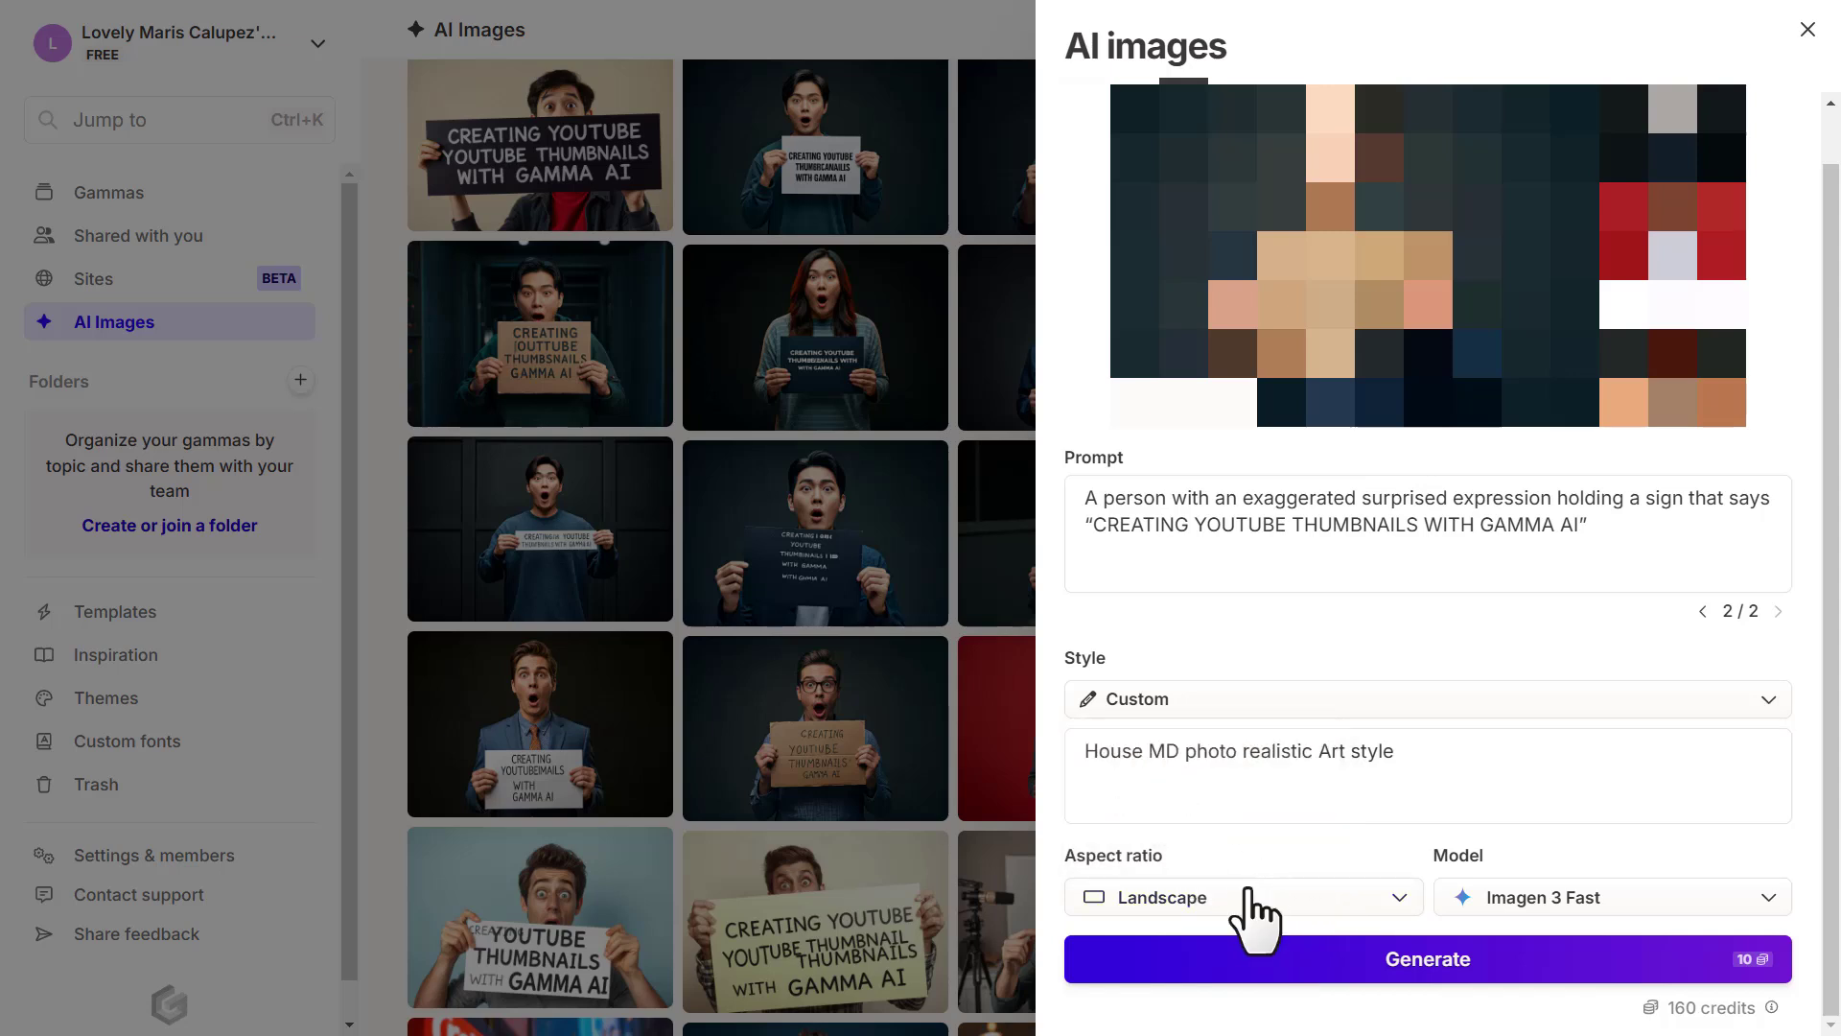
pyautogui.moveTo(1492, 923)
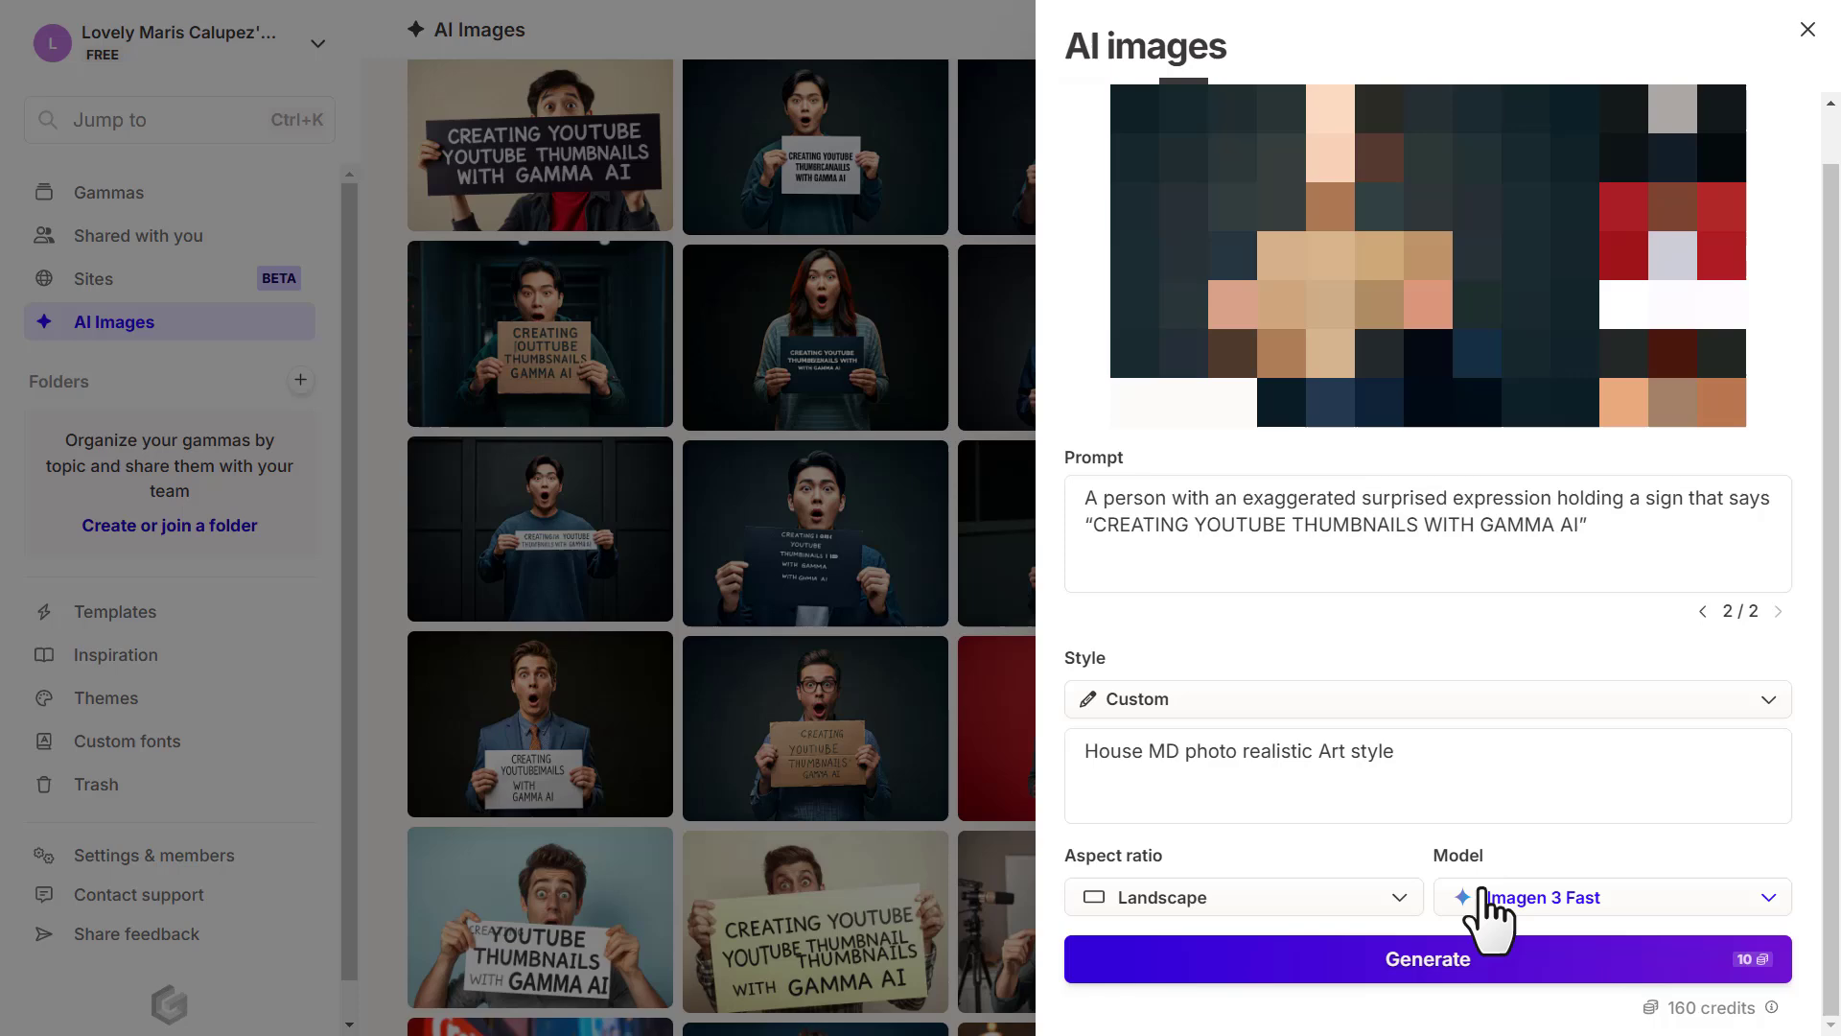
pyautogui.click(1609, 898)
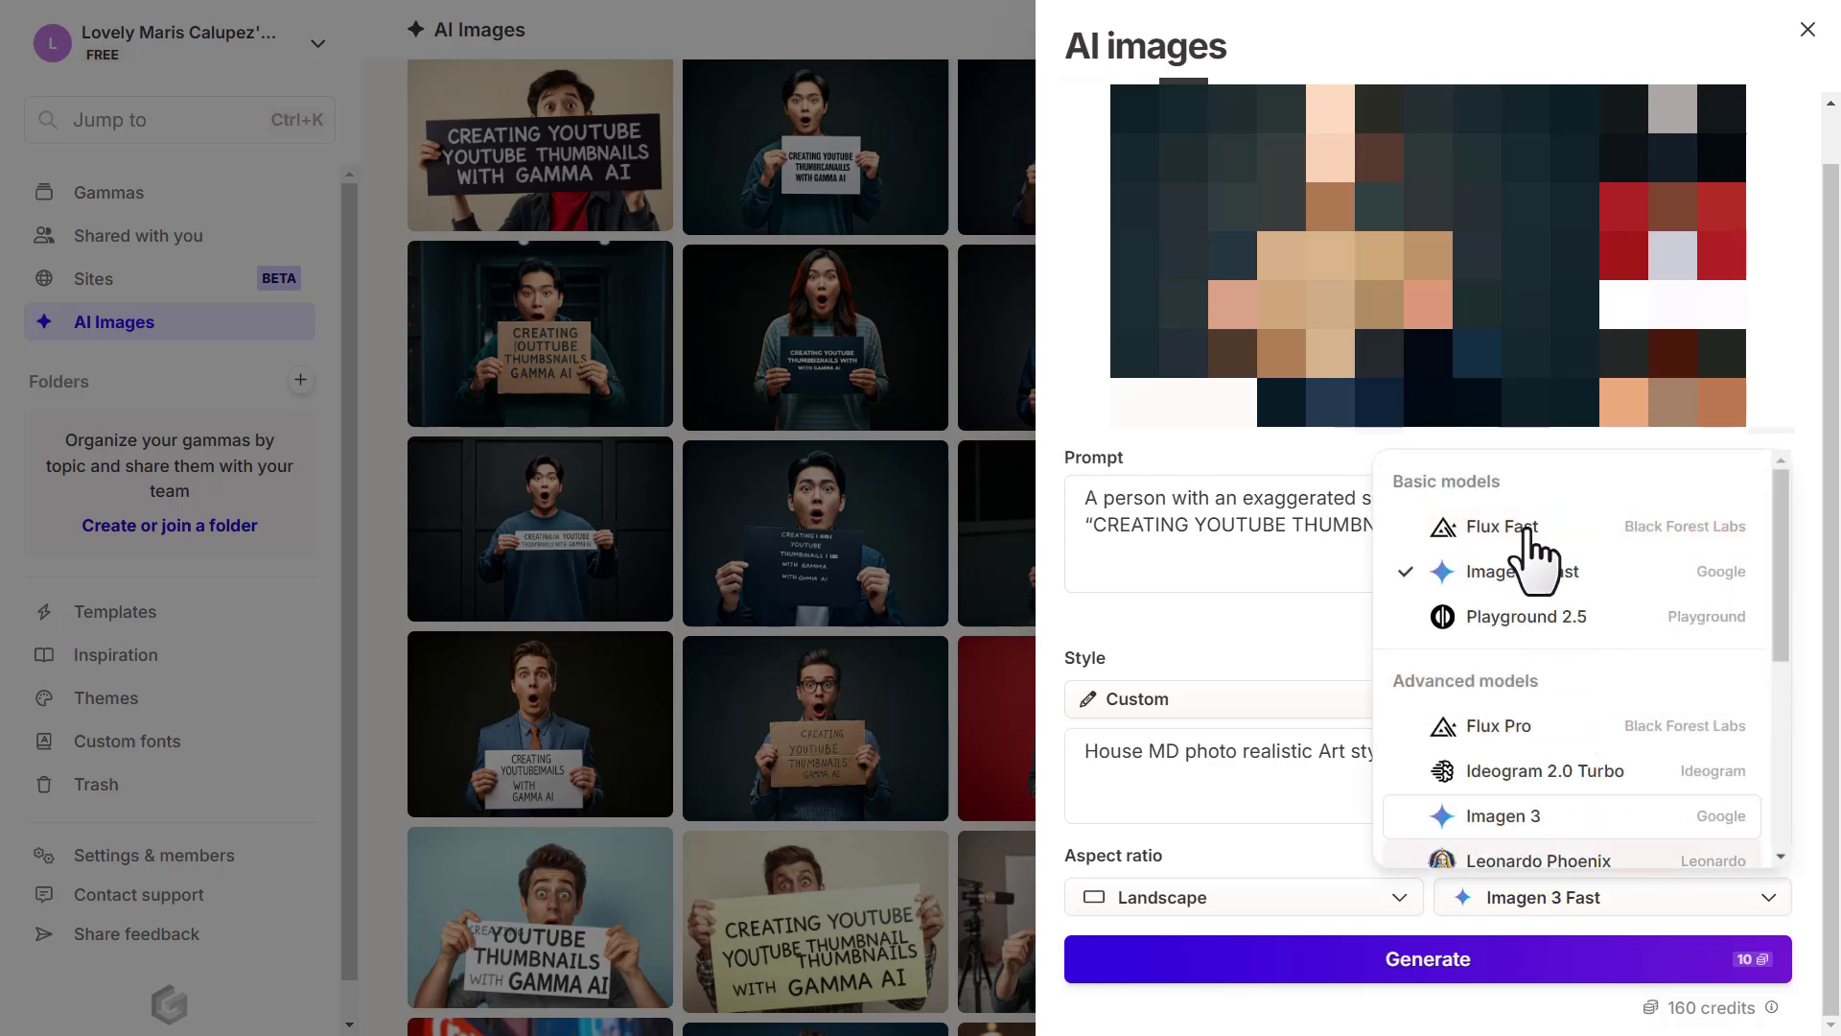
pyautogui.moveTo(1625, 692)
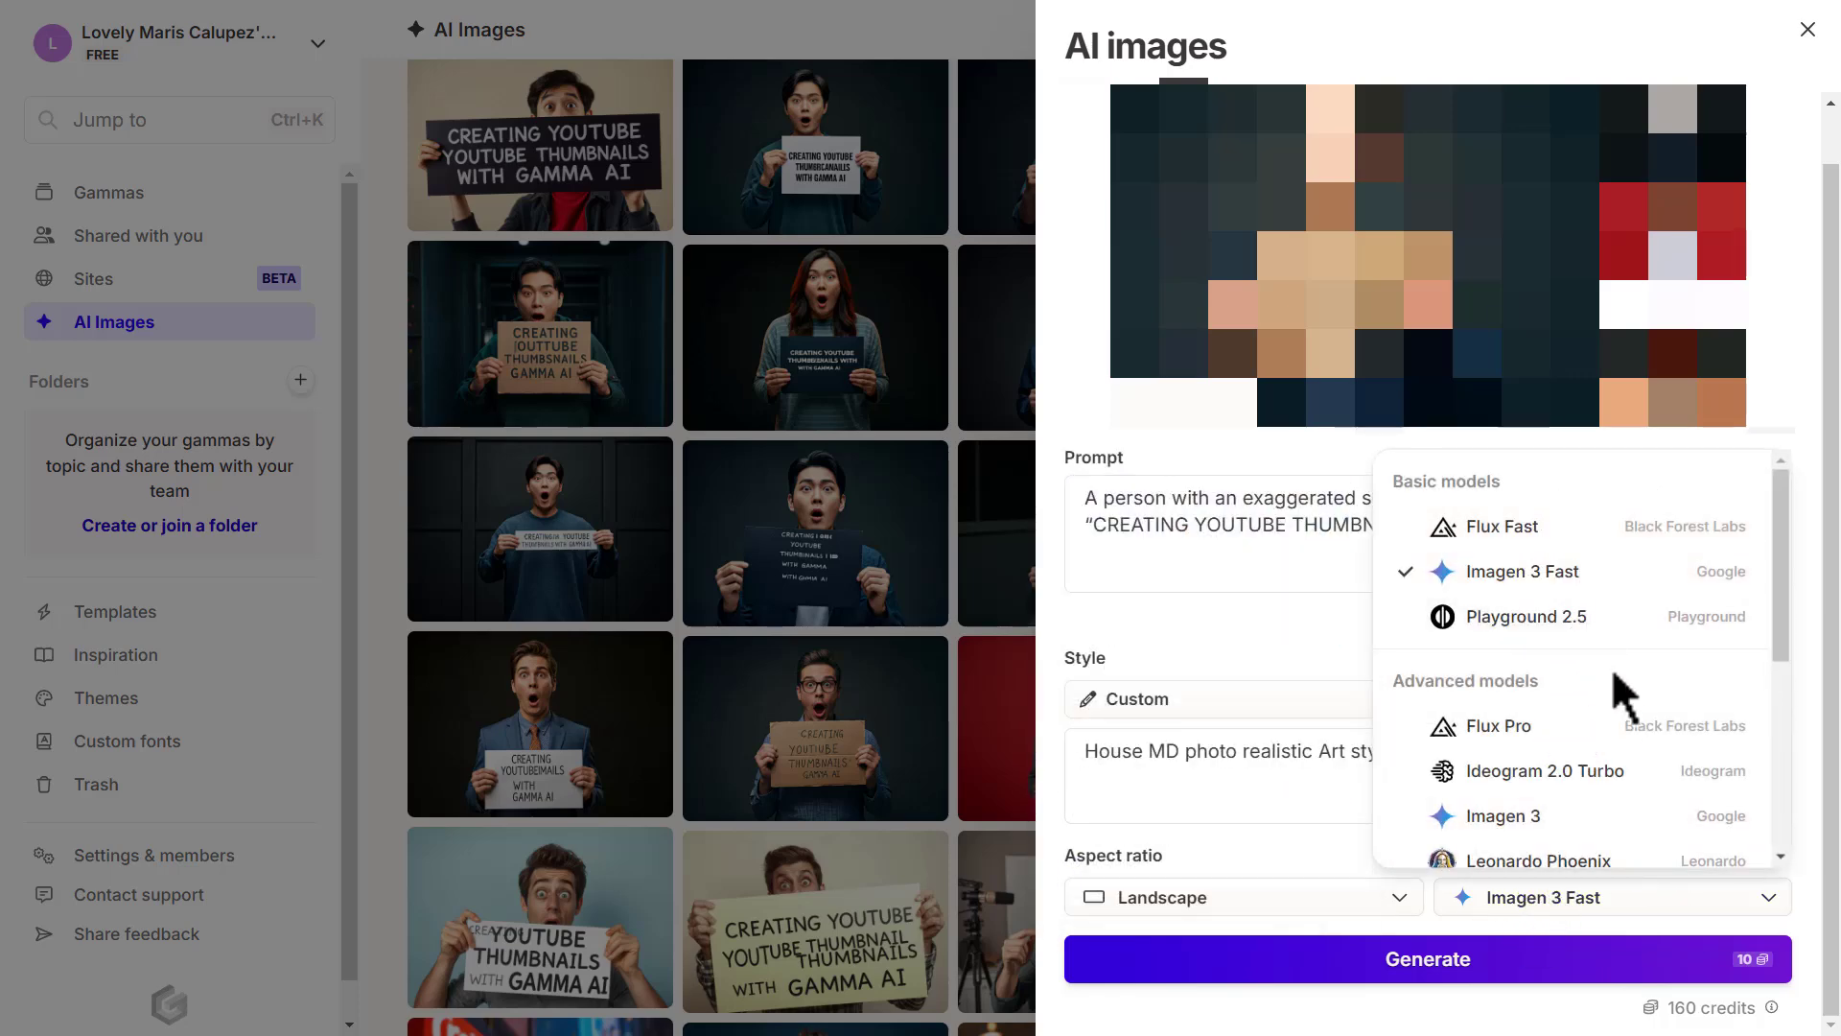
pyautogui.scroll(-3)
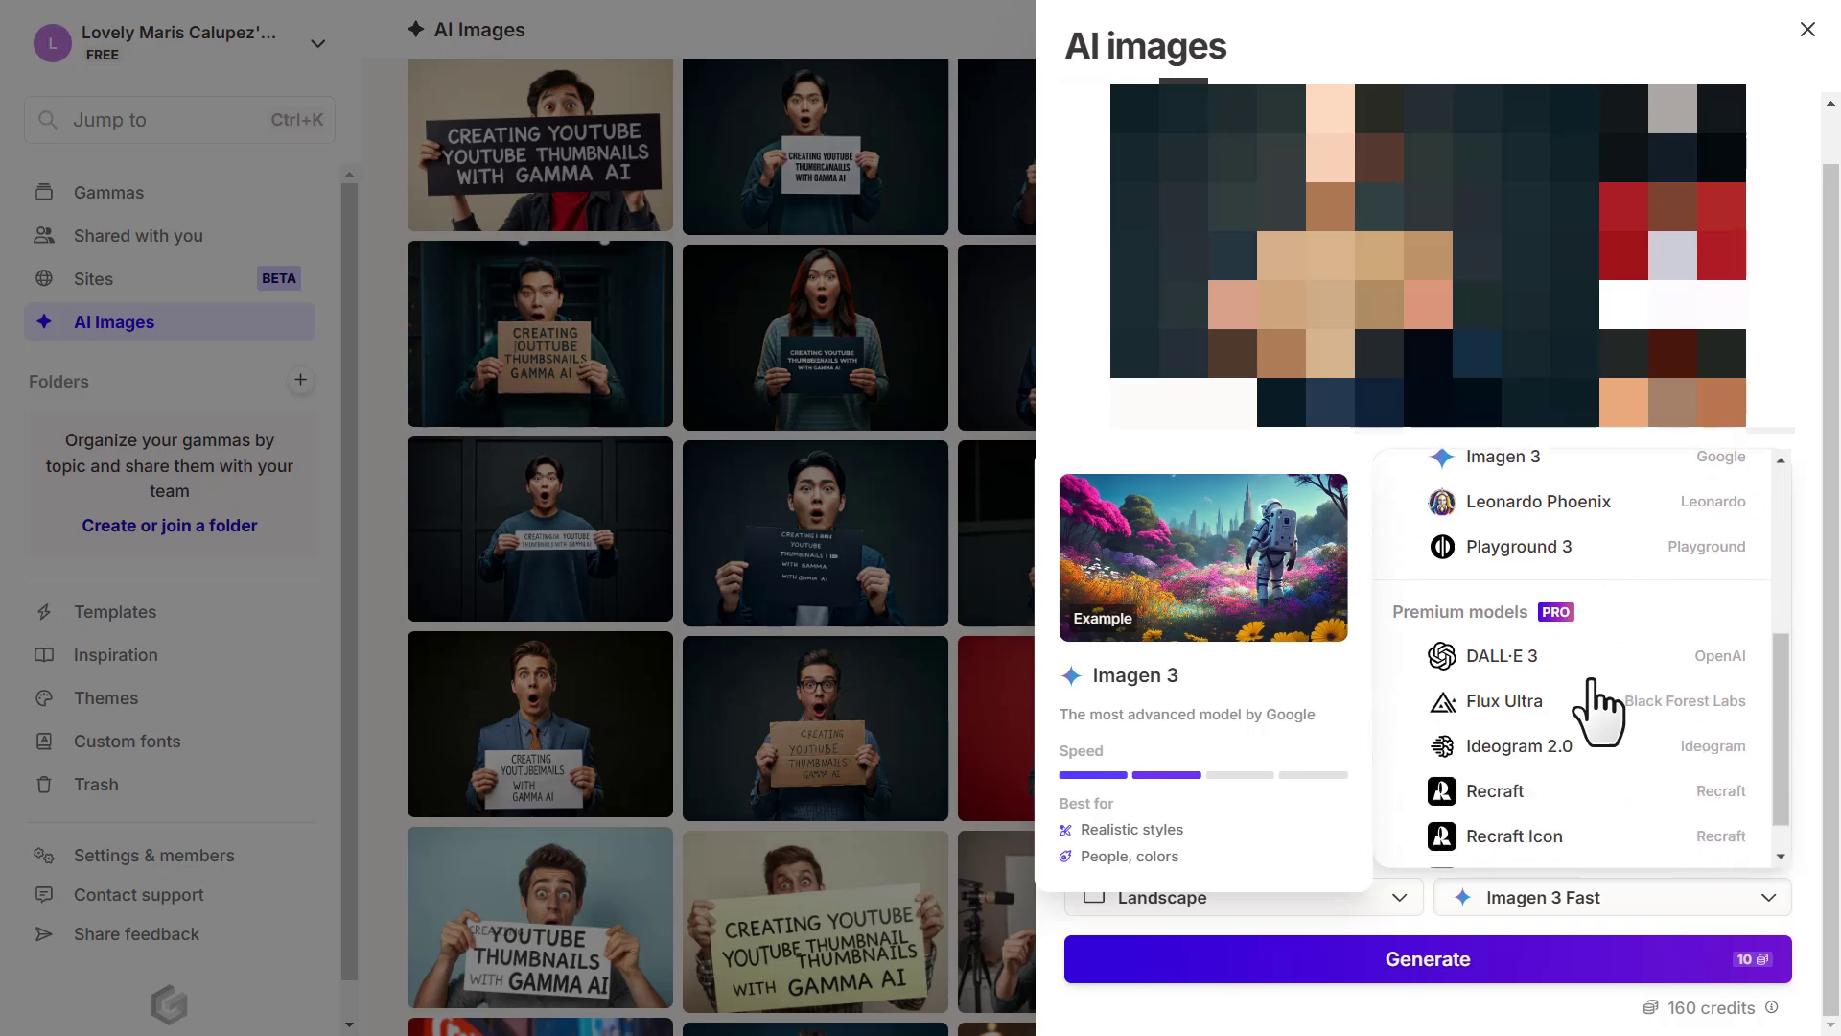
pyautogui.click(1500, 656)
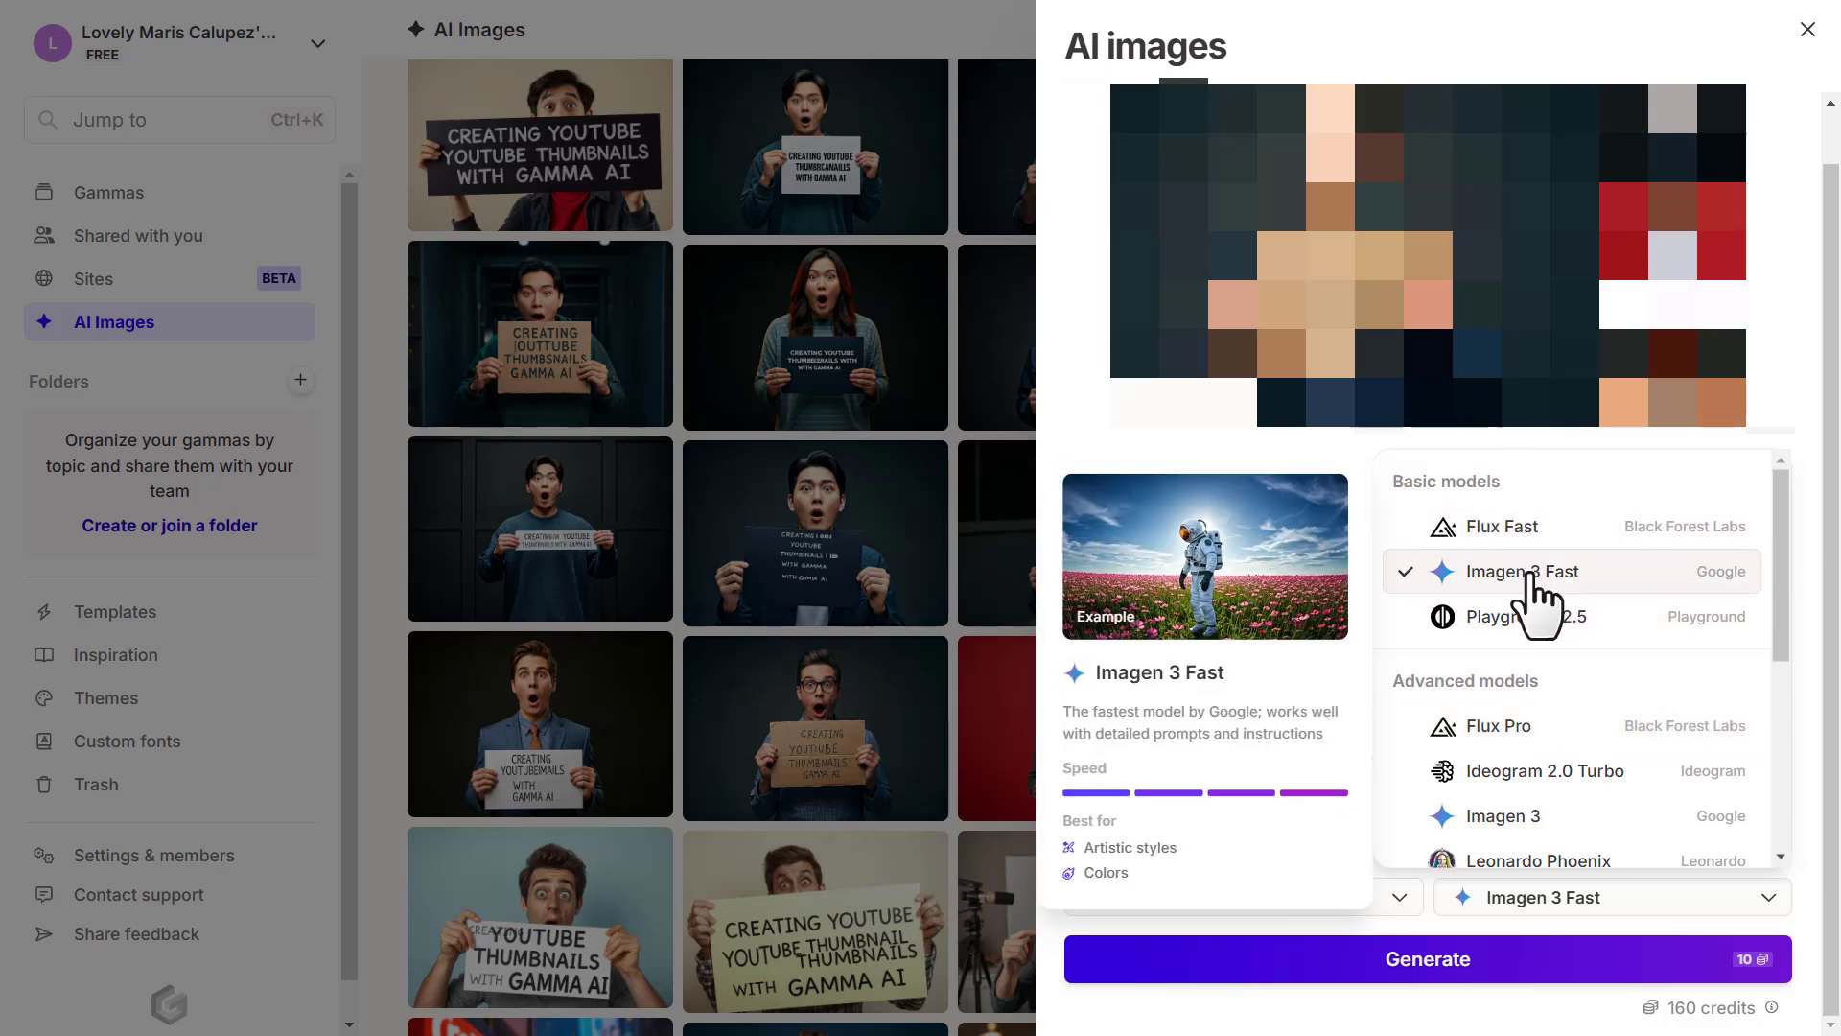
pyautogui.moveTo(1552, 620)
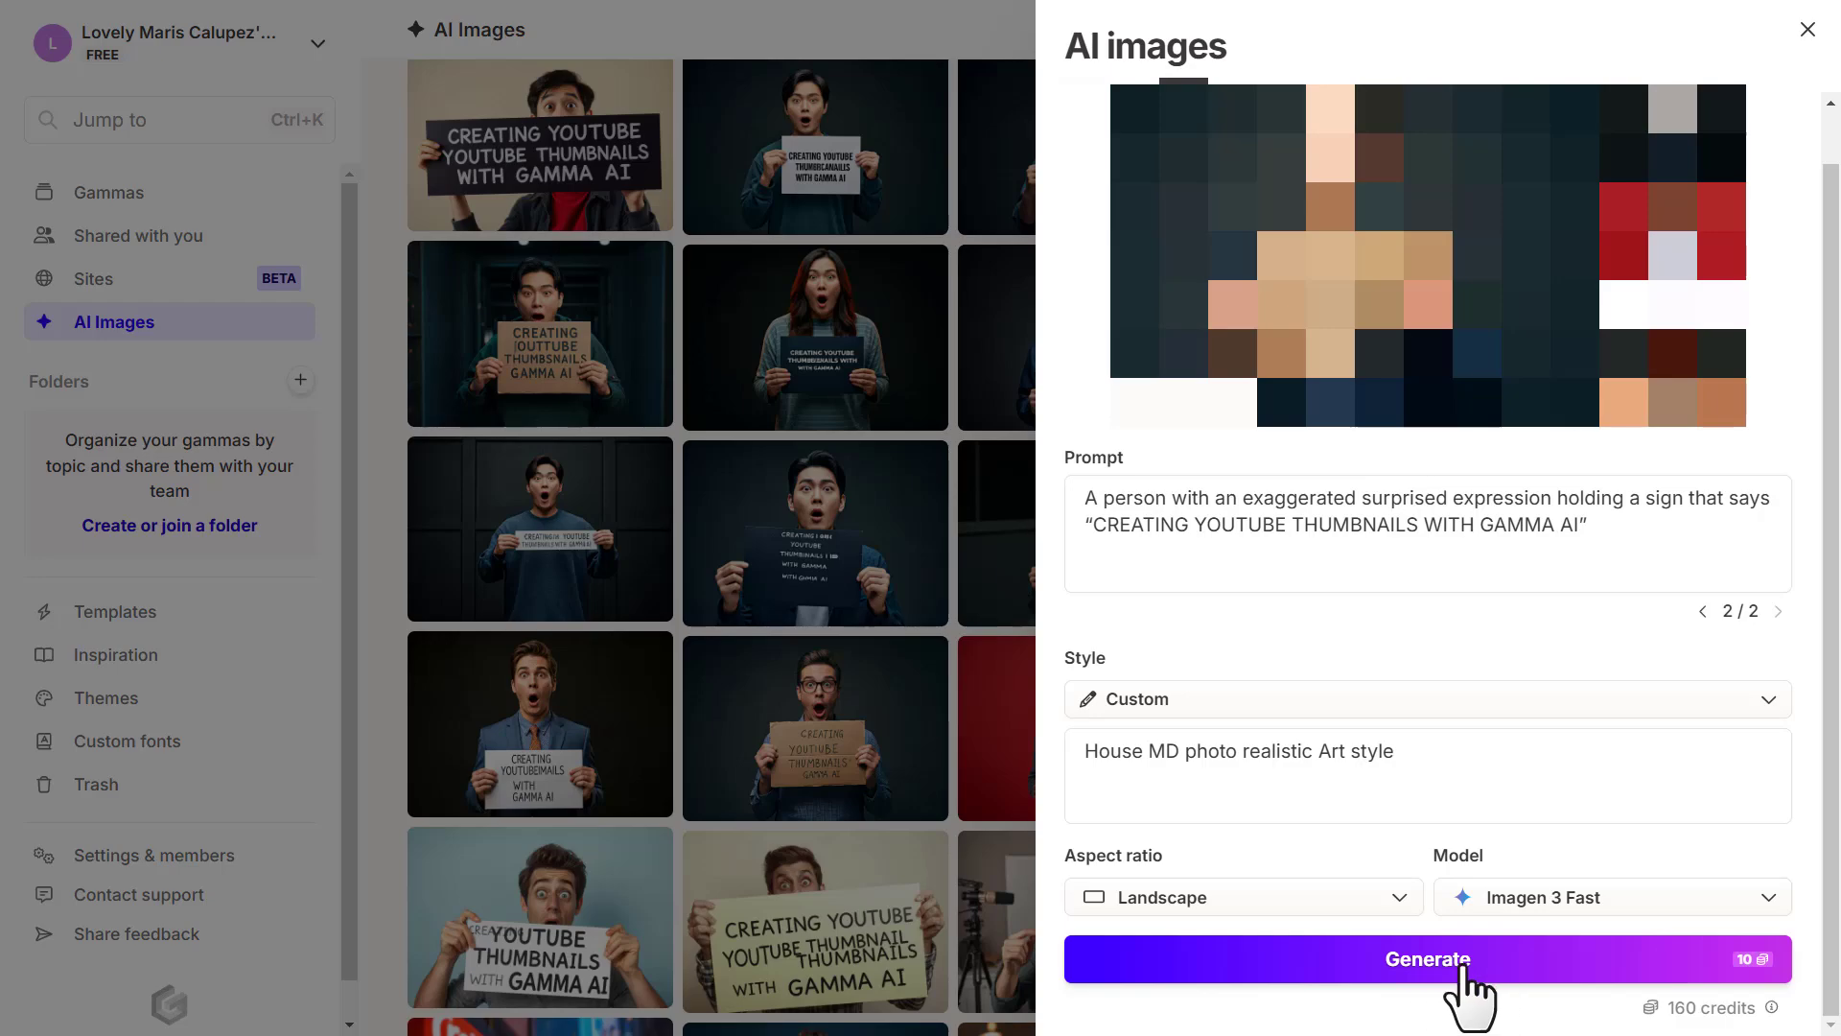
# Generate images of a surprised person holding the YouTube thumbnails sign.
pyautogui.click(1425, 957)
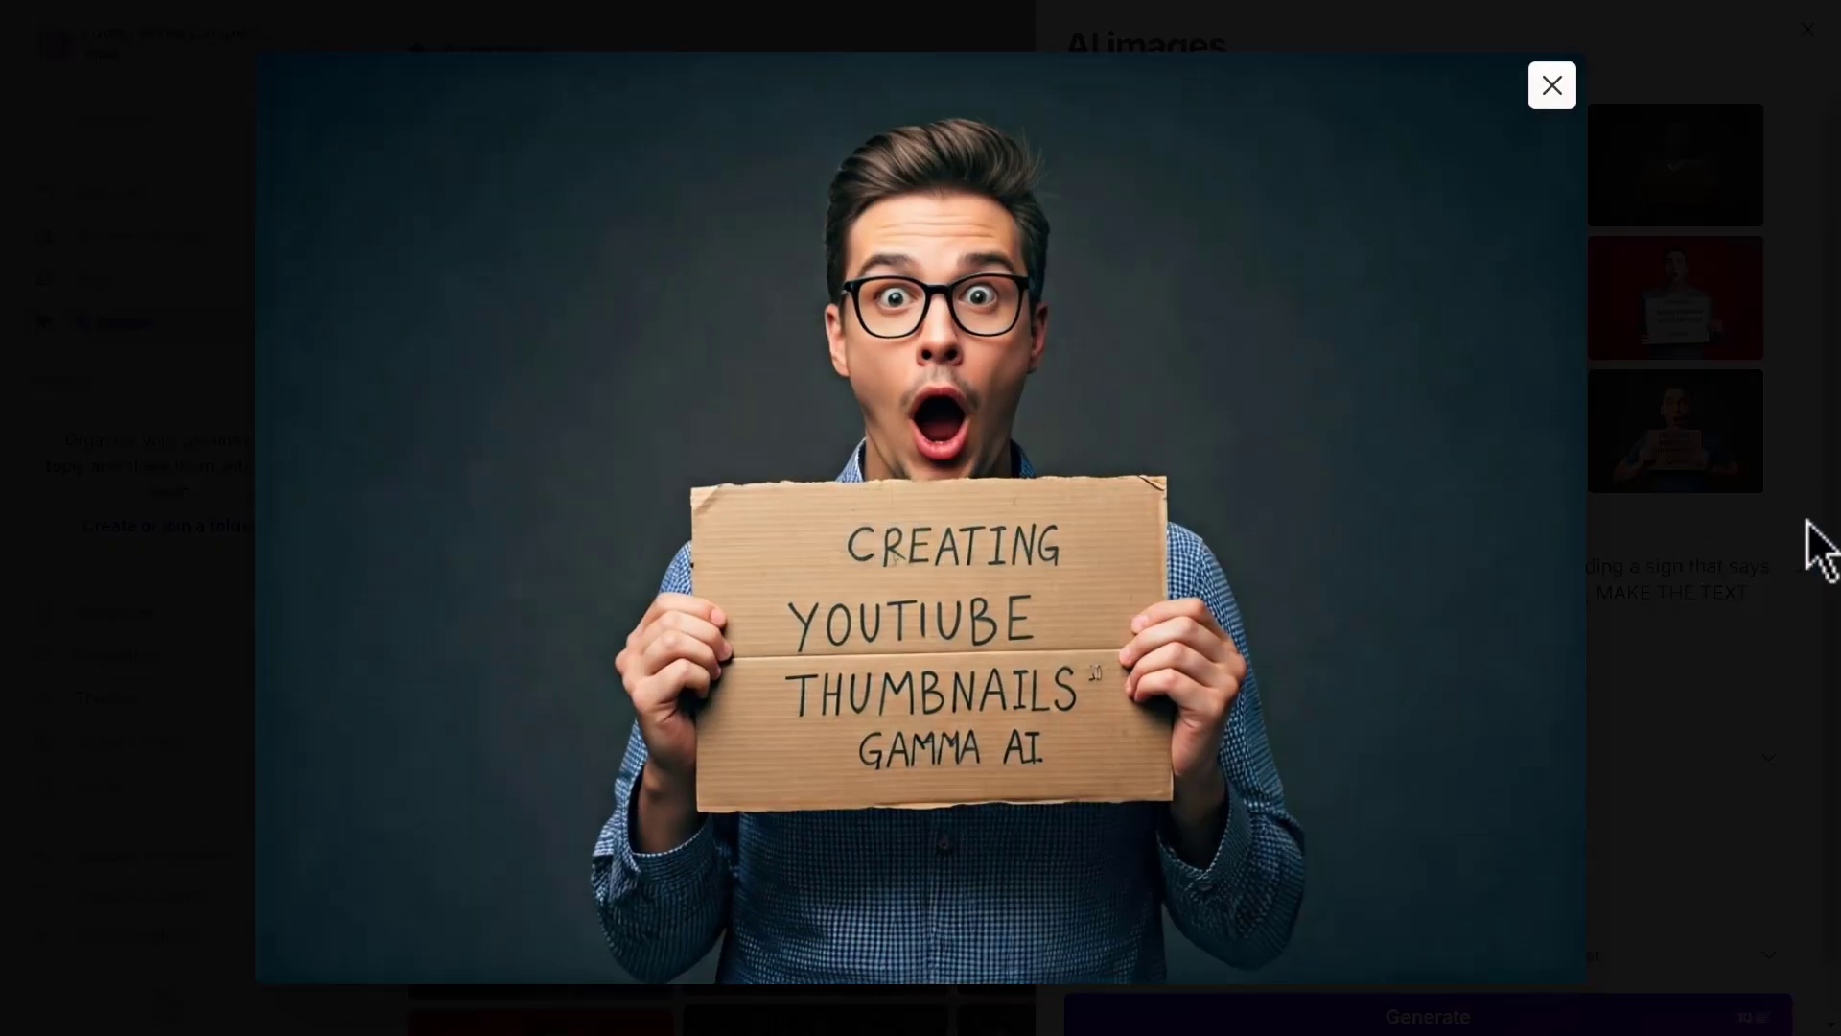
pyautogui.moveTo(992, 564)
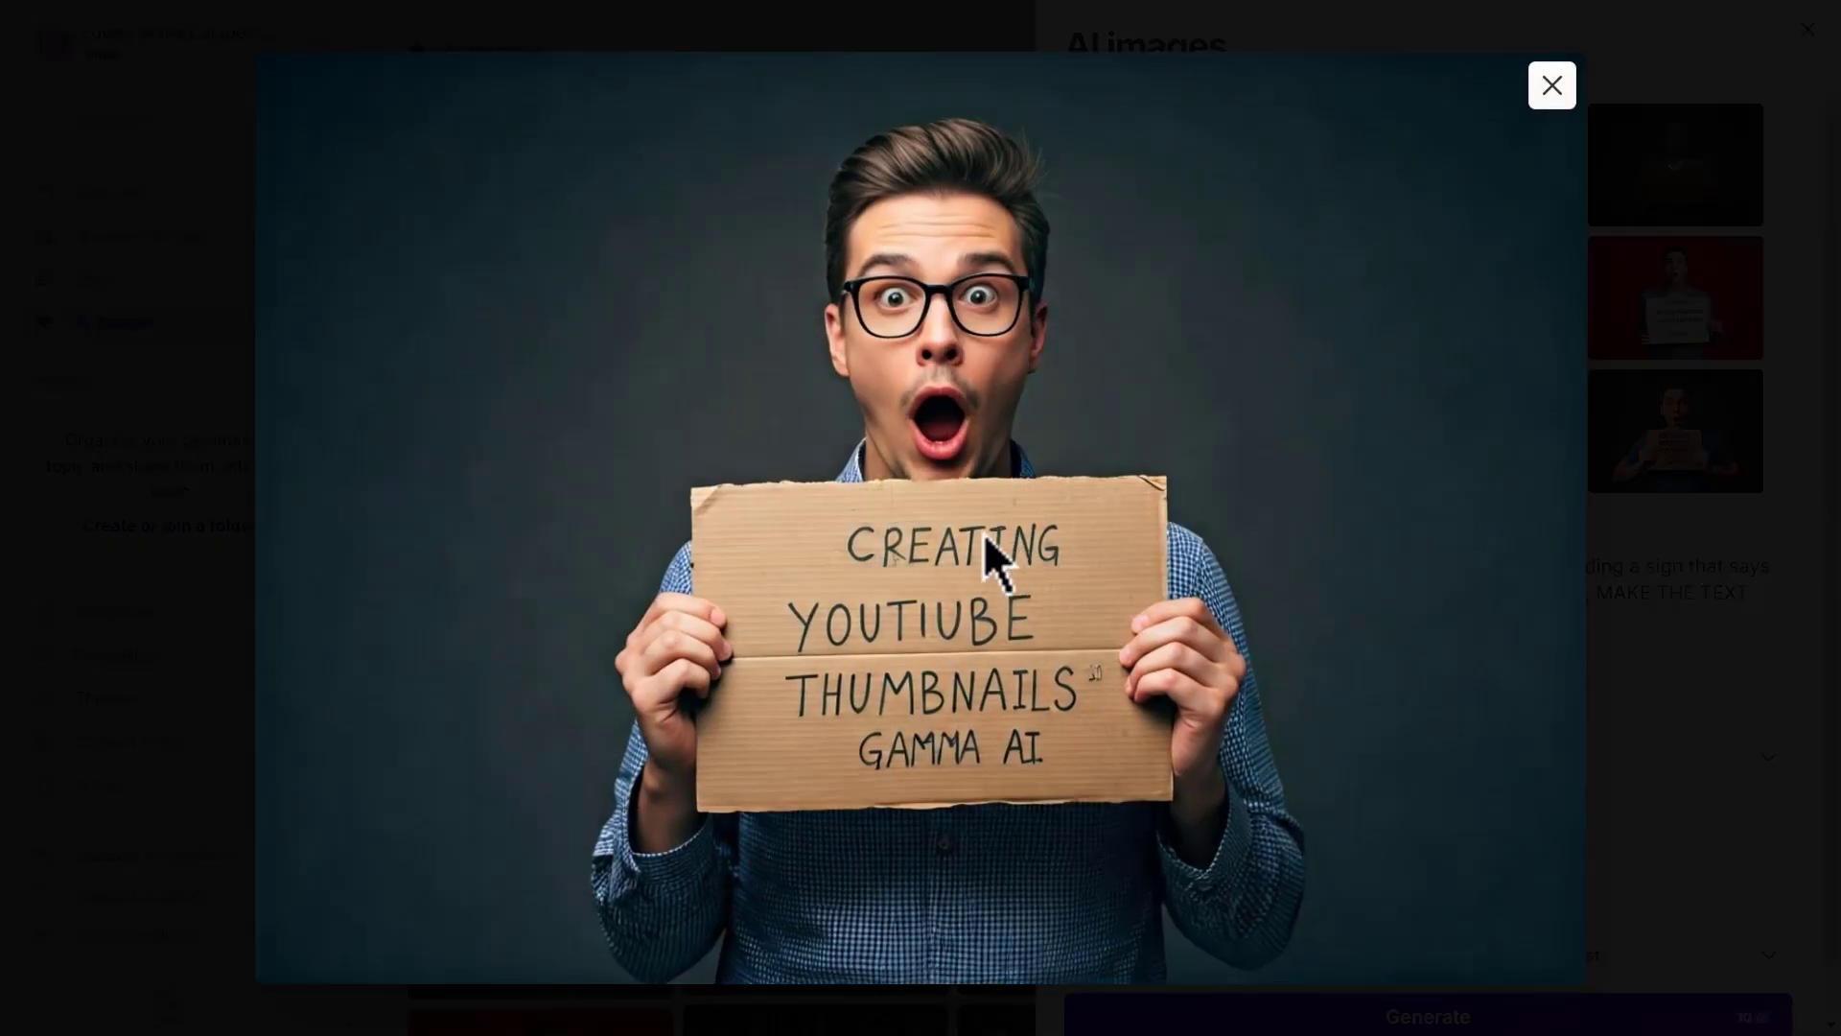
pyautogui.moveTo(1016, 798)
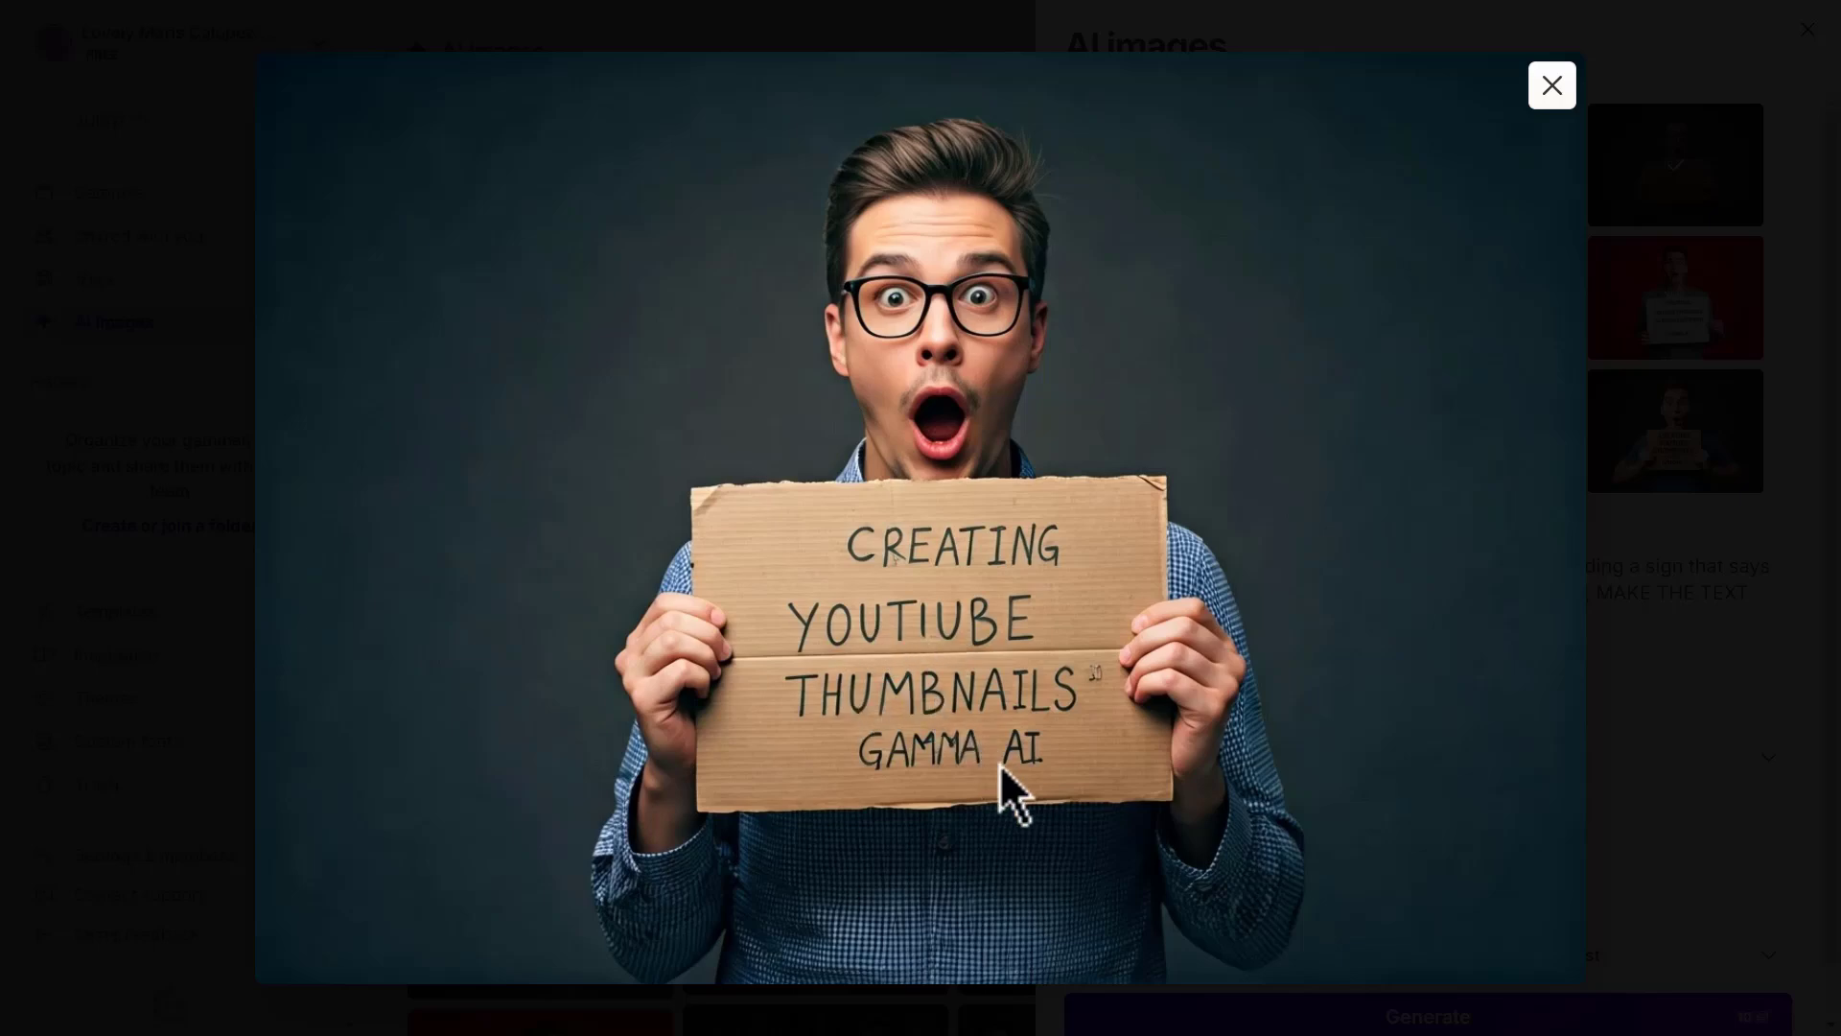
pyautogui.moveTo(923, 658)
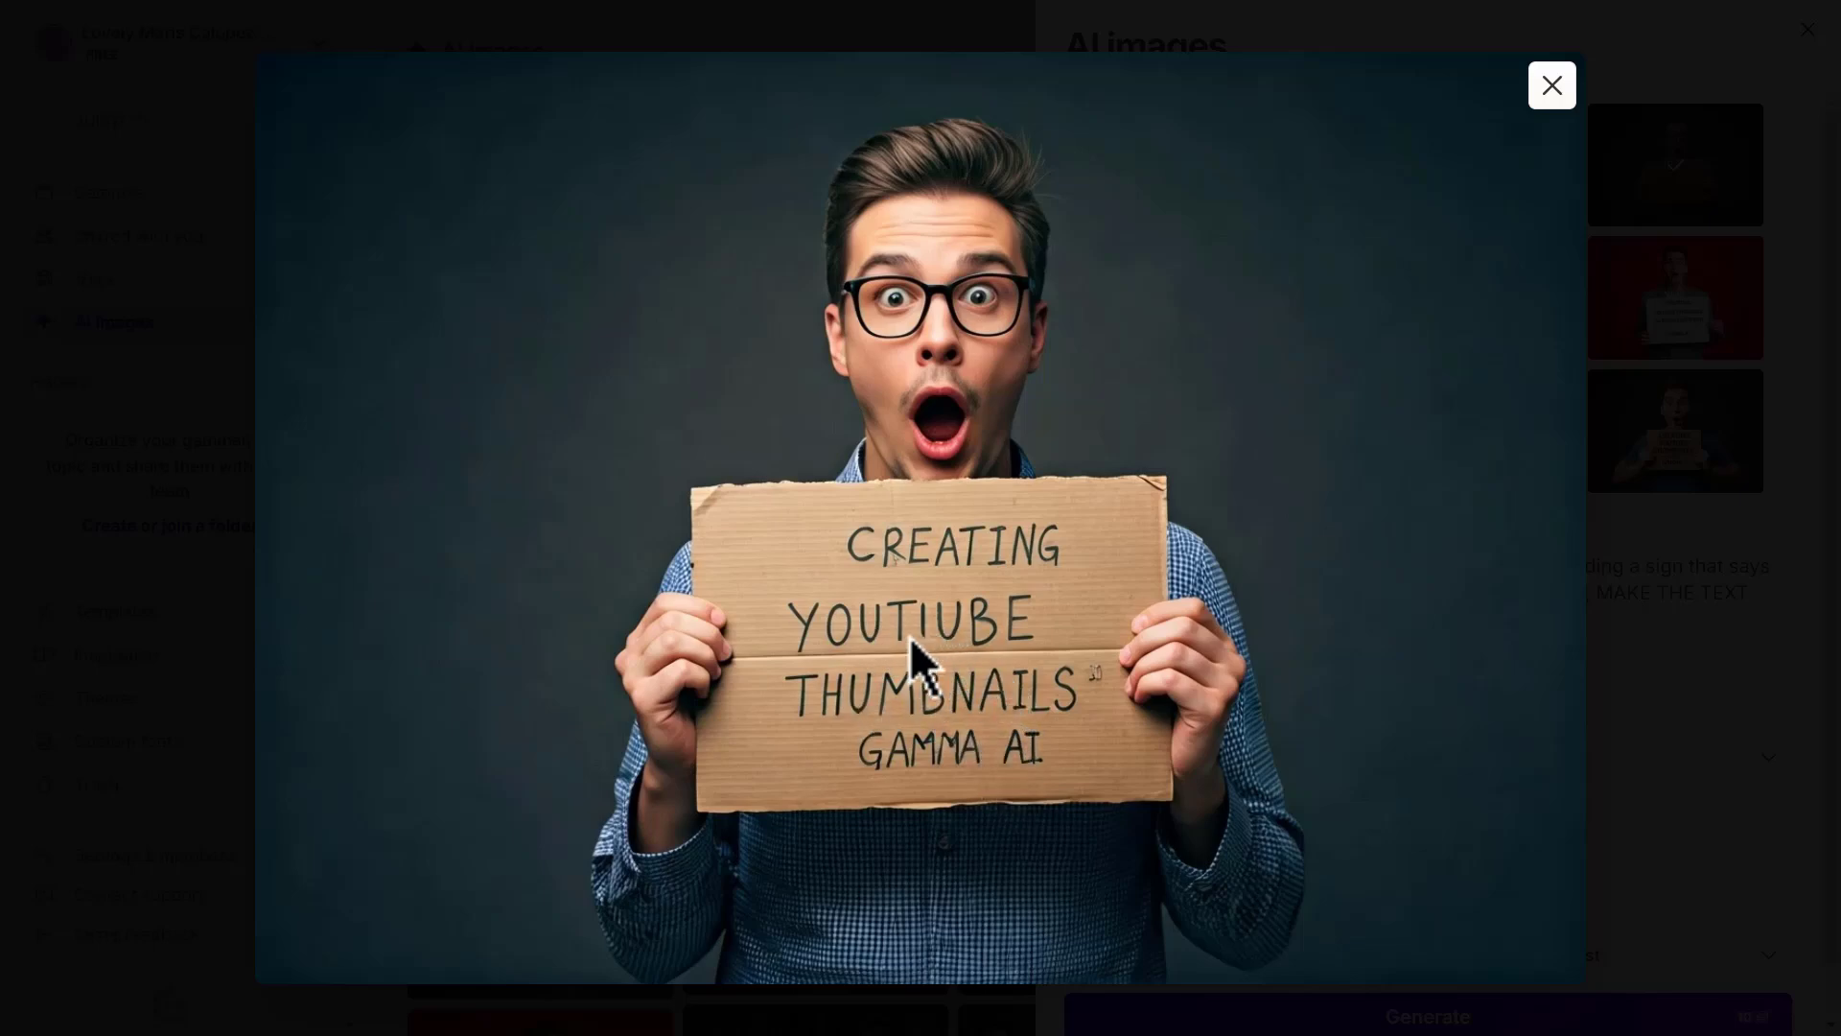
pyautogui.moveTo(952, 681)
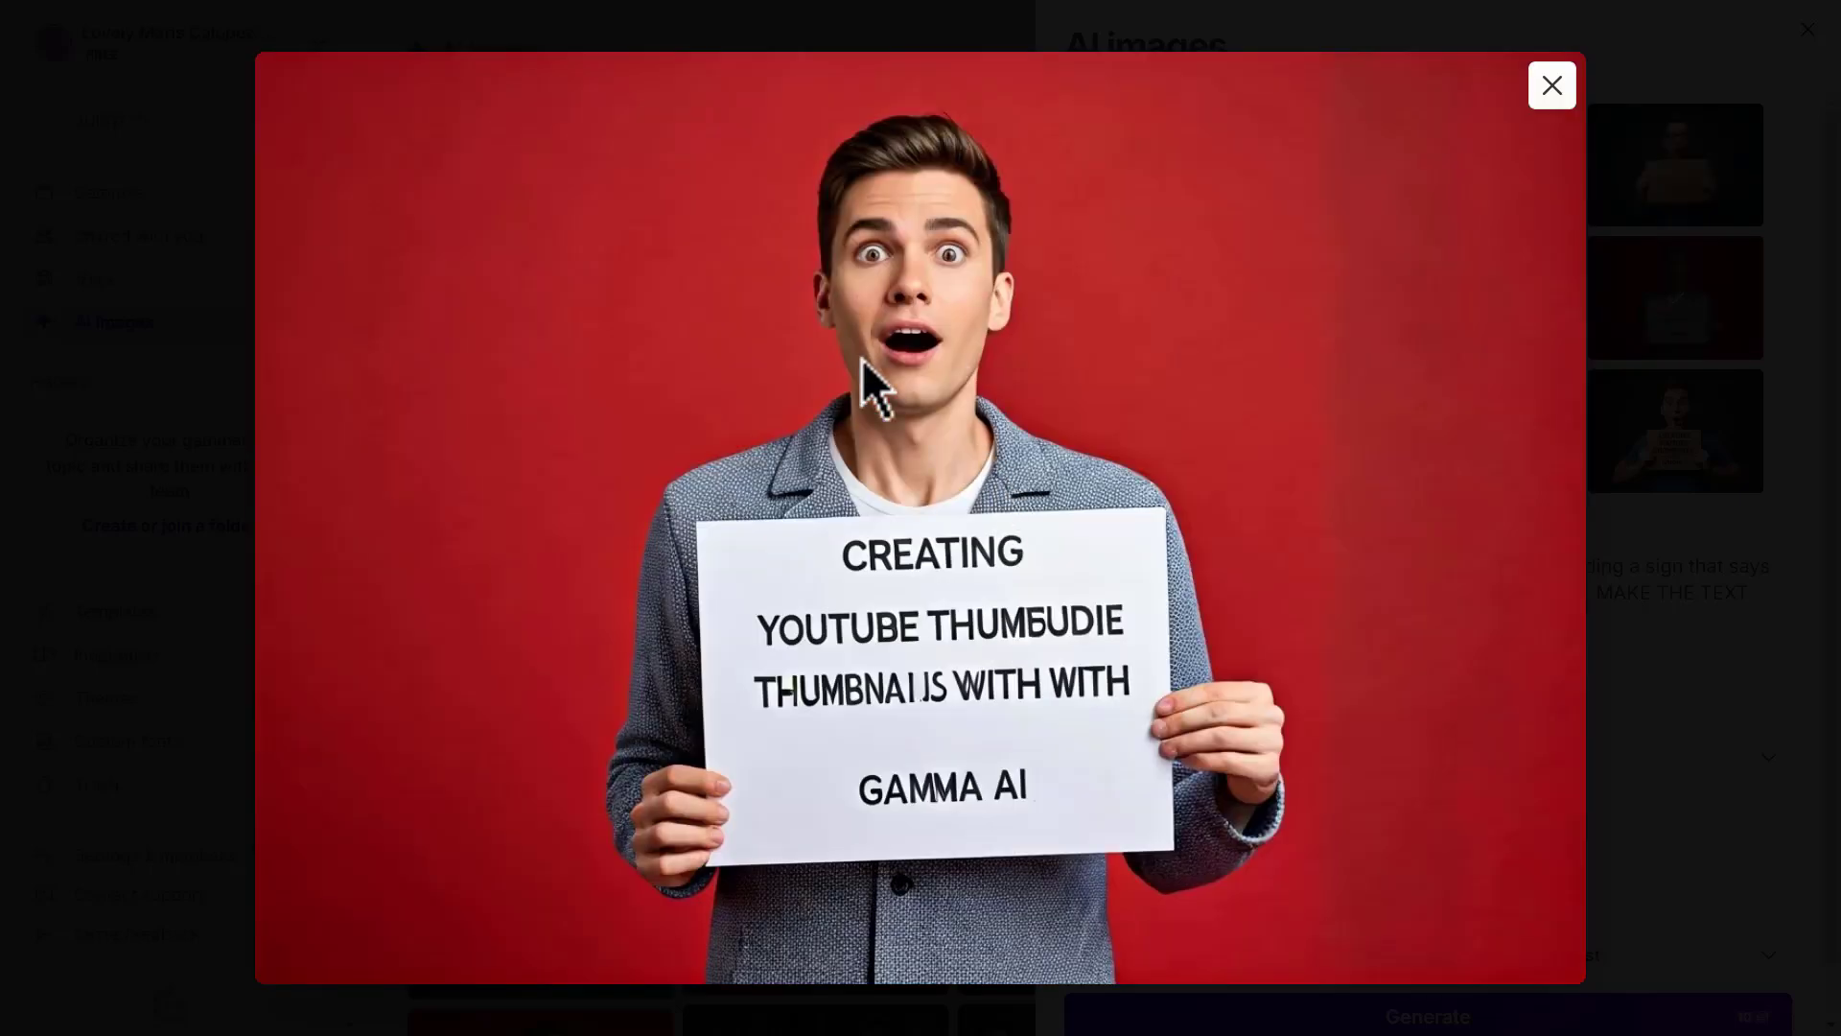
pyautogui.moveTo(980, 387)
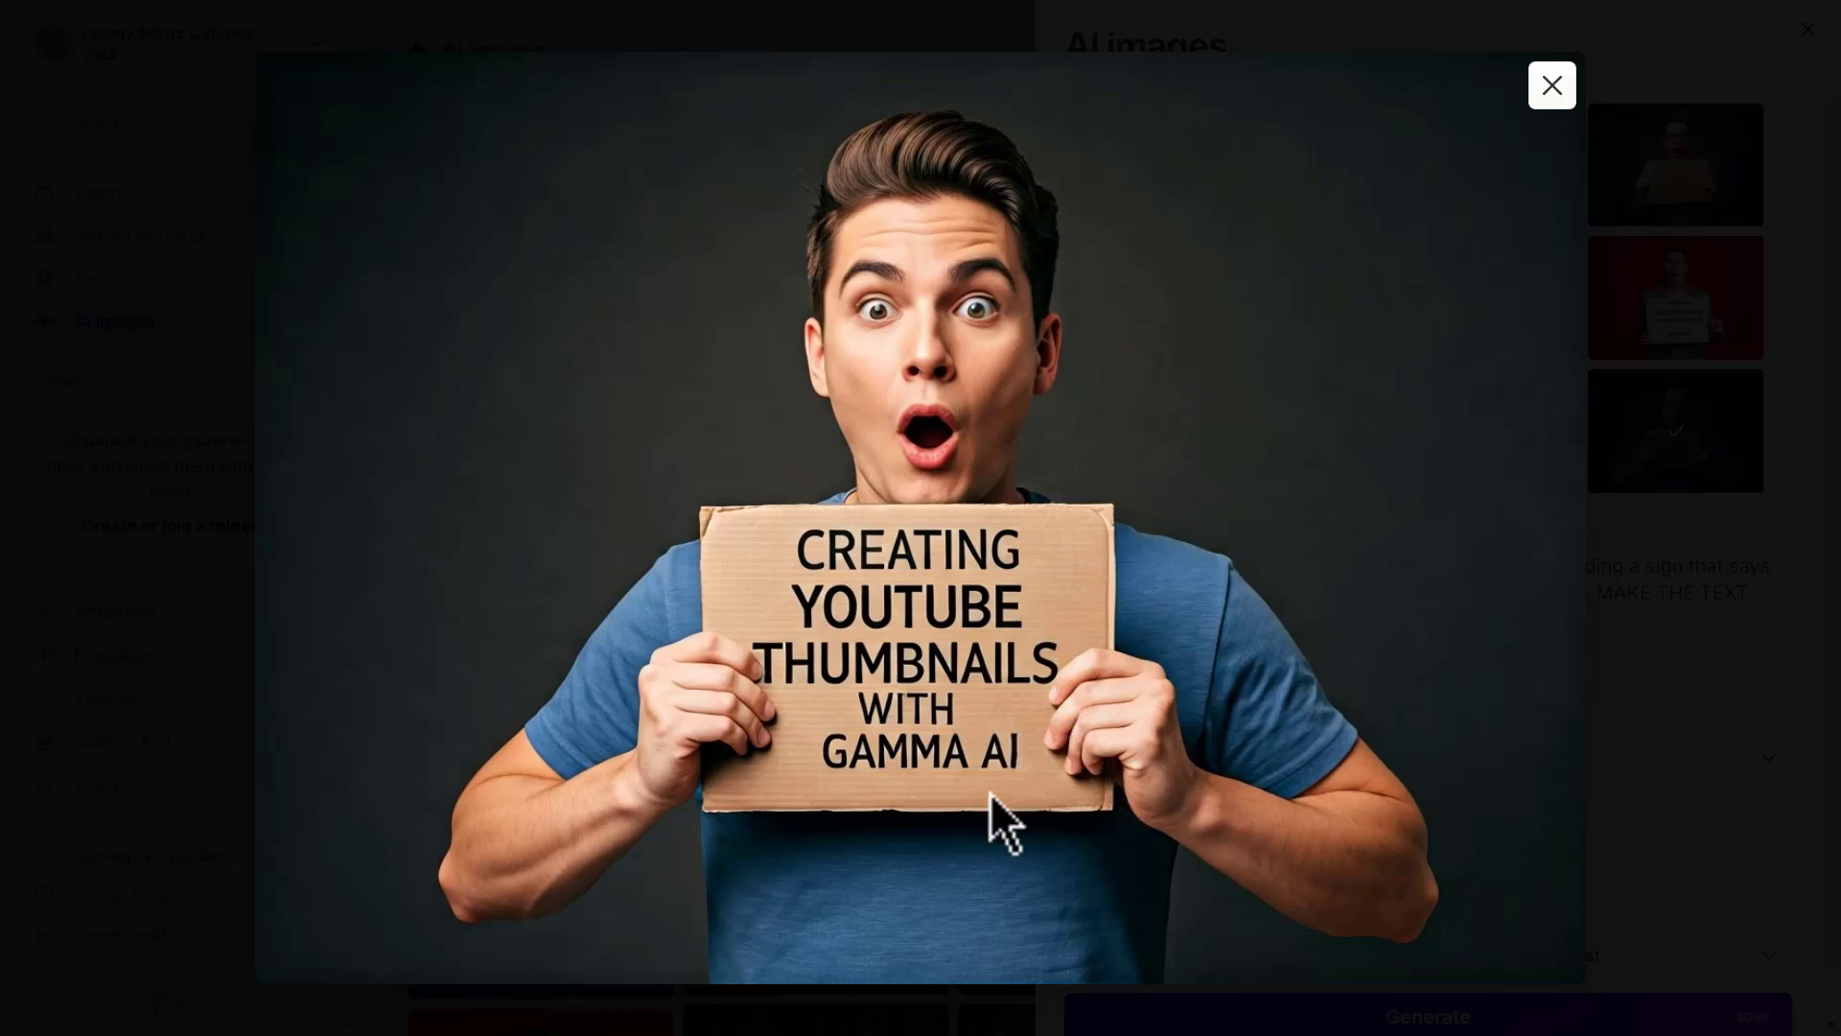
pyautogui.moveTo(1023, 664)
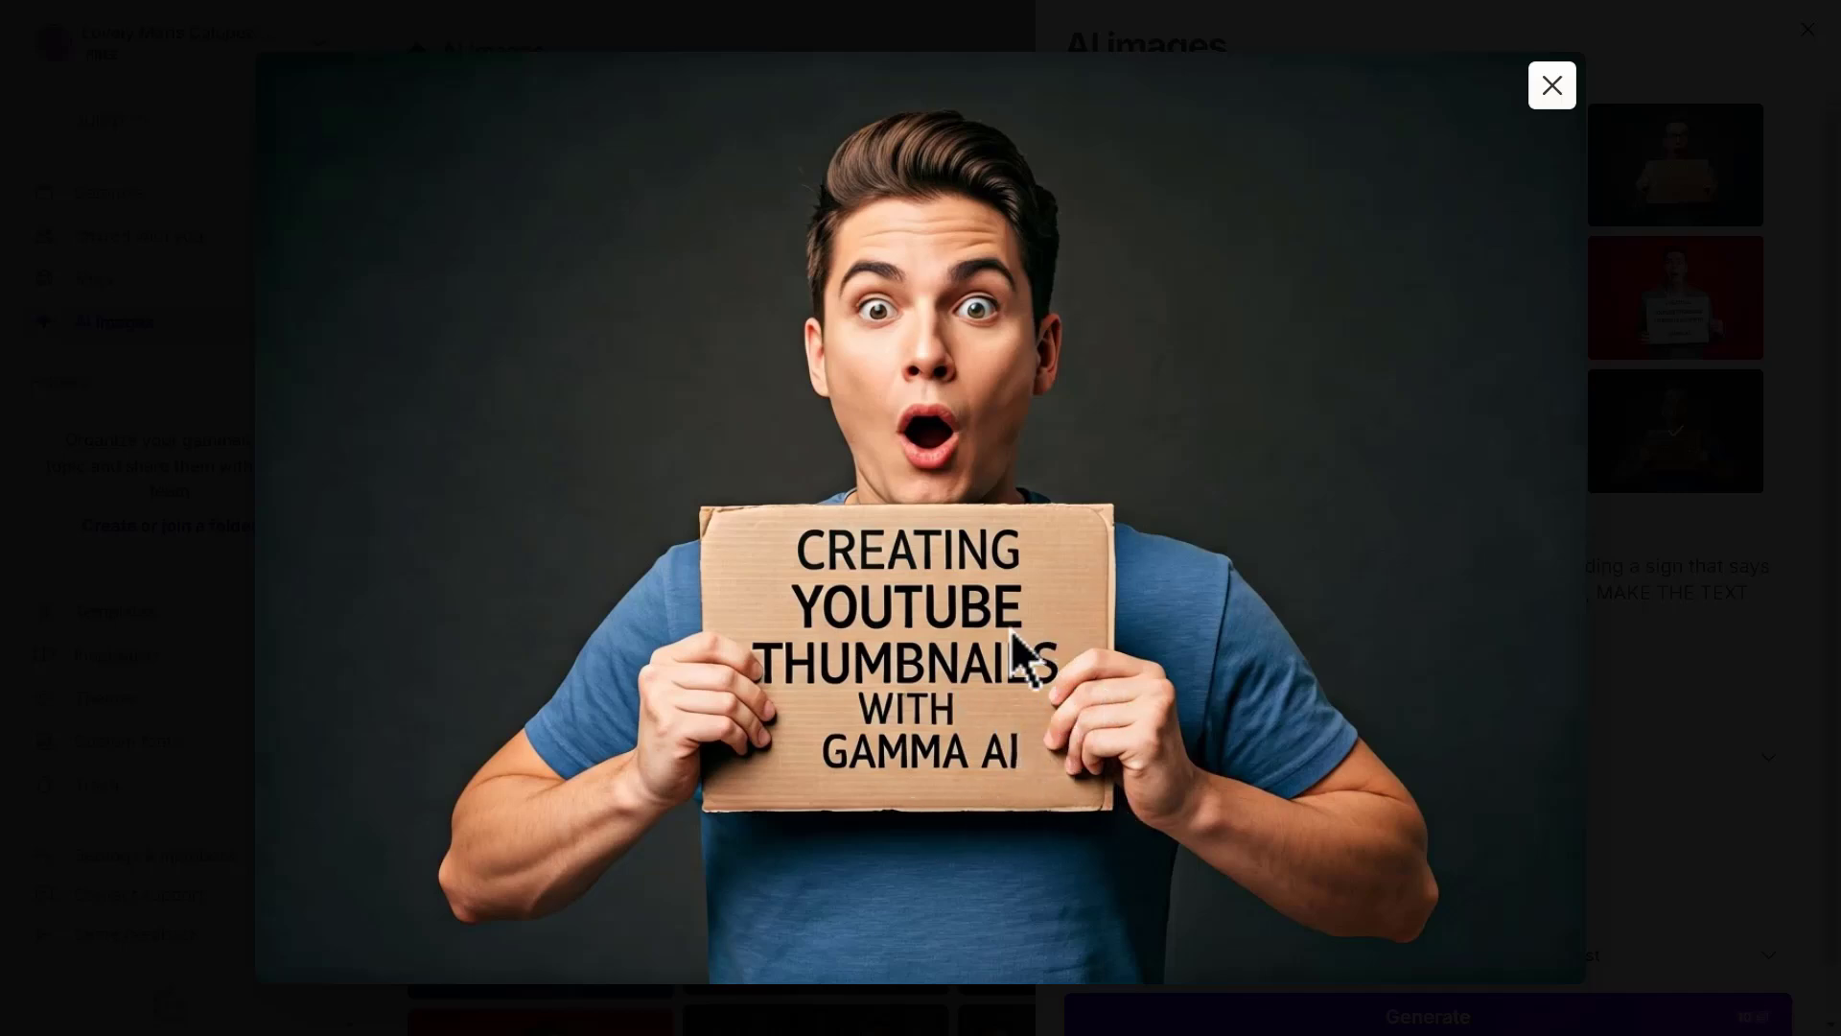
pyautogui.moveTo(1072, 425)
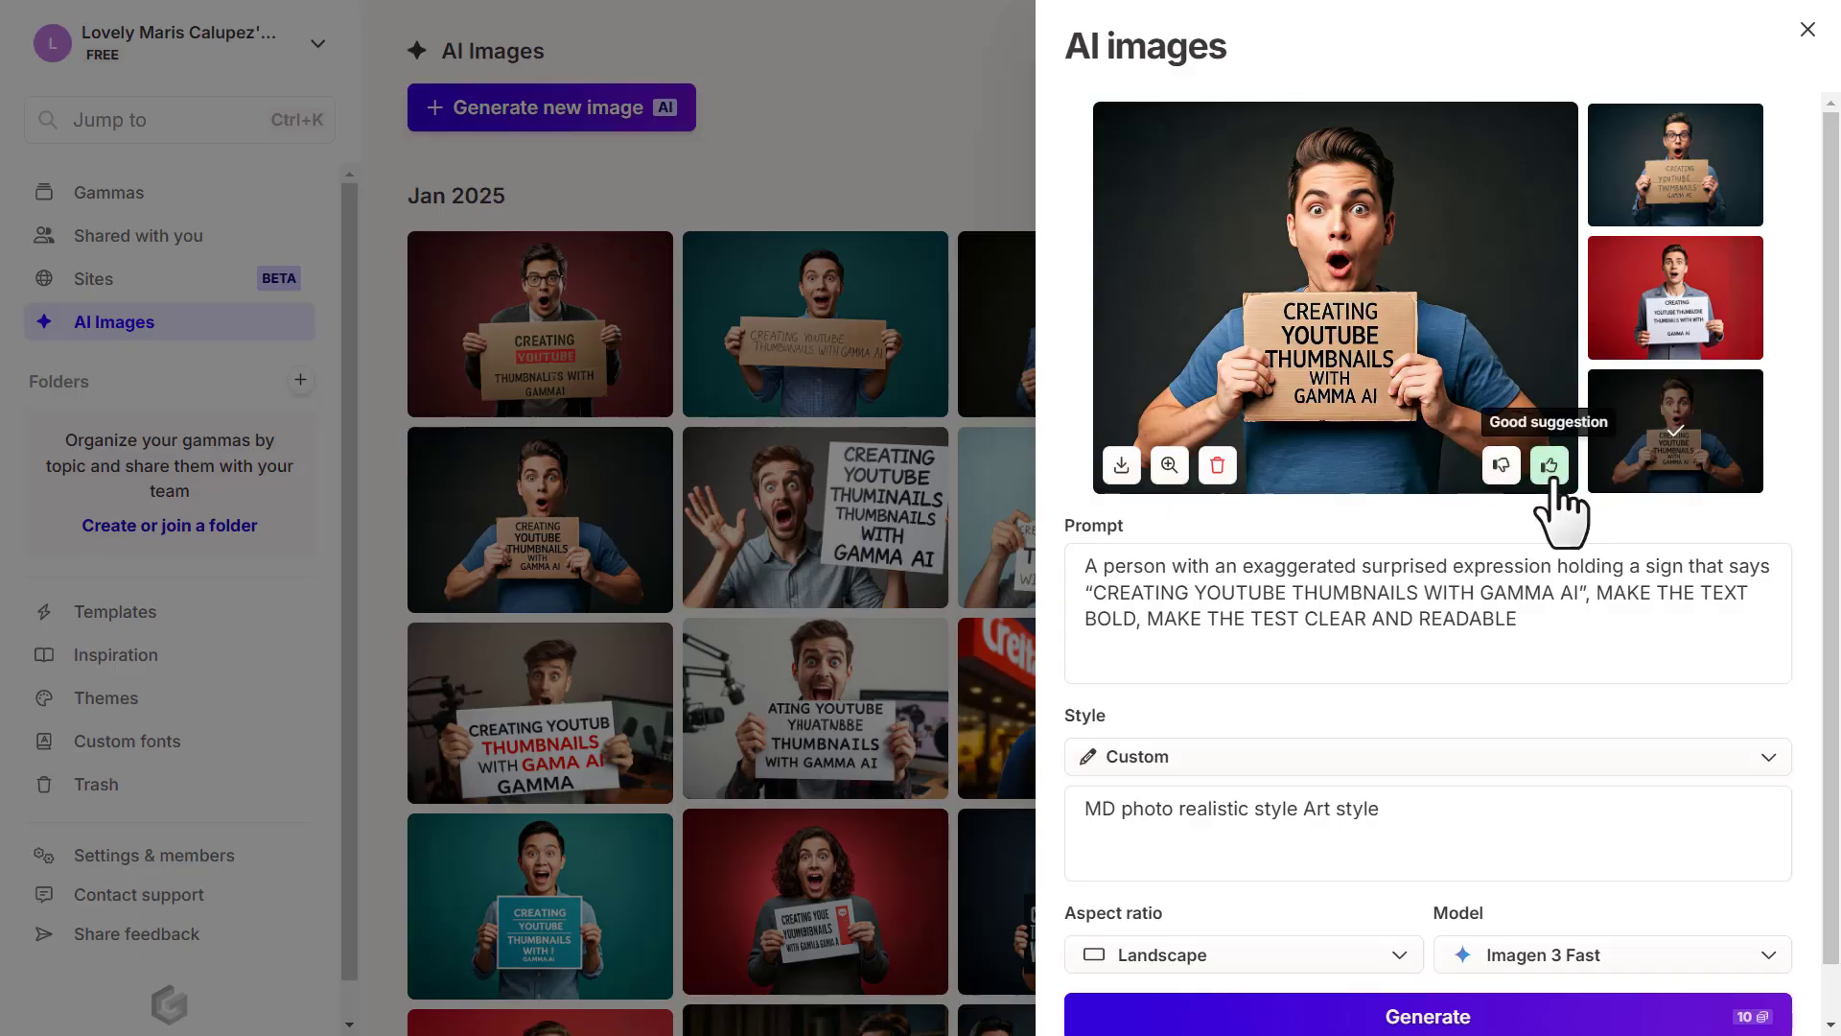
# Rate the blue-shirt image as good and start downloading it as a PNG.
pyautogui.click(1550, 465)
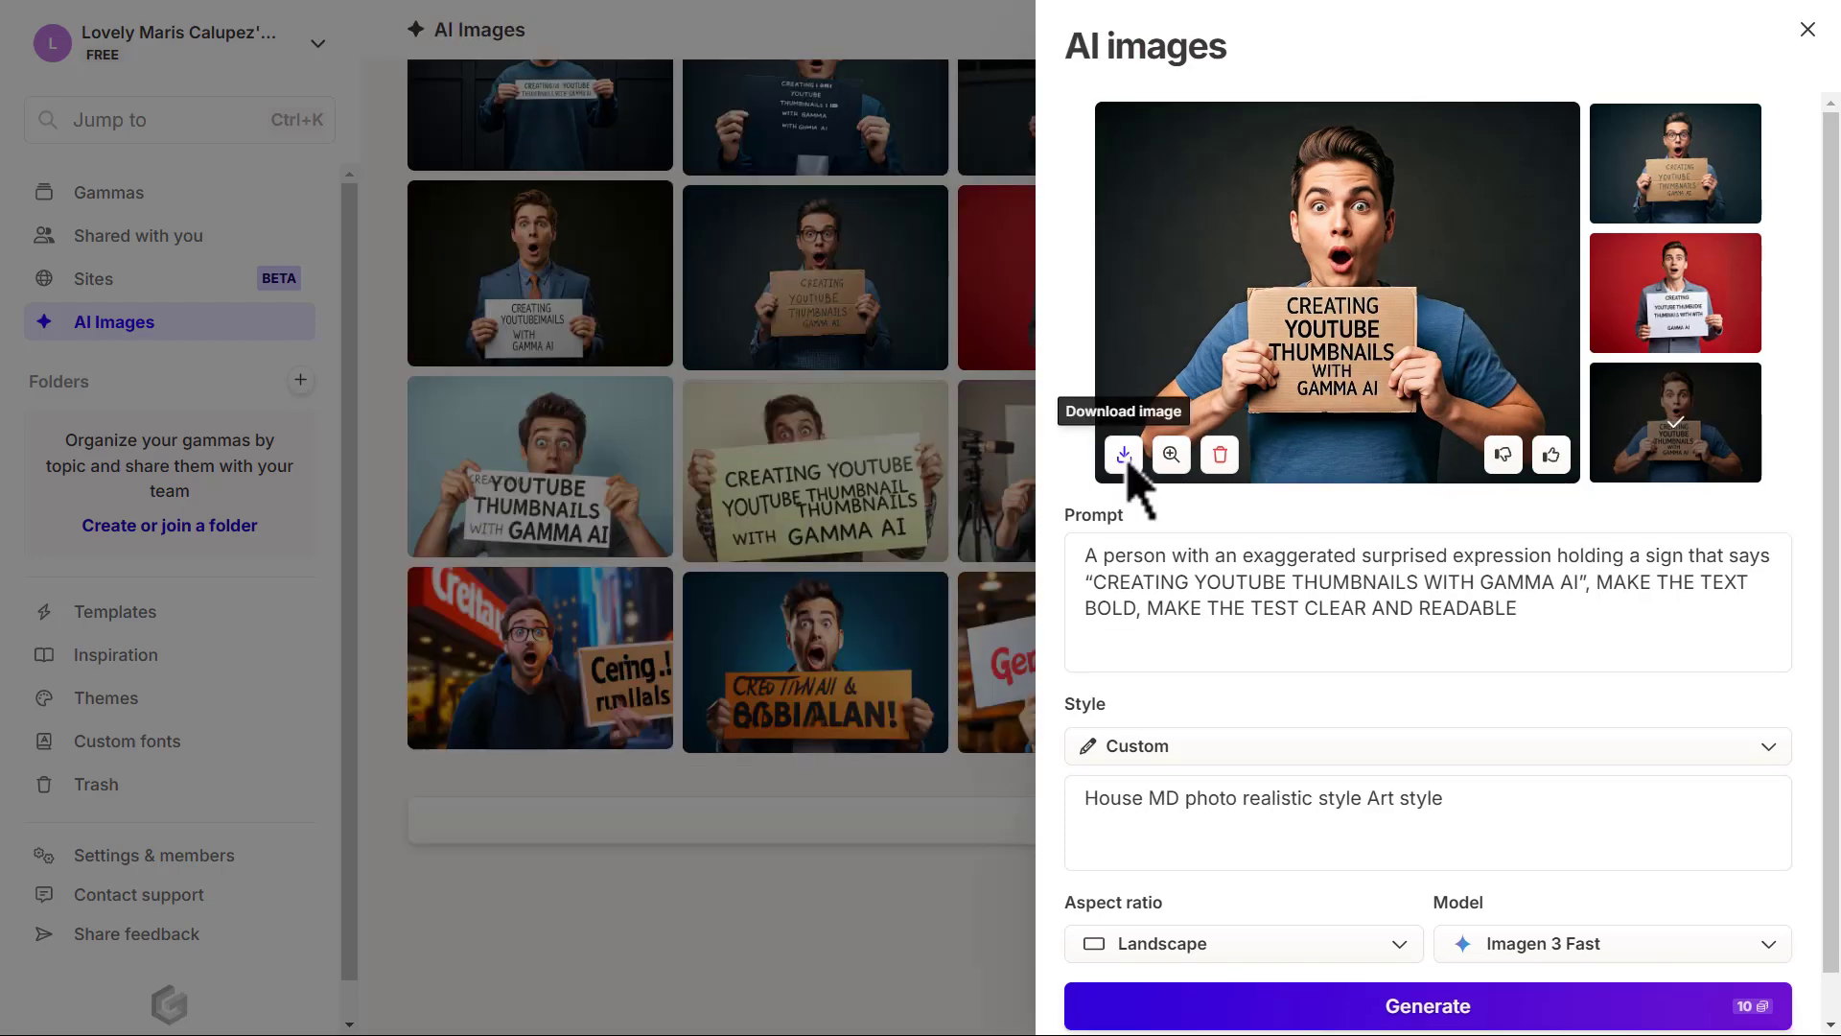
pyautogui.click(1120, 455)
pyautogui.write('sample')
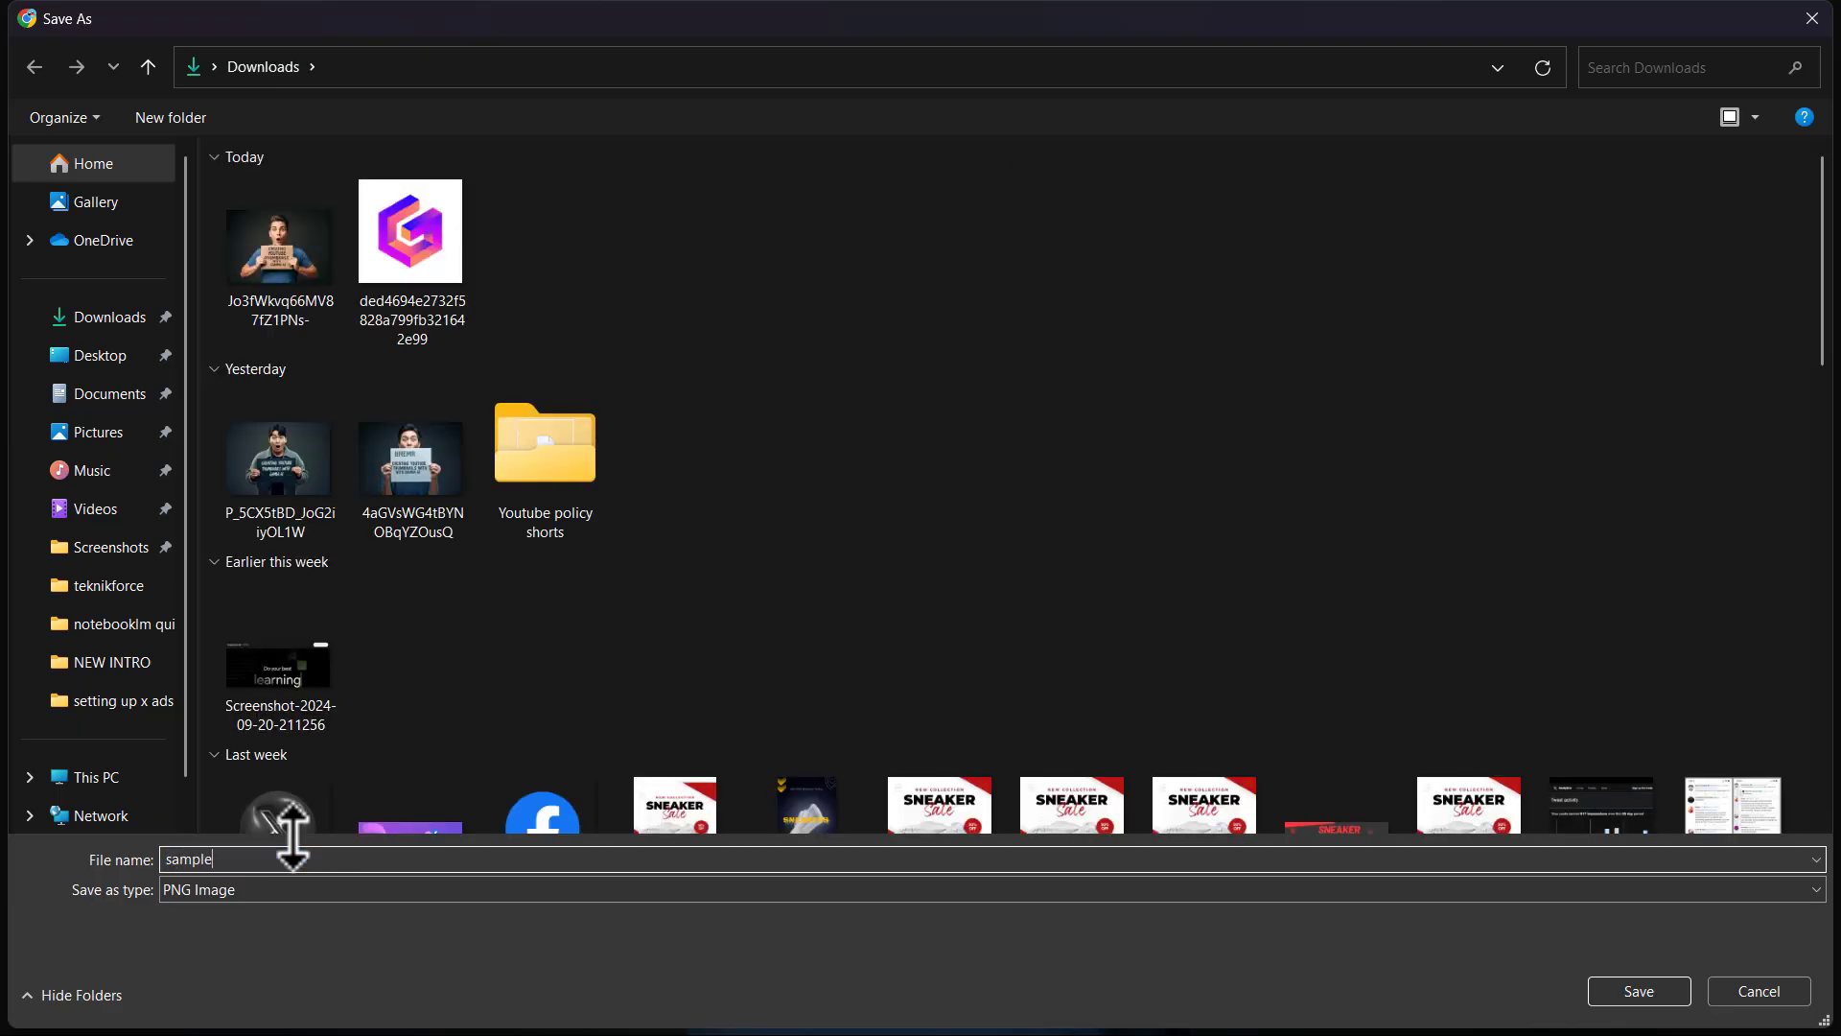
pyautogui.write('thumbnail')
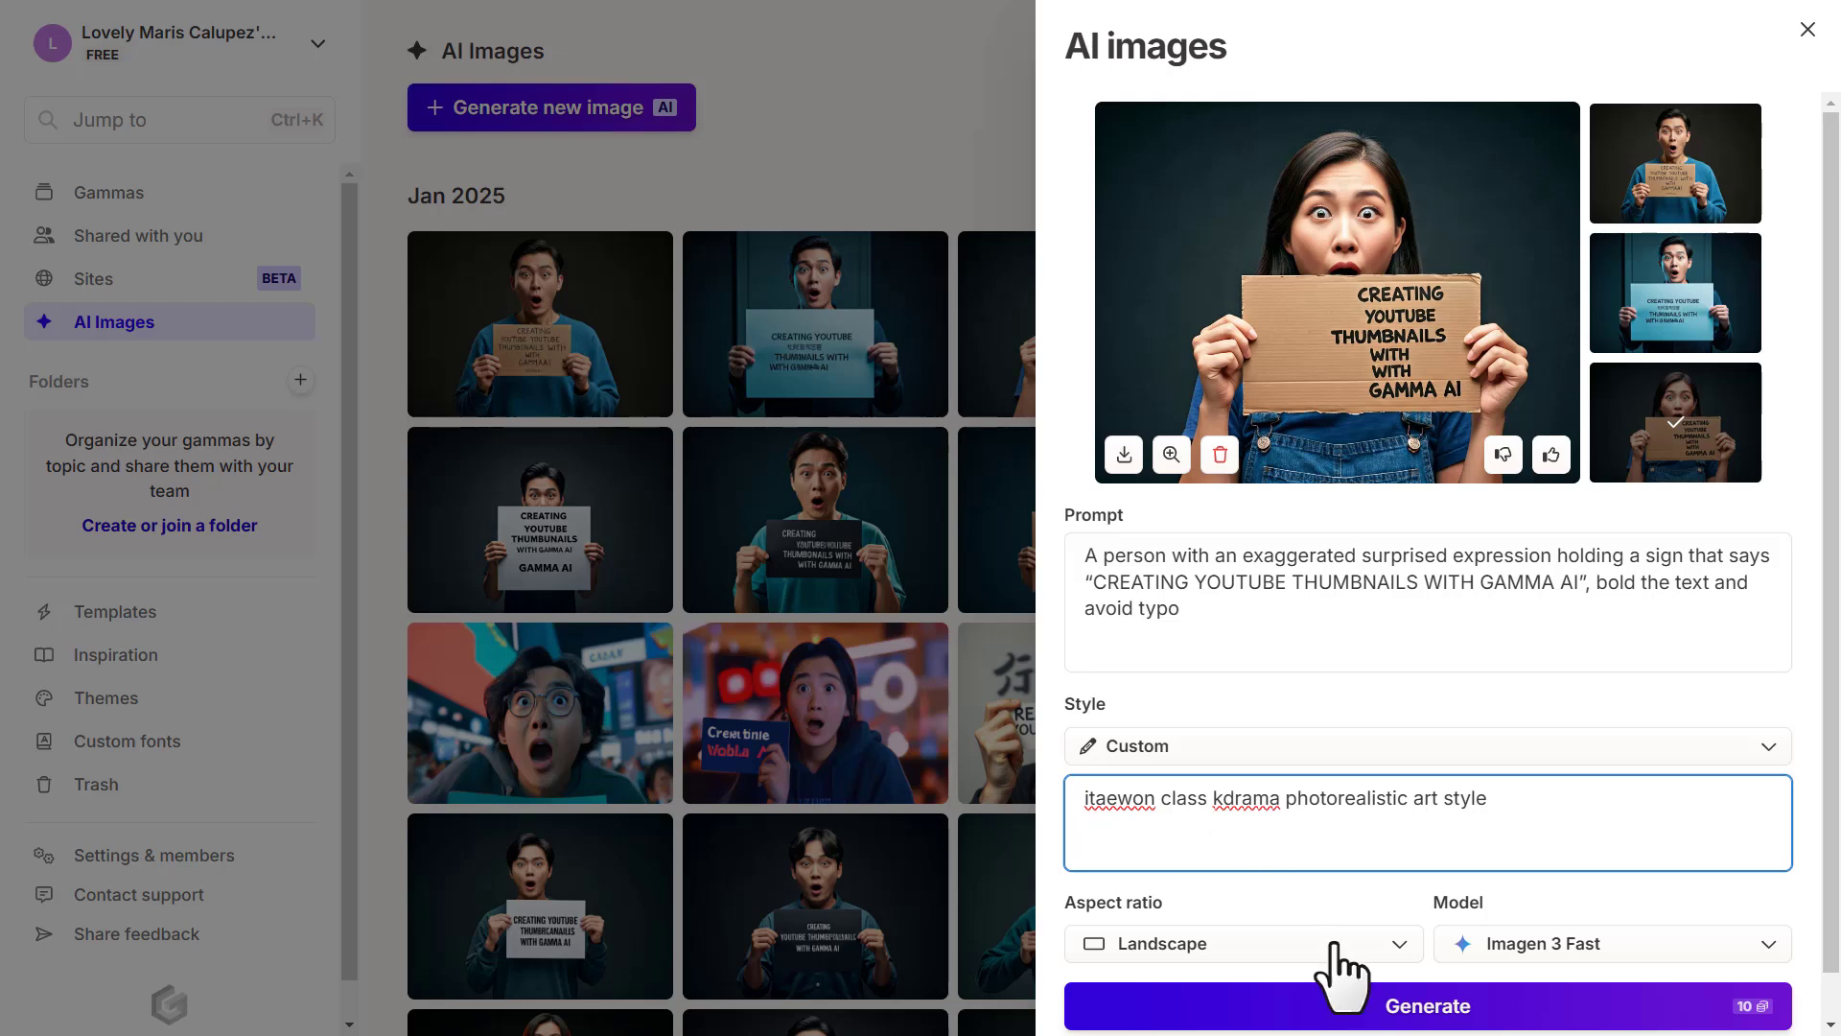
# Generate a fresh batch of surprised-man sign images from the same prompt.
pyautogui.click(1428, 1005)
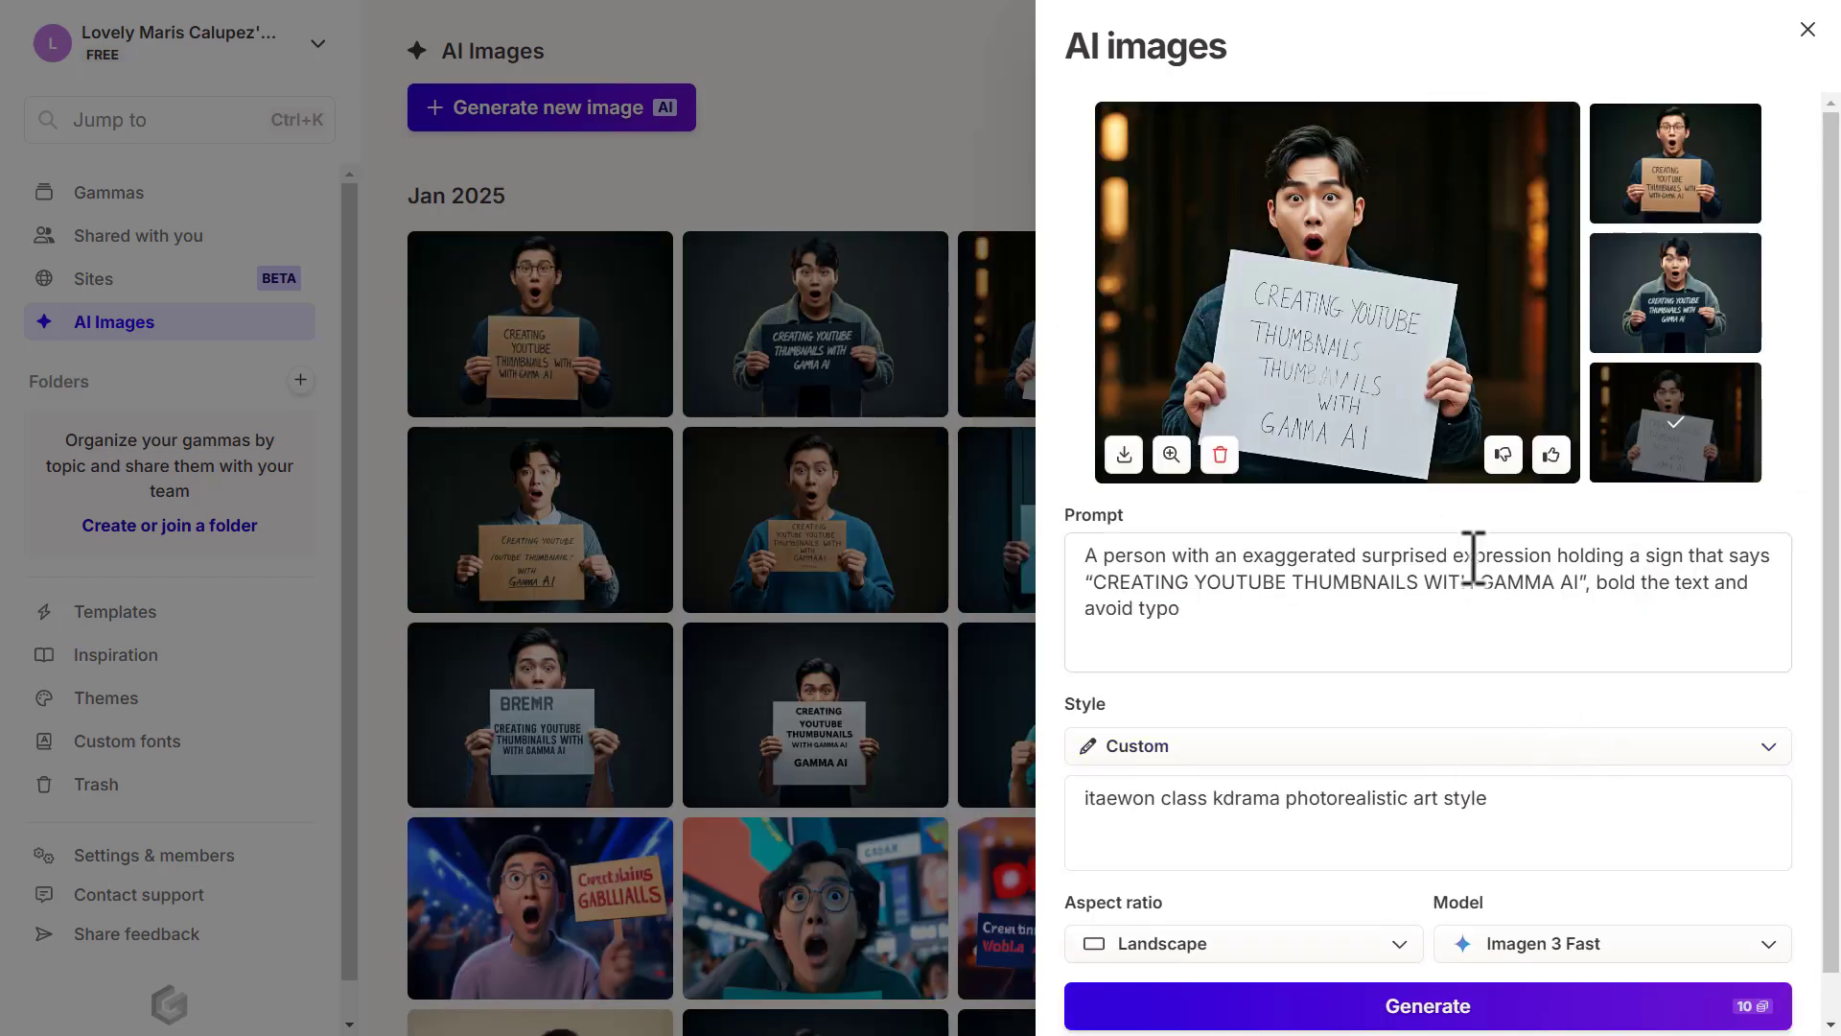
# Inspect the new K-drama style images enlarged one by one.
pyautogui.click(1170, 456)
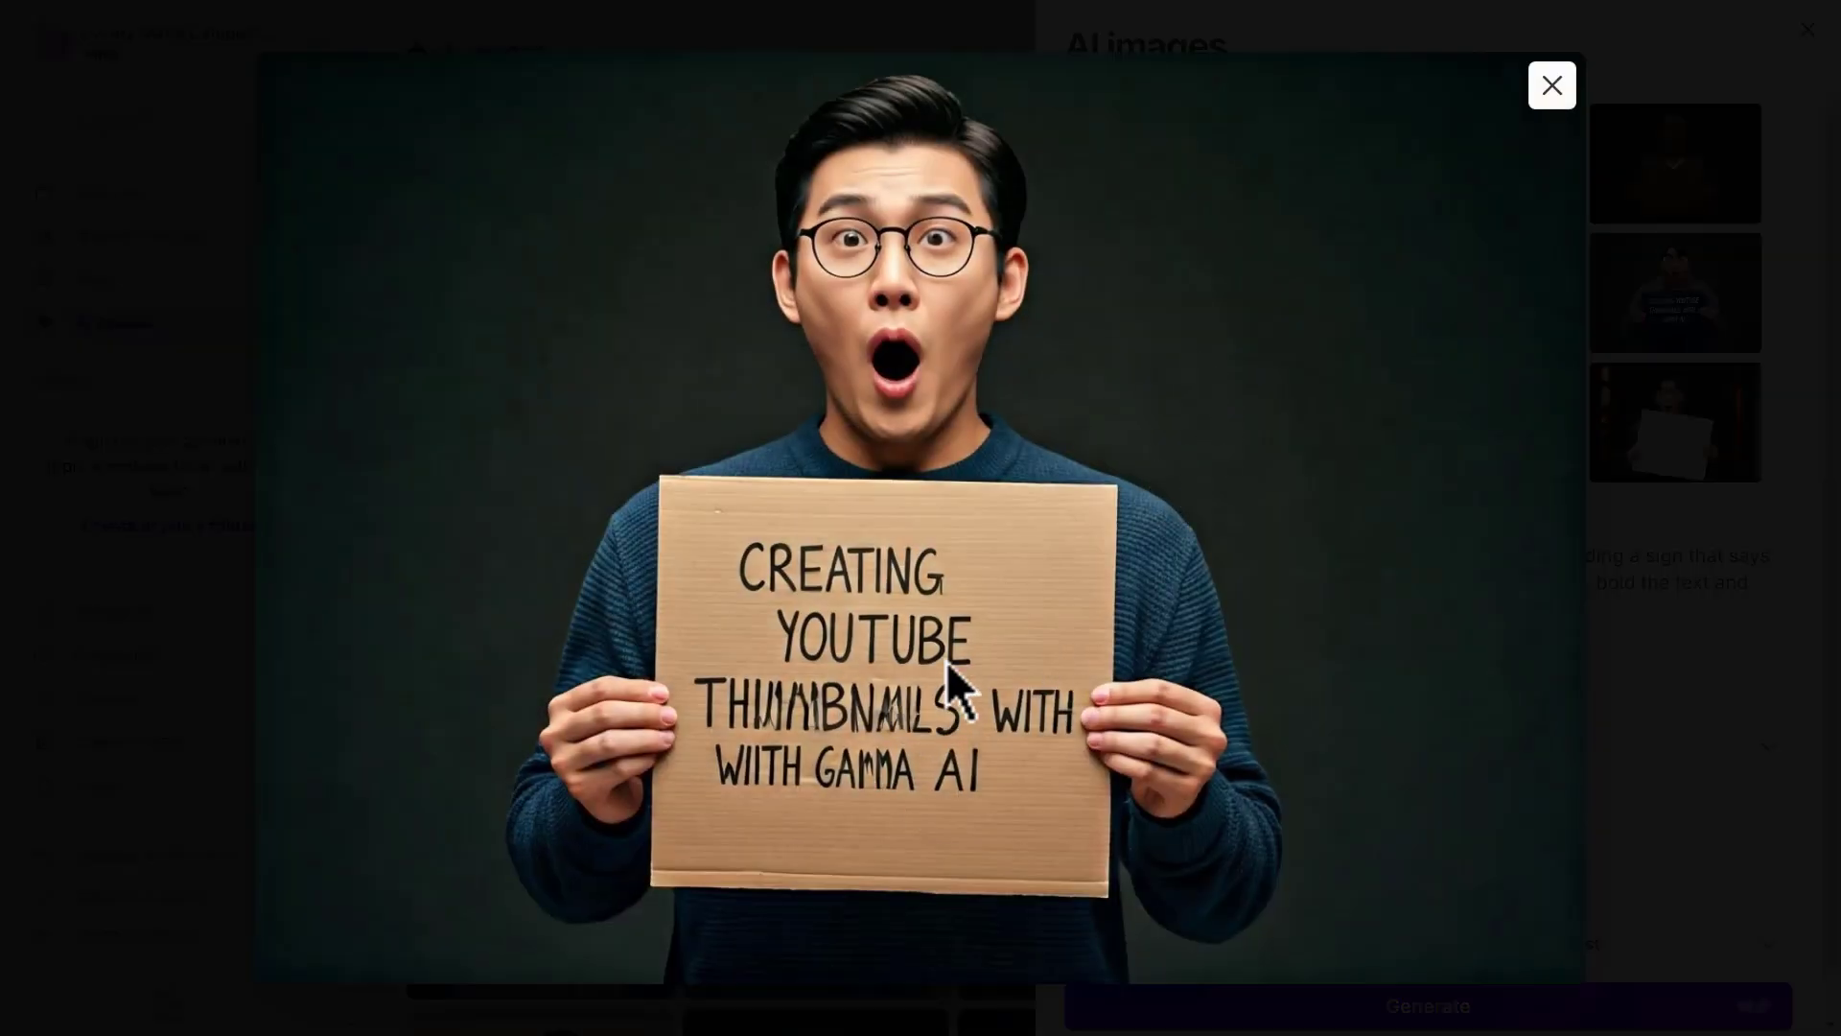
pyautogui.moveTo(1074, 435)
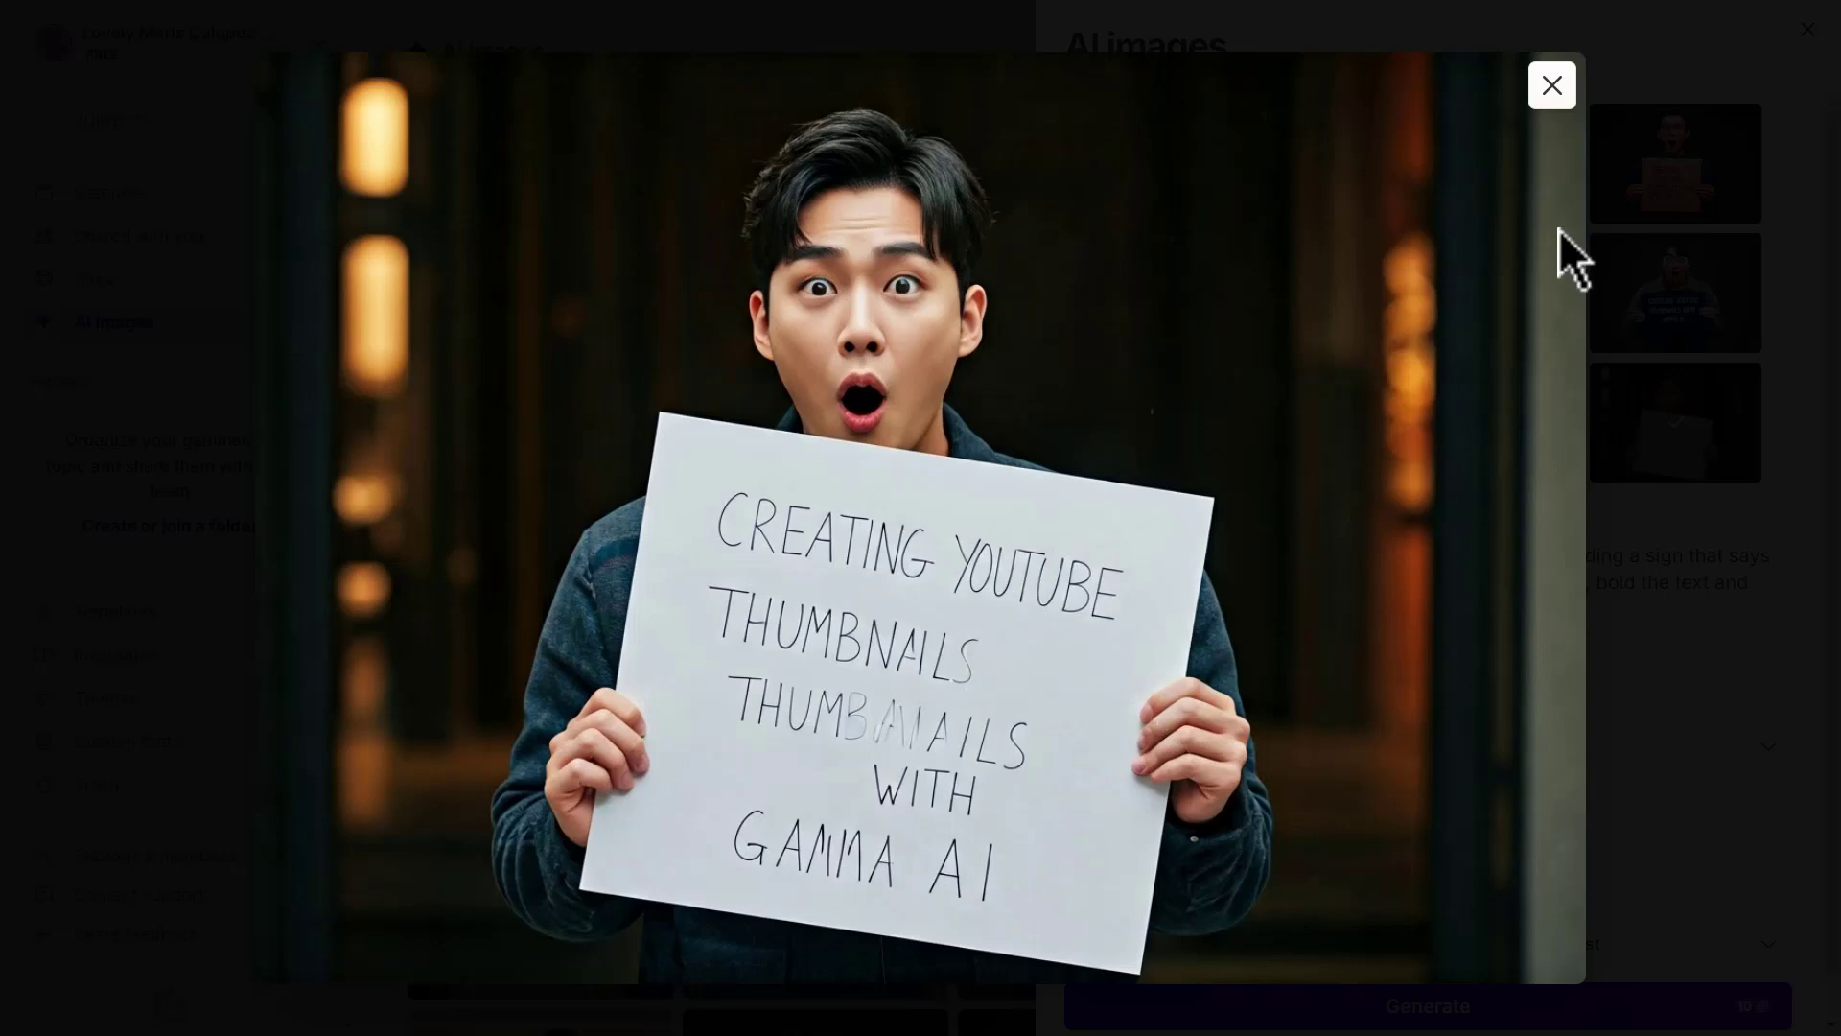
pyautogui.click(1550, 84)
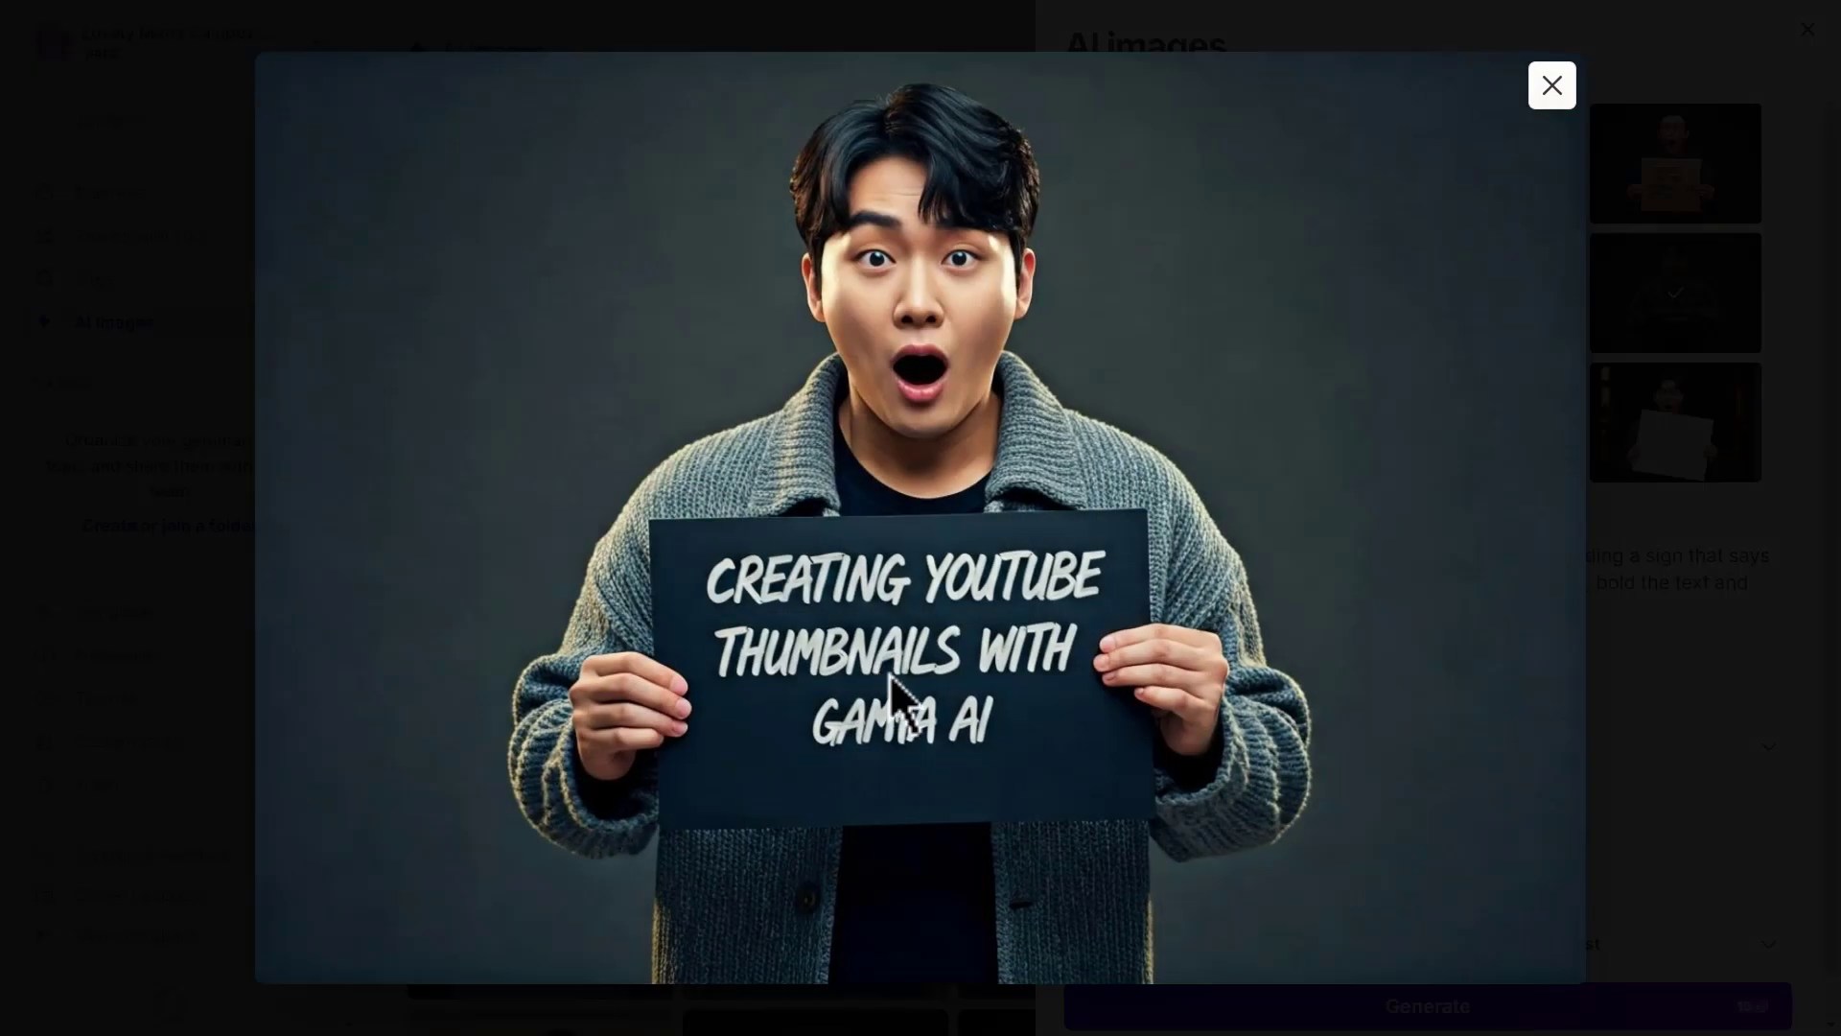
pyautogui.moveTo(1145, 381)
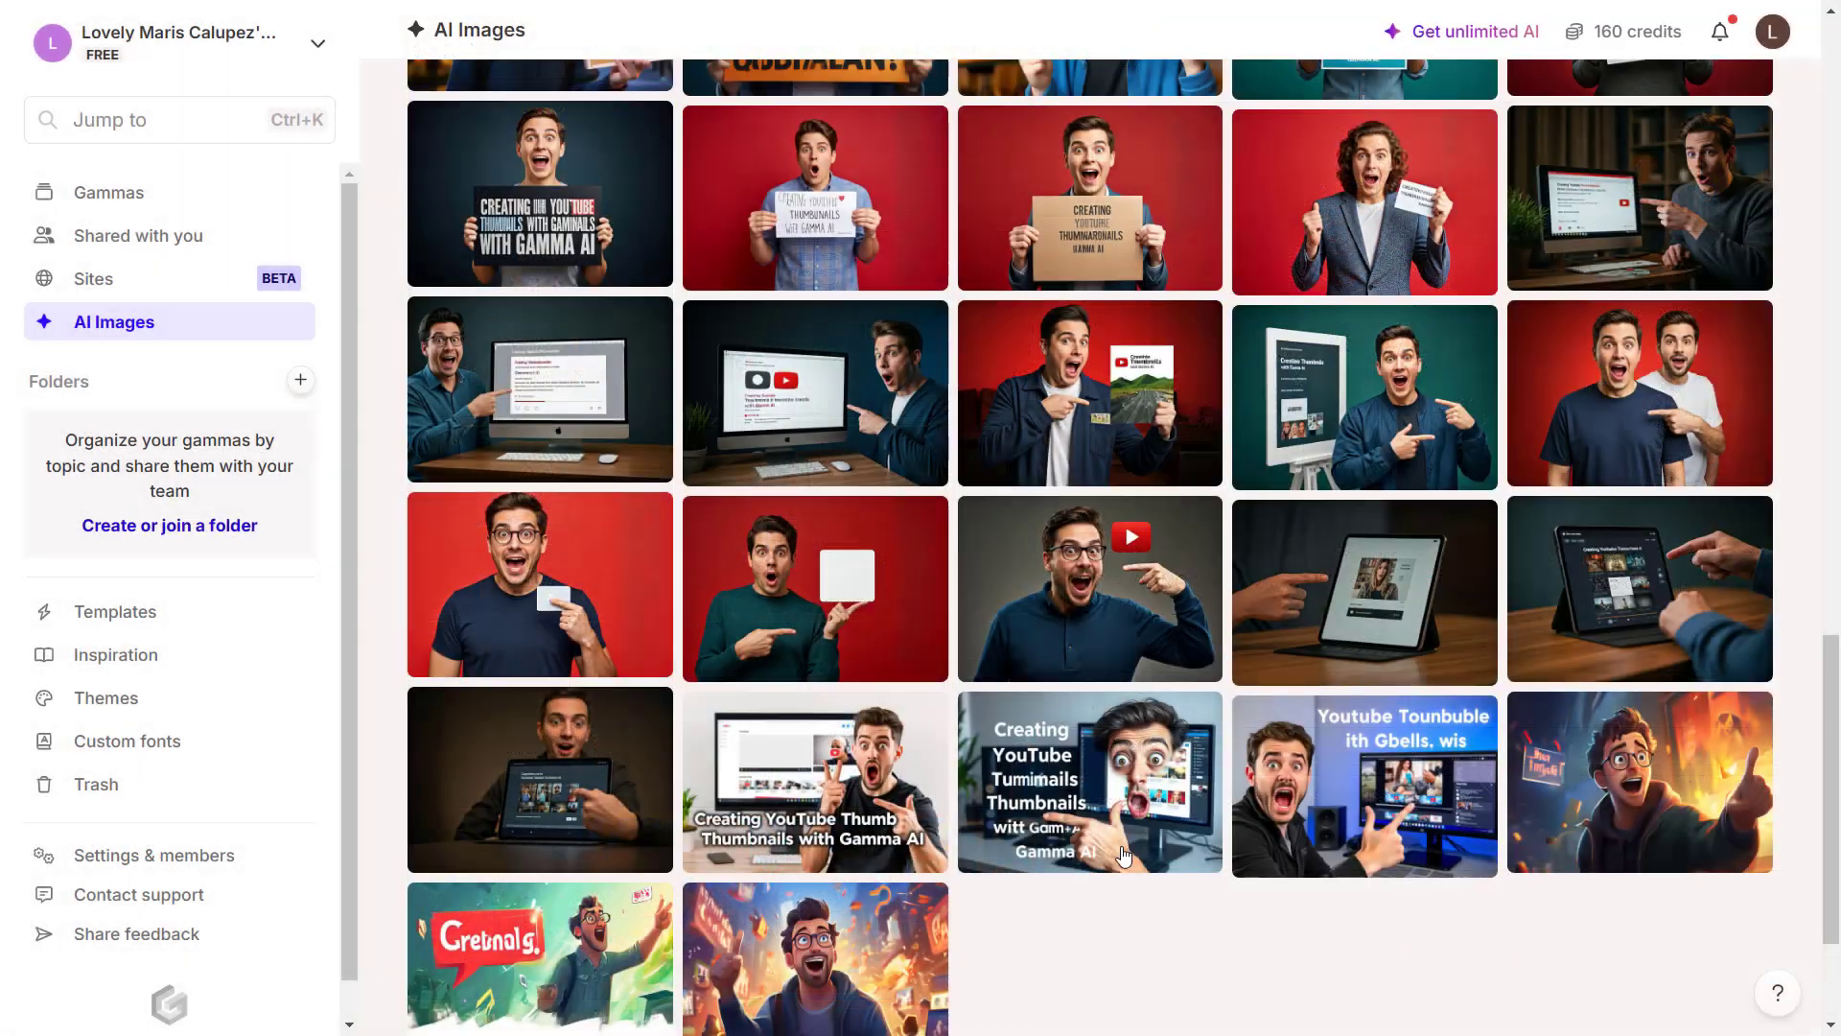
# Save the dark 'CREATING YOUTUBE THUMBNAILS WITH GAMMA AI' sign image into Downloads.
pyautogui.scroll(3)
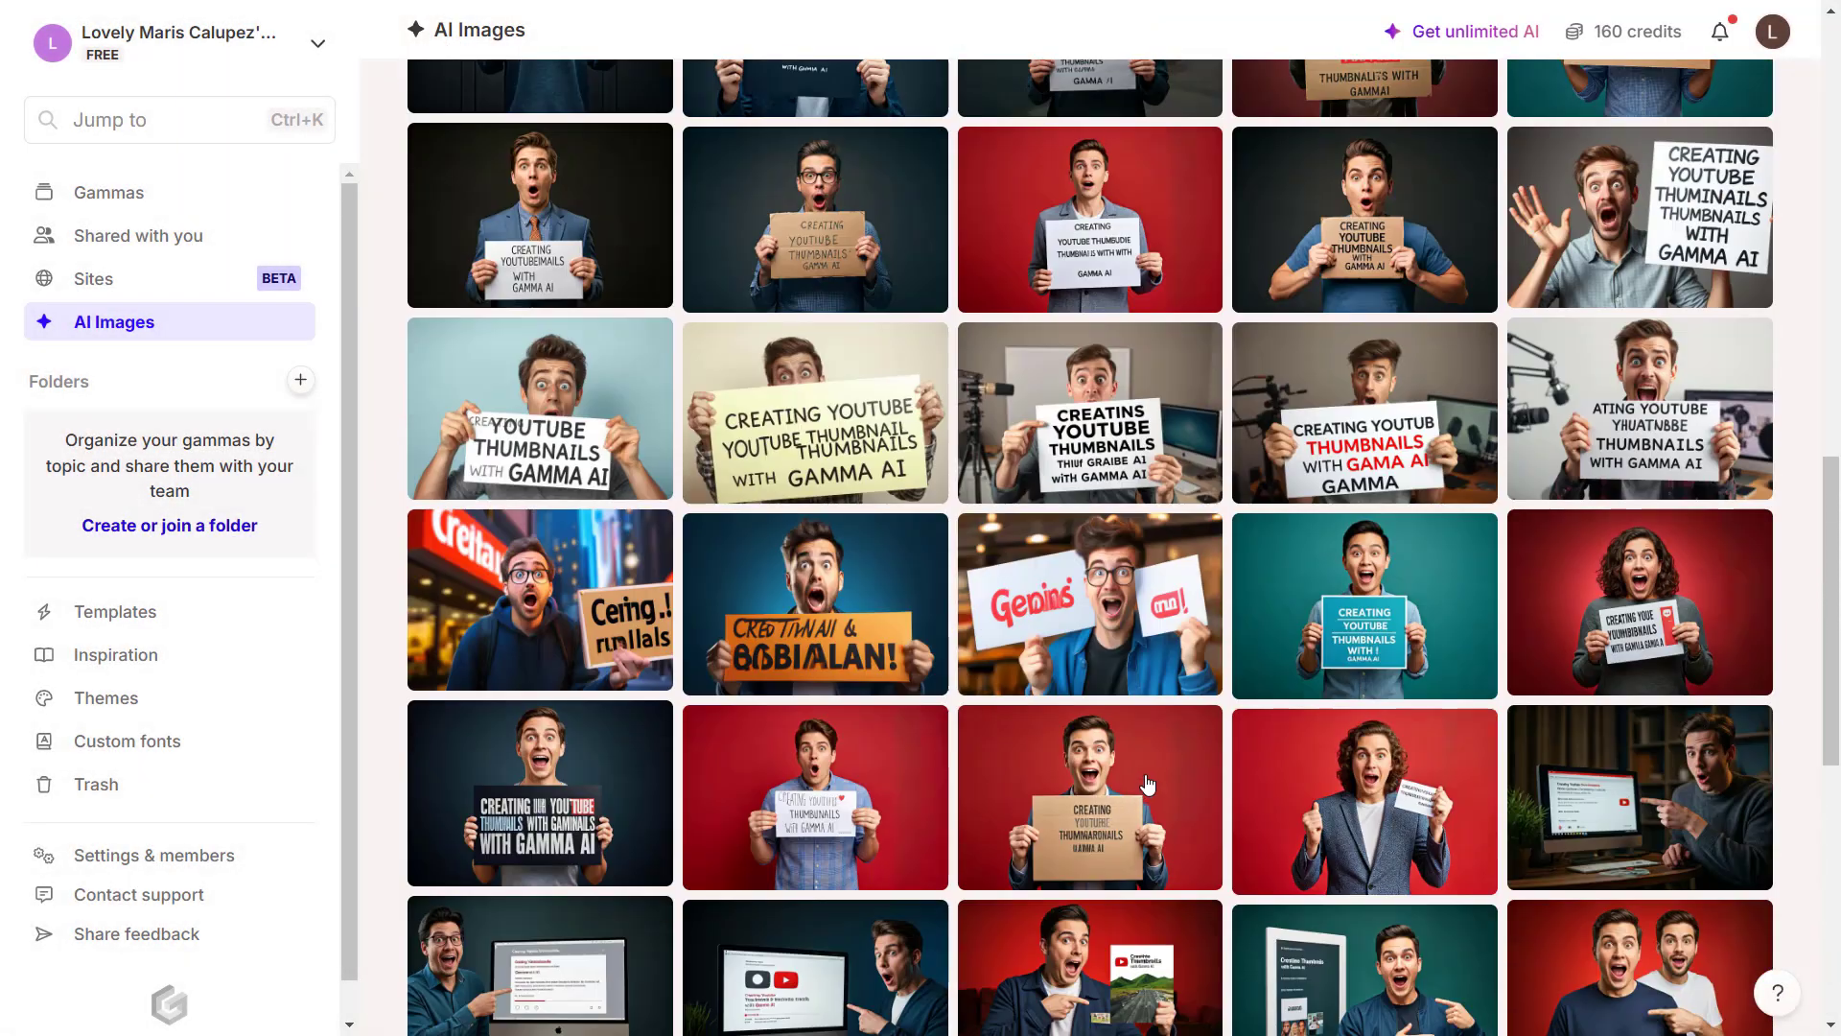
pyautogui.scroll(3)
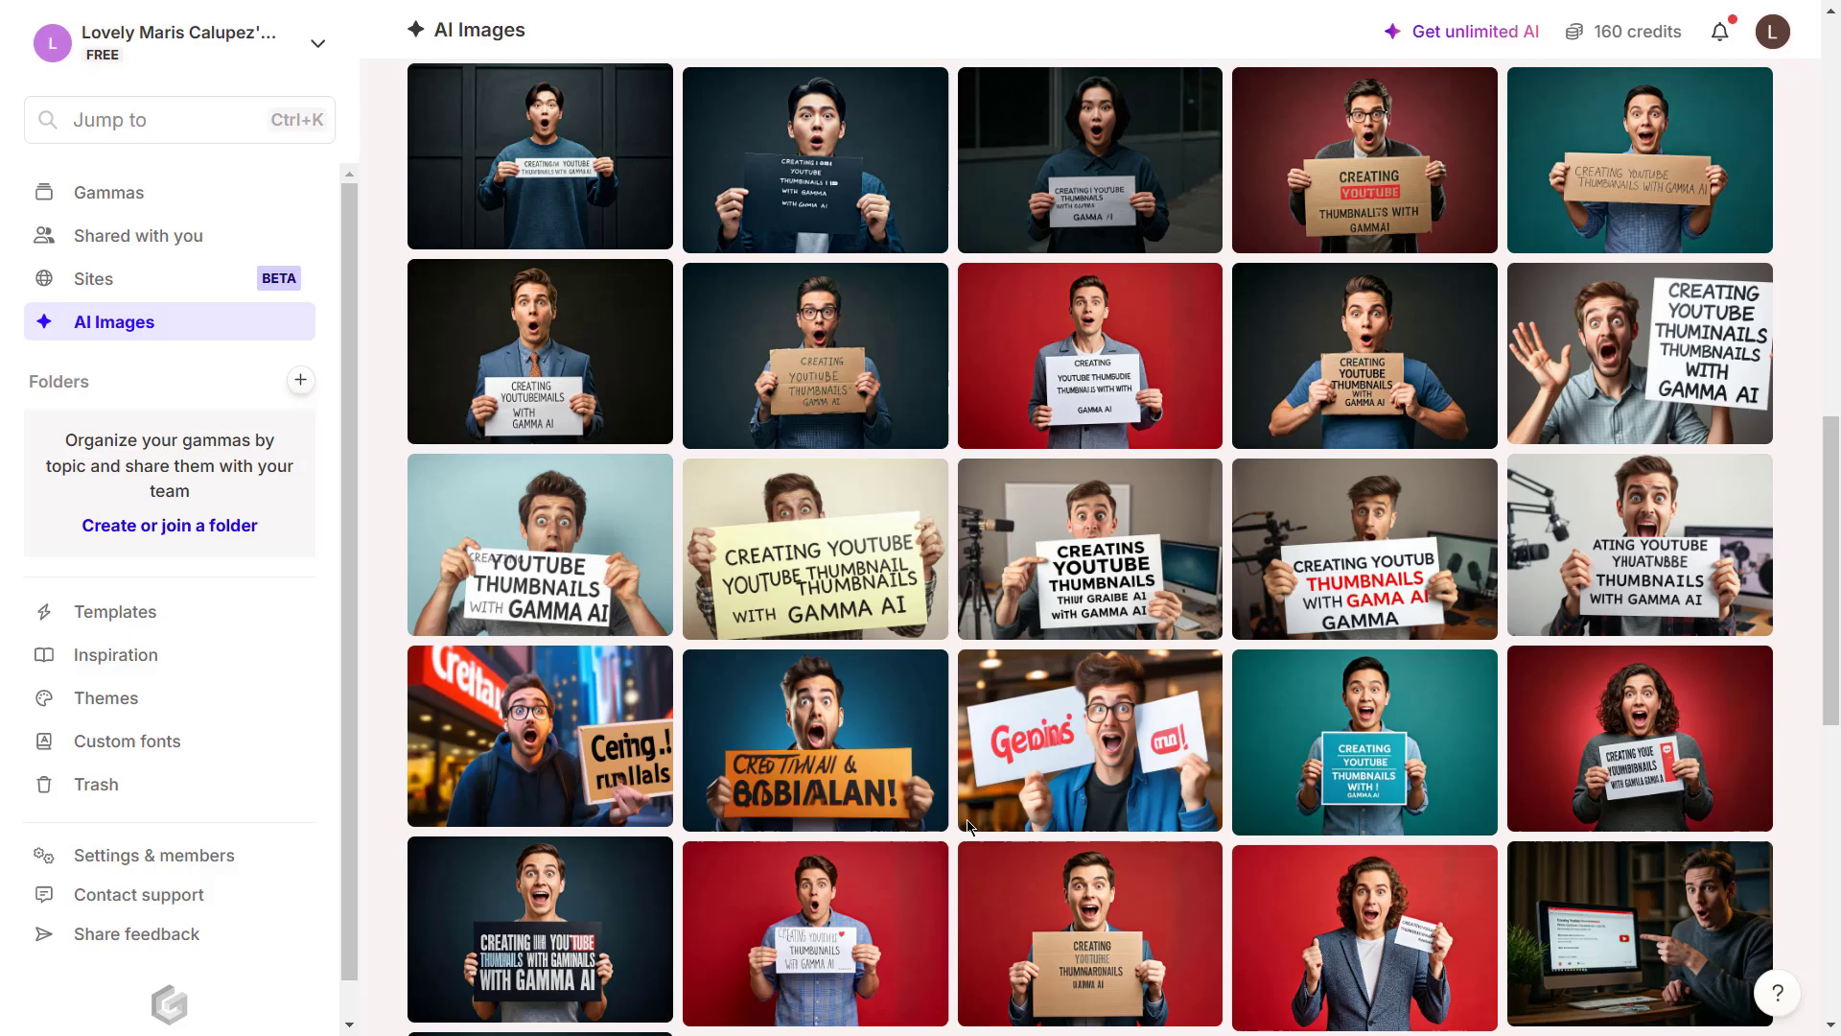
pyautogui.scroll(-3)
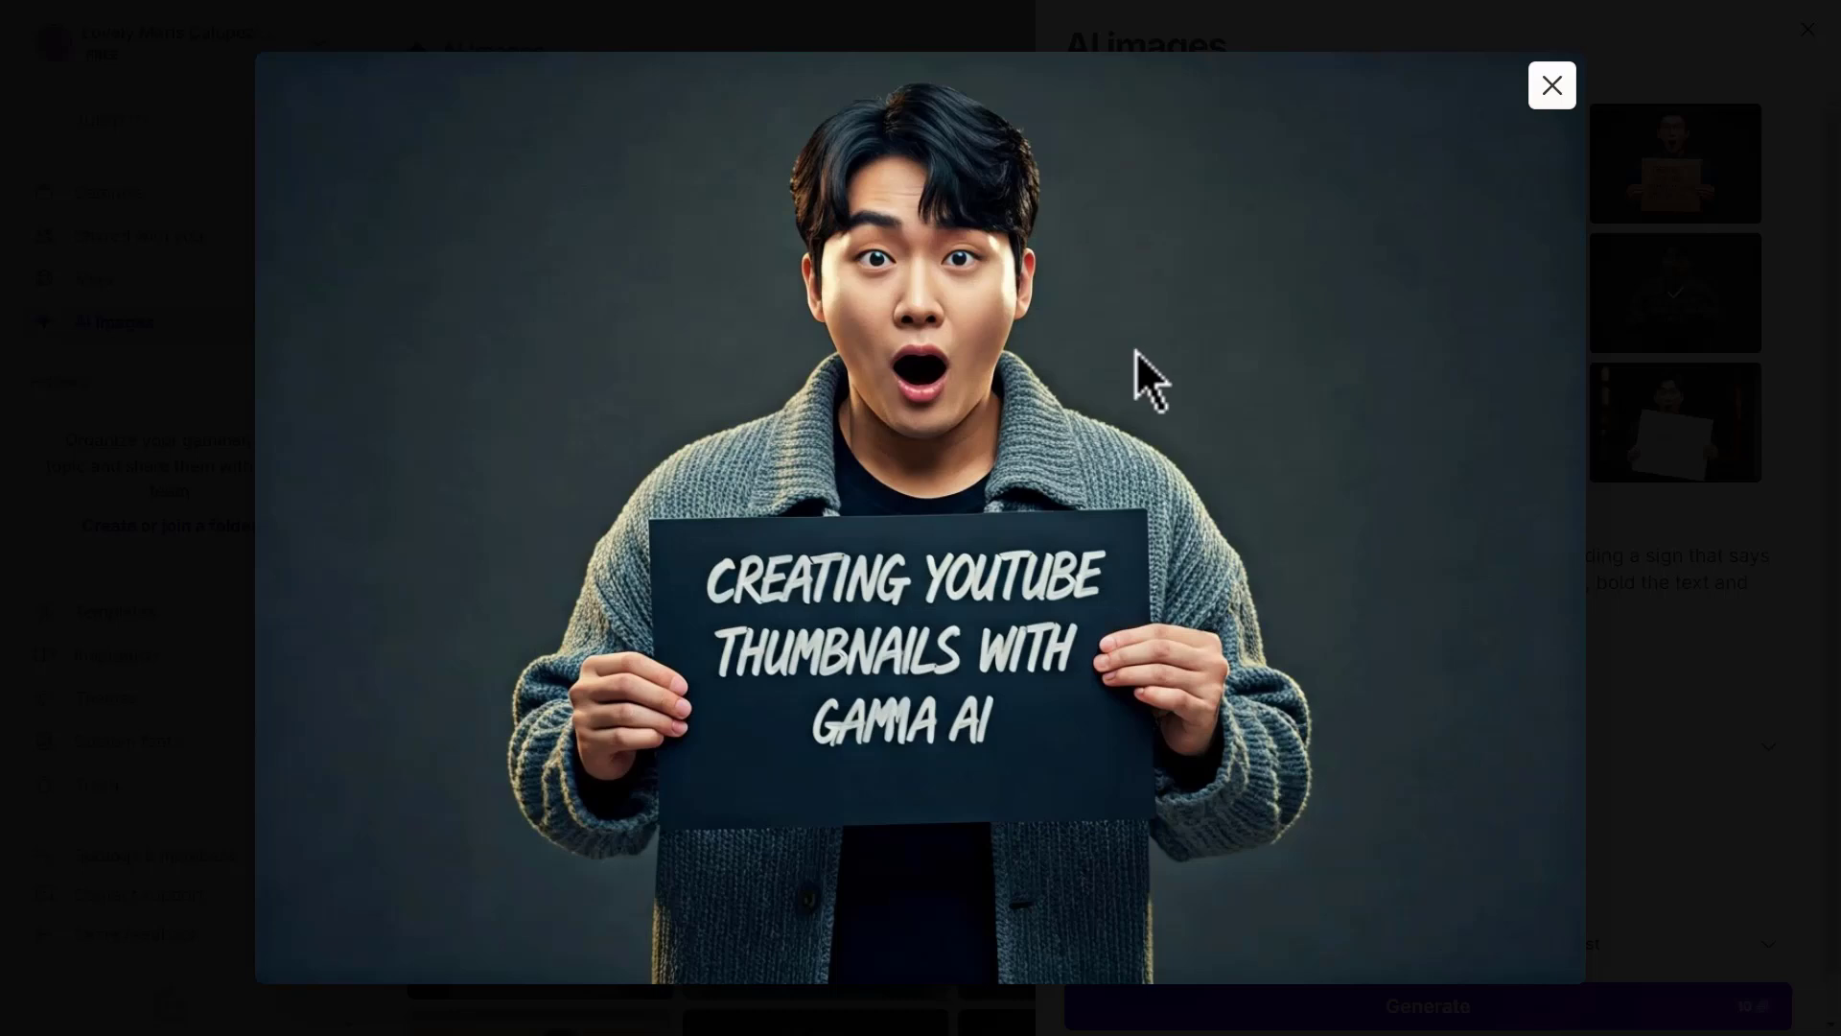
pyautogui.moveTo(1345, 846)
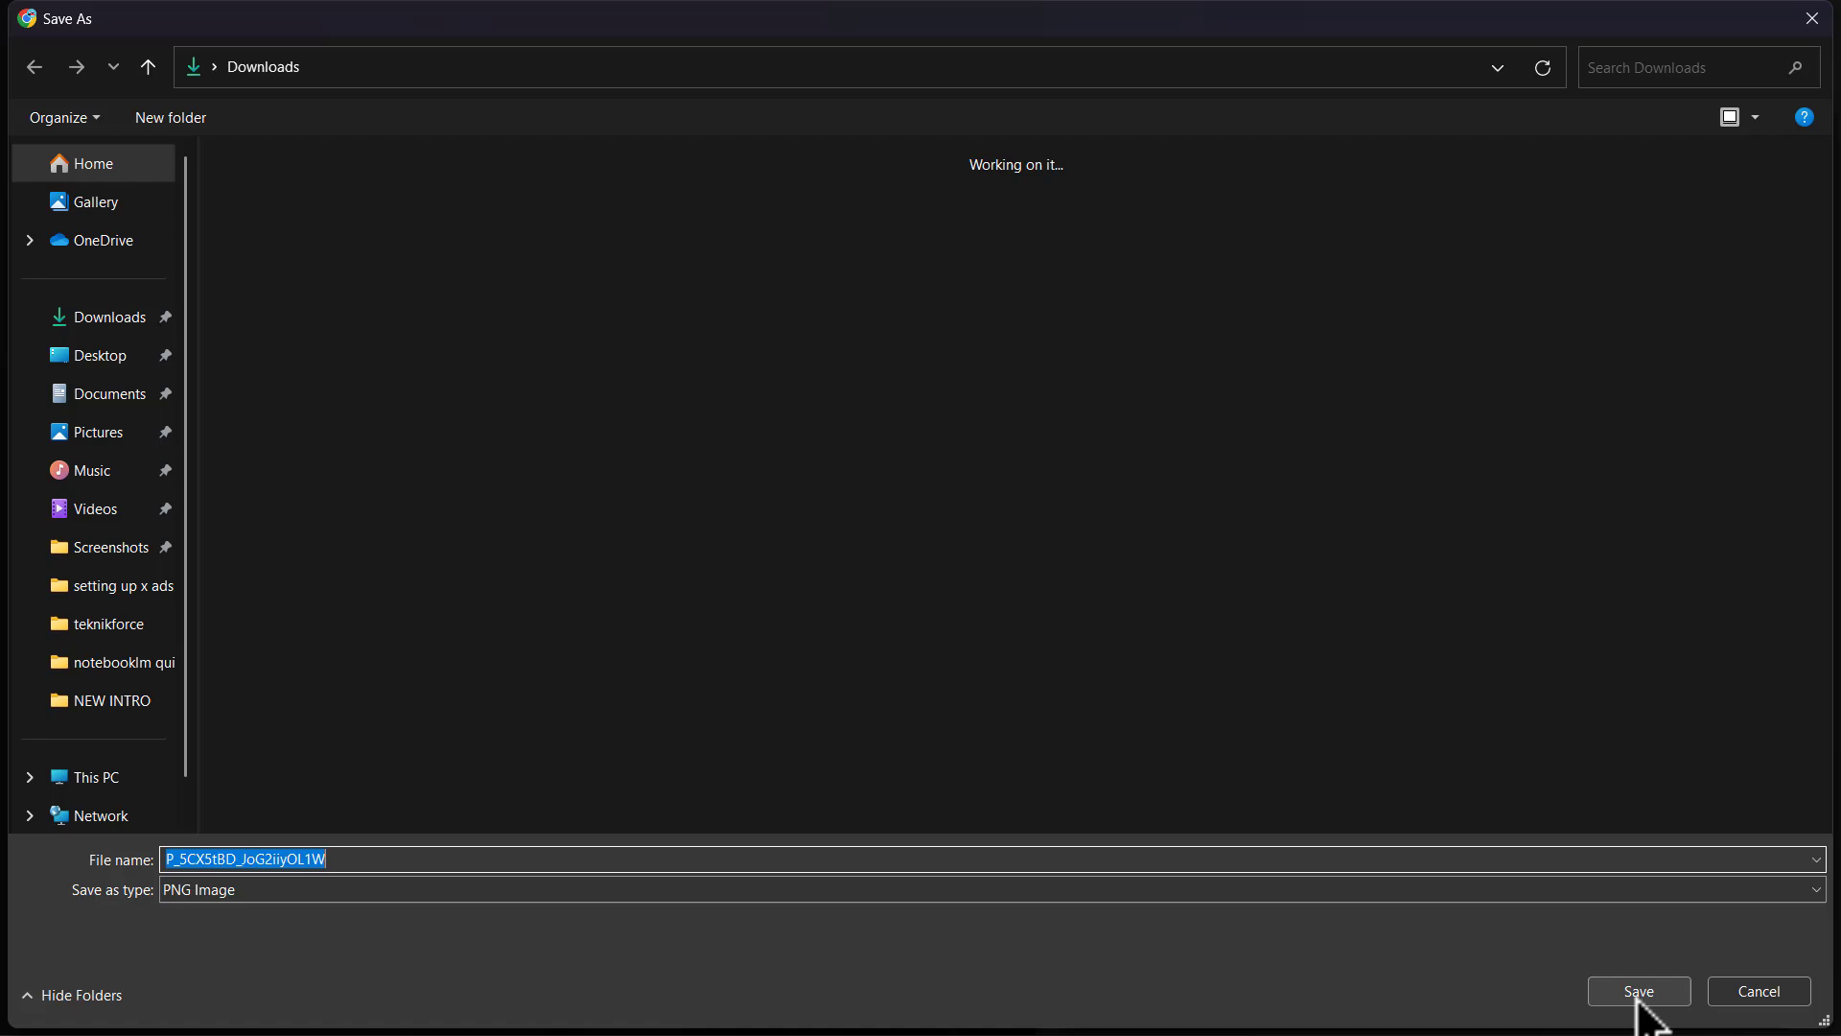
pyautogui.click(1636, 989)
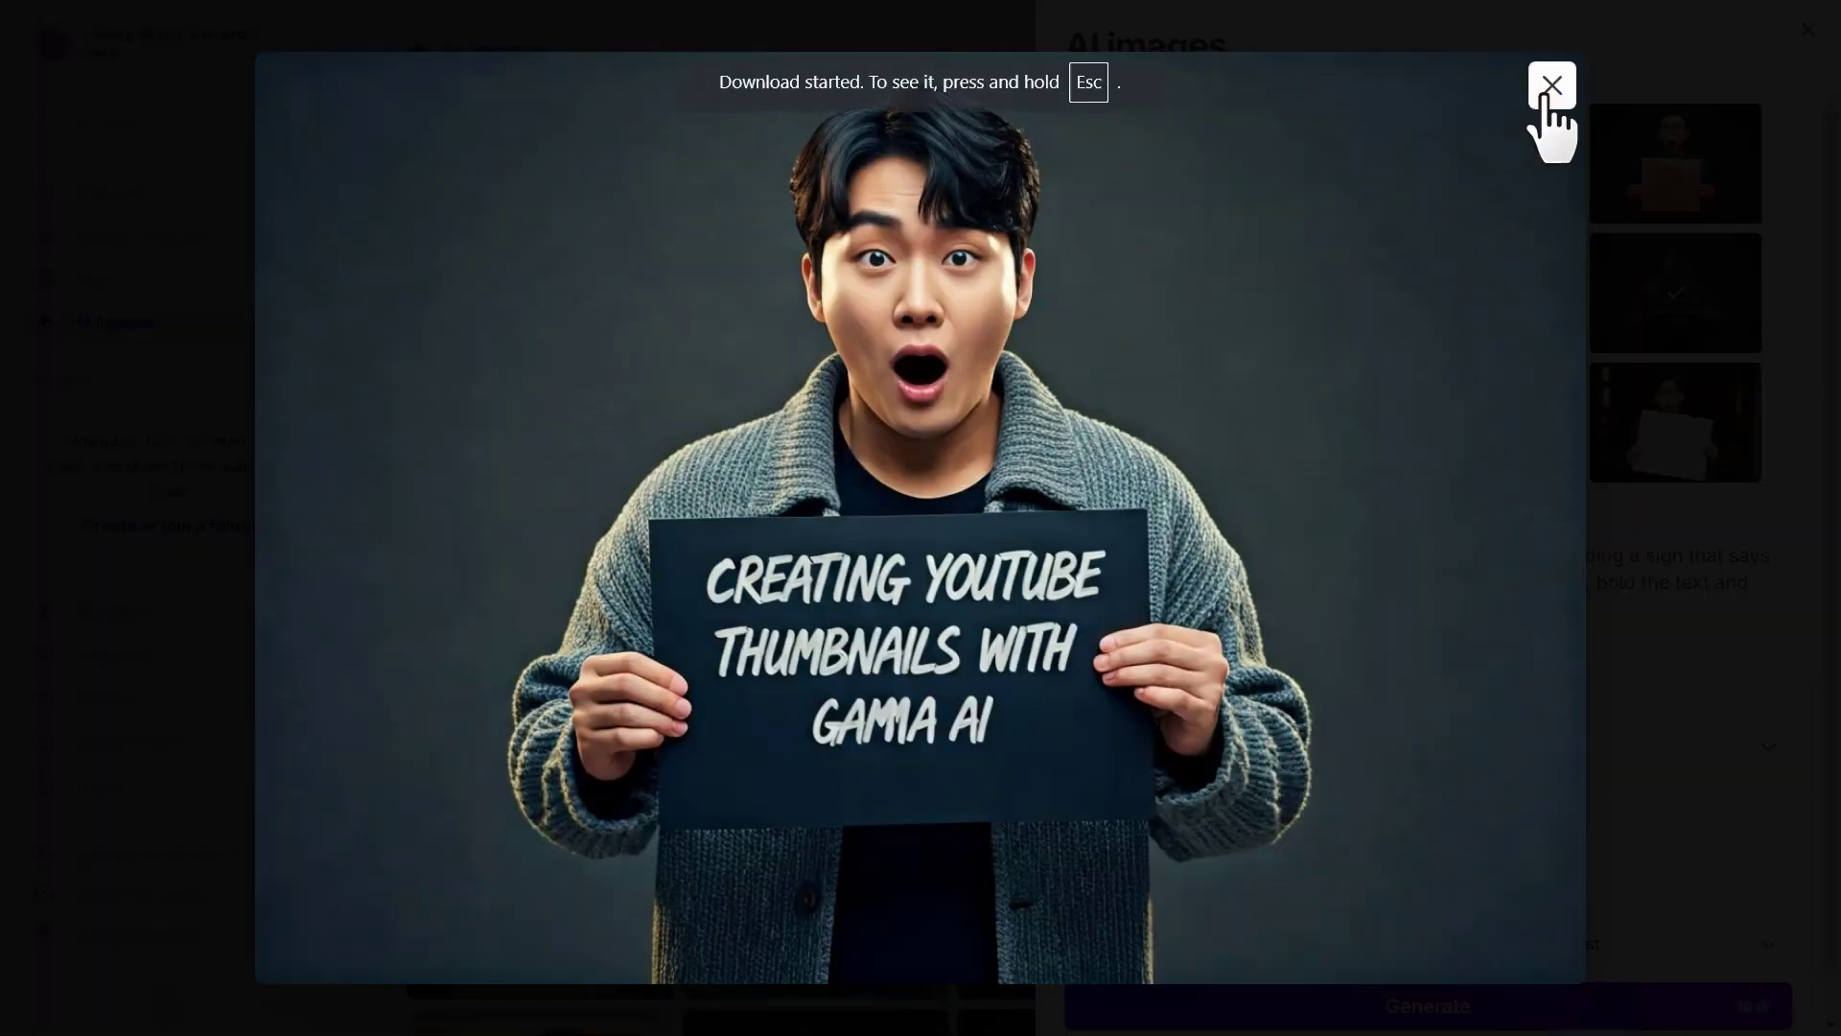
pyautogui.click(1550, 86)
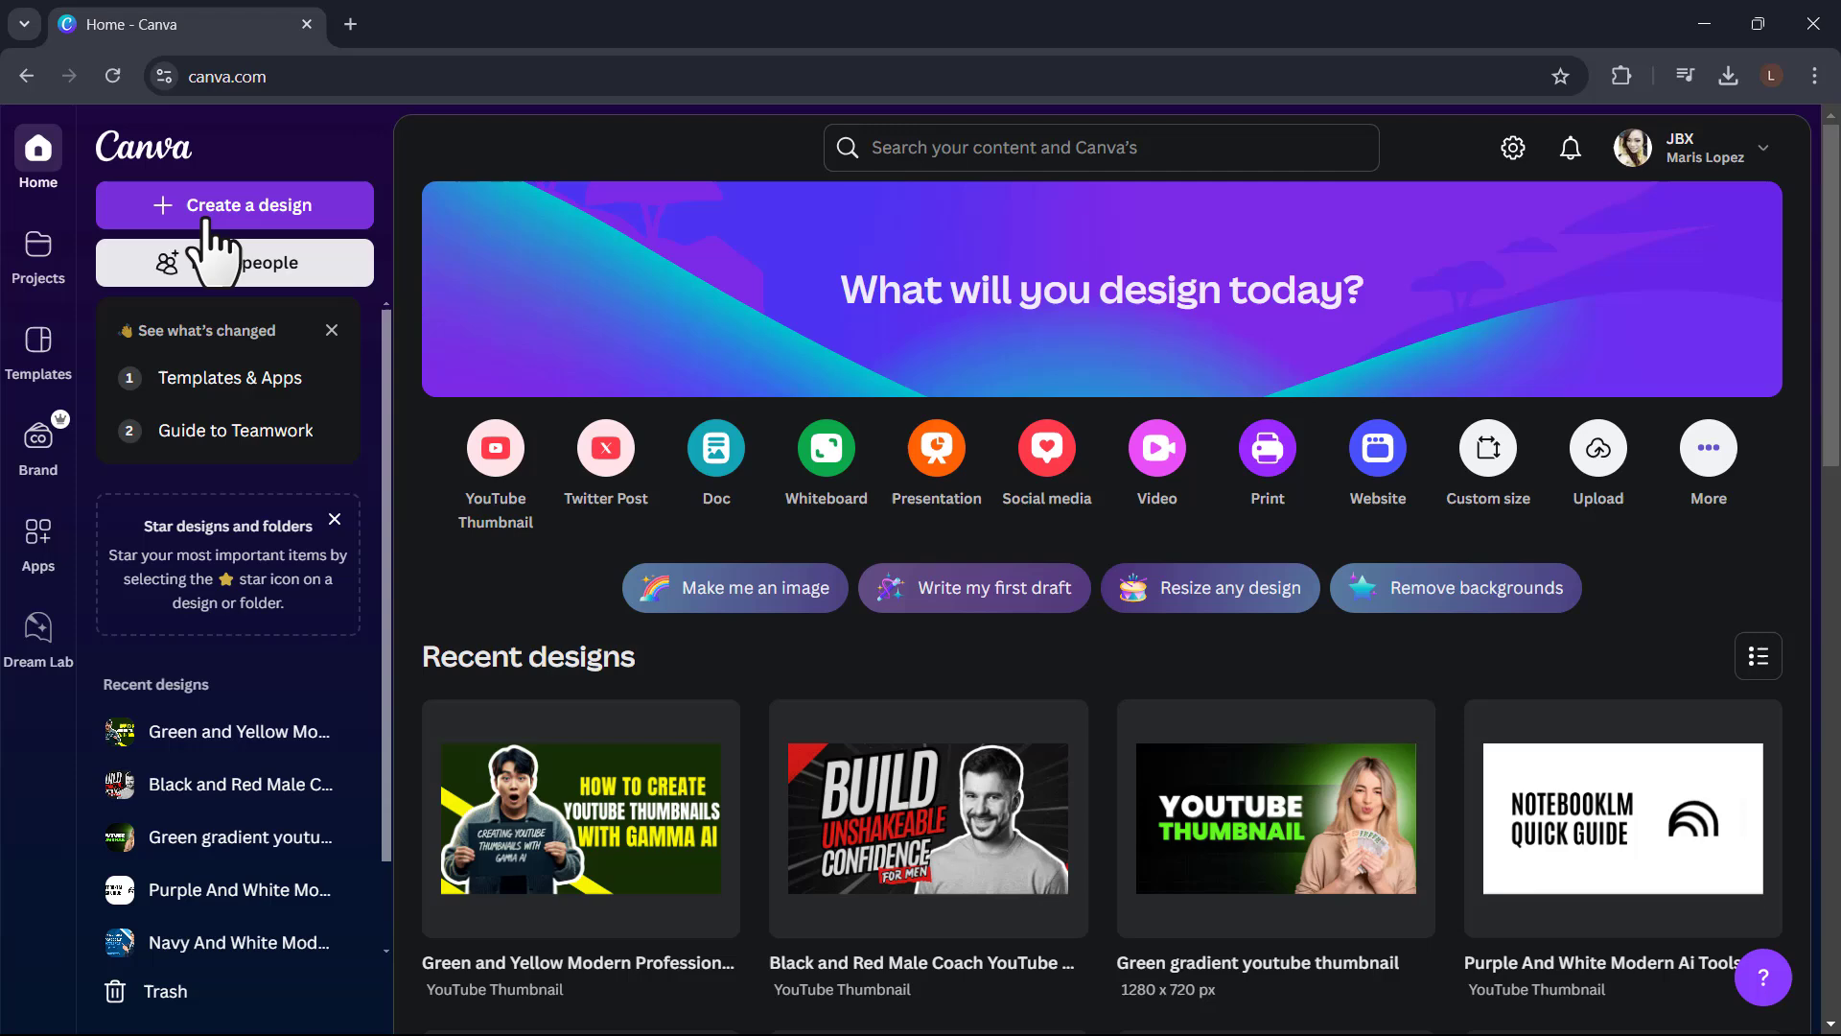
# Create a new custom-size 1920 × 1080 px design.
pyautogui.click(234, 205)
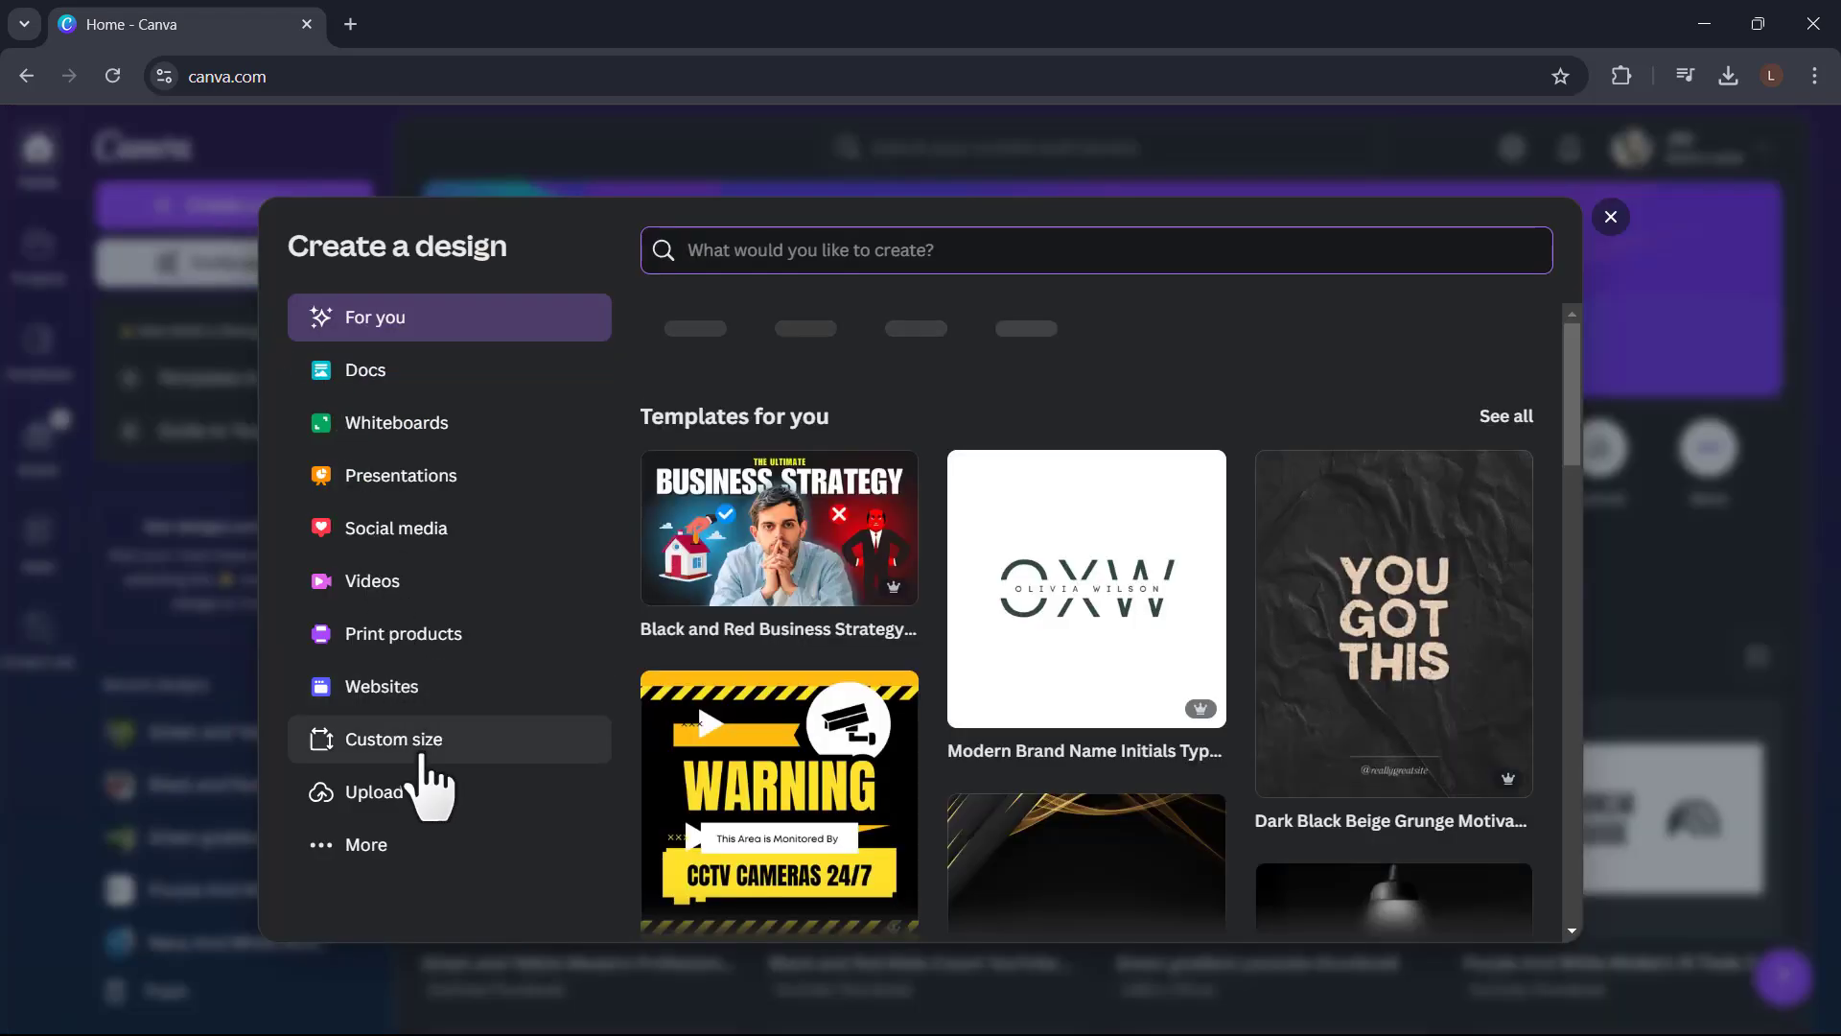
pyautogui.click(395, 739)
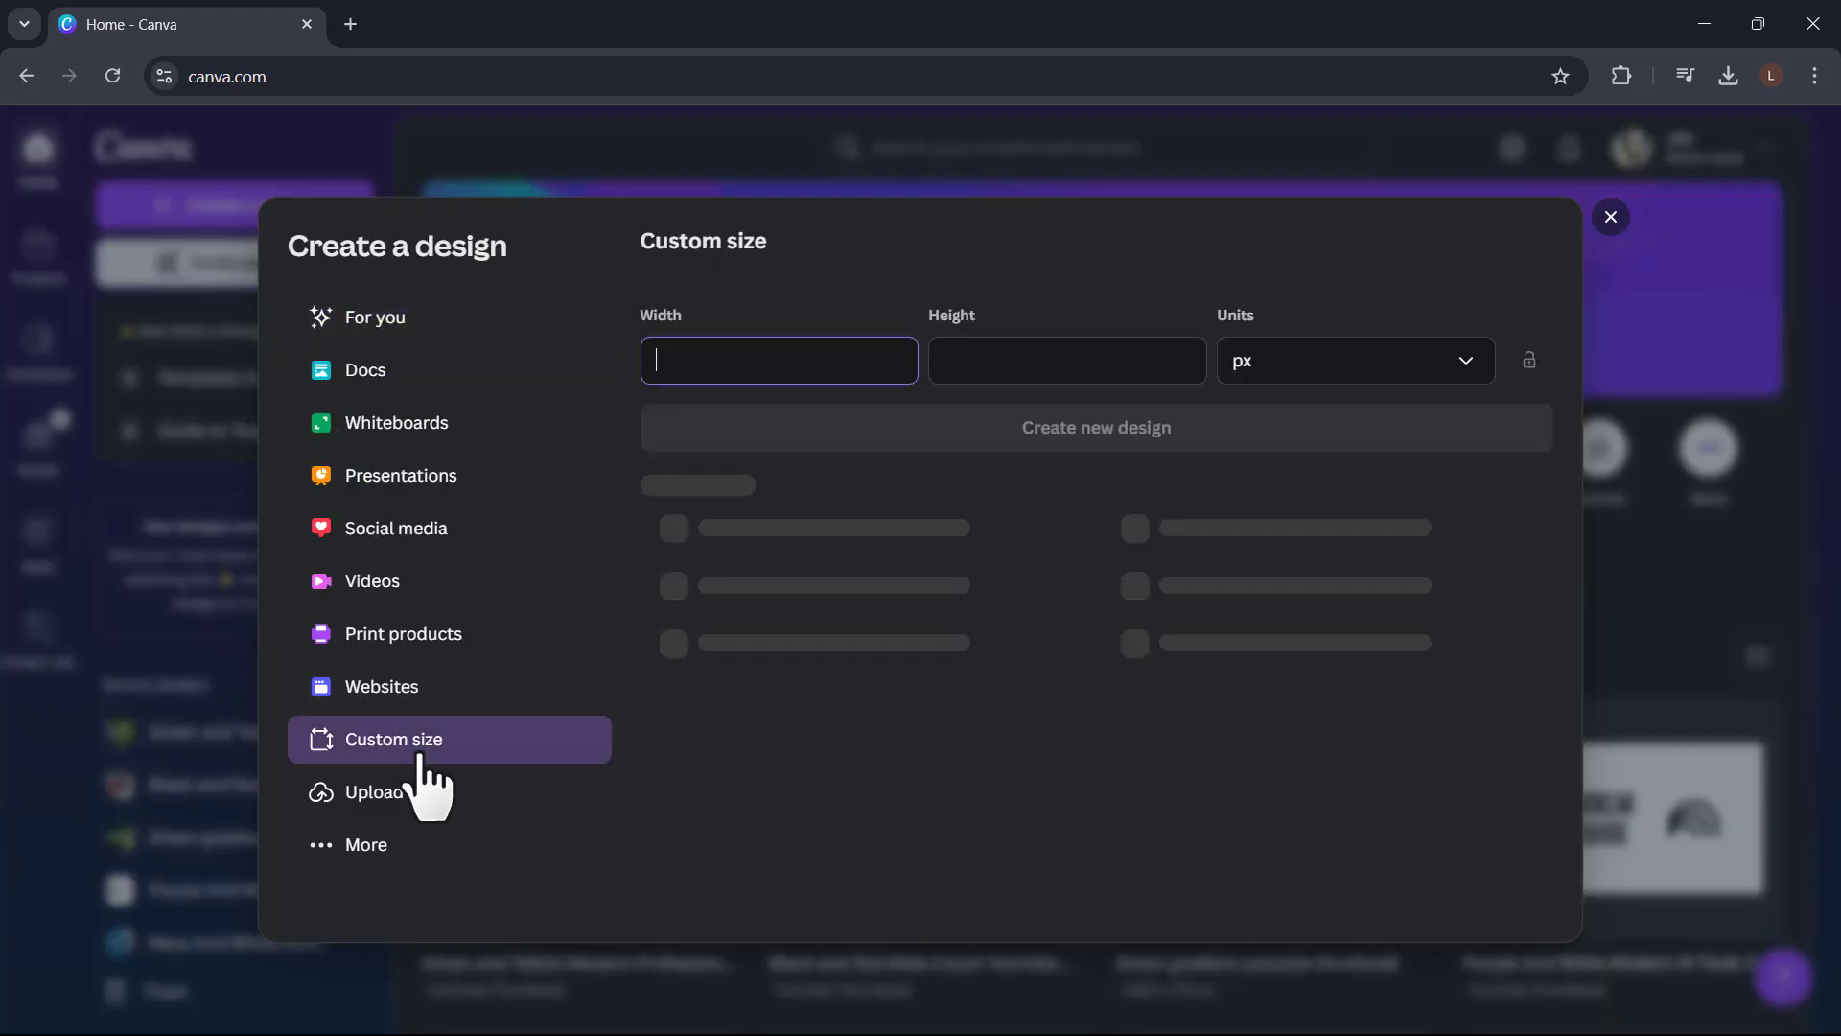
pyautogui.write('1920')
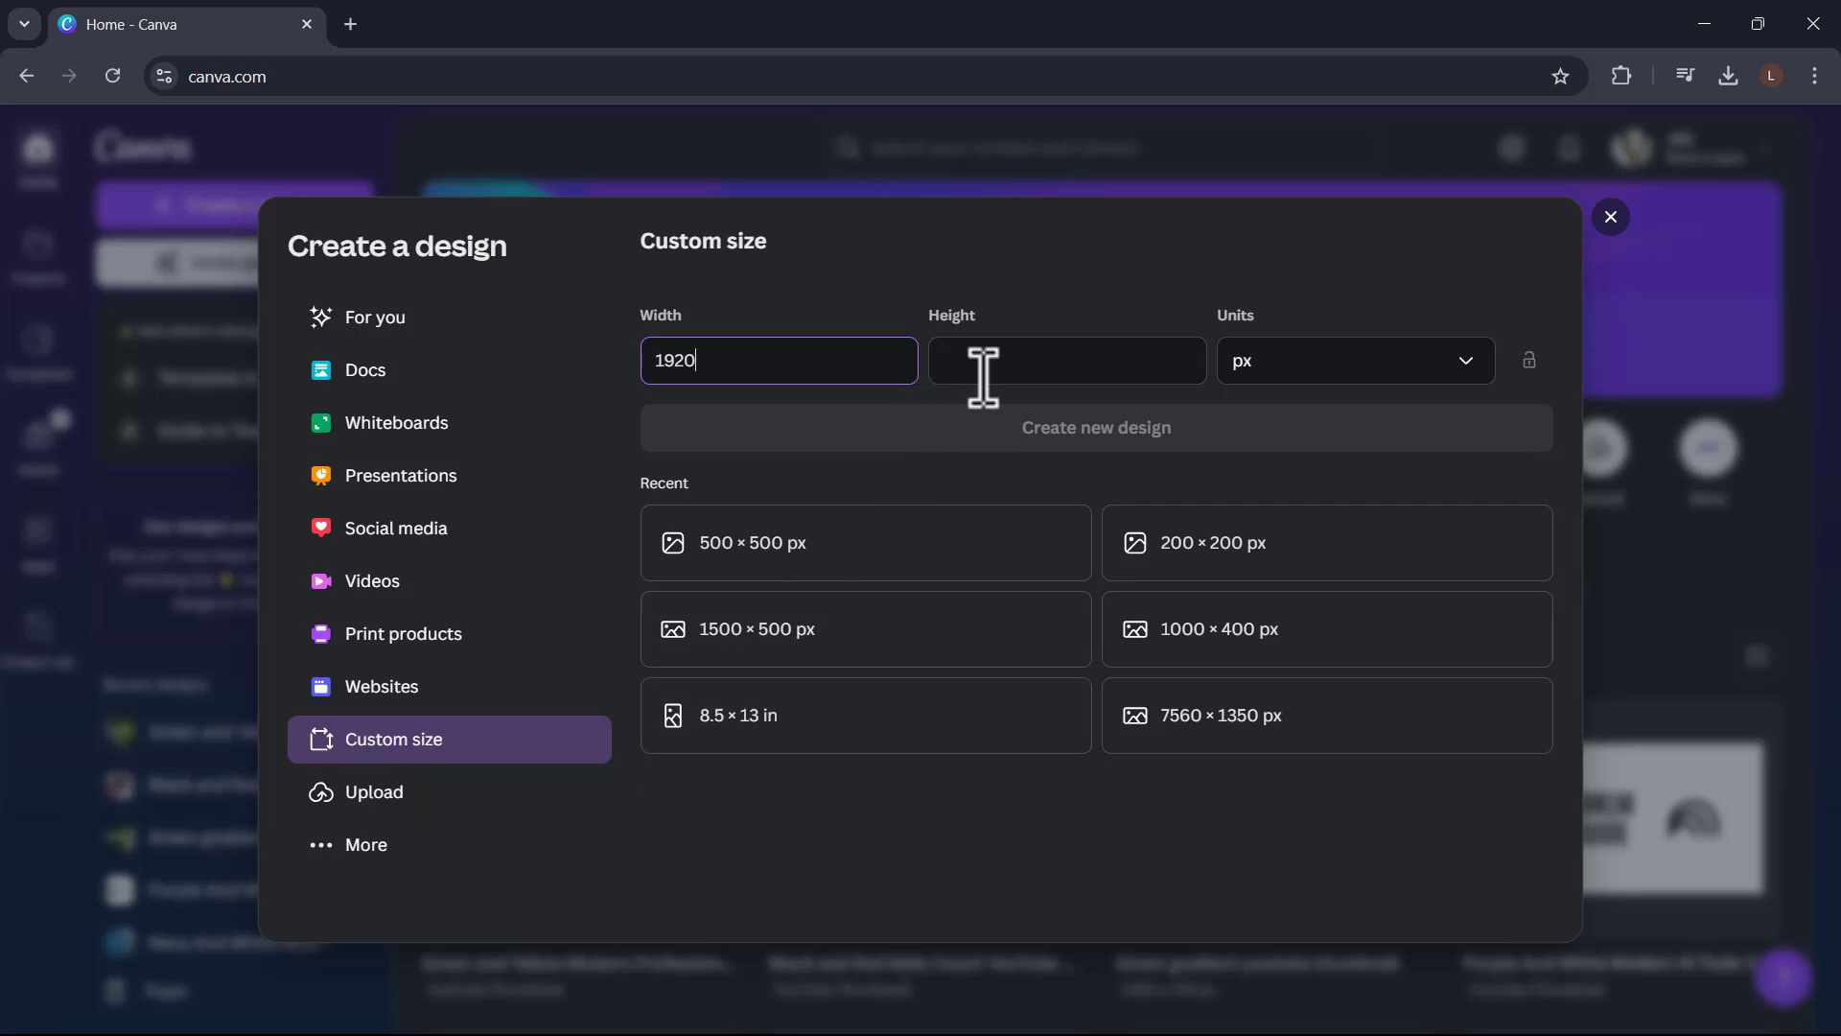
pyautogui.write('1080')
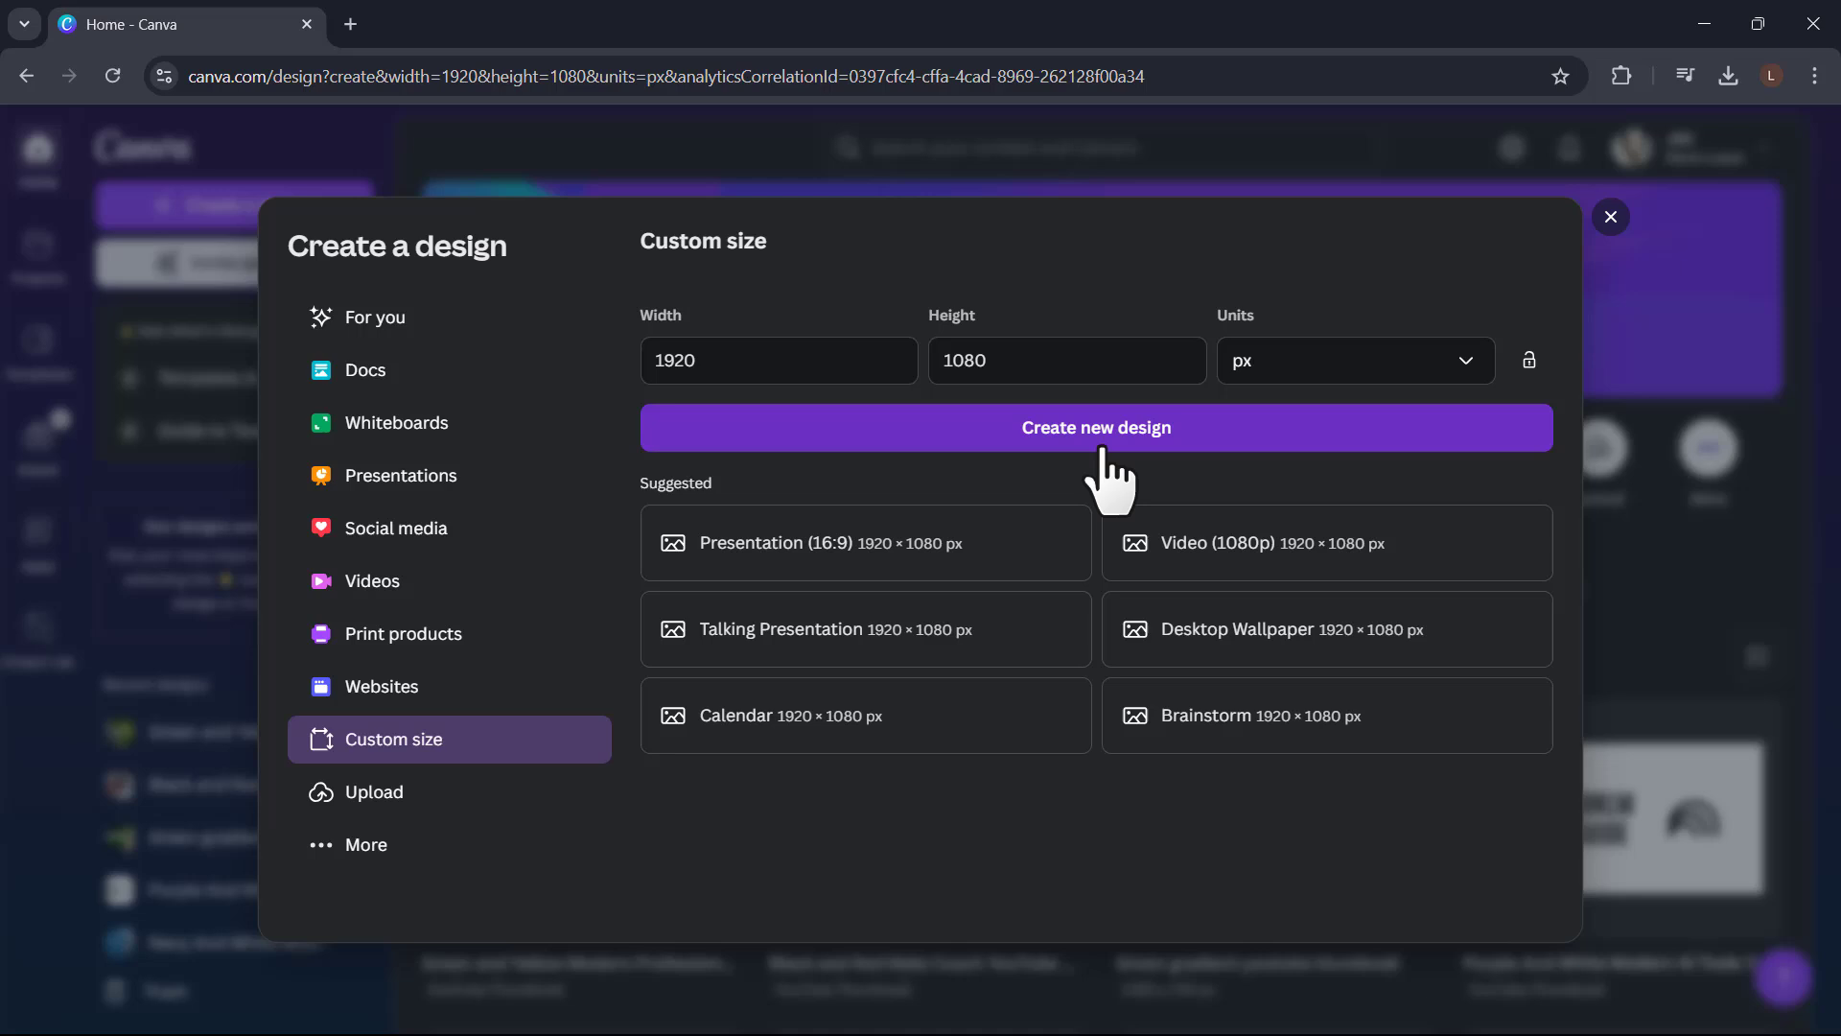
pyautogui.click(1095, 426)
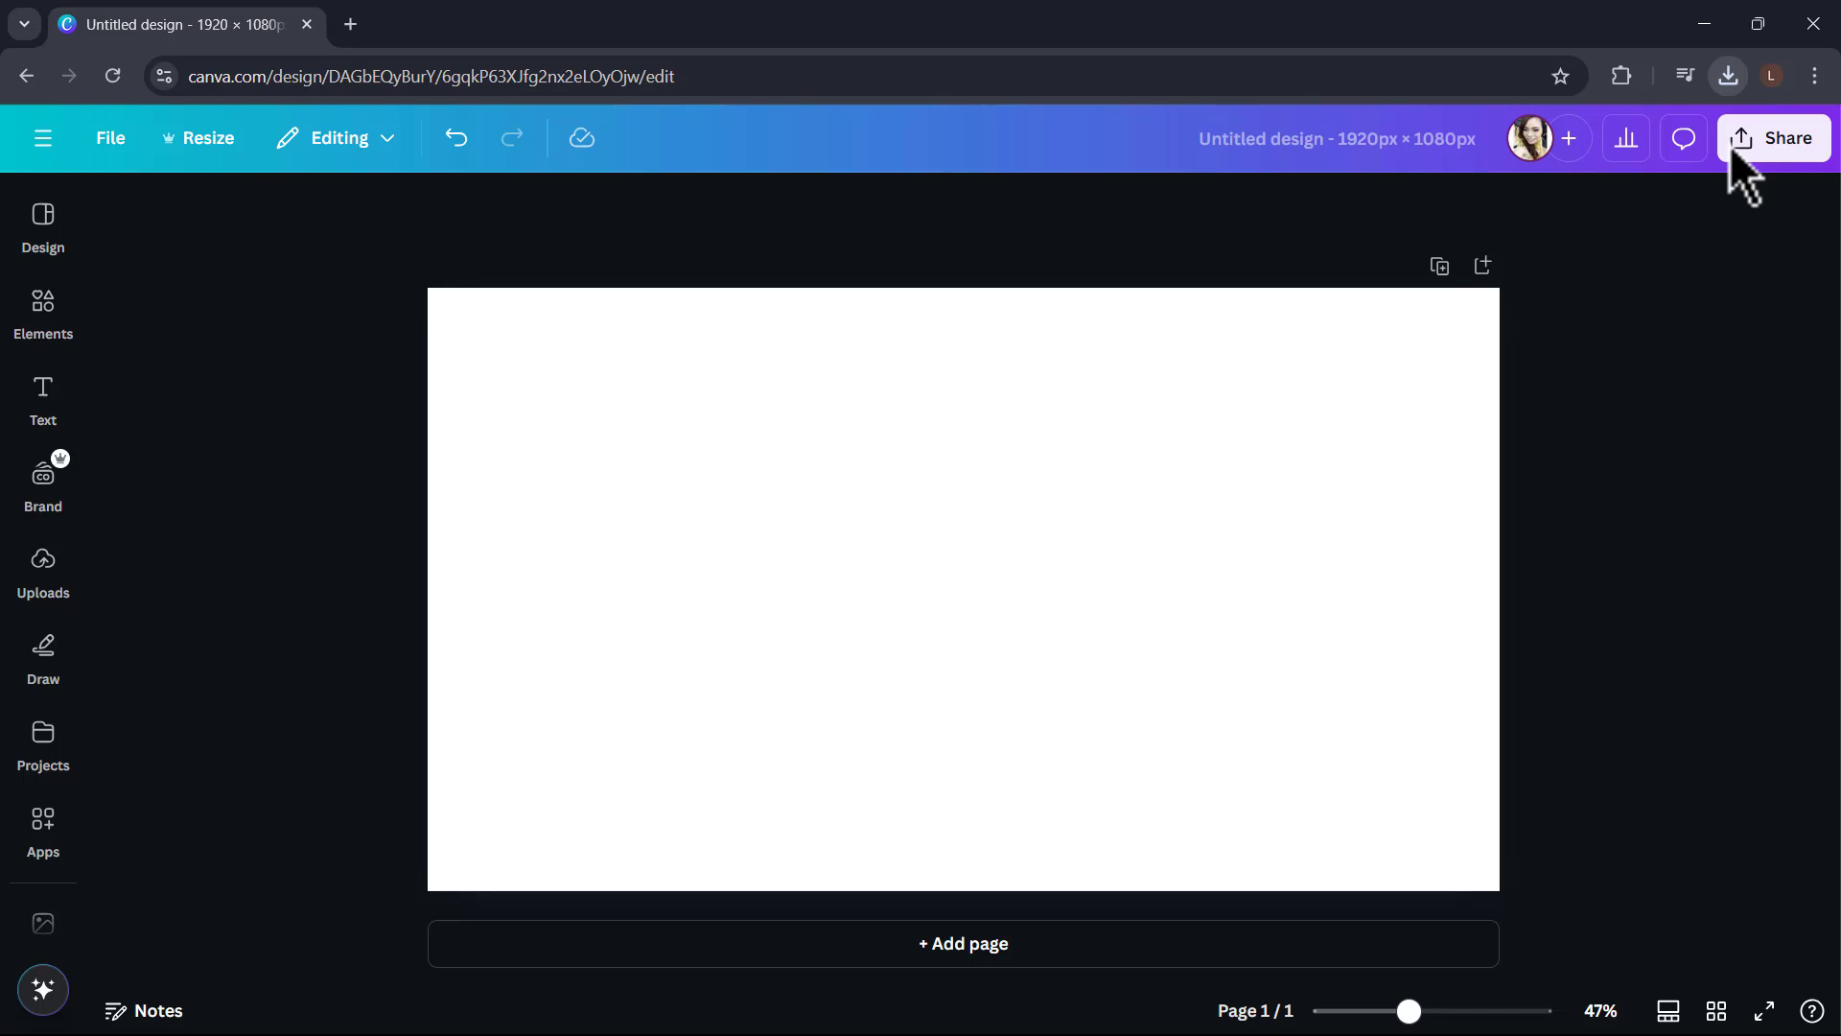
# Drag the downloaded Gamma sign PNG onto the canvas and show the Uploads library.
pyautogui.click(1726, 75)
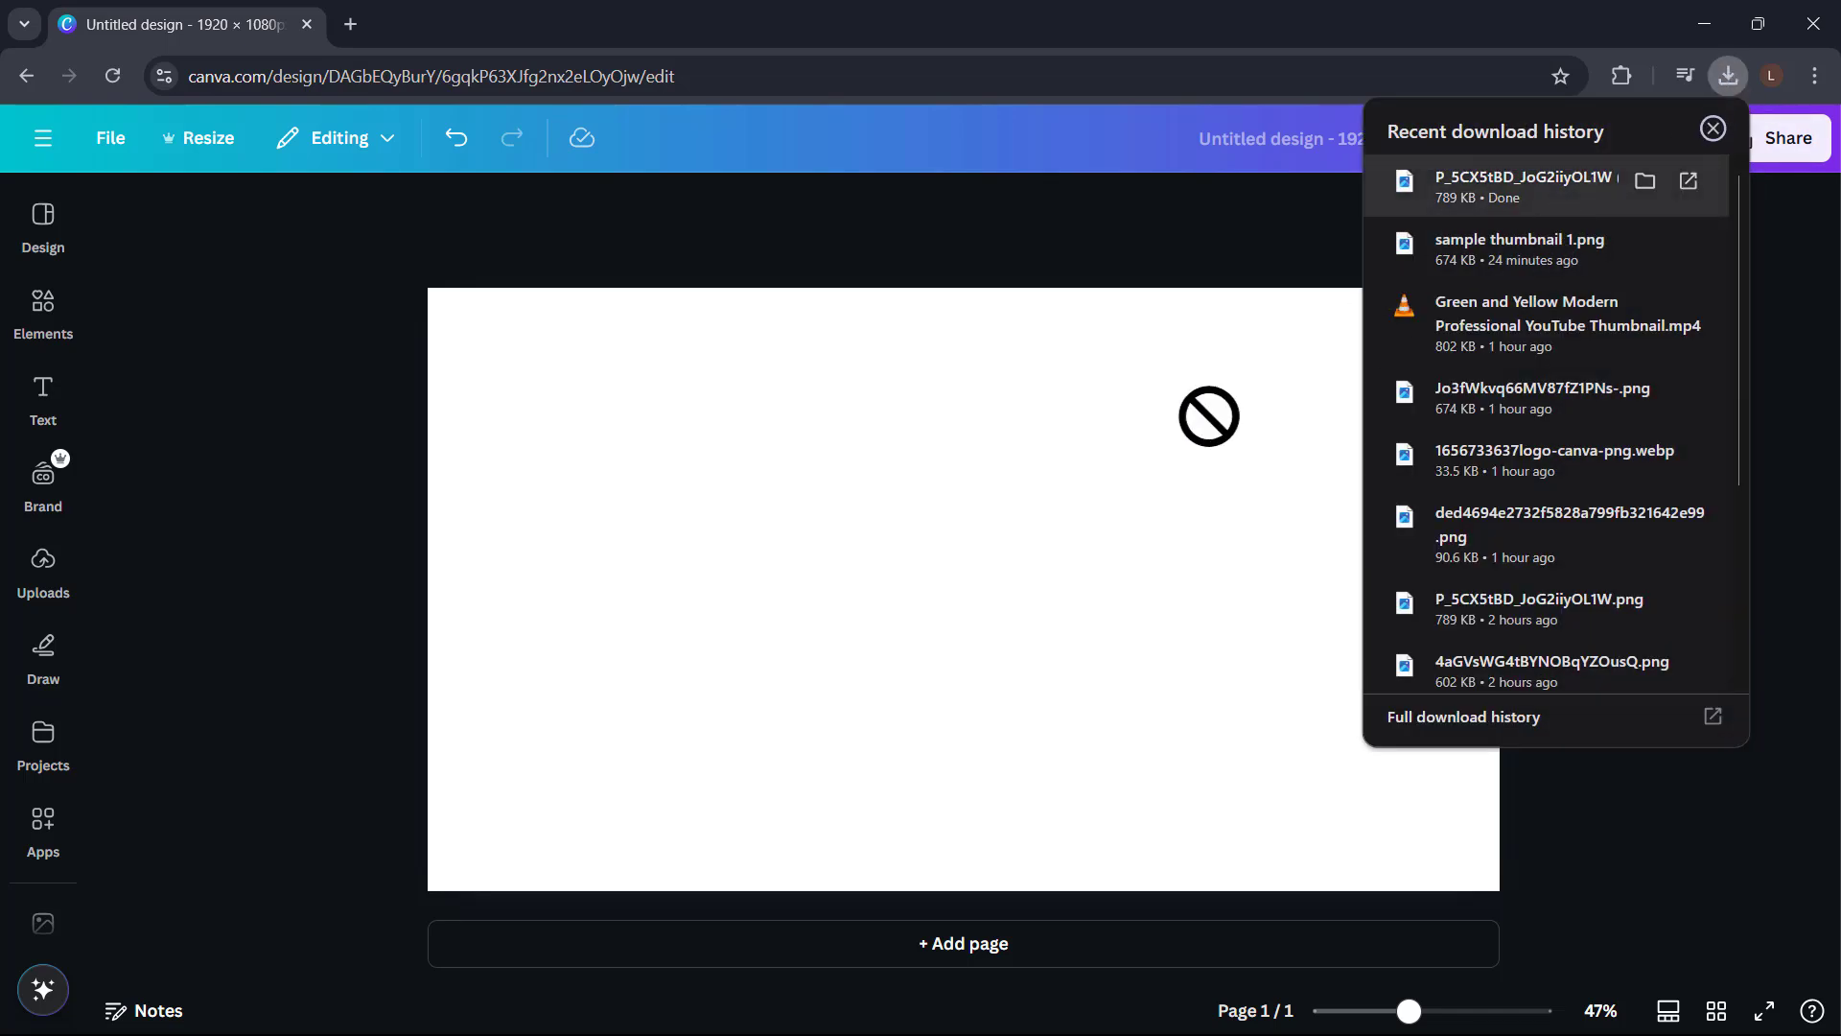
pyautogui.click(963, 587)
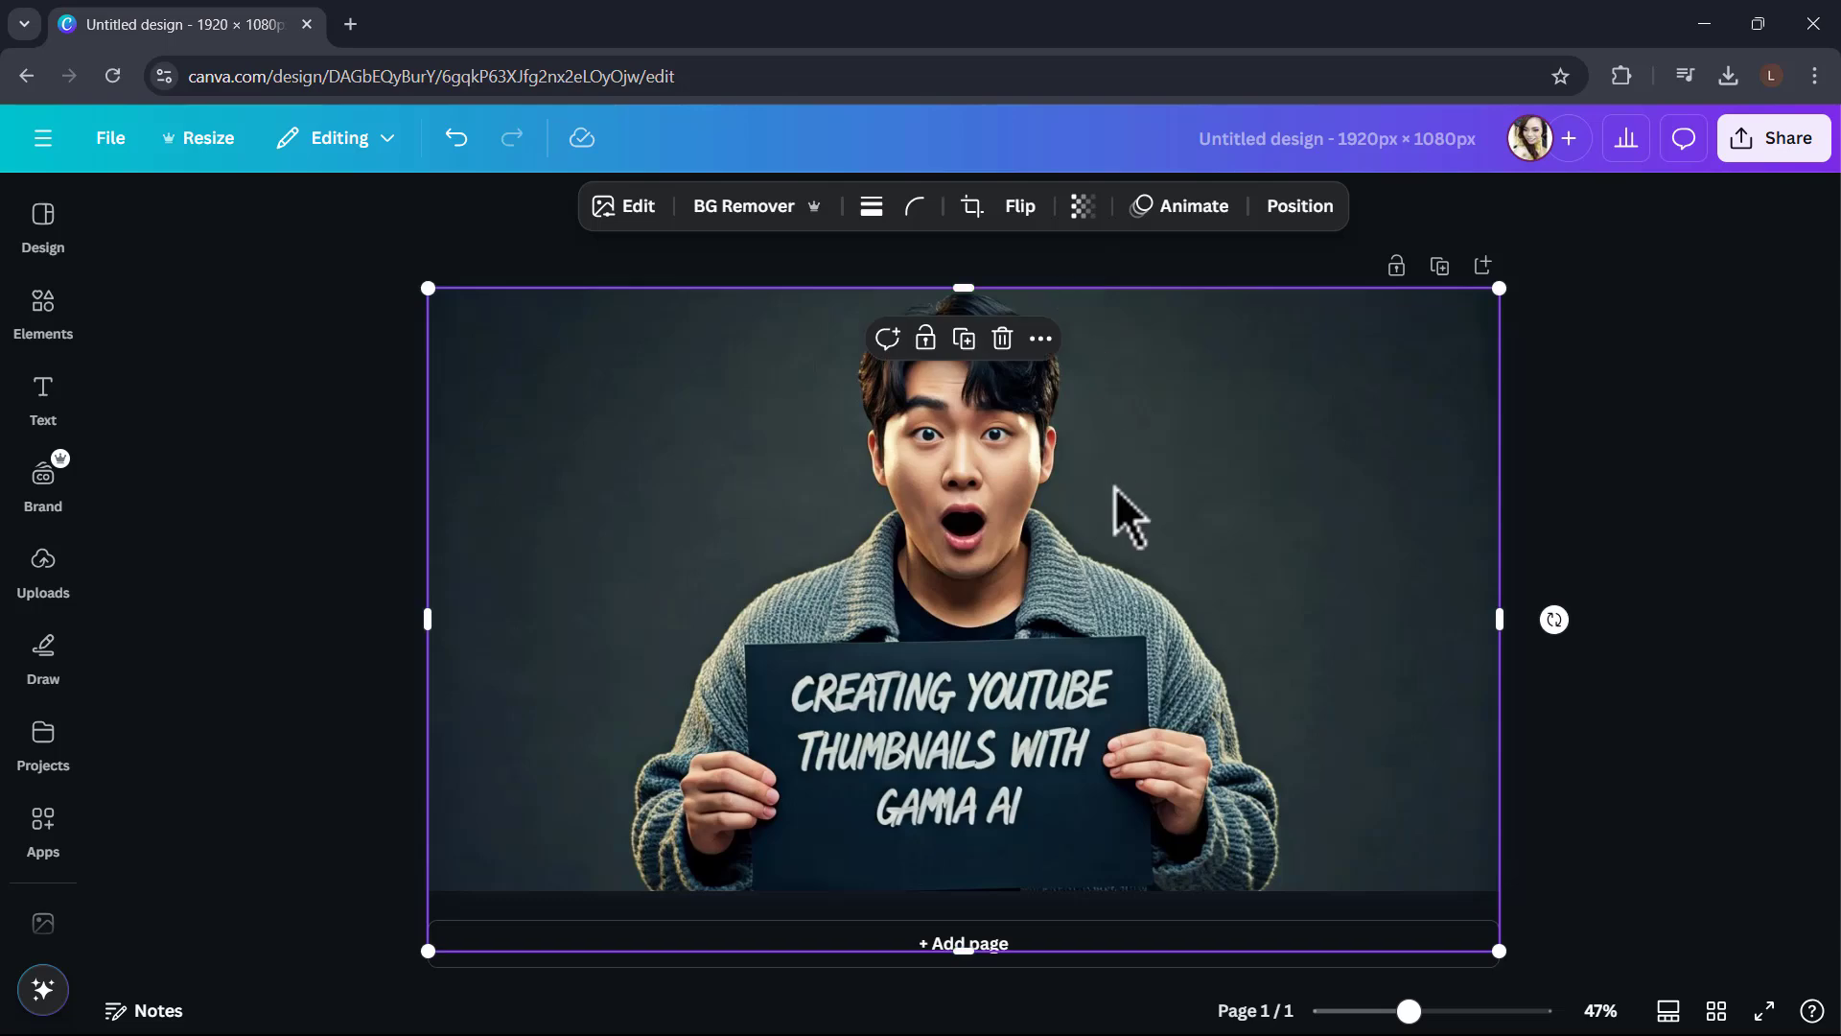
pyautogui.moveTo(1134, 553)
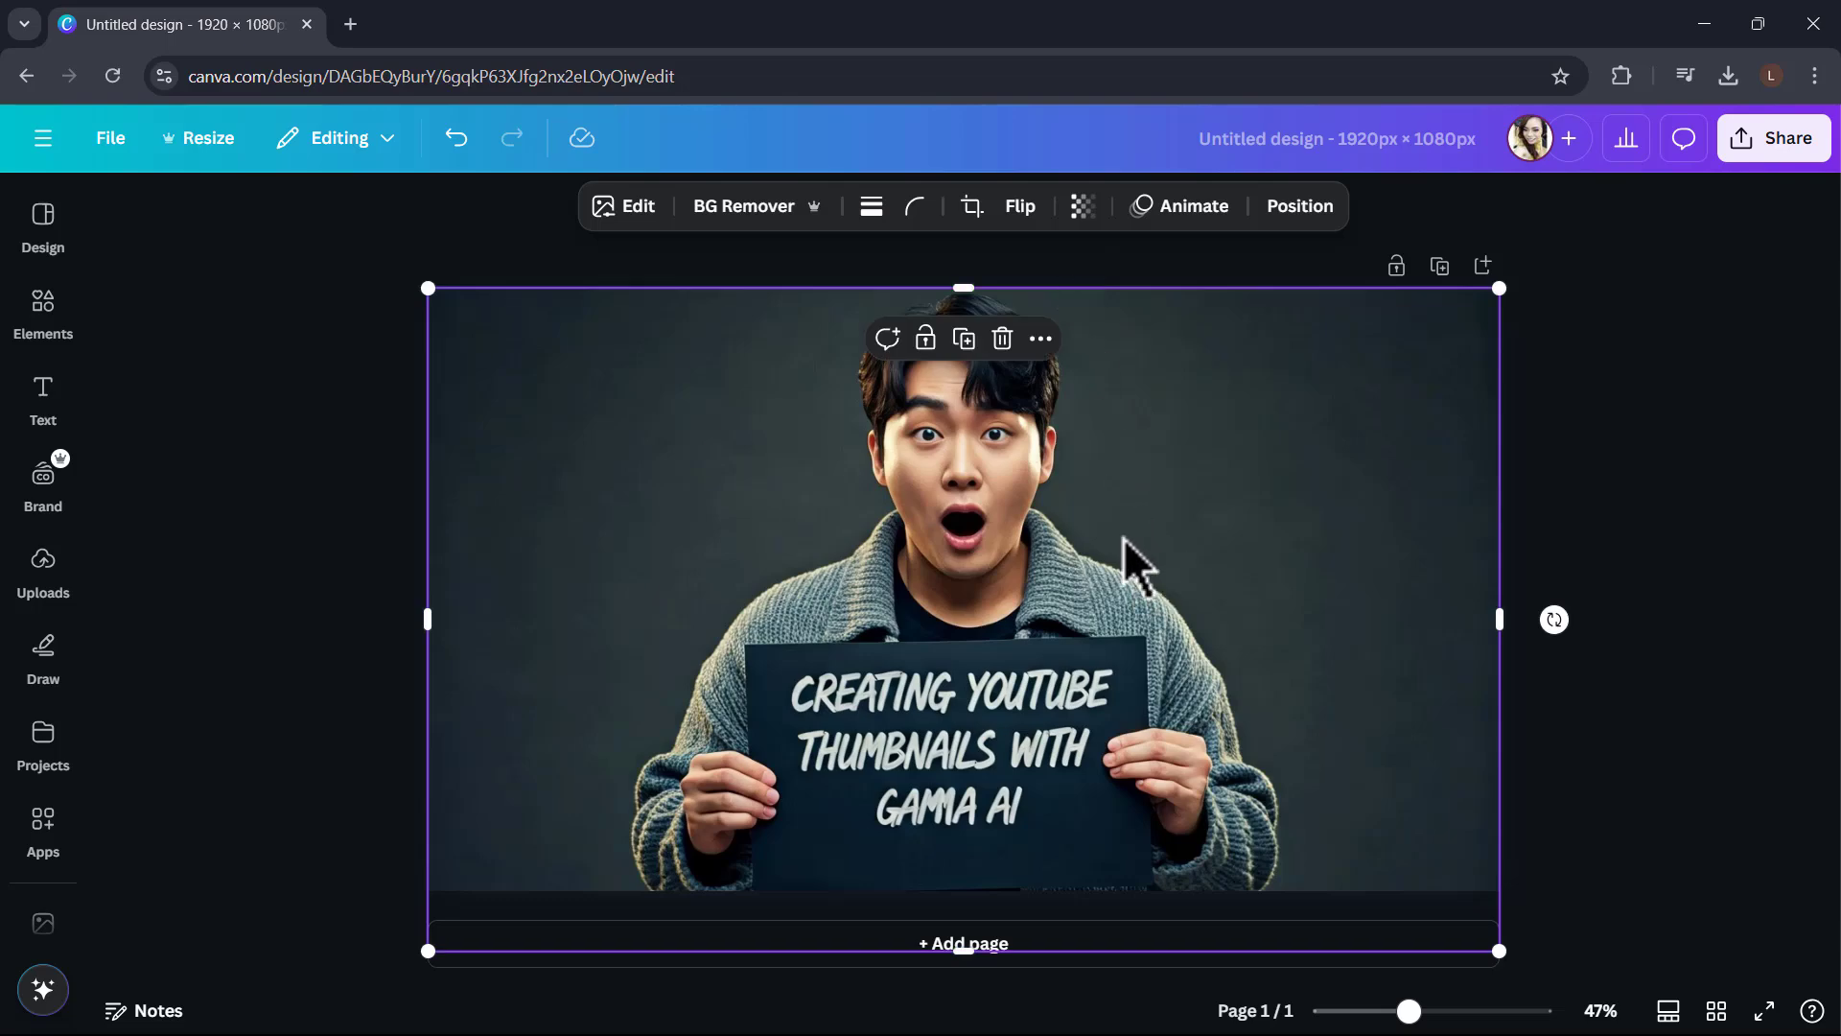
pyautogui.click(42, 570)
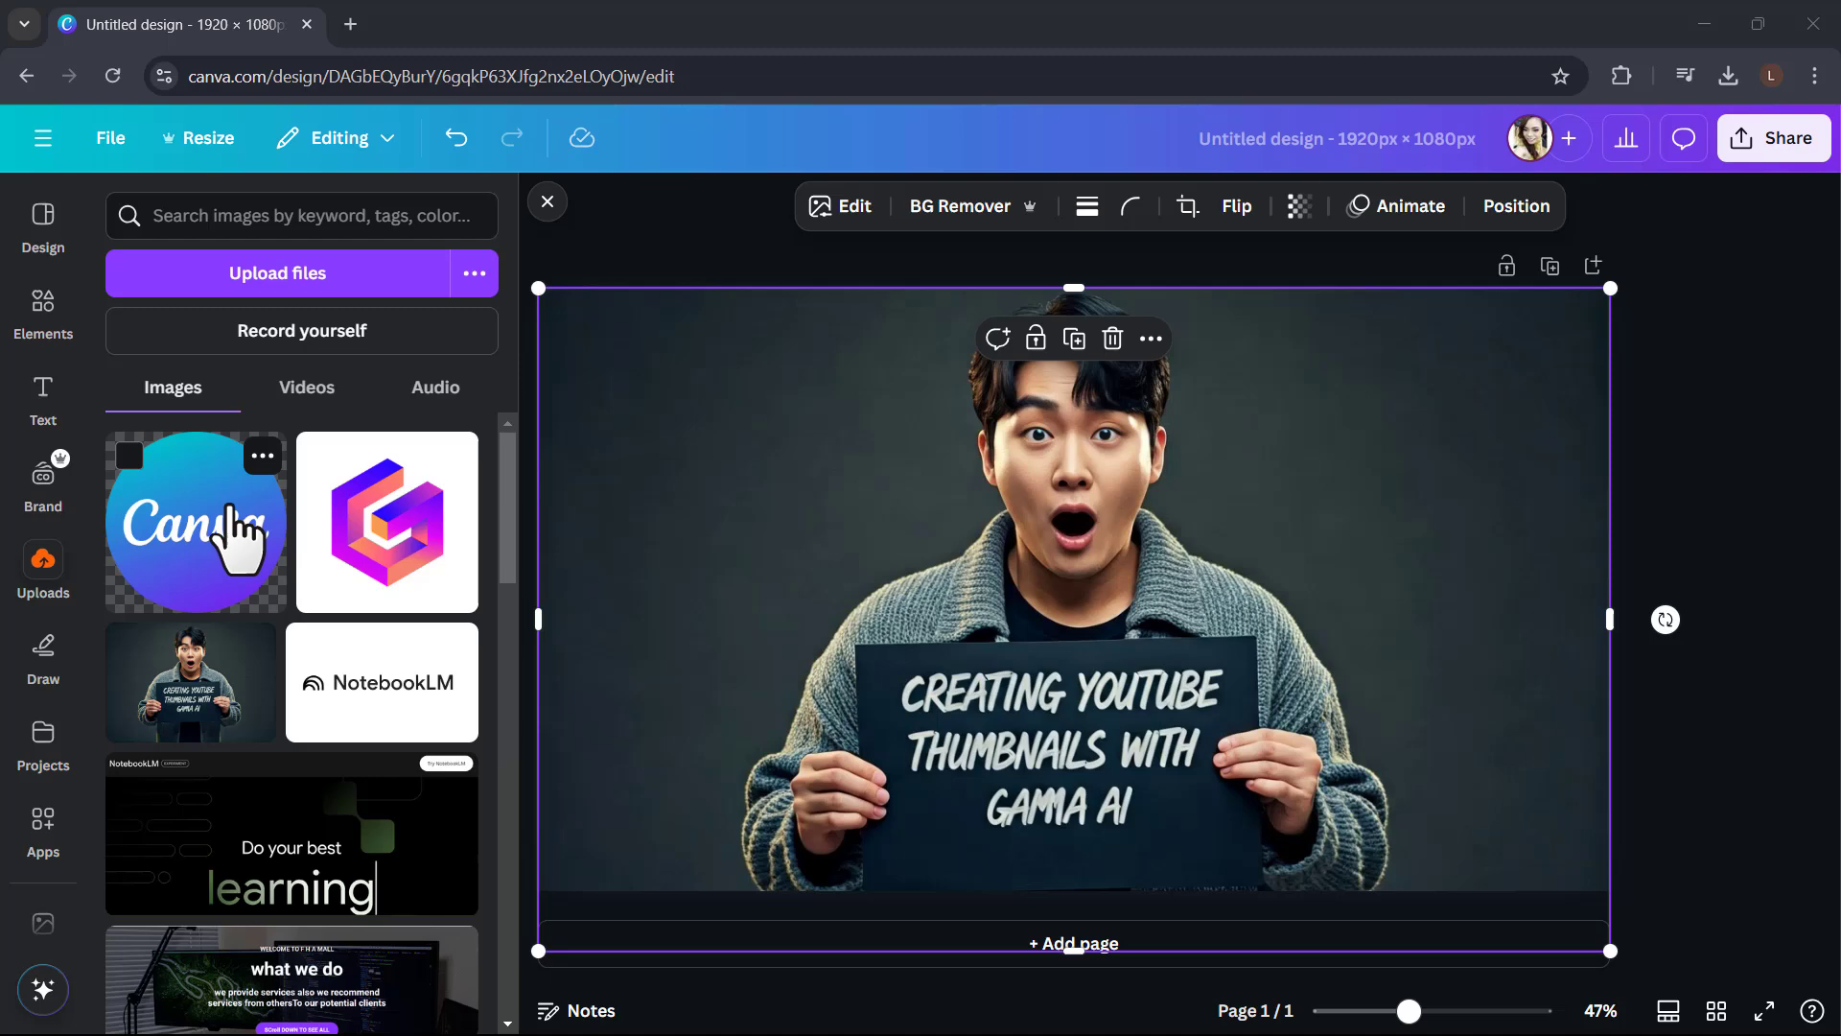
pyautogui.moveTo(405, 558)
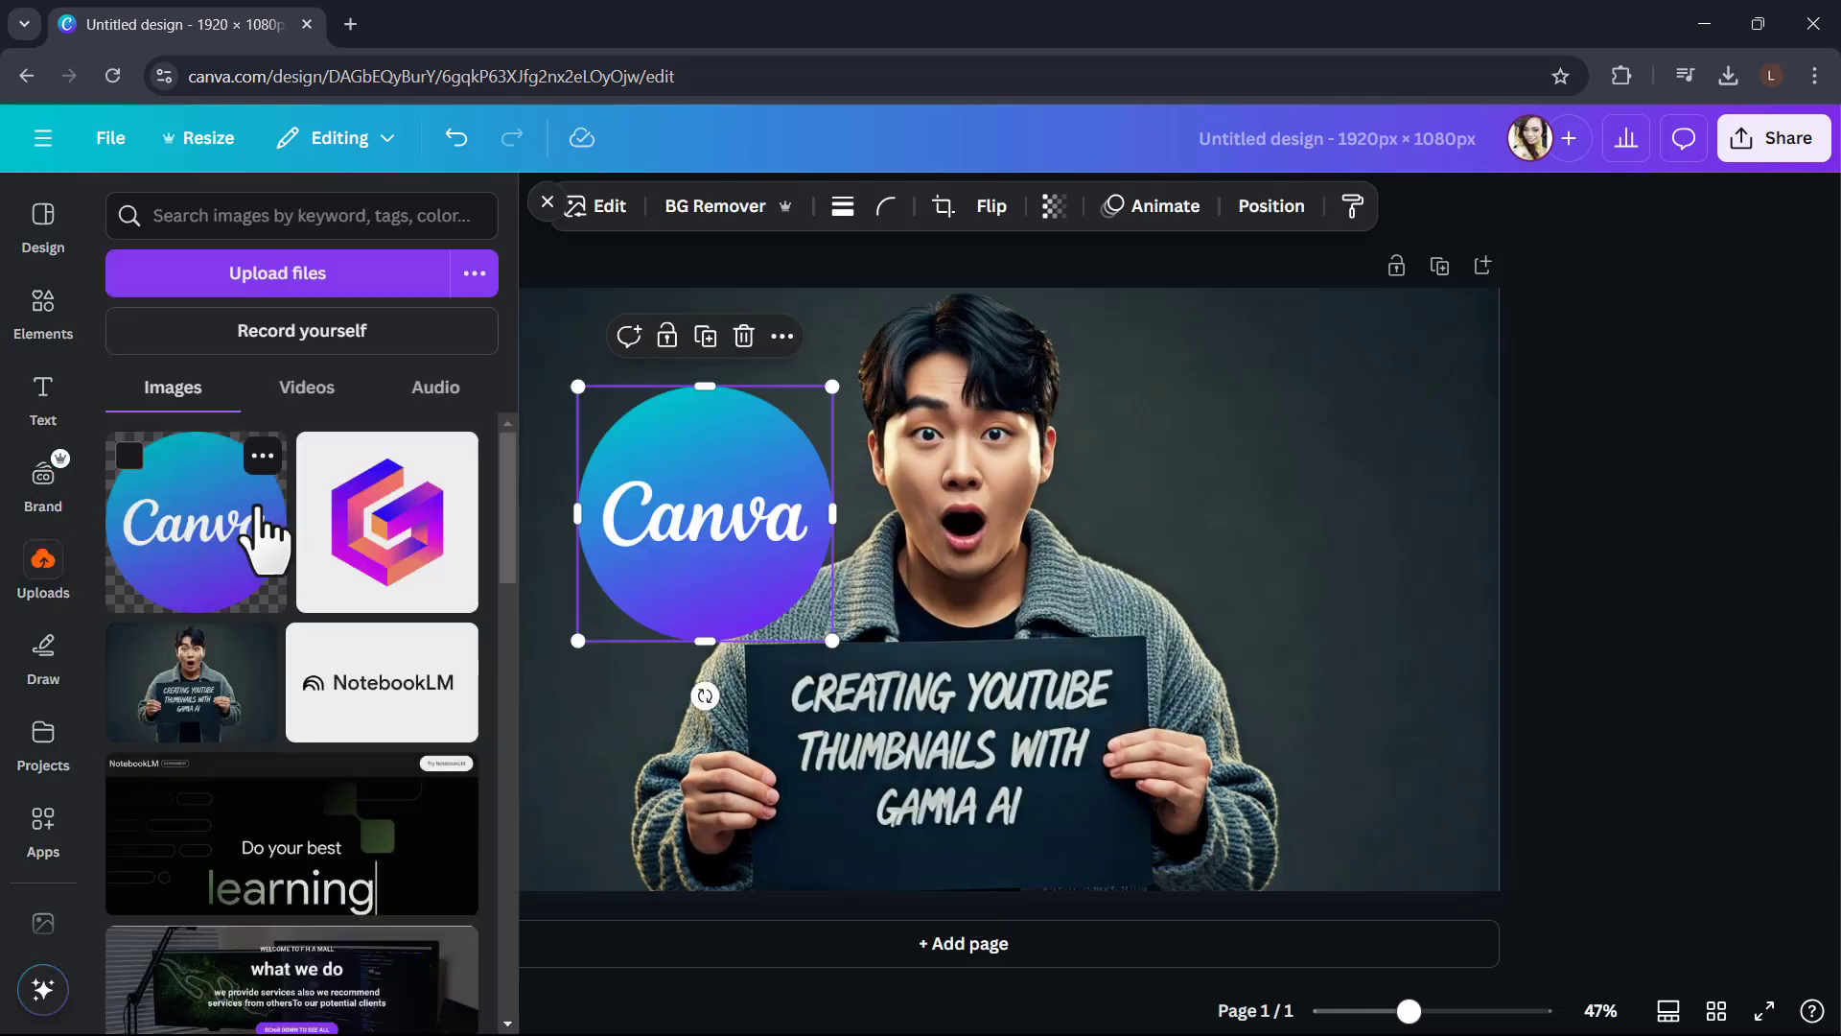
# Add the Canva logo top-left and the Gamma logo top-right with its white background removed.
pyautogui.click(386, 522)
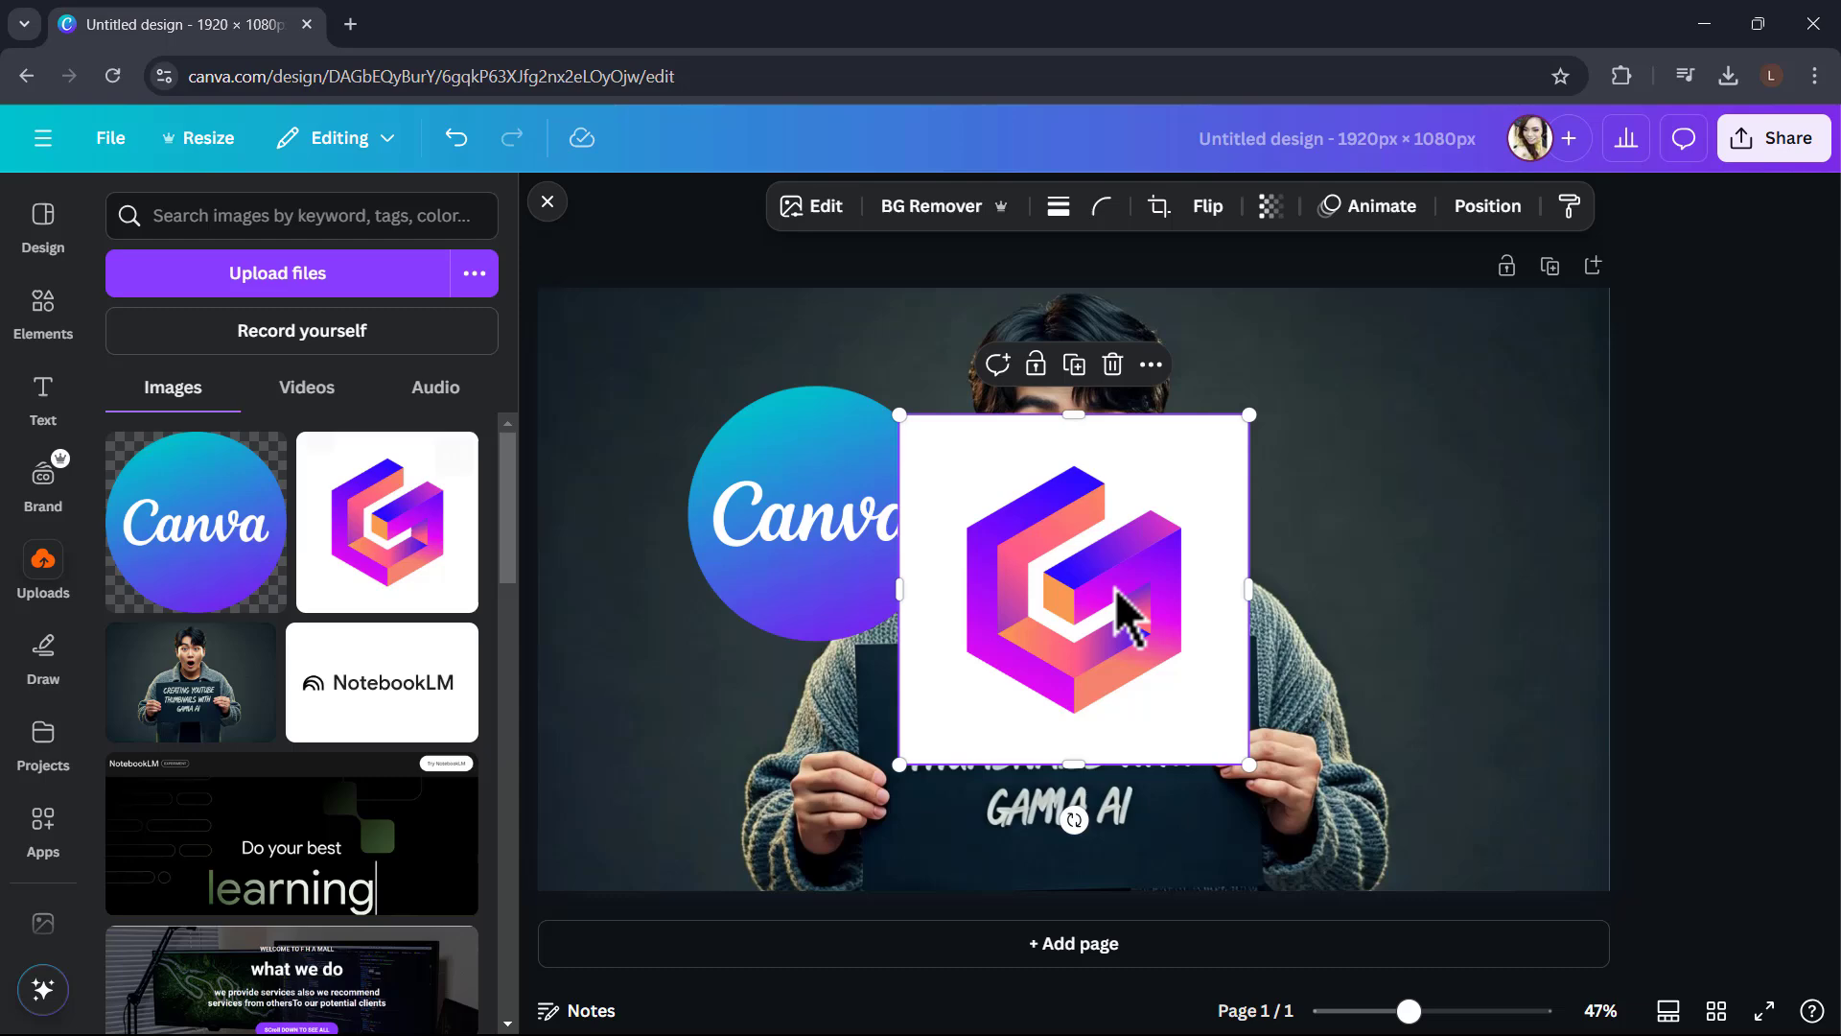
pyautogui.moveTo(957, 288)
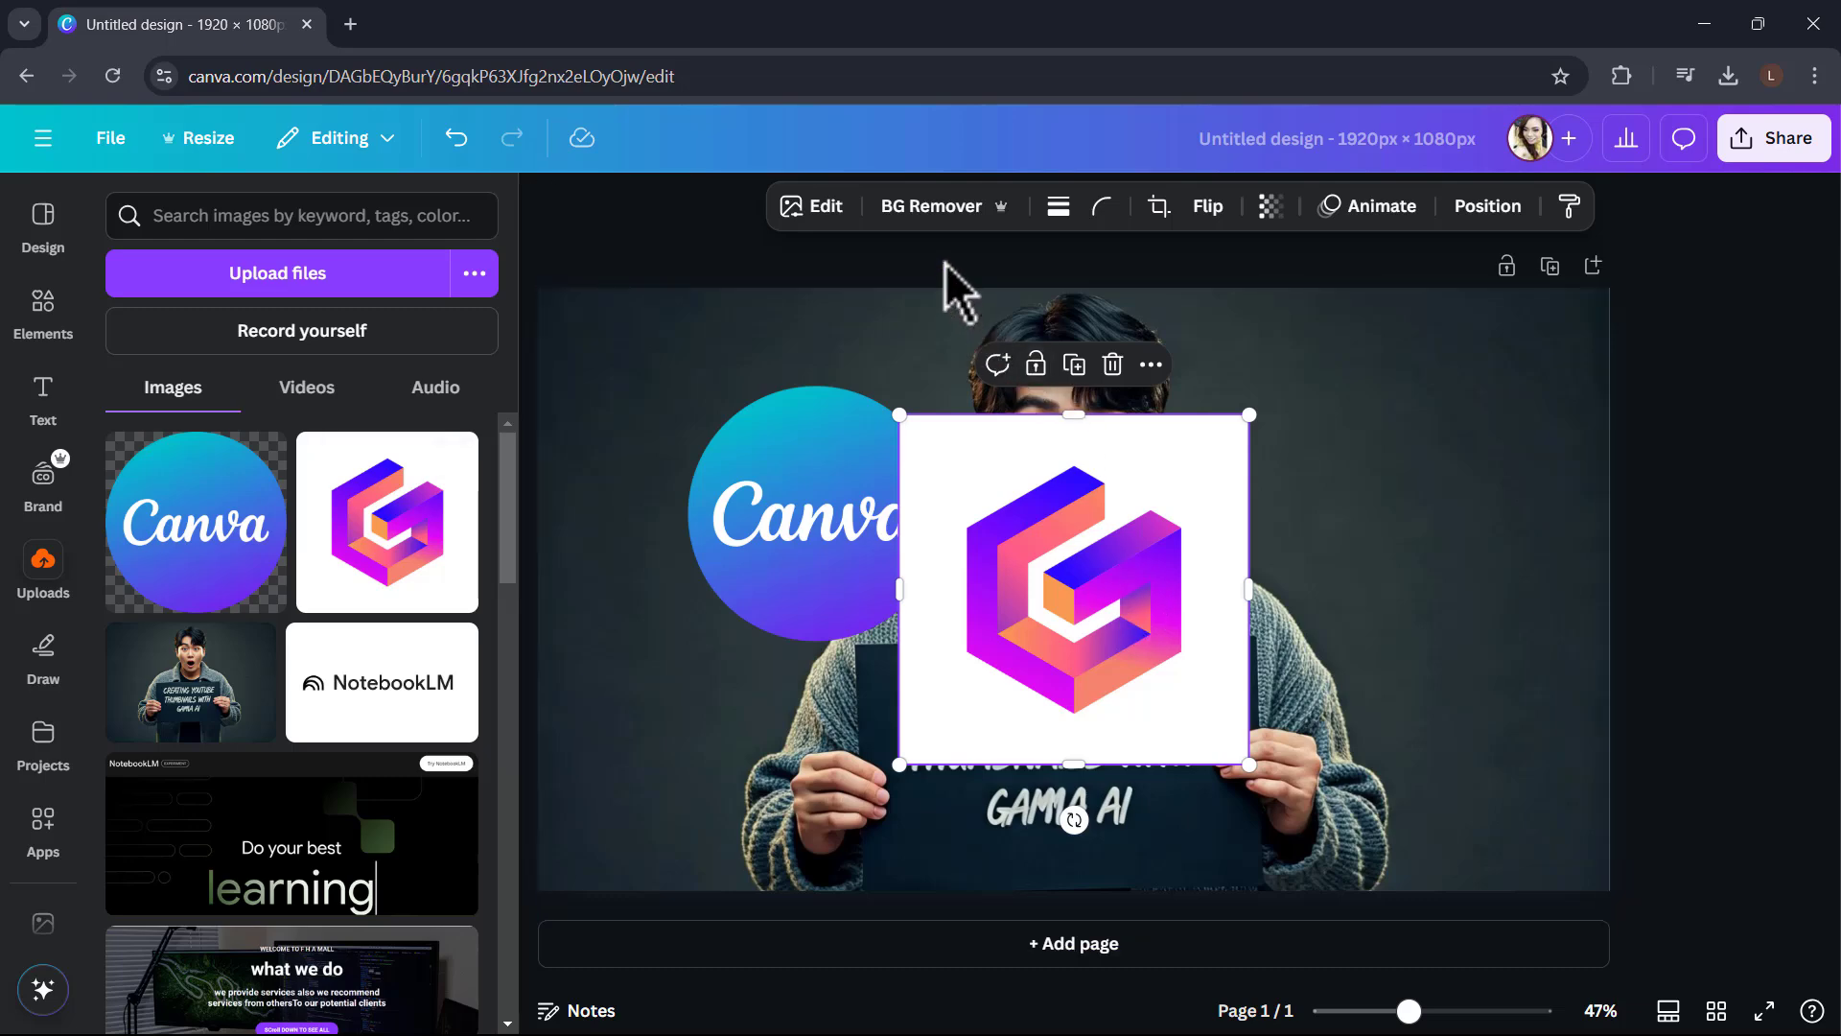
pyautogui.click(930, 205)
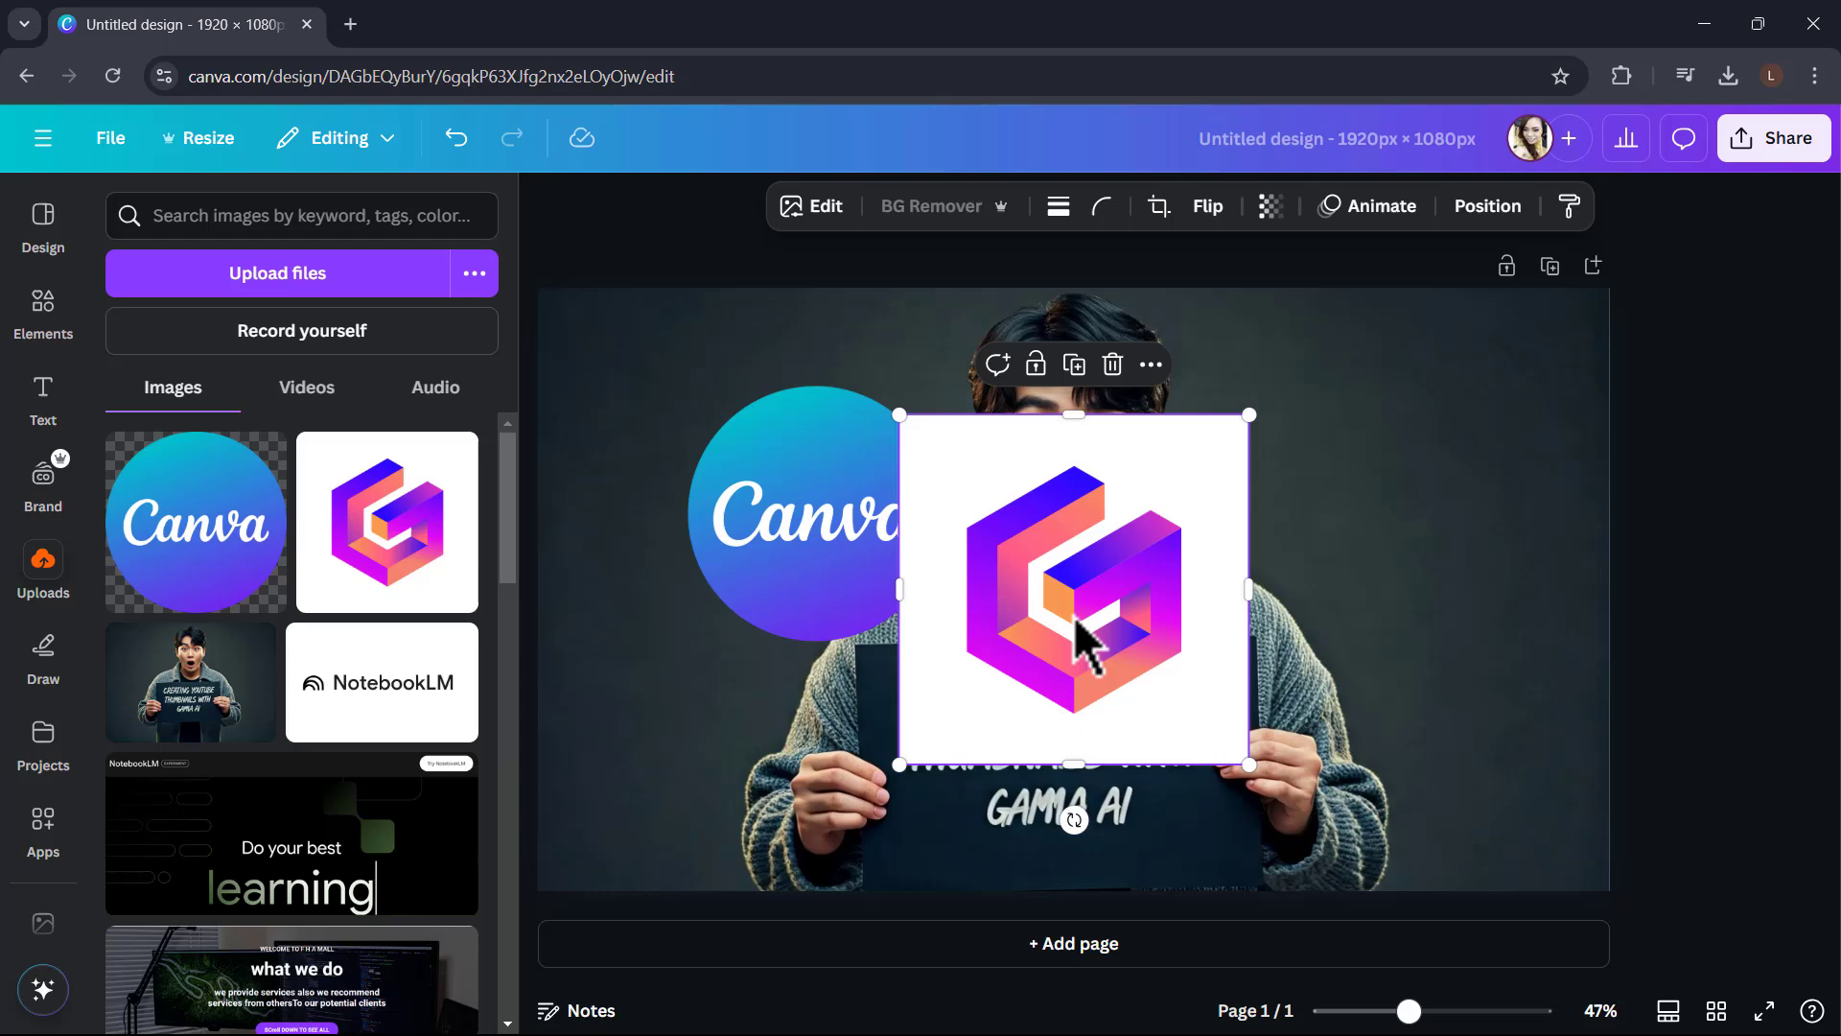
pyautogui.click(931, 206)
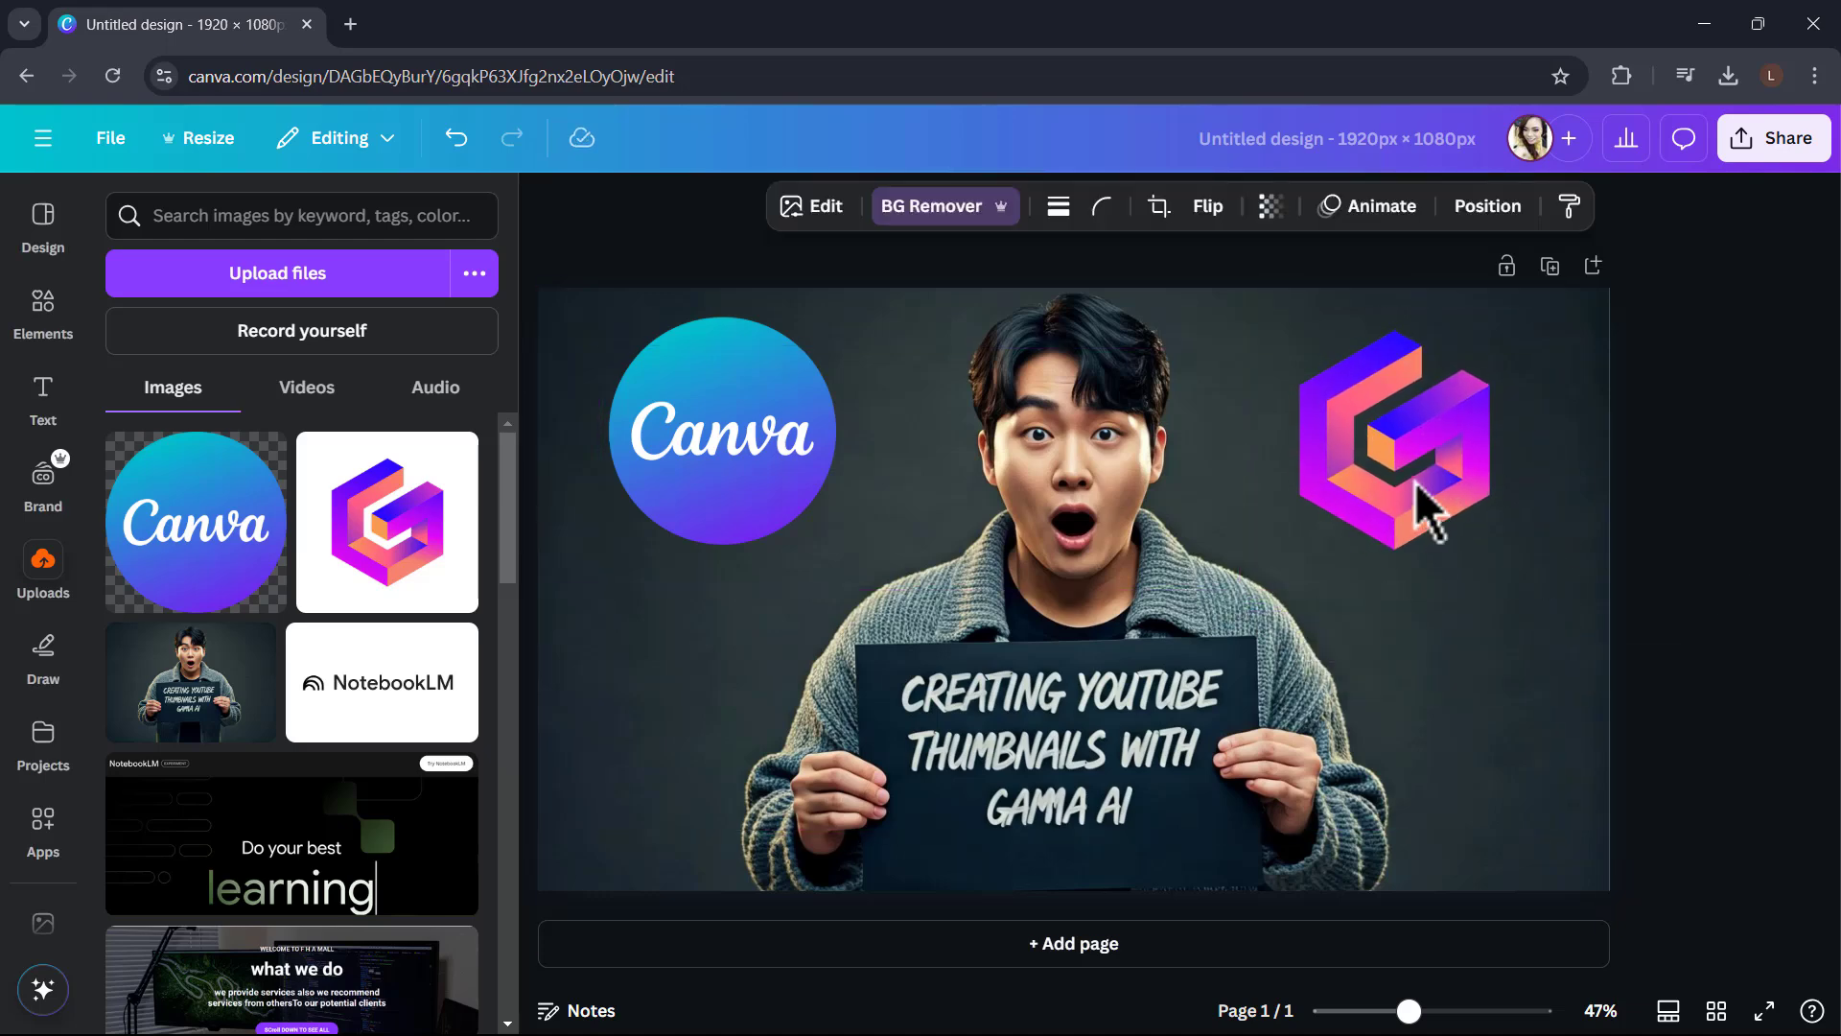
# Give the Gamma logo a white Glow shadow enlarged to size 47.
pyautogui.click(1393, 437)
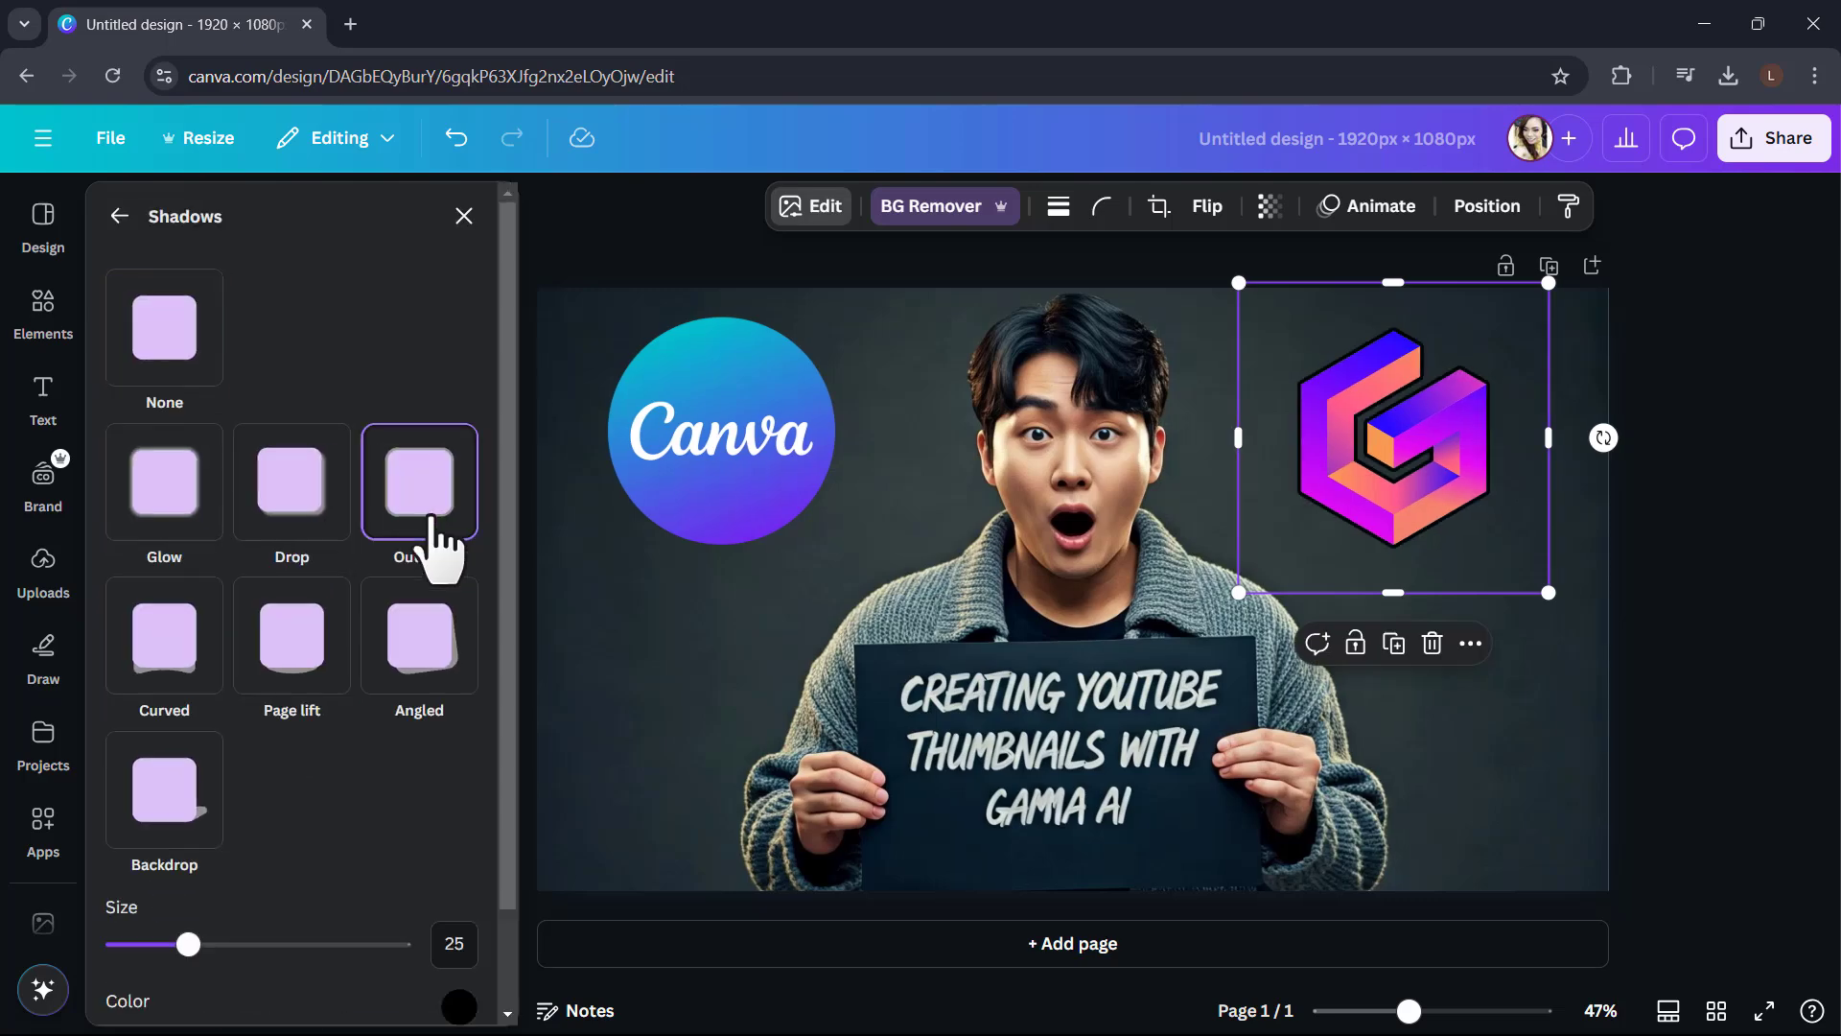
pyautogui.click(163, 479)
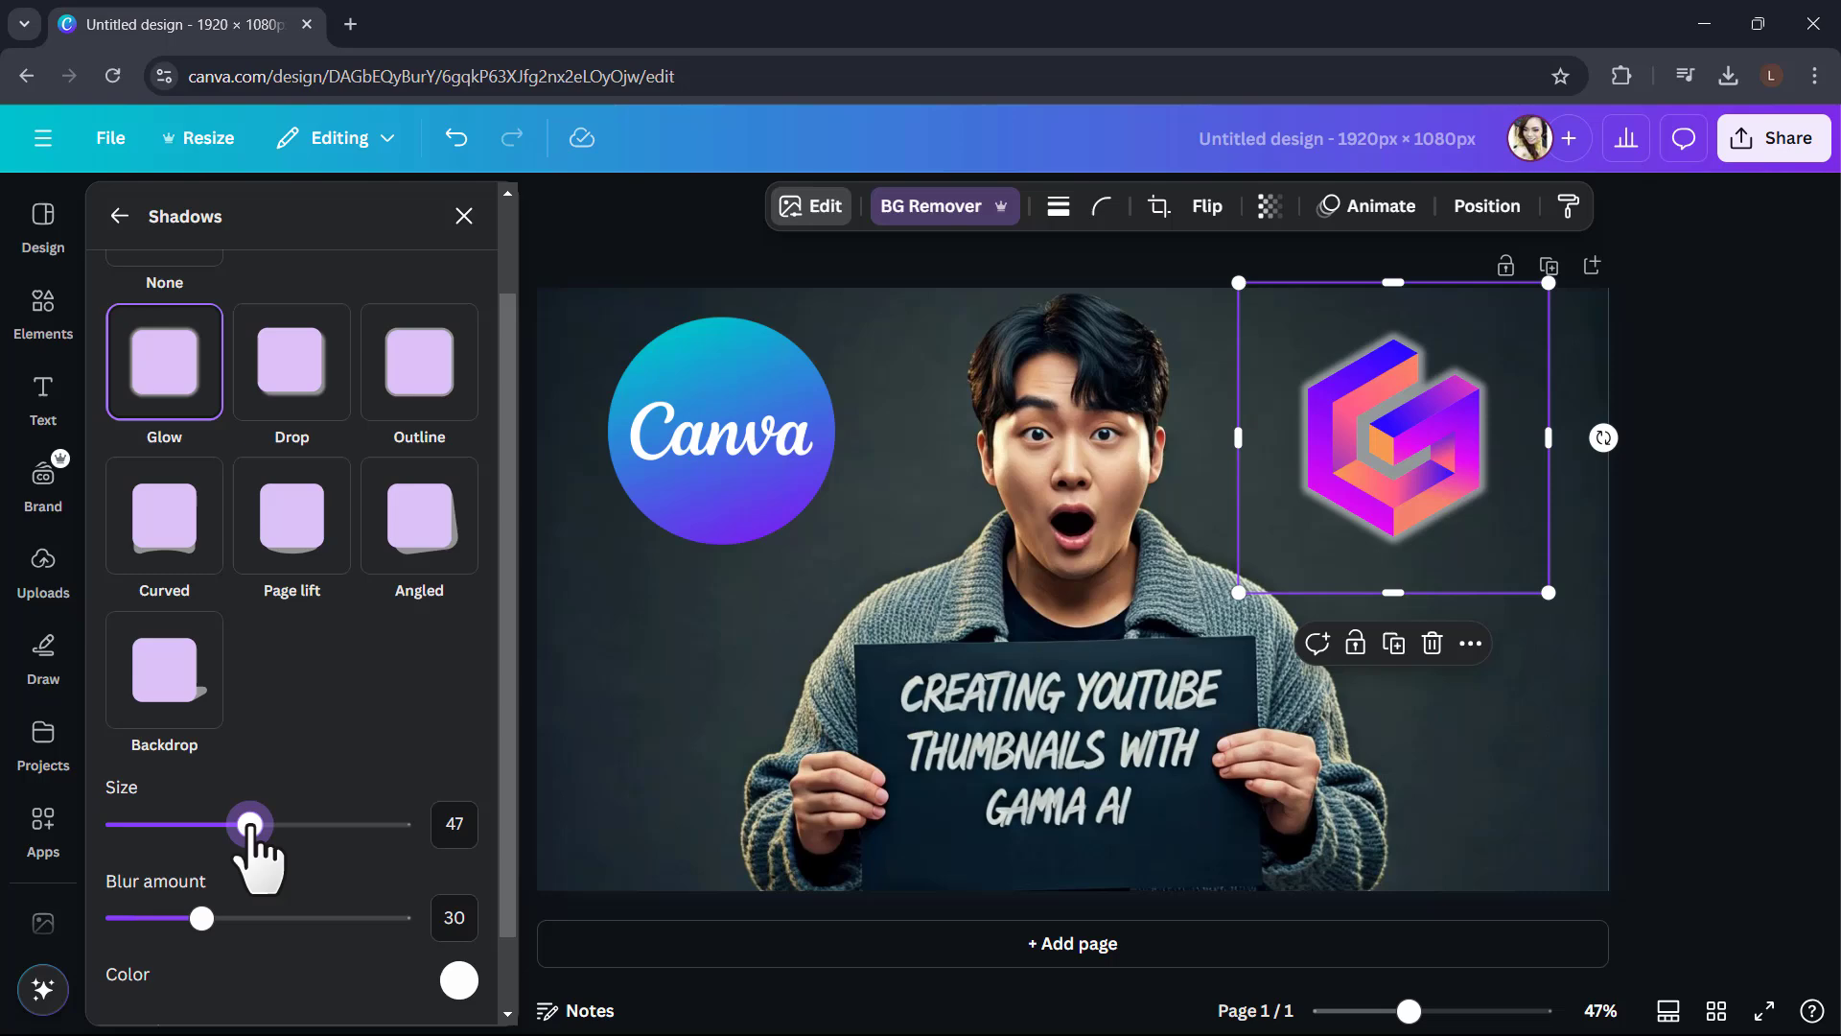
pyautogui.click(721, 432)
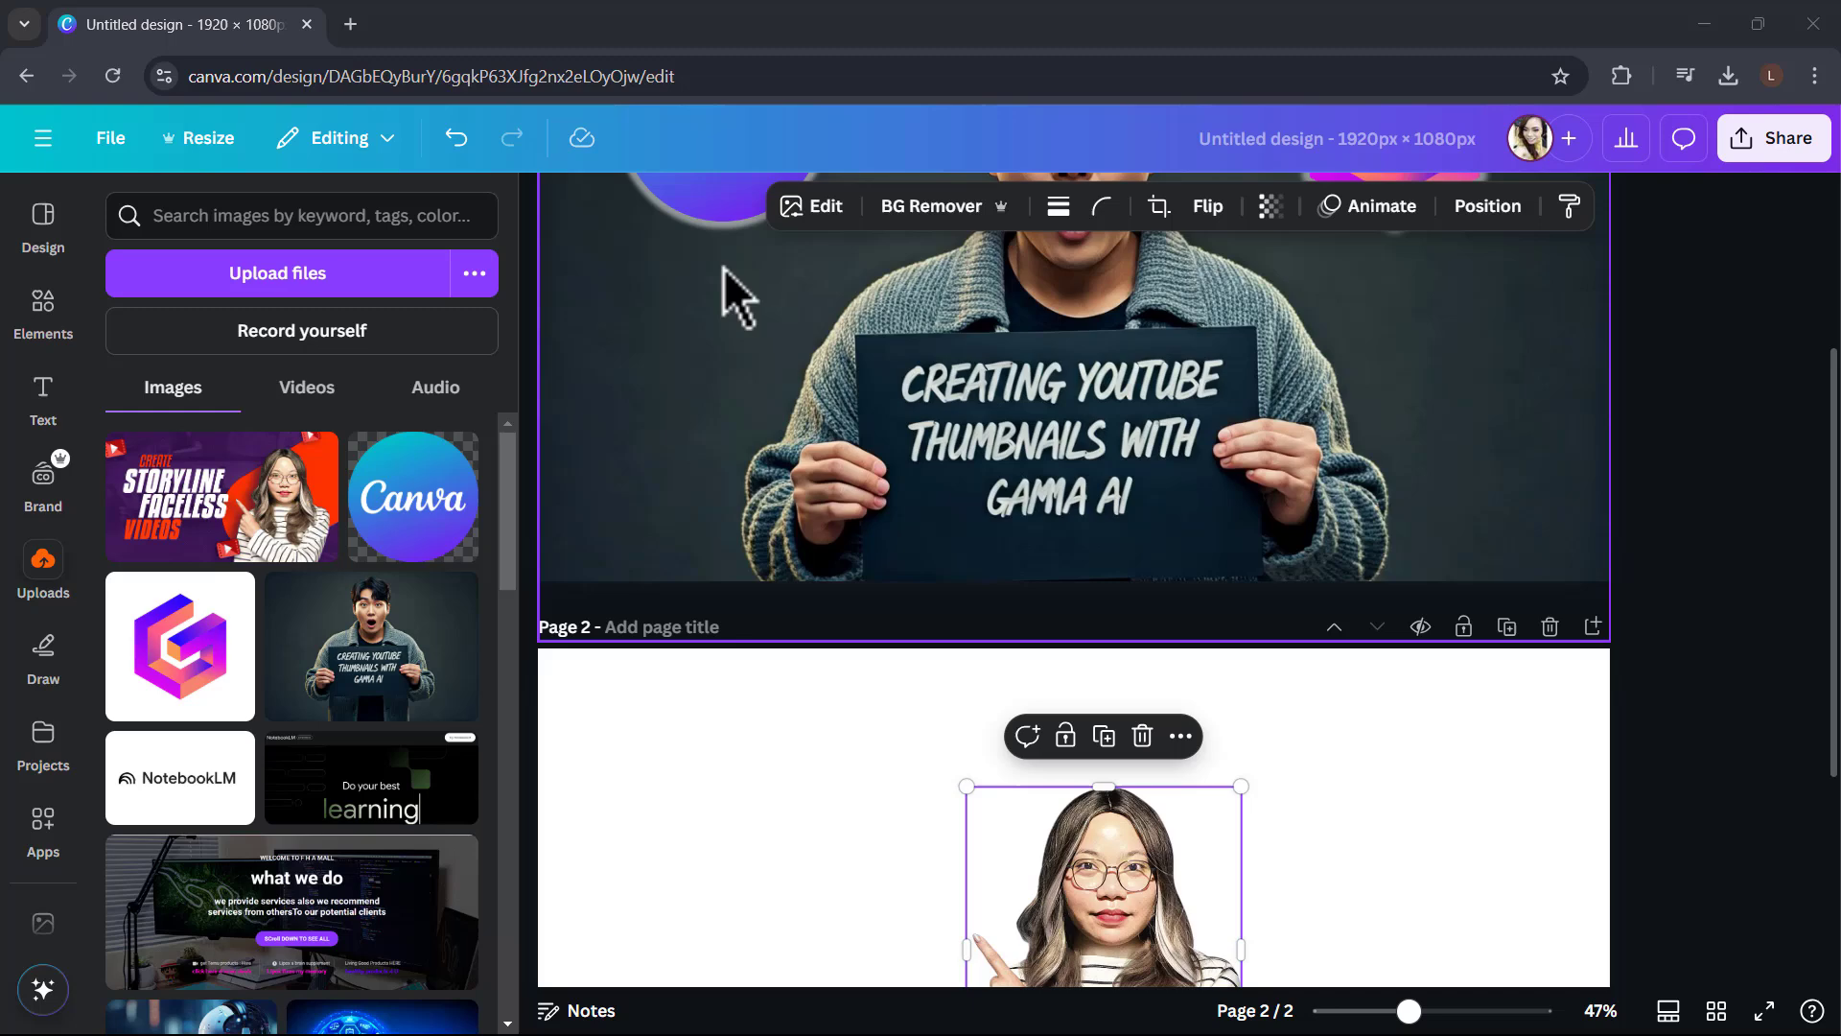
pyautogui.moveTo(1210, 923)
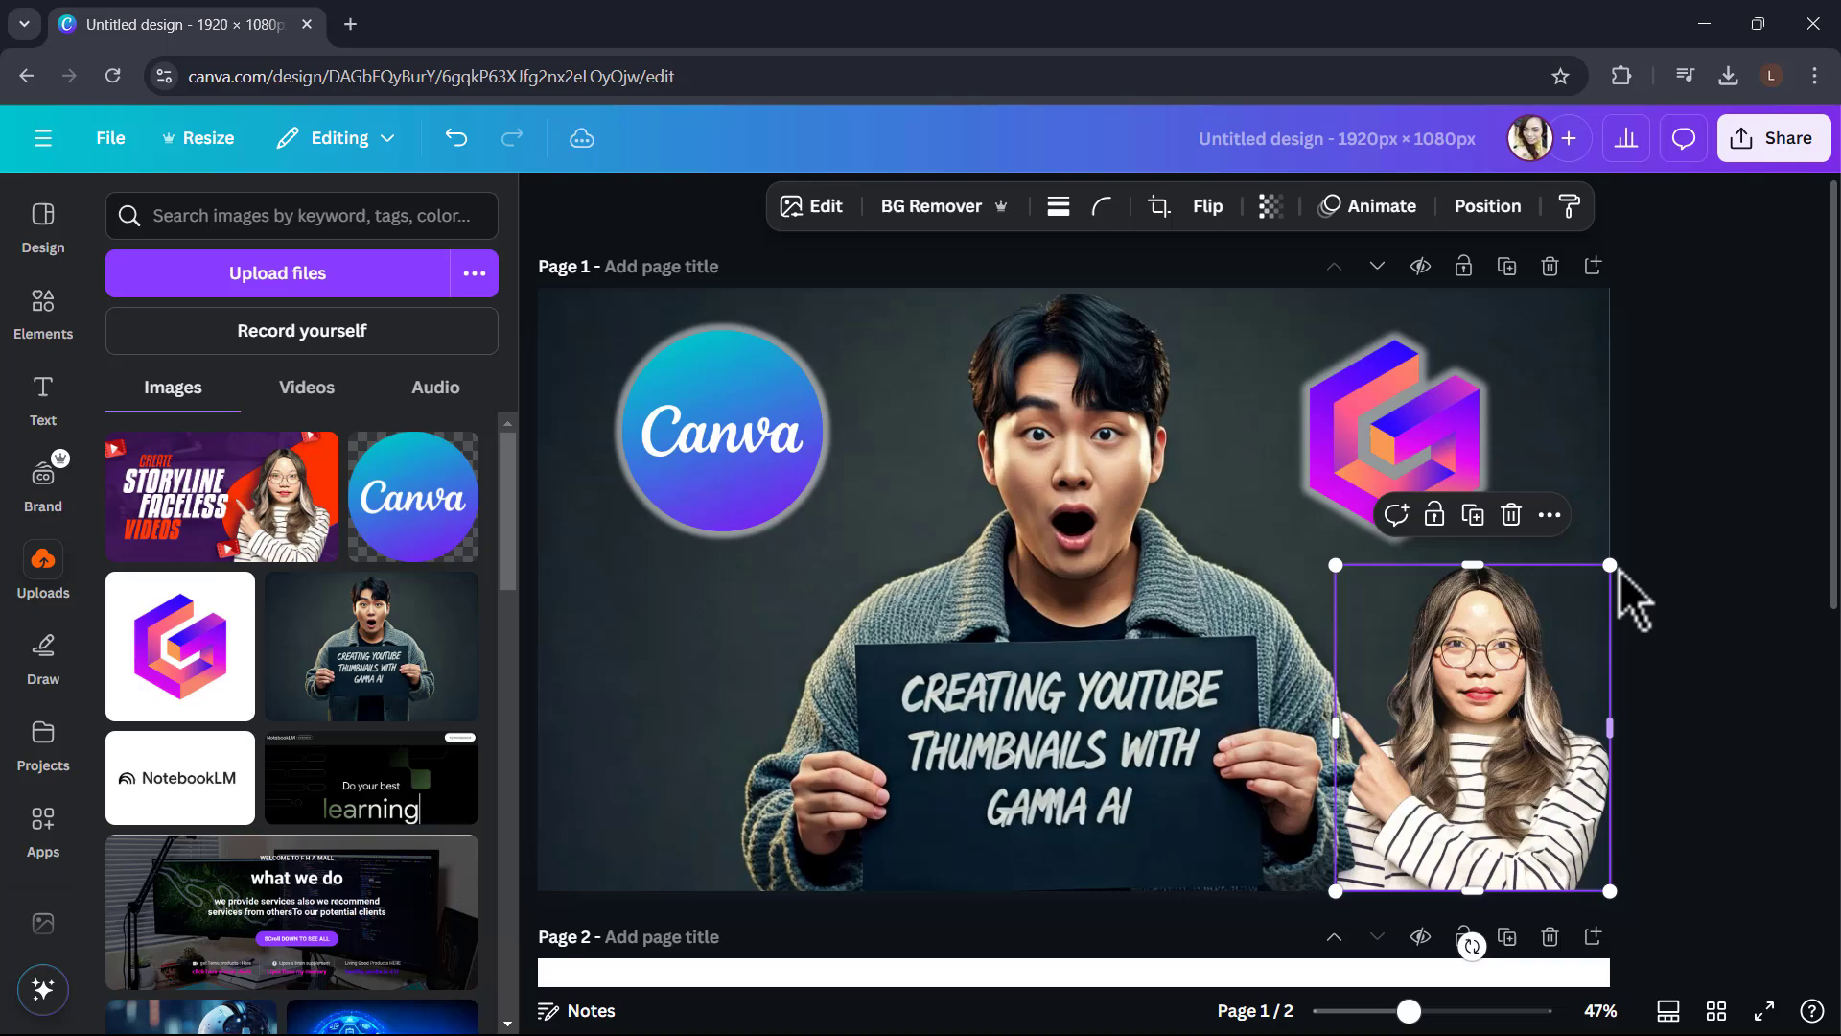
# Enlarge the Canva logo beside the Gamma logo and tilt the presenter photo at bottom right.
pyautogui.click(1157, 205)
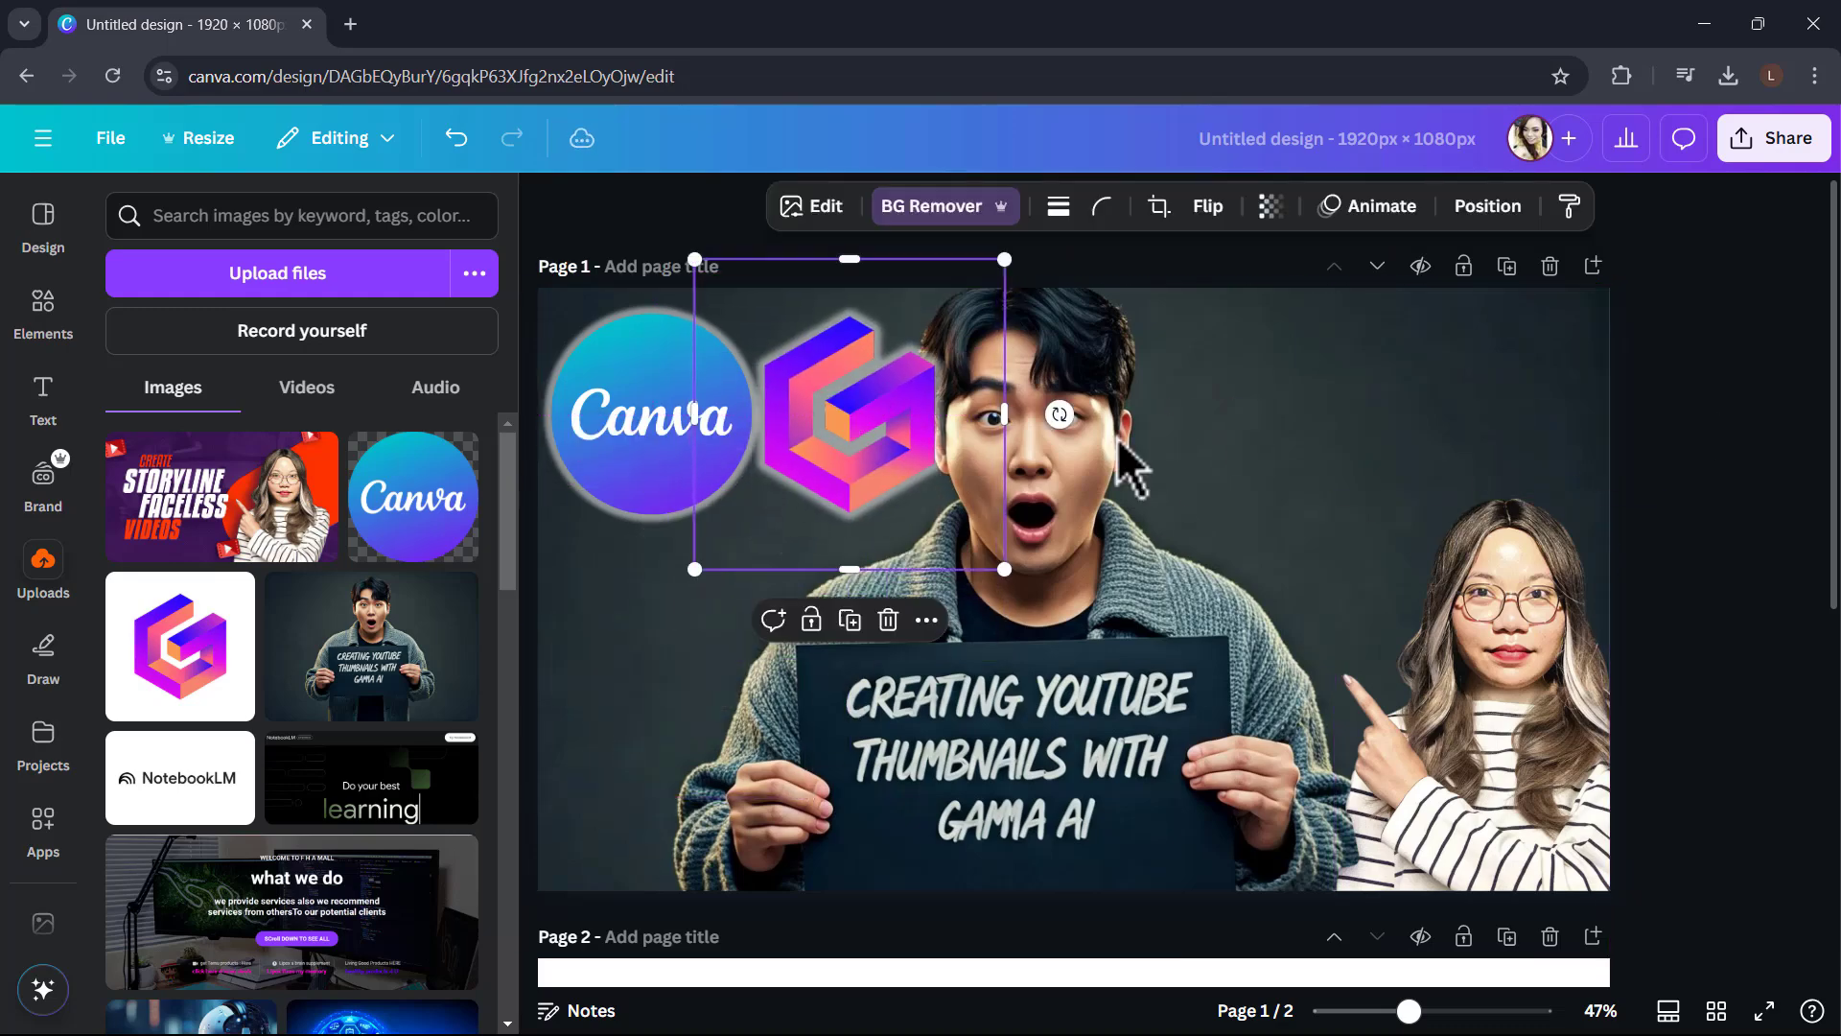
pyautogui.click(1467, 692)
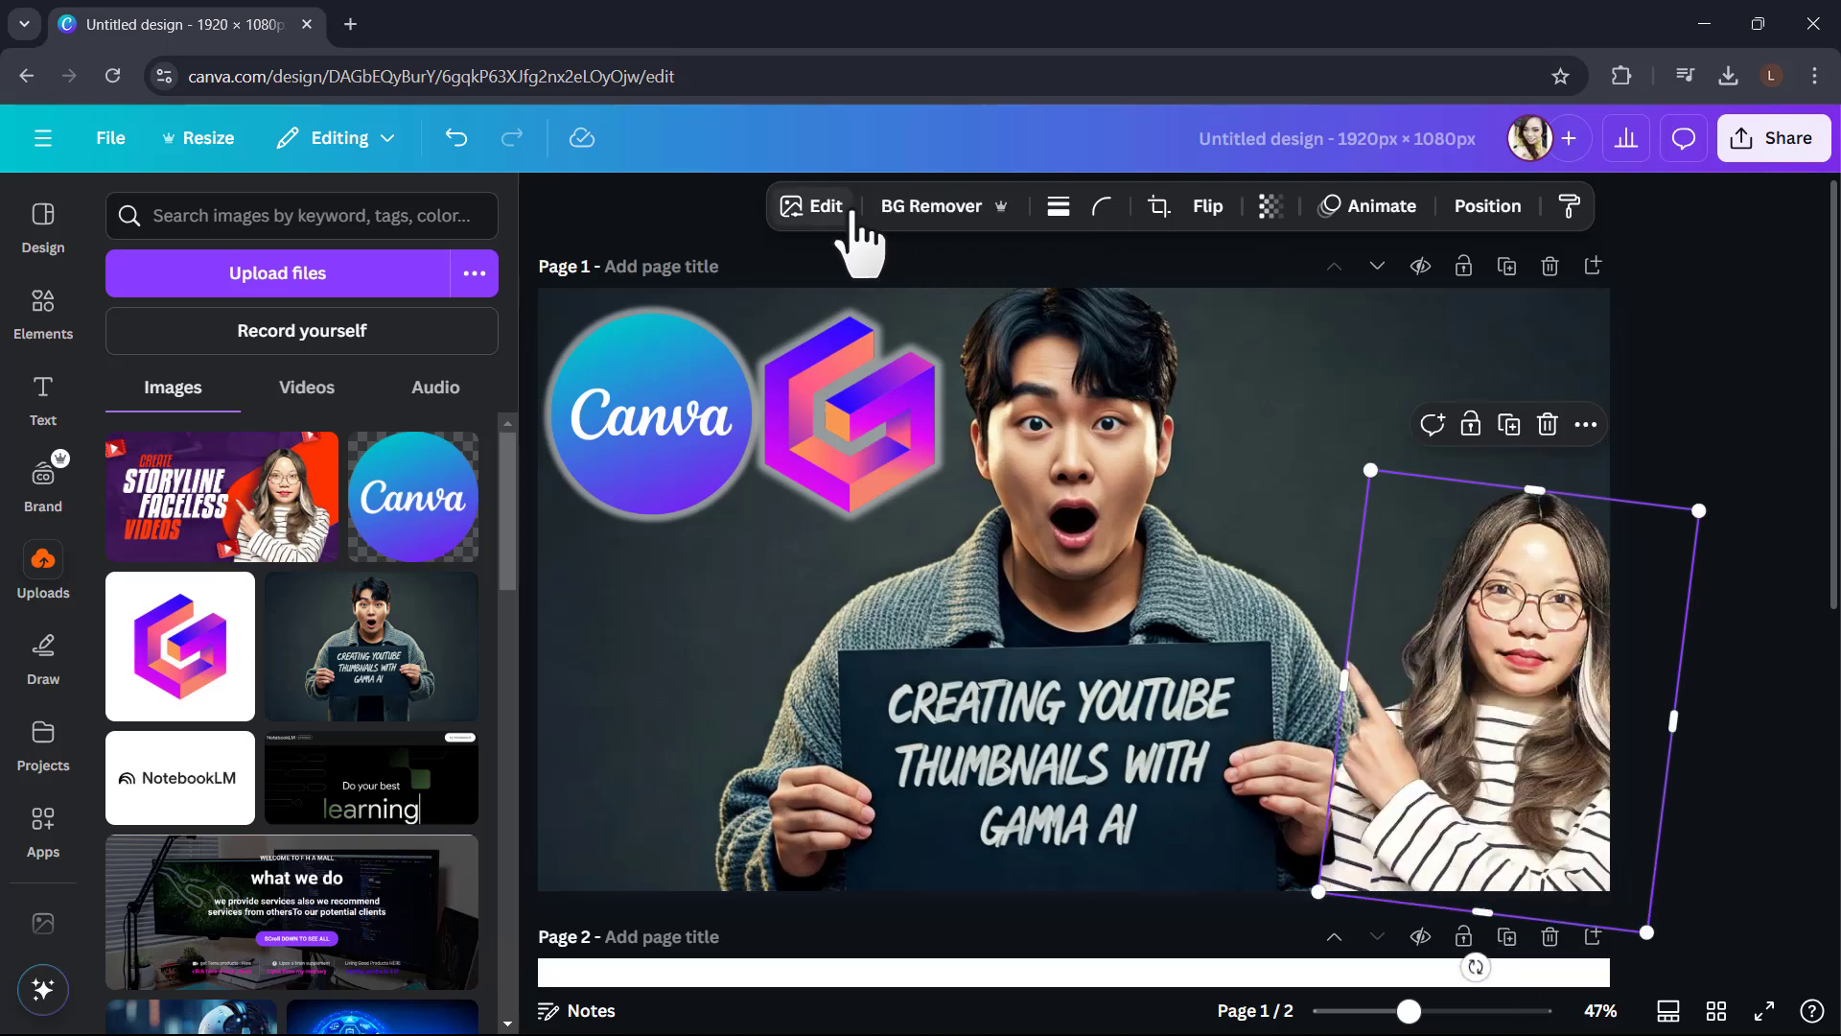
pyautogui.moveTo(809, 242)
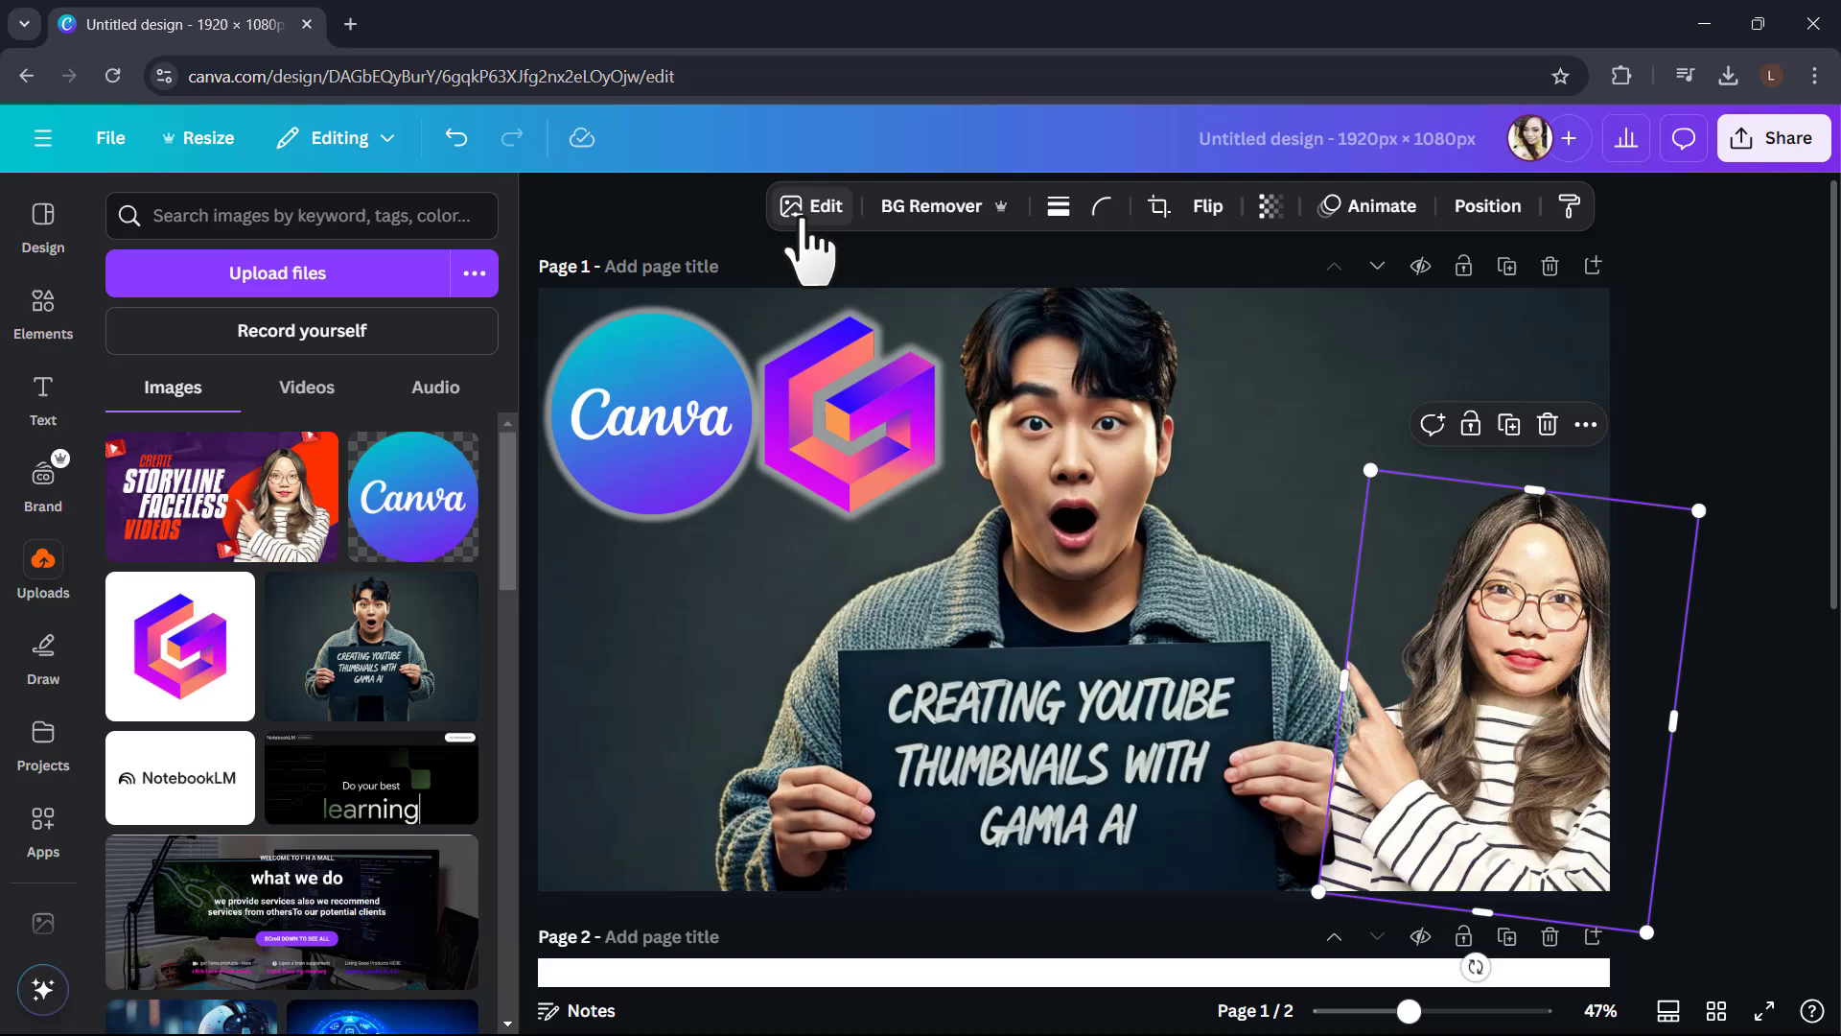
# Give the presenter photo a white Outline shadow effect.
pyautogui.click(809, 206)
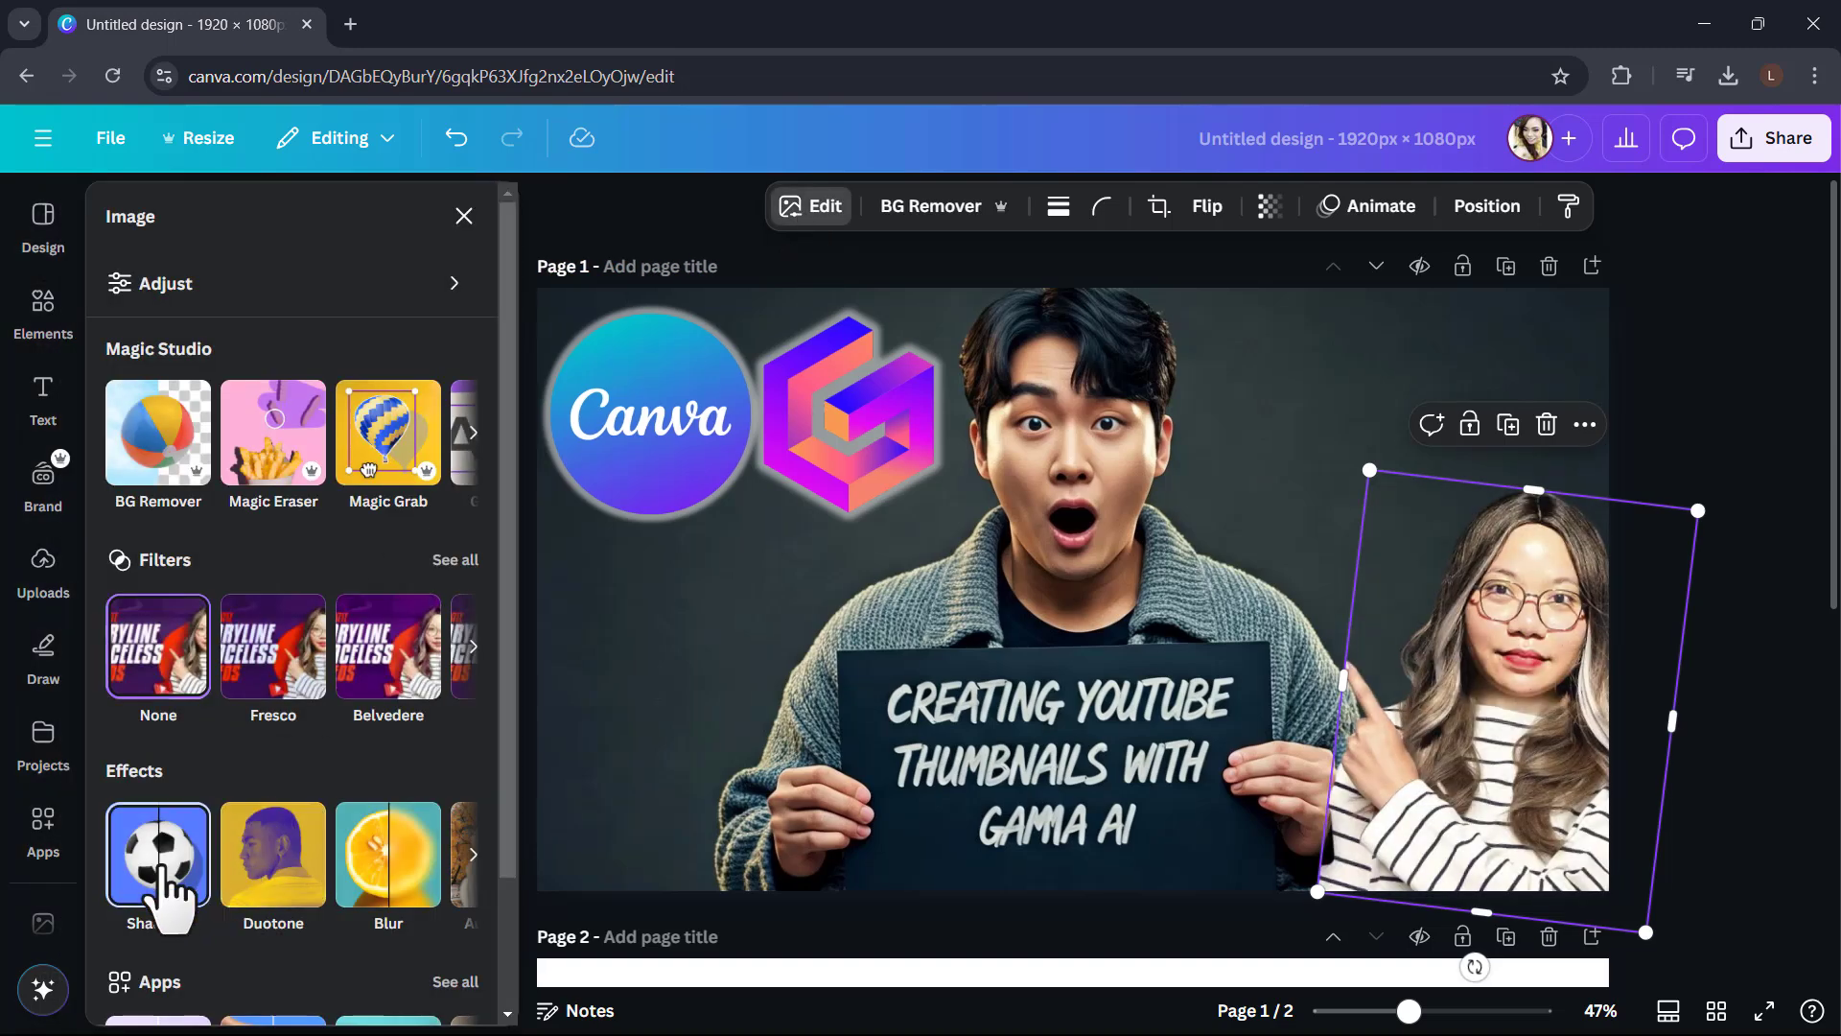
pyautogui.click(158, 854)
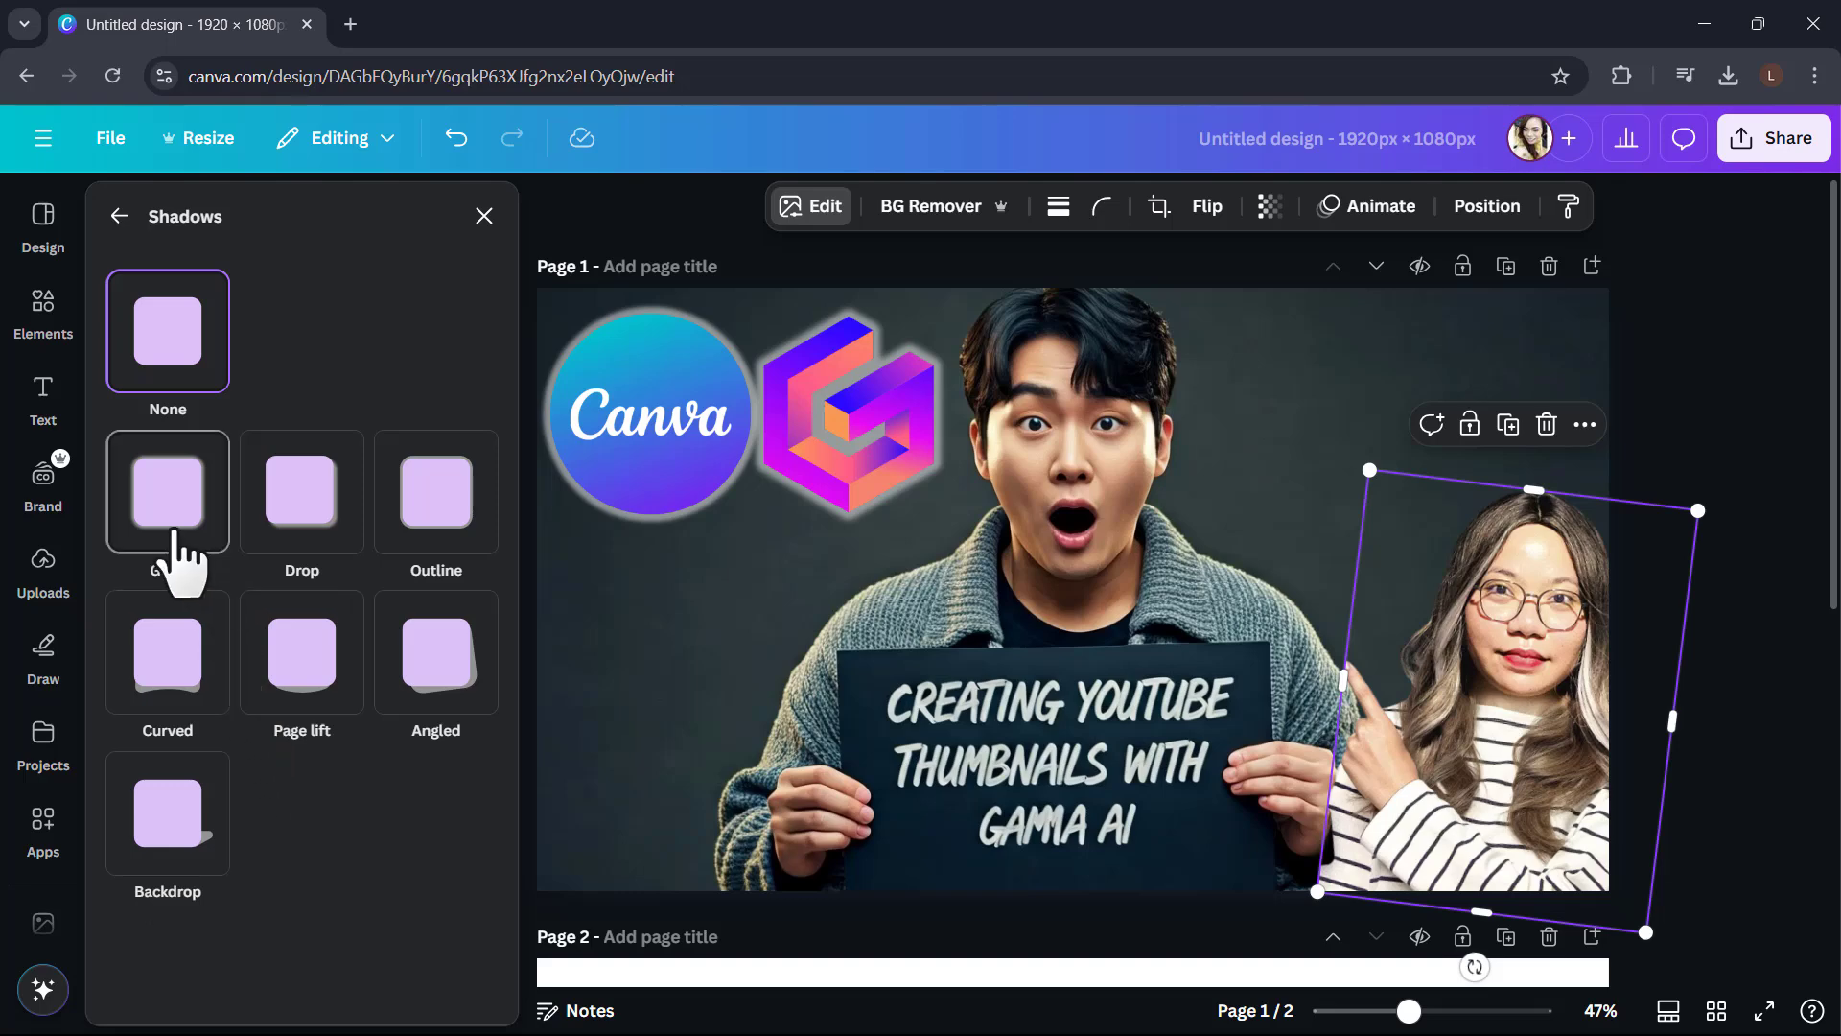
pyautogui.moveTo(199, 564)
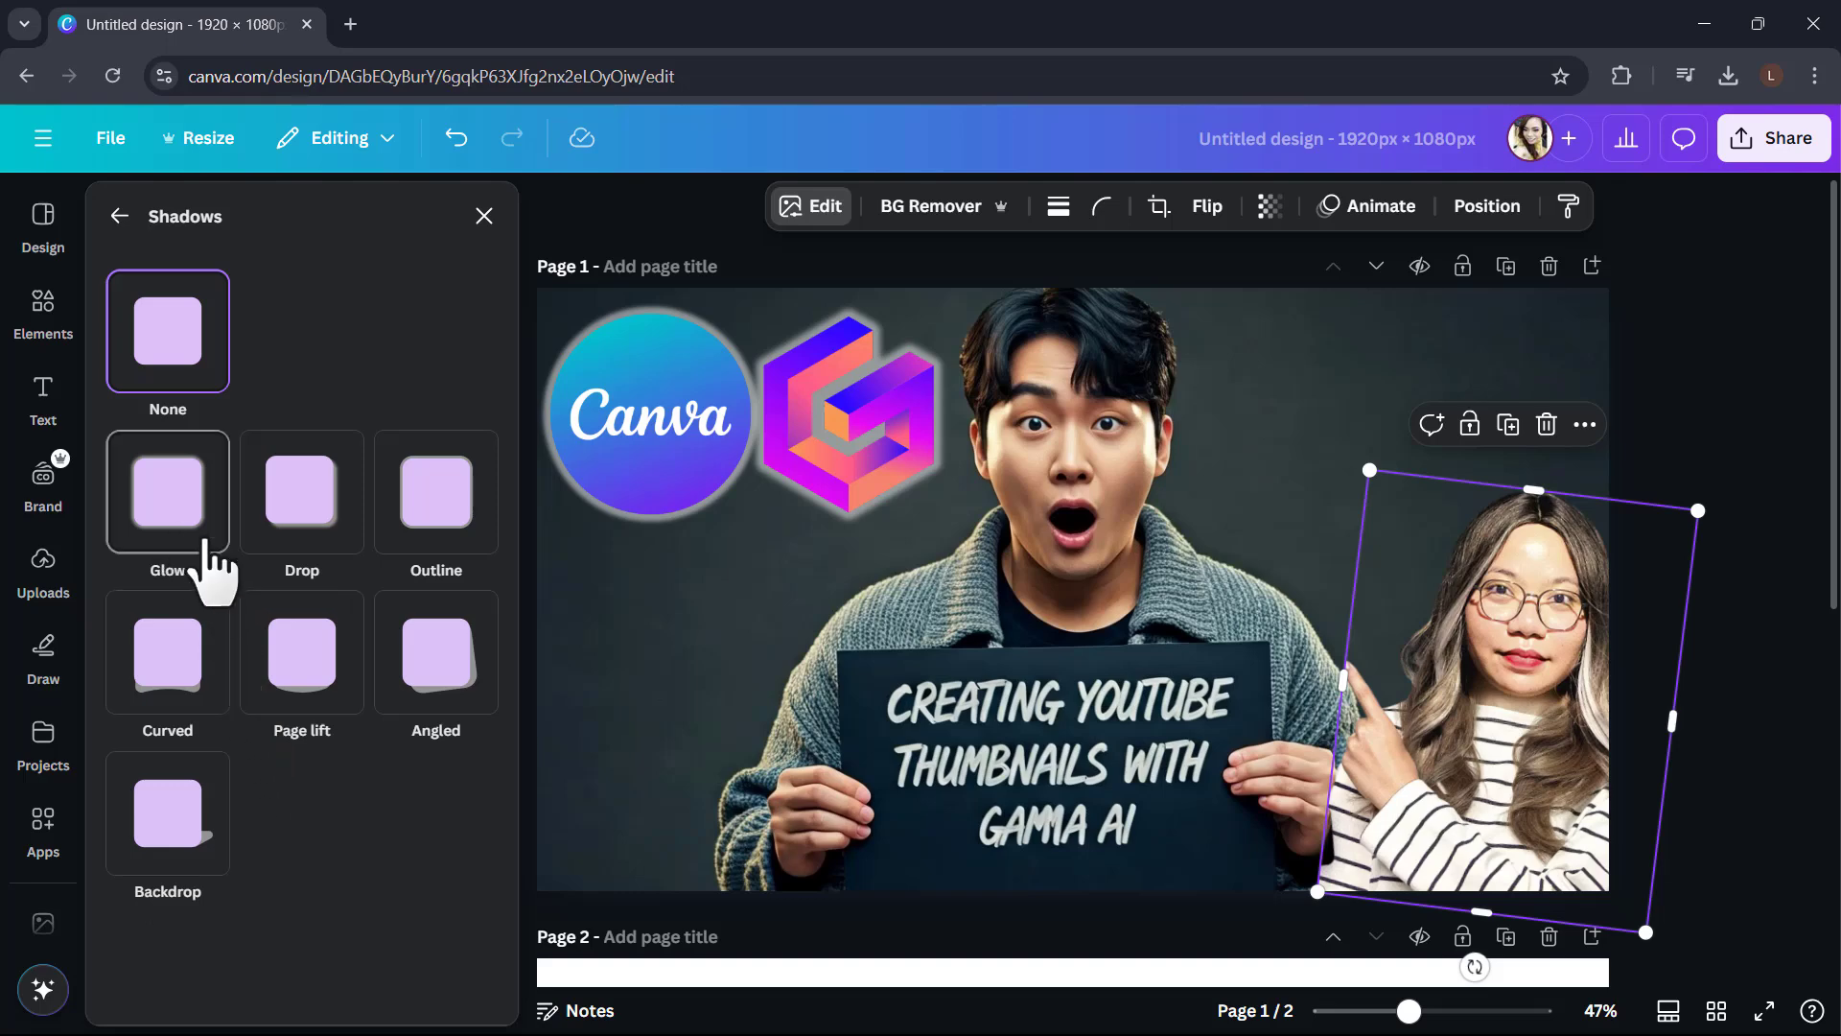
pyautogui.click(291, 487)
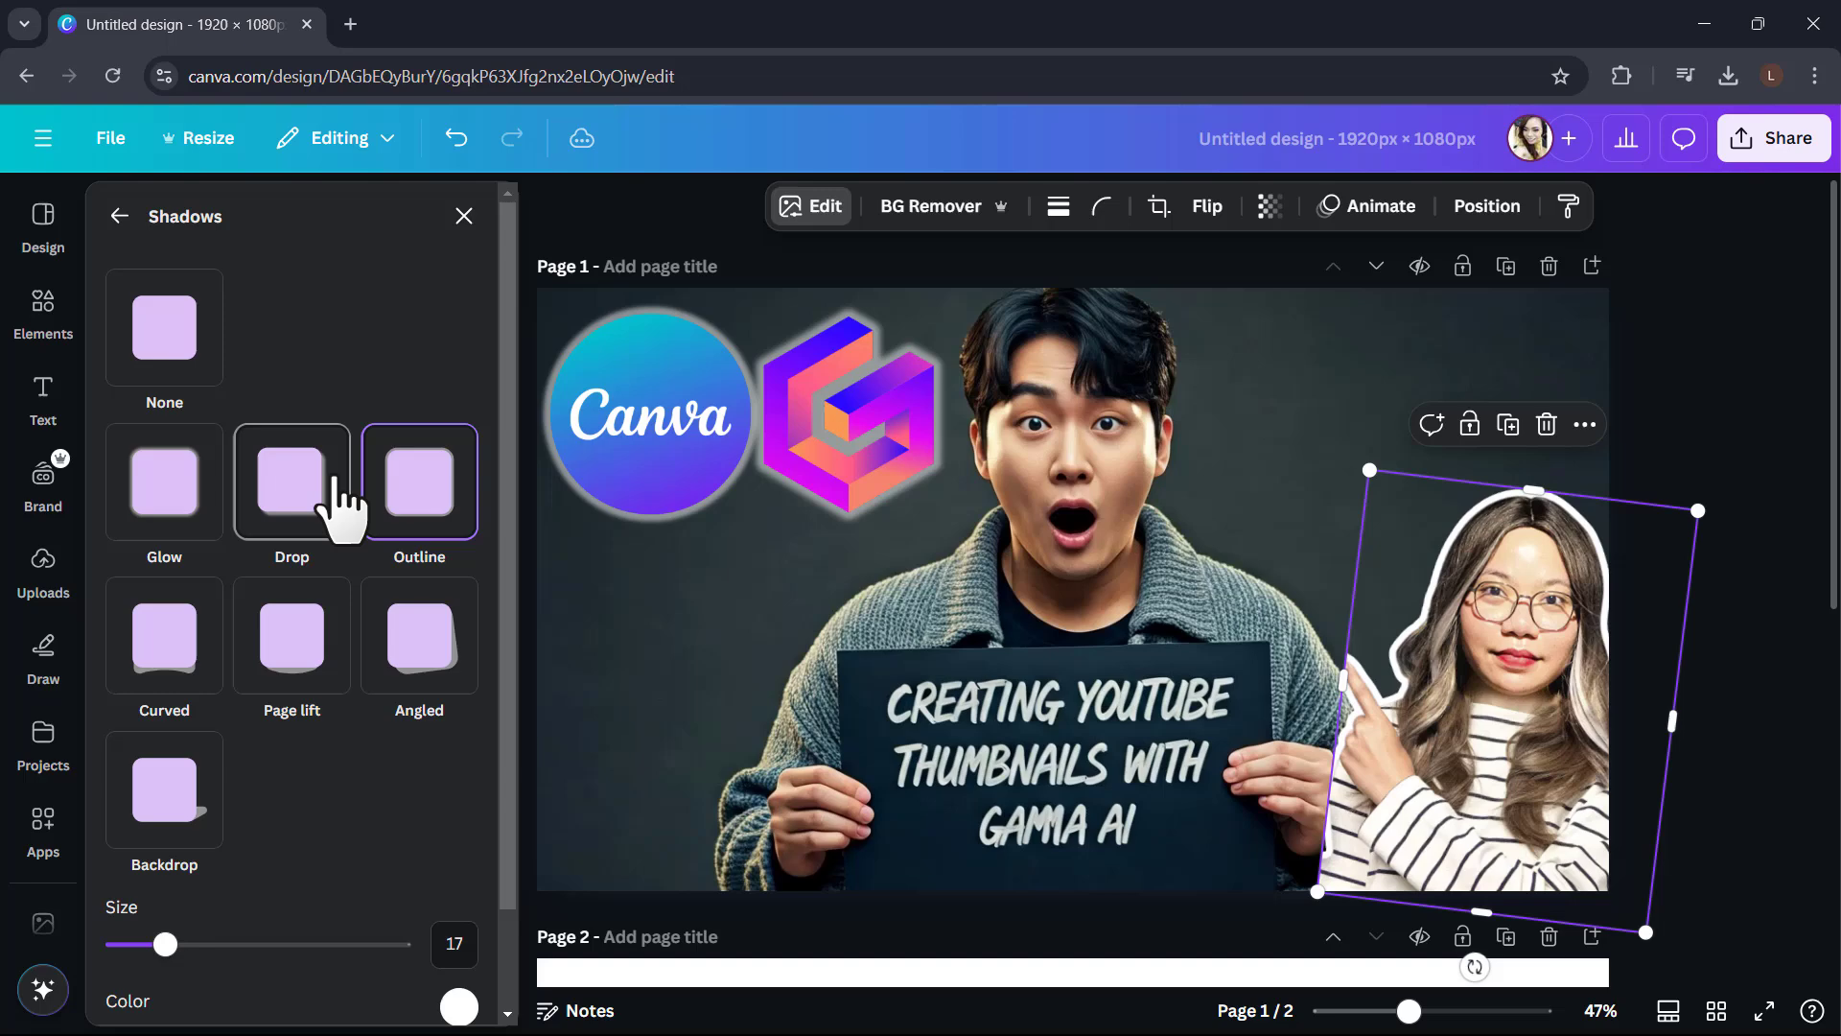
pyautogui.click(119, 217)
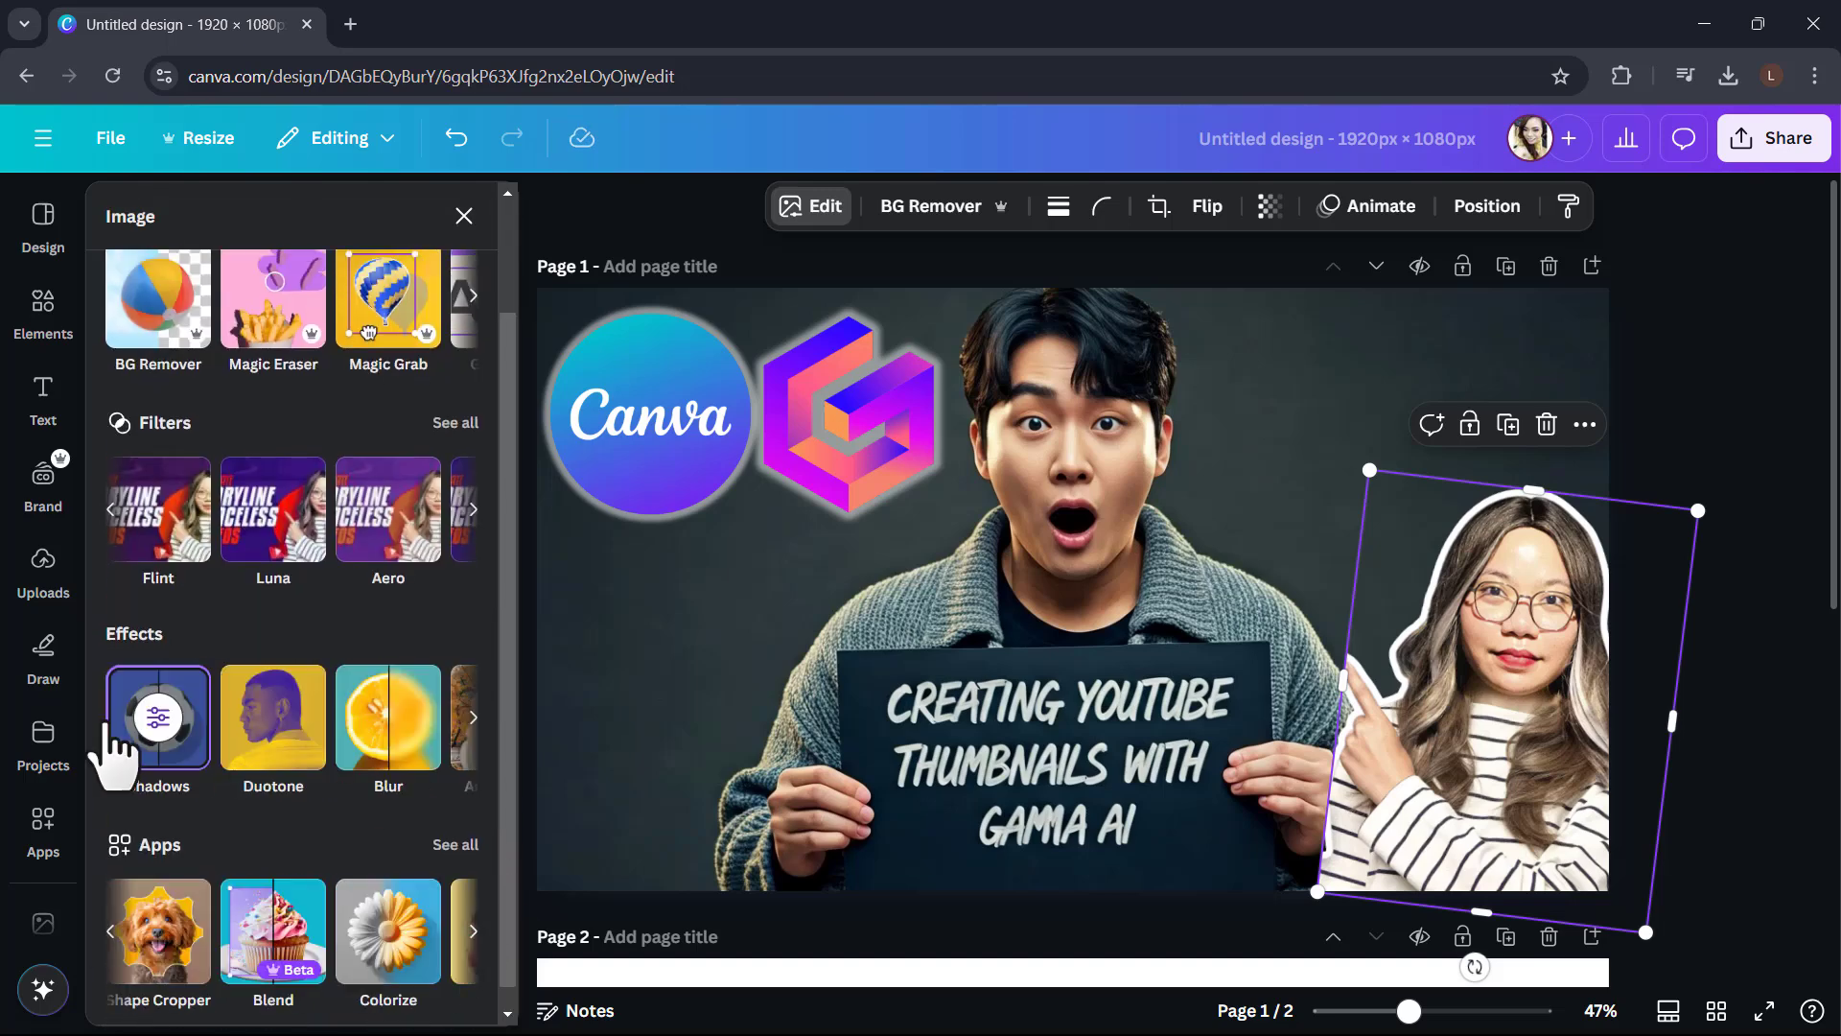
pyautogui.click(42, 572)
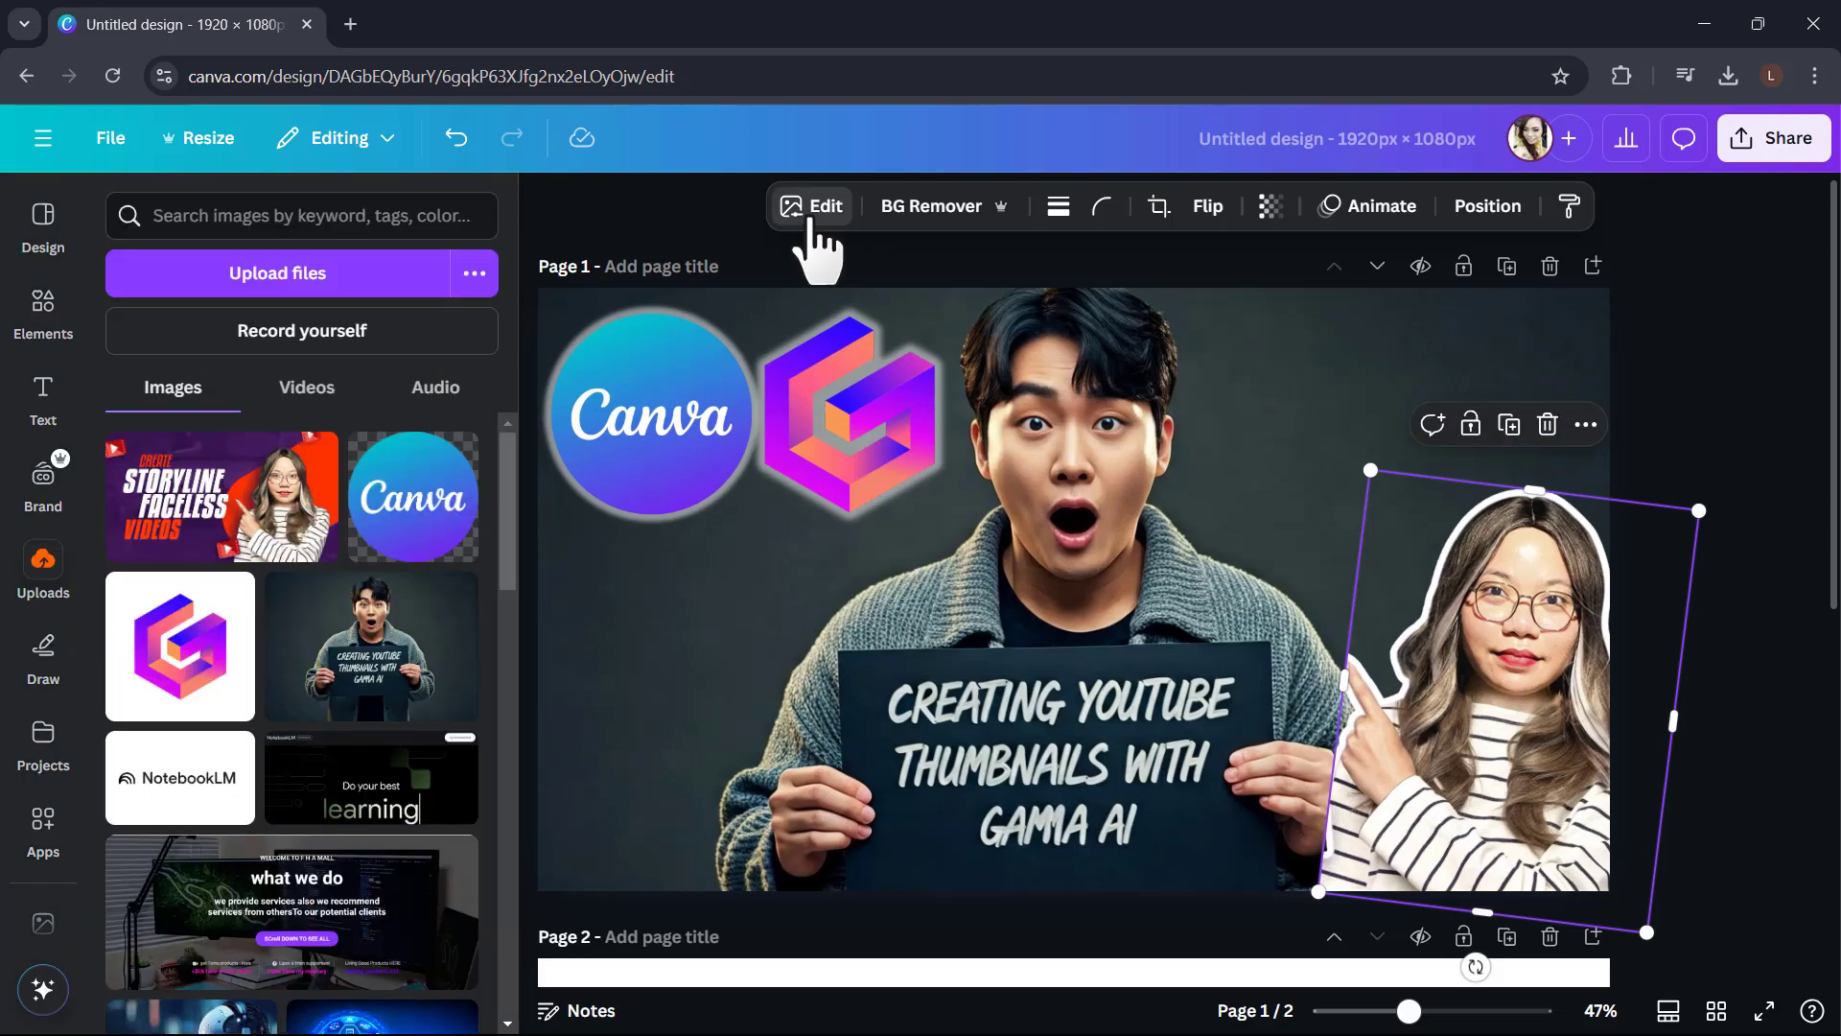
# Raise the photo's brightness to 12 and deselect it to preview the thumbnail.
pyautogui.click(810, 205)
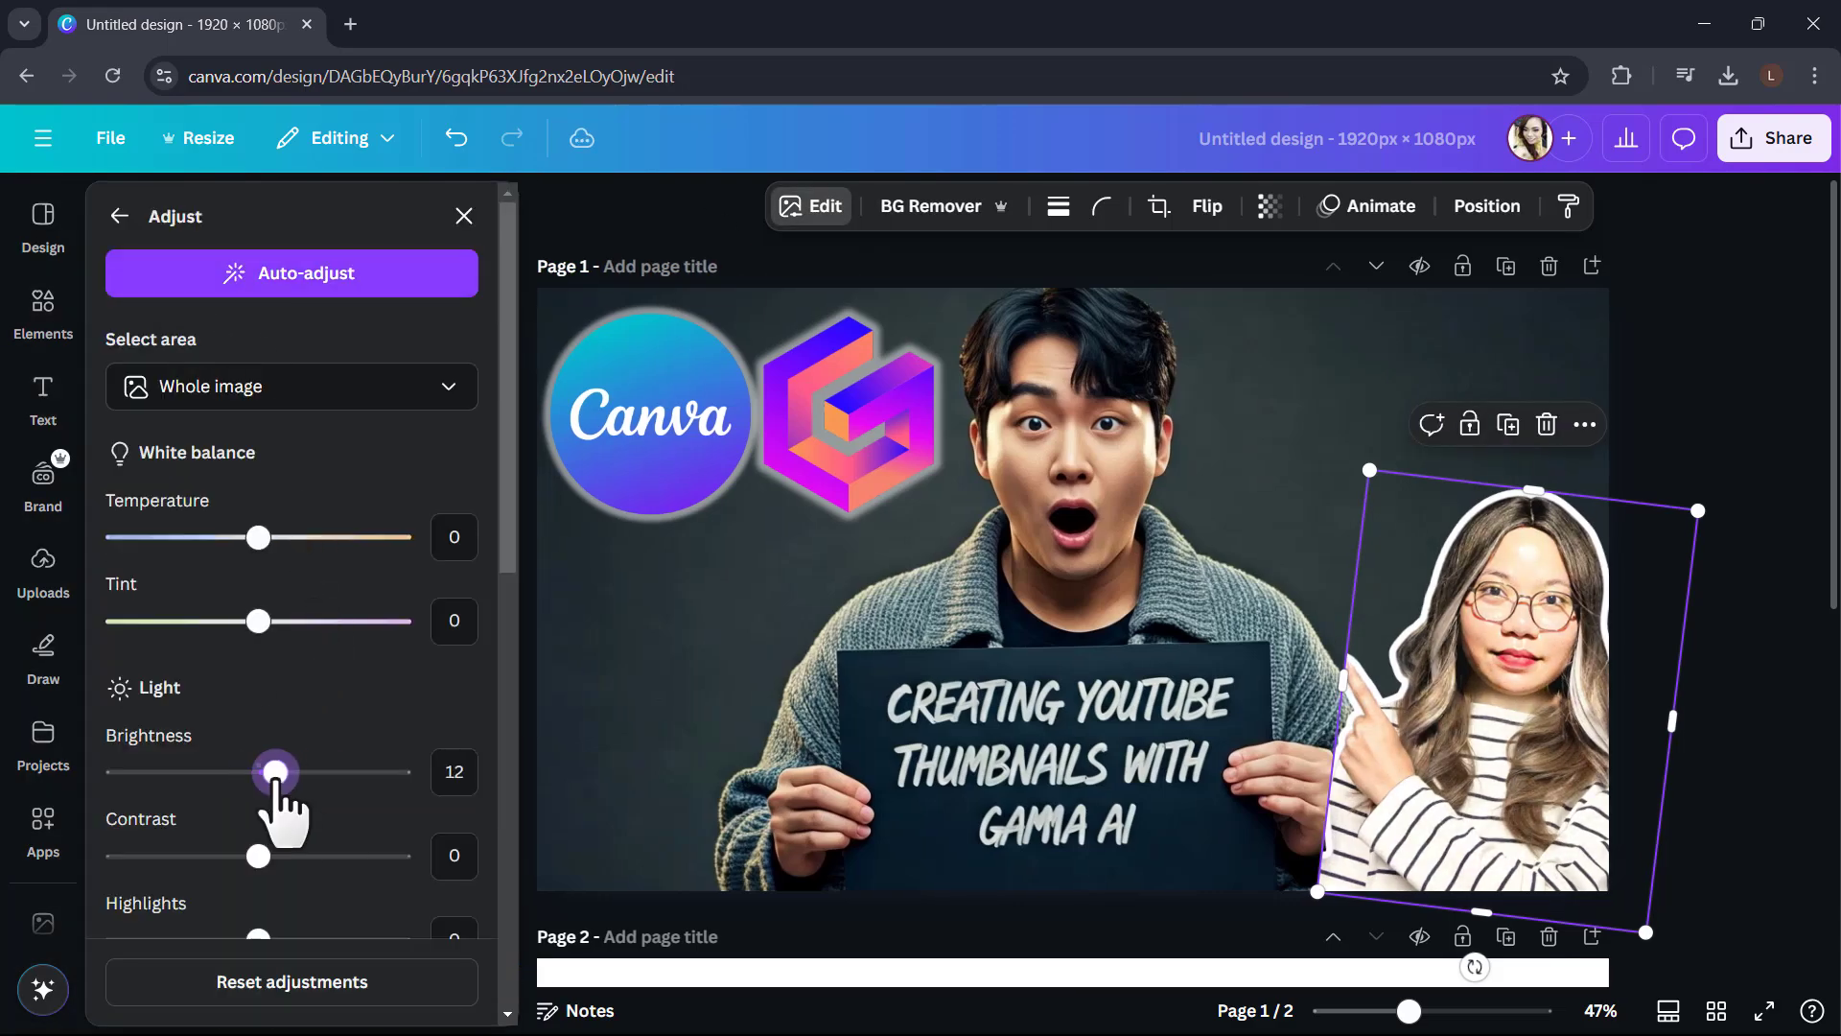
pyautogui.click(42, 570)
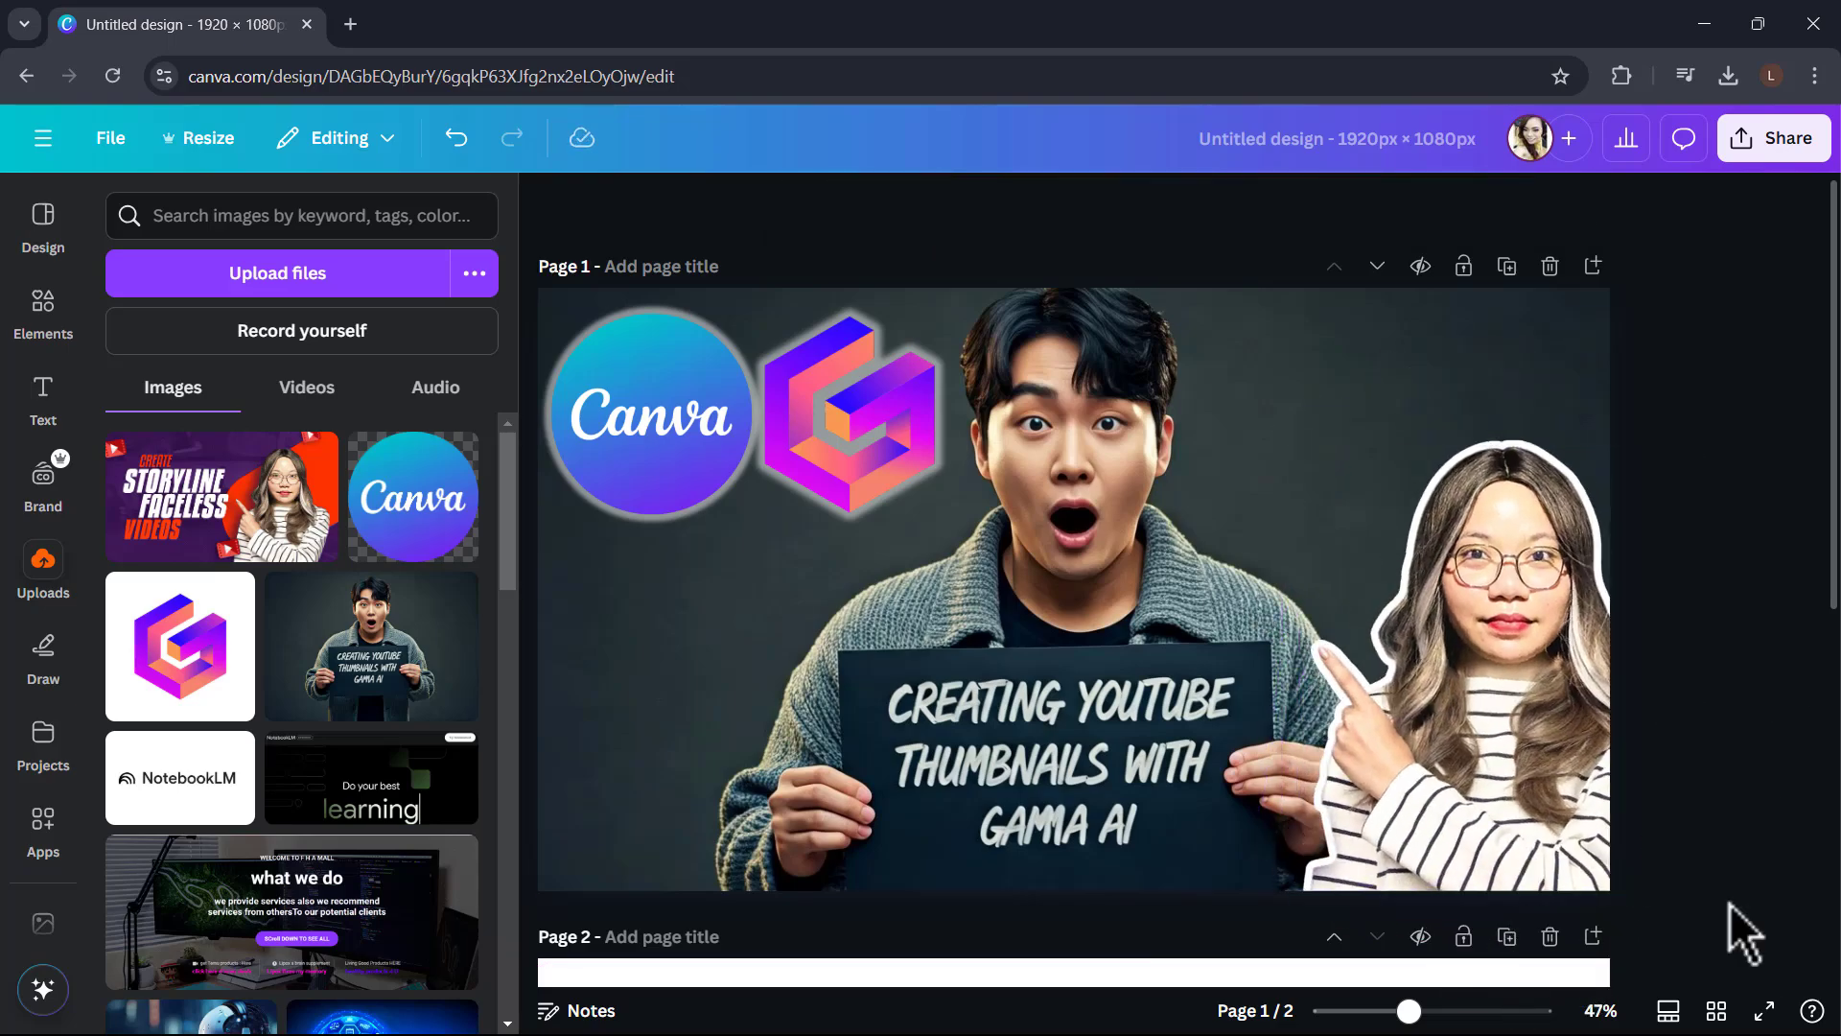
pyautogui.click(1073, 587)
pyautogui.write('ai thumbnail example for')
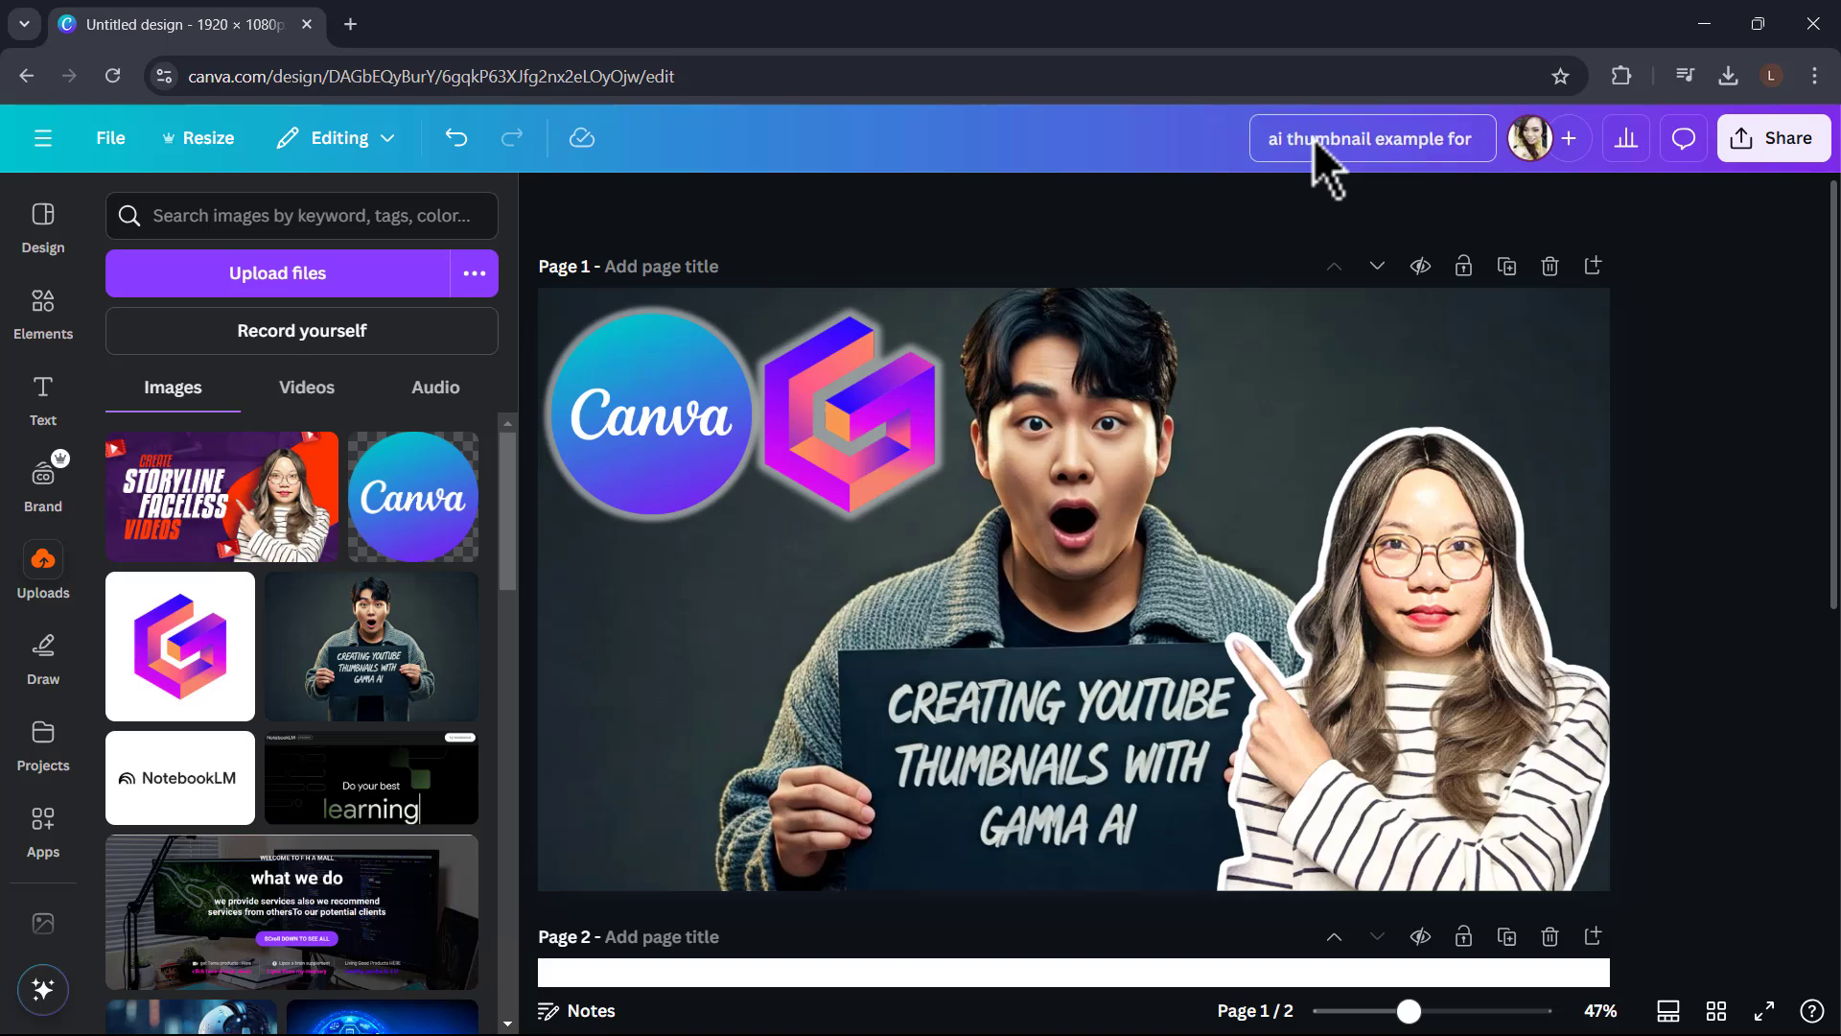
# Name the design 'ai thumbnail example for youtube' and download page 1 as a 1200×675 PNG (size 0.625).
pyautogui.write('youtube')
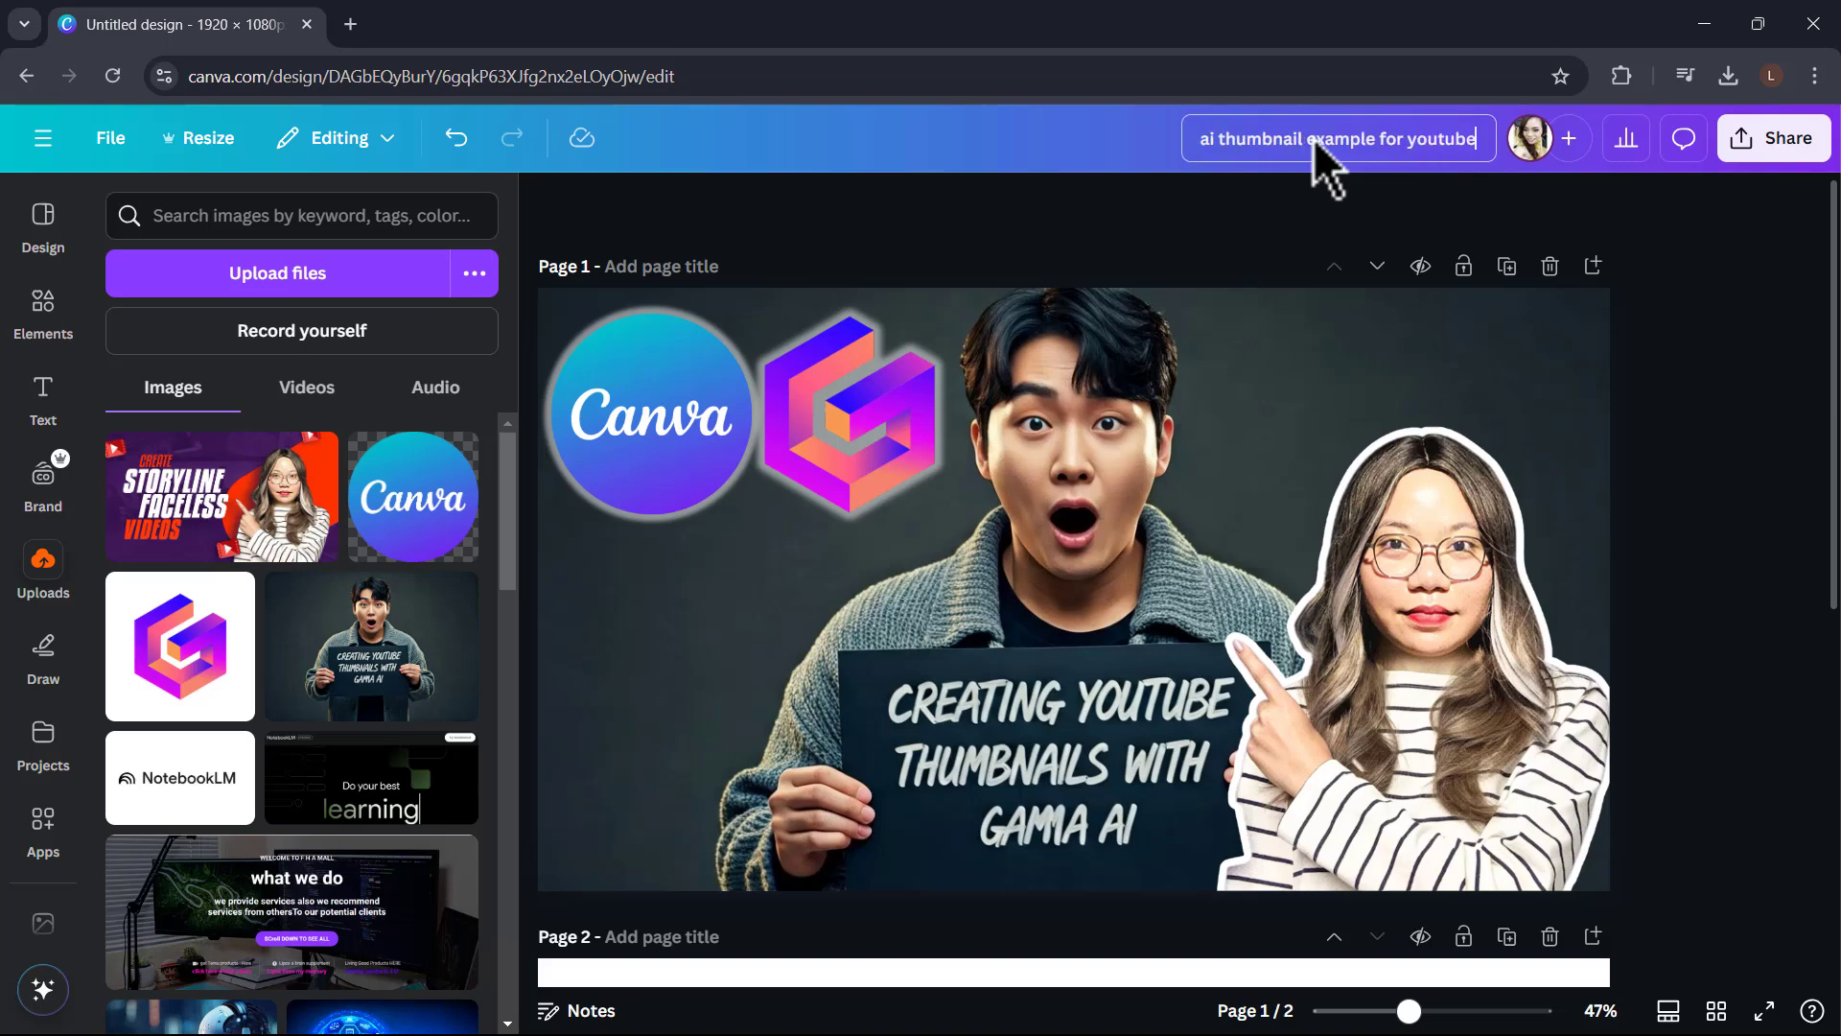
pyautogui.click(1772, 138)
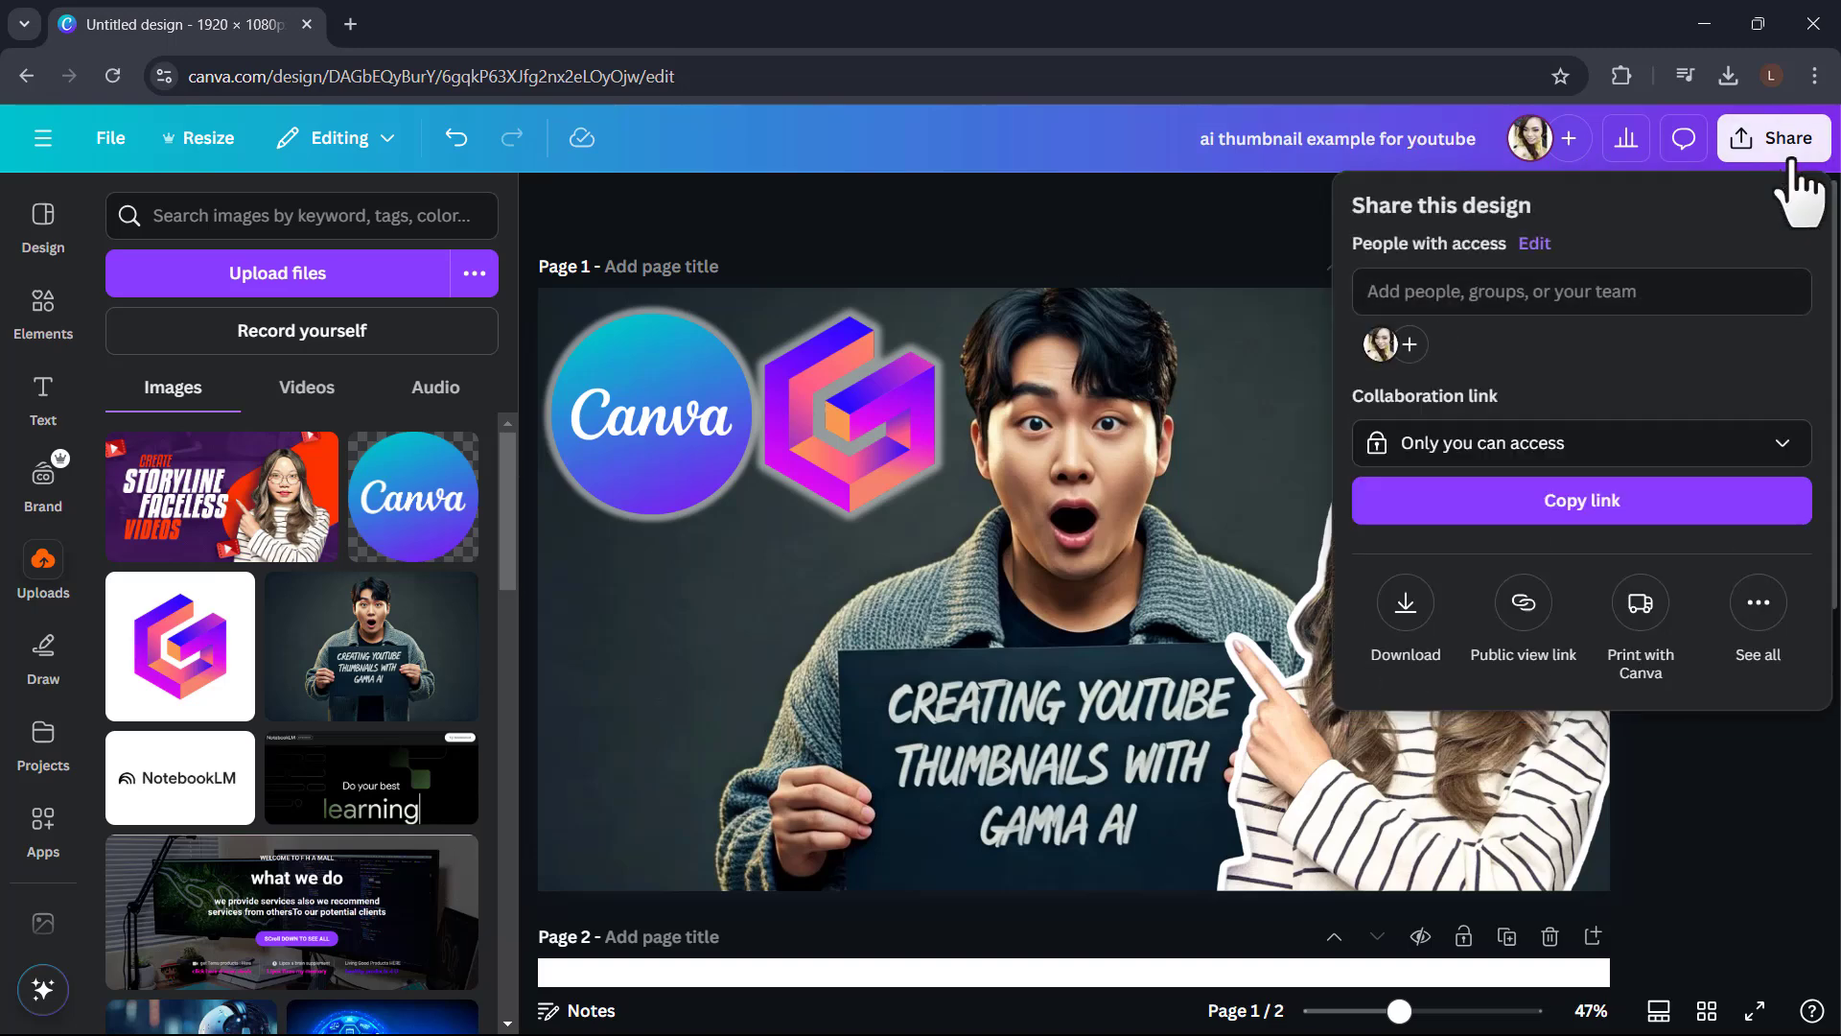
pyautogui.click(1404, 610)
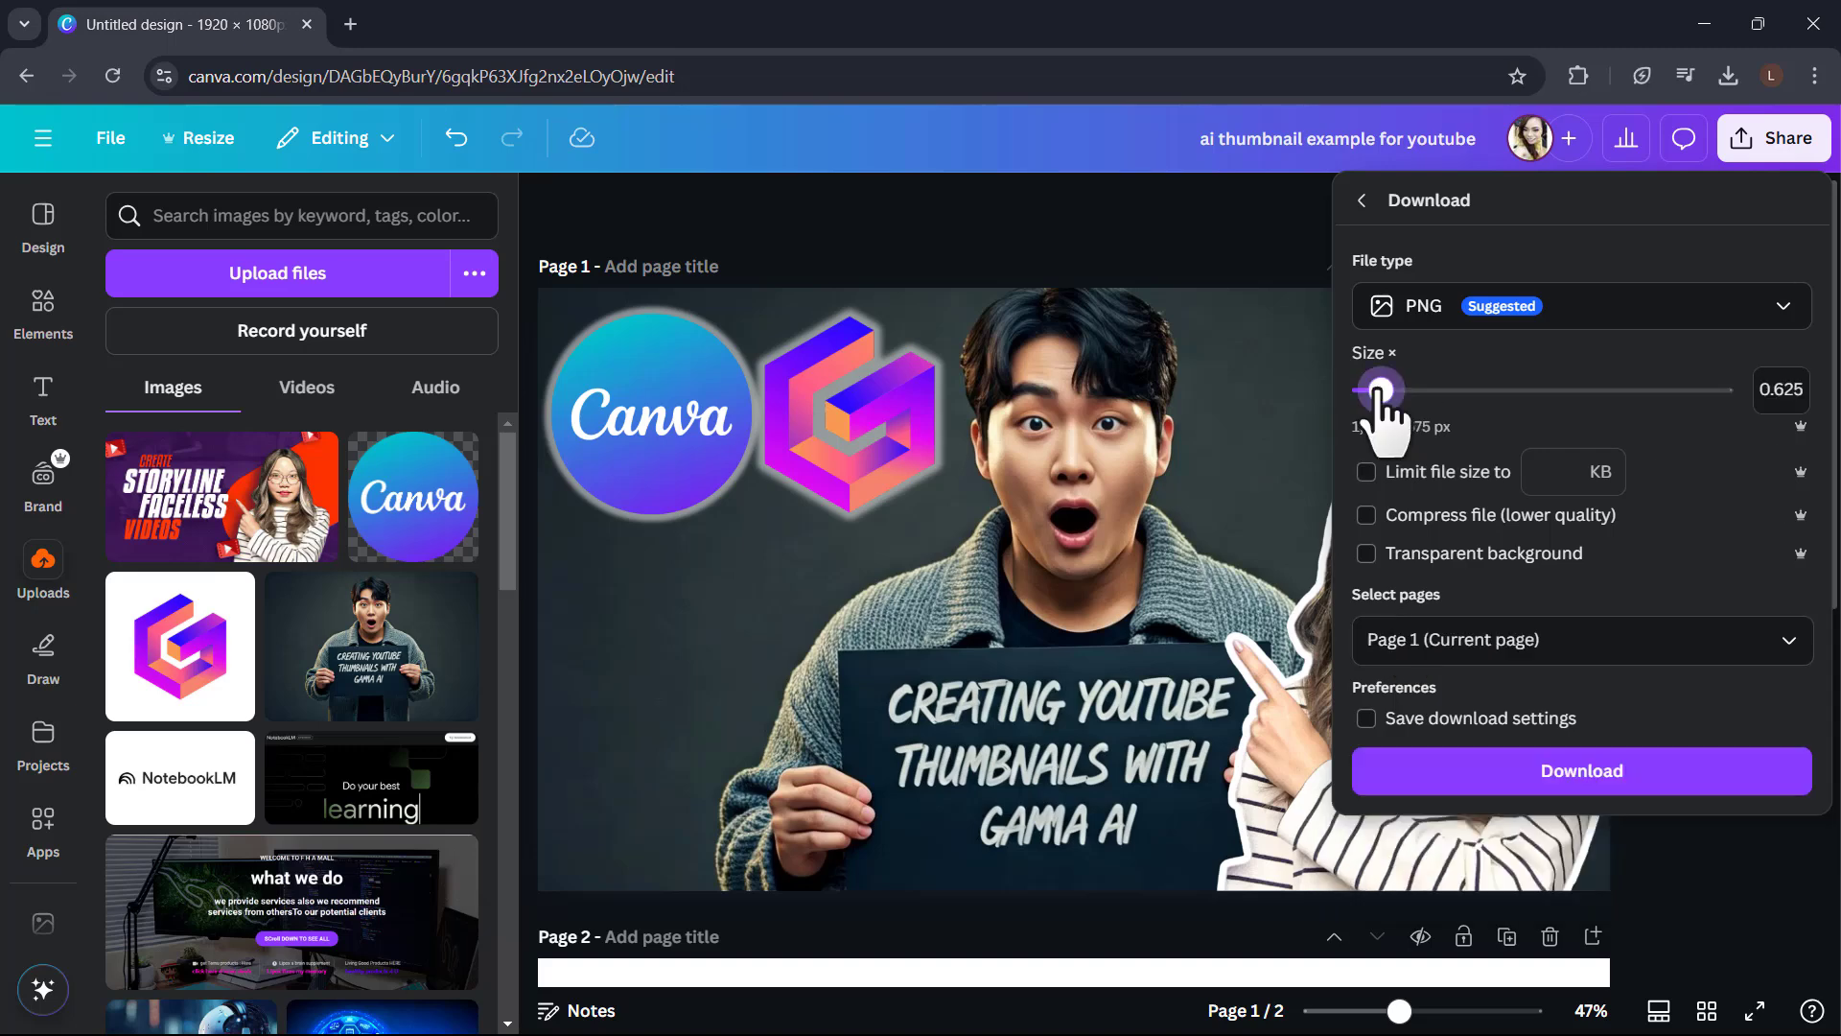
pyautogui.moveTo(1474, 530)
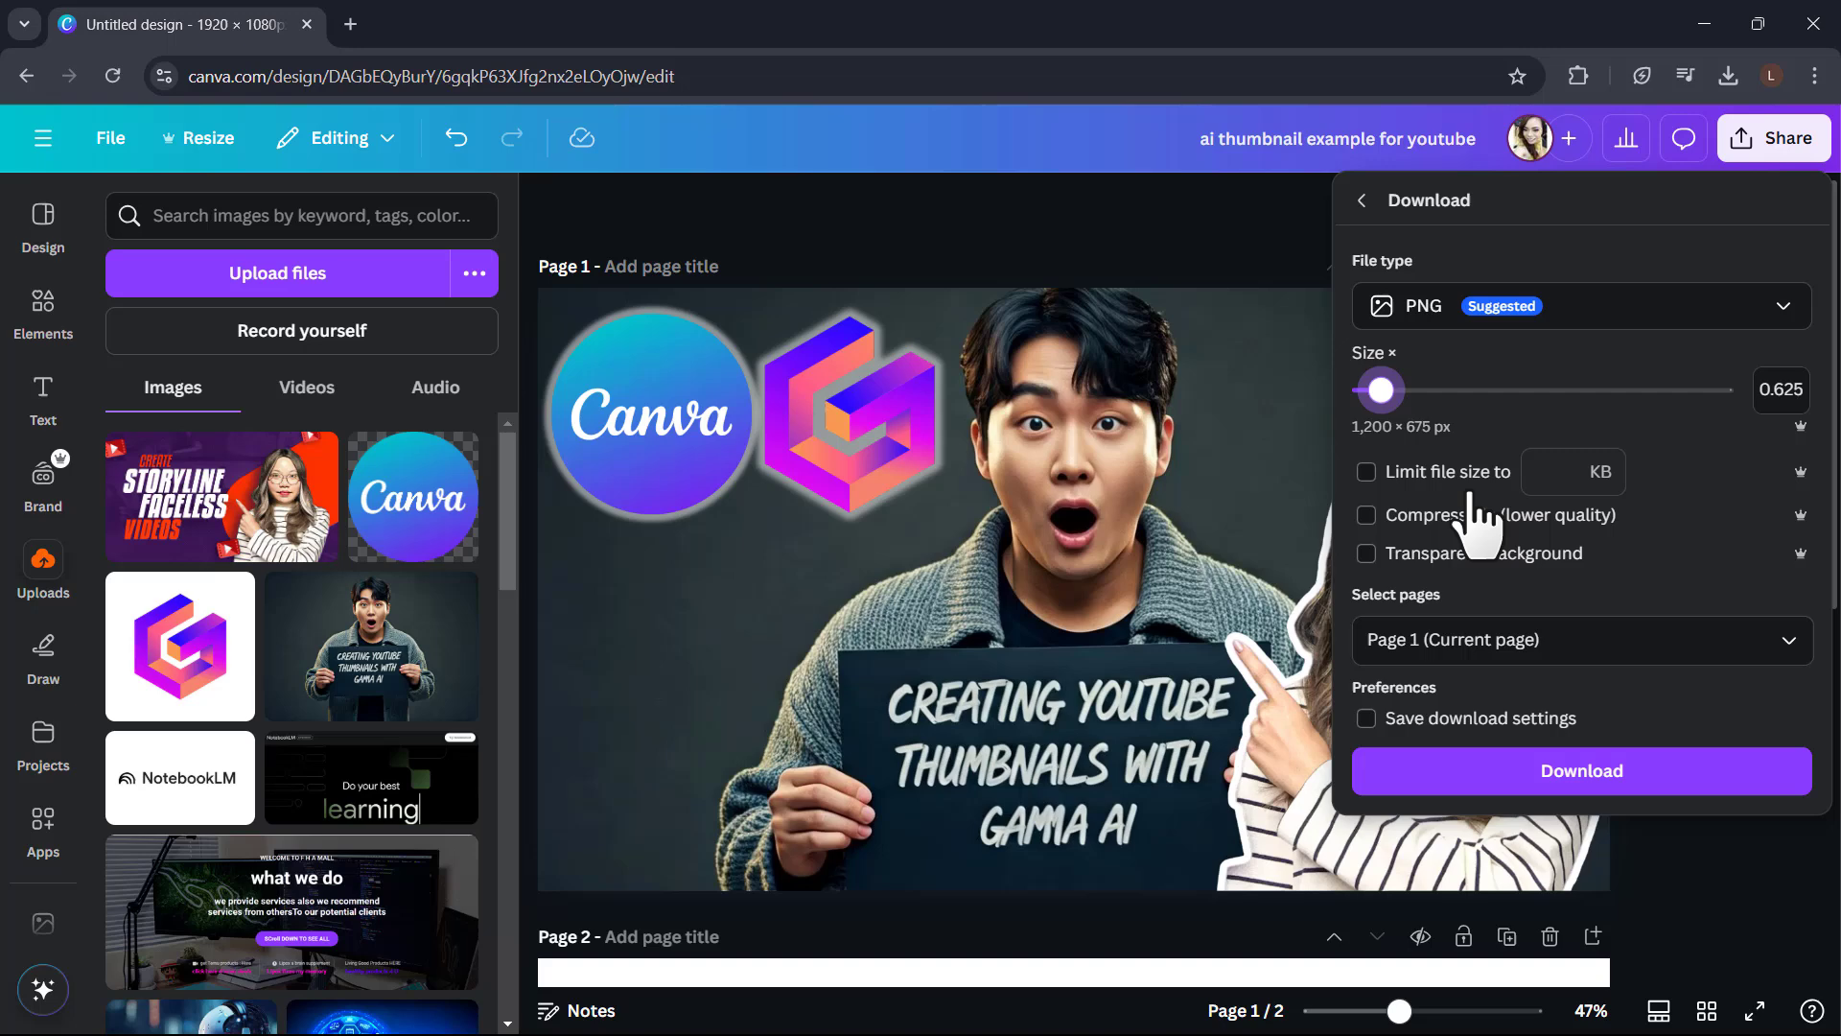
pyautogui.click(1581, 771)
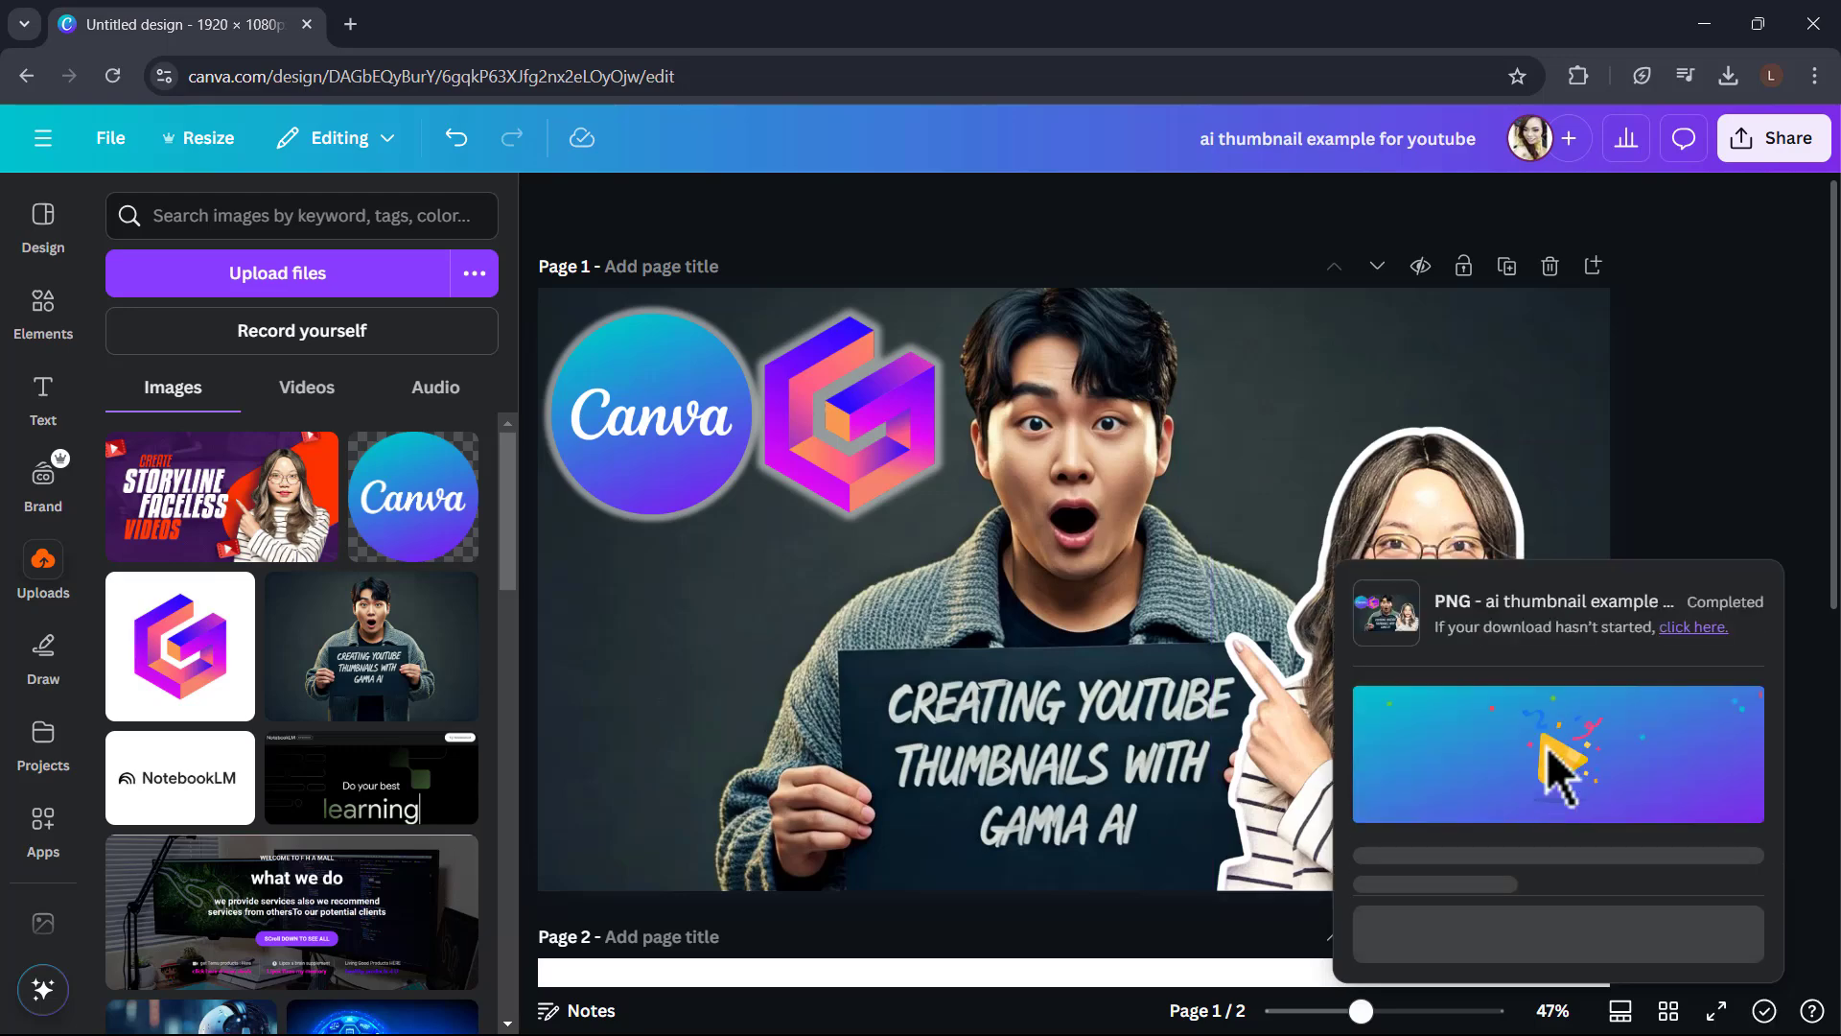
# View the downloaded 1200×675 thumbnail PNG in Windows Photos.
pyautogui.click(1693, 625)
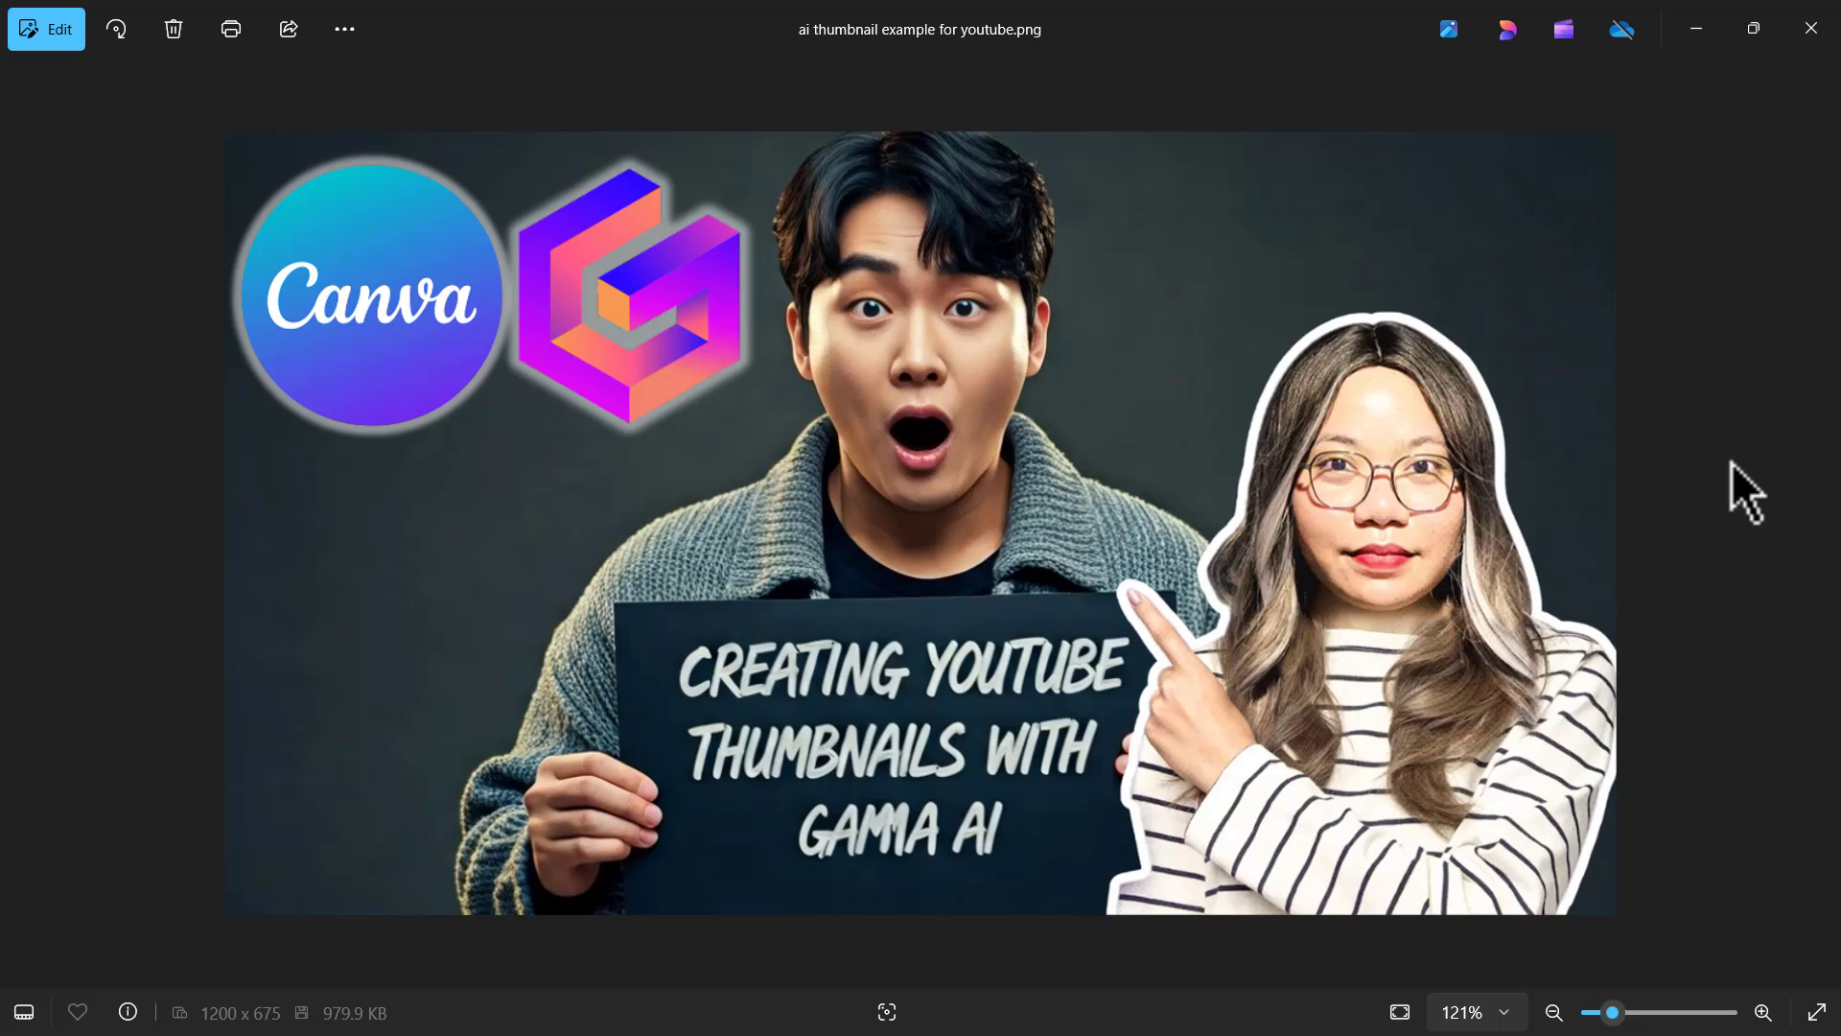
pyautogui.moveTo(817, 359)
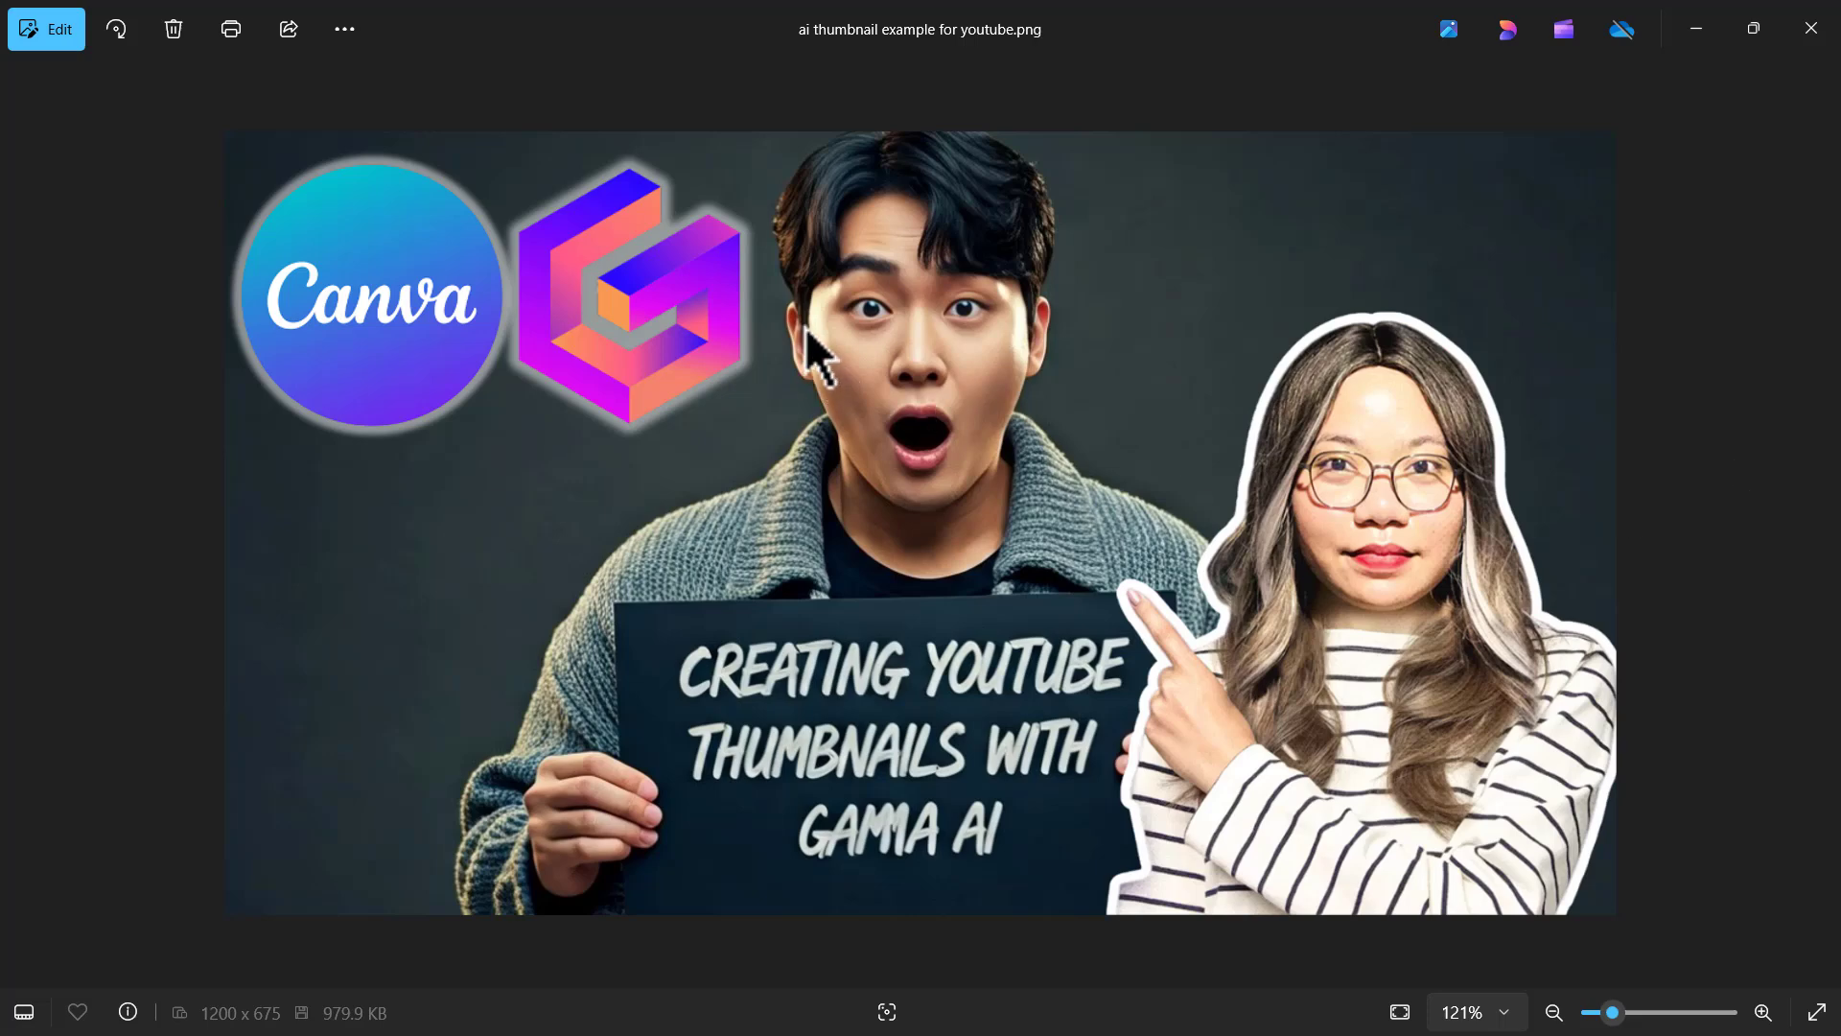
pyautogui.moveTo(766, 416)
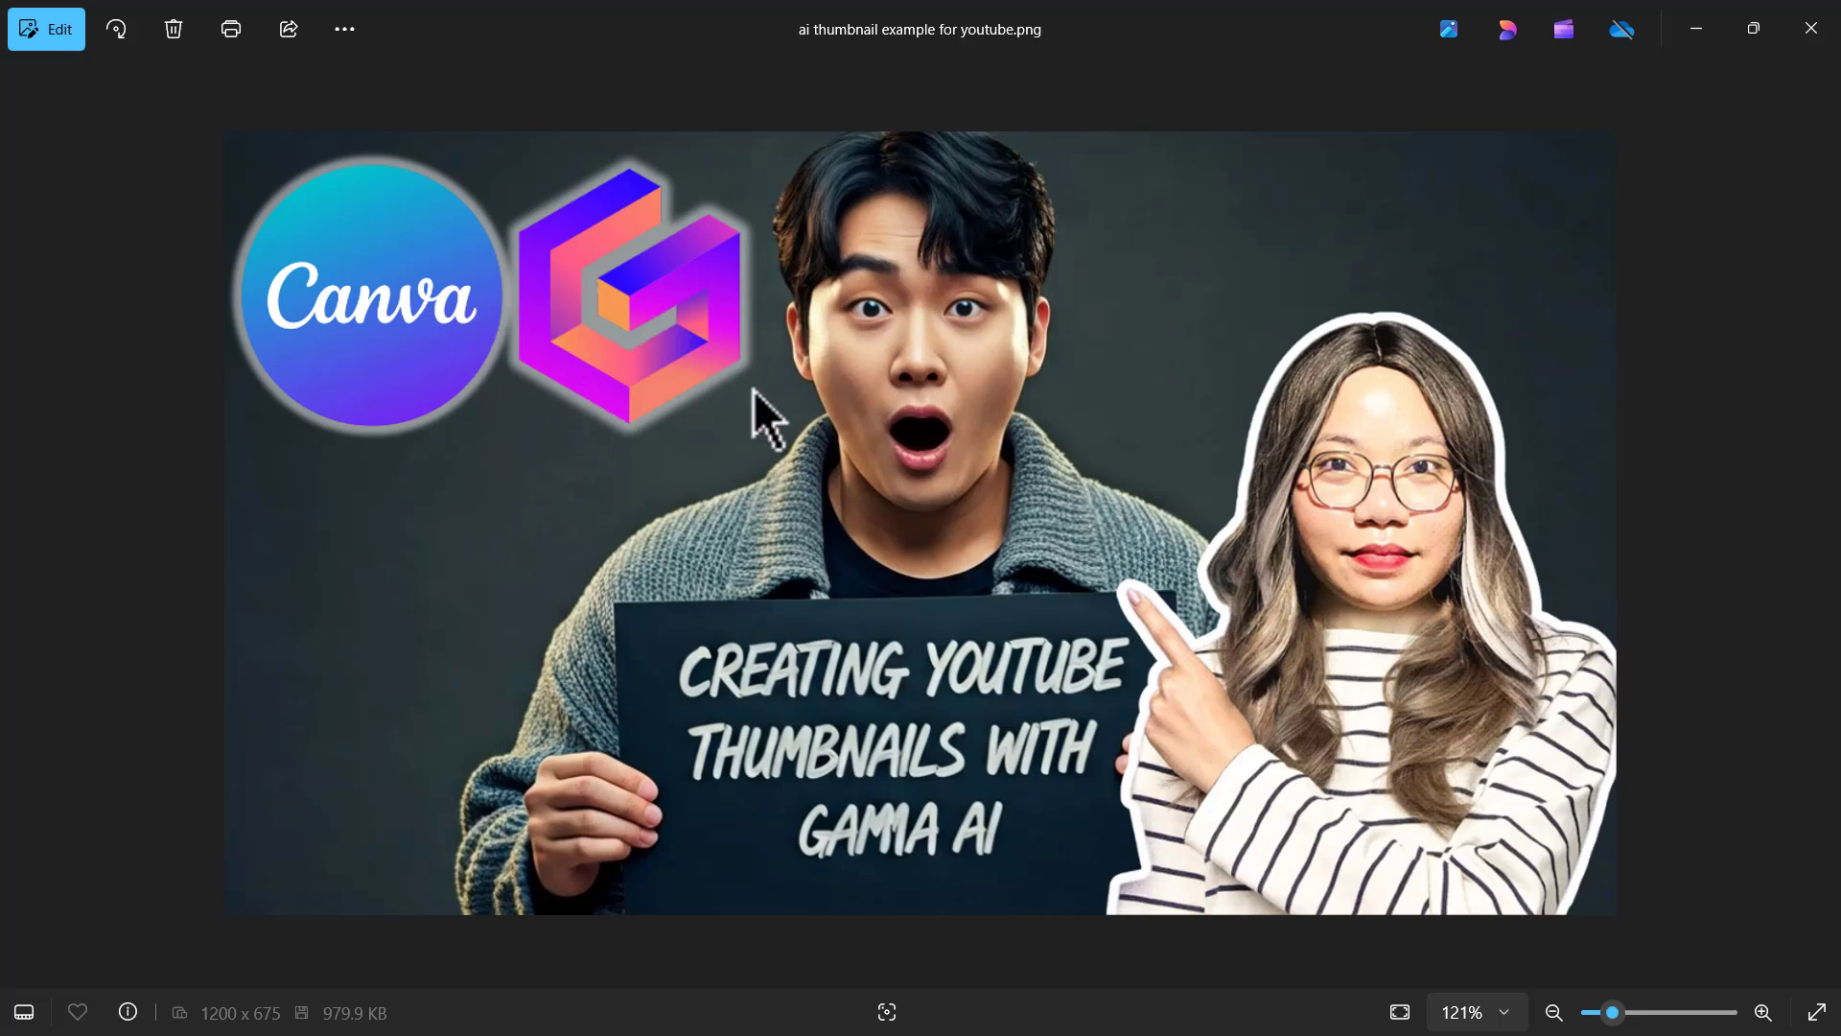
pyautogui.moveTo(1483, 619)
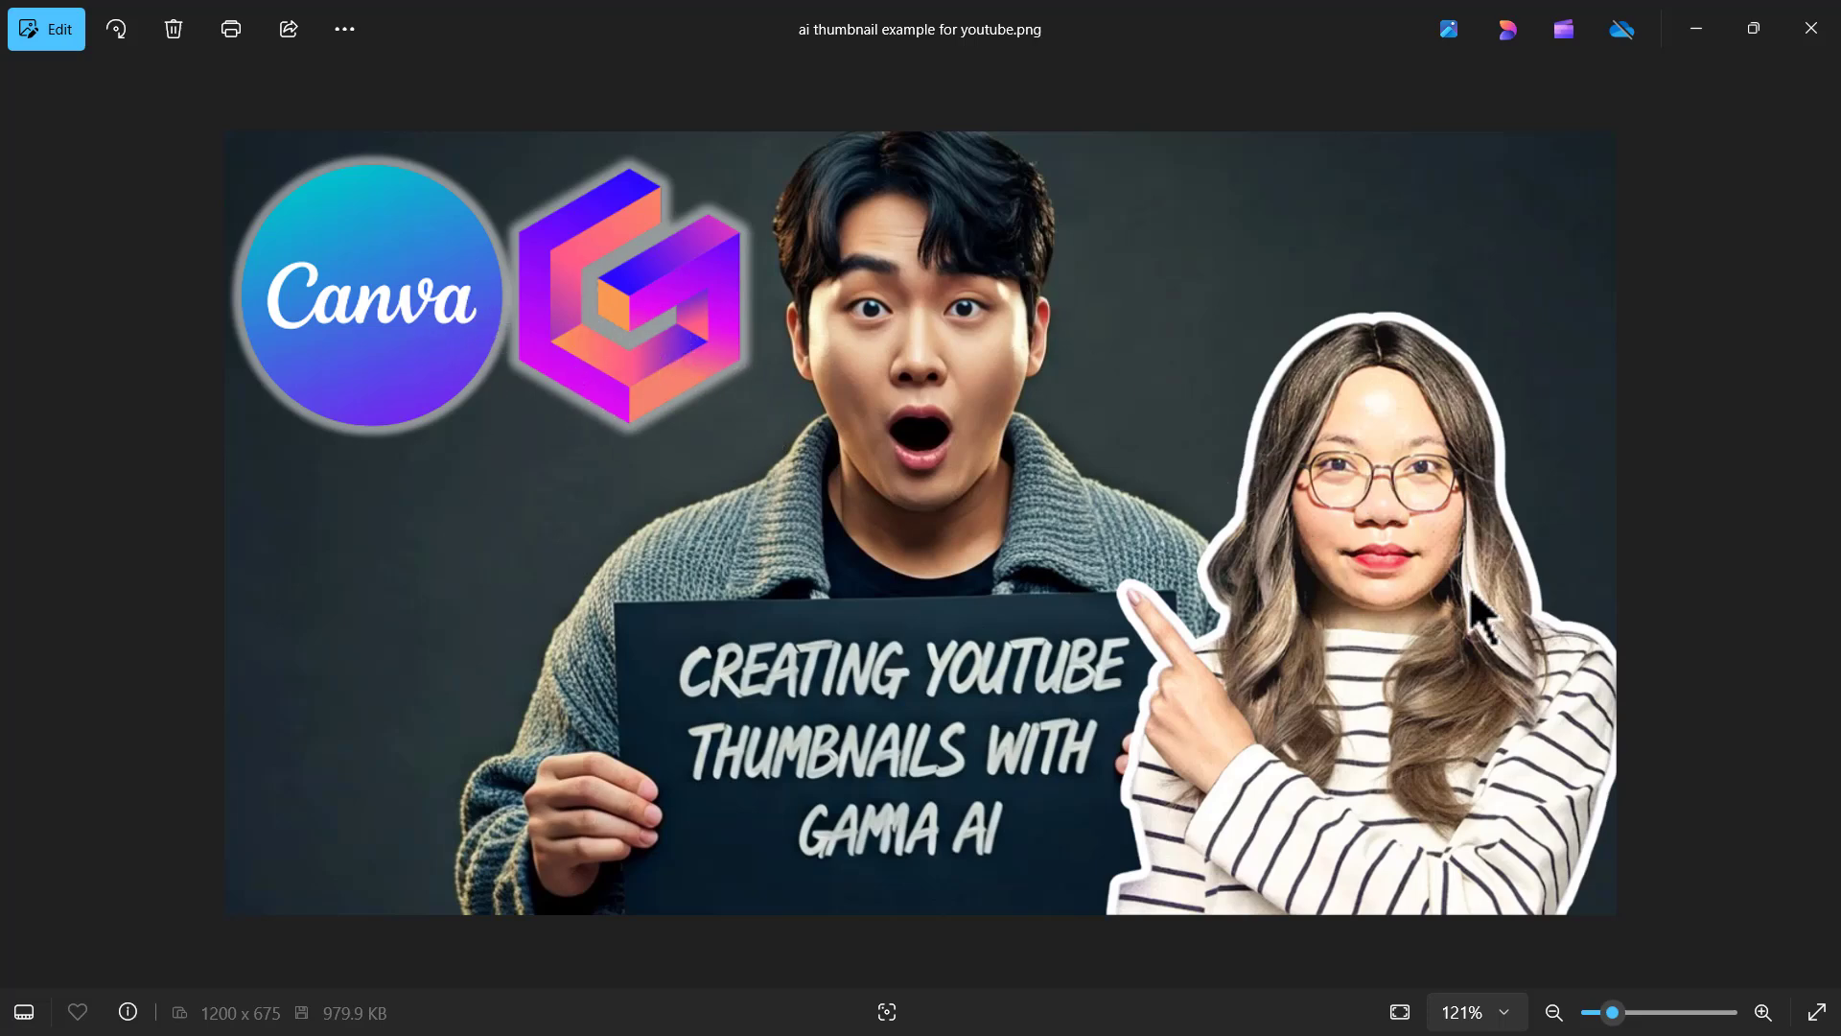
pyautogui.moveTo(1356, 692)
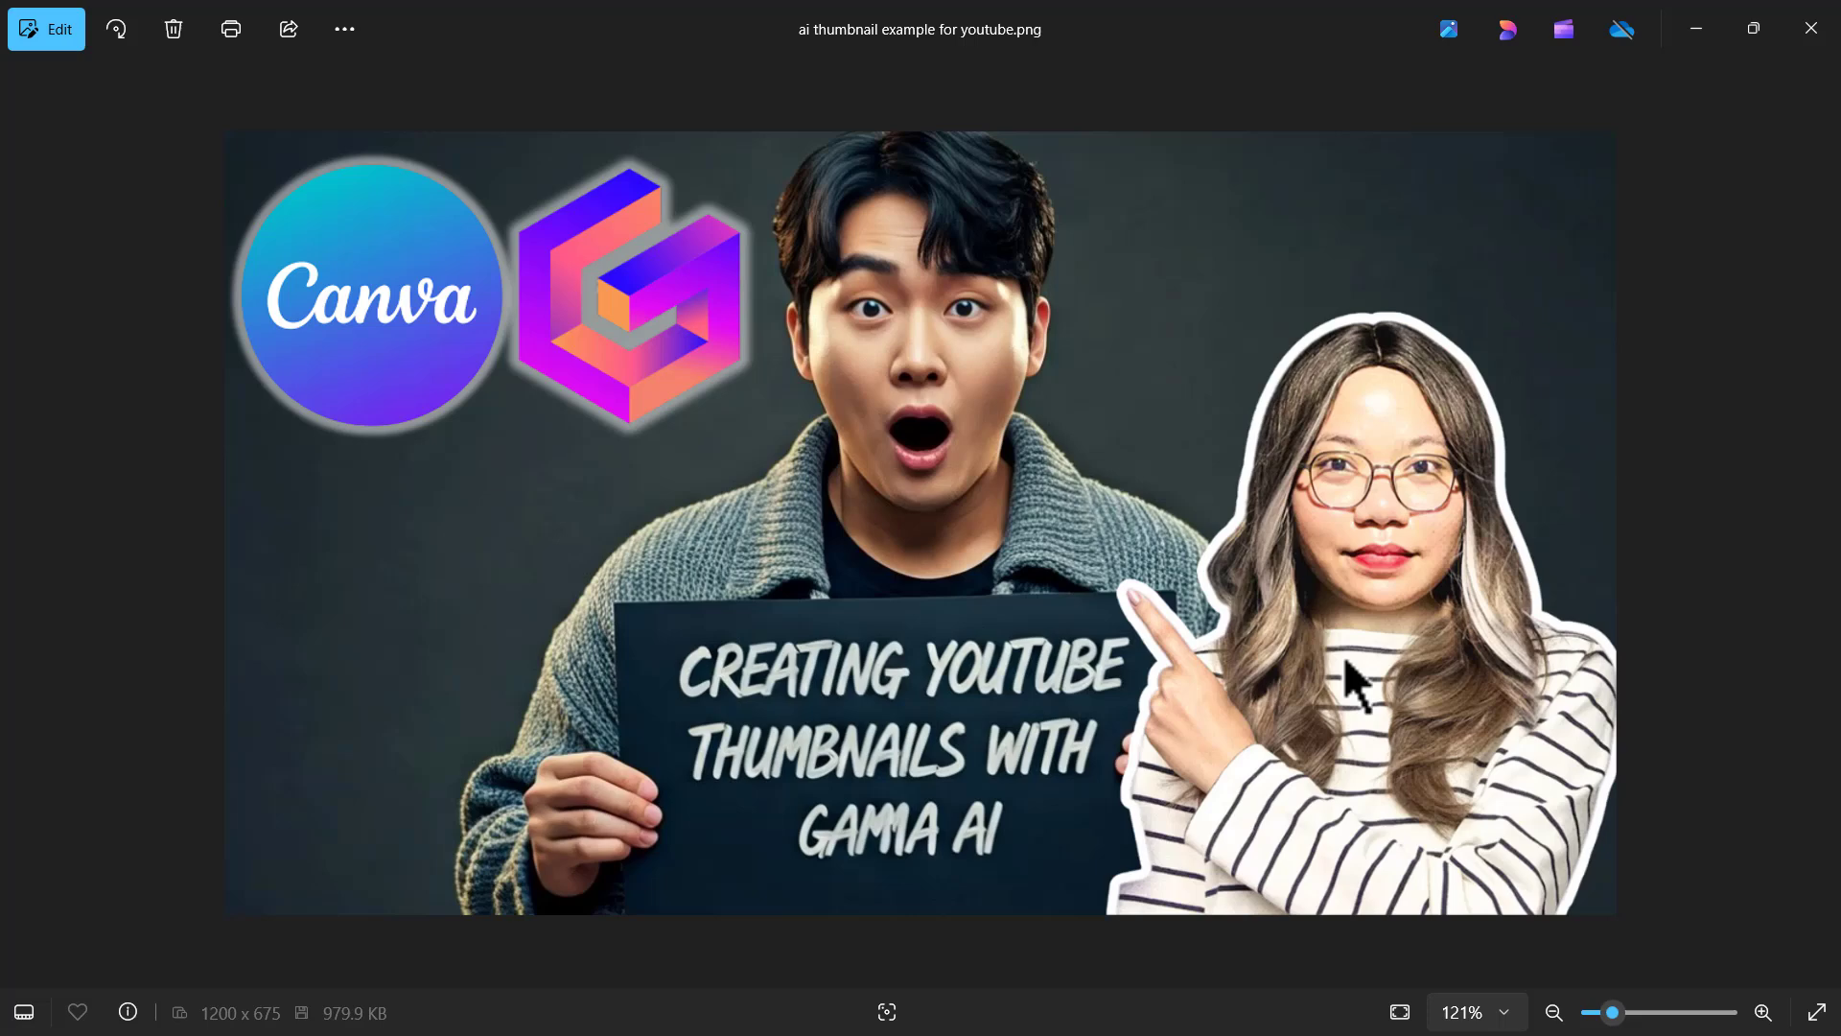
pyautogui.moveTo(1410, 530)
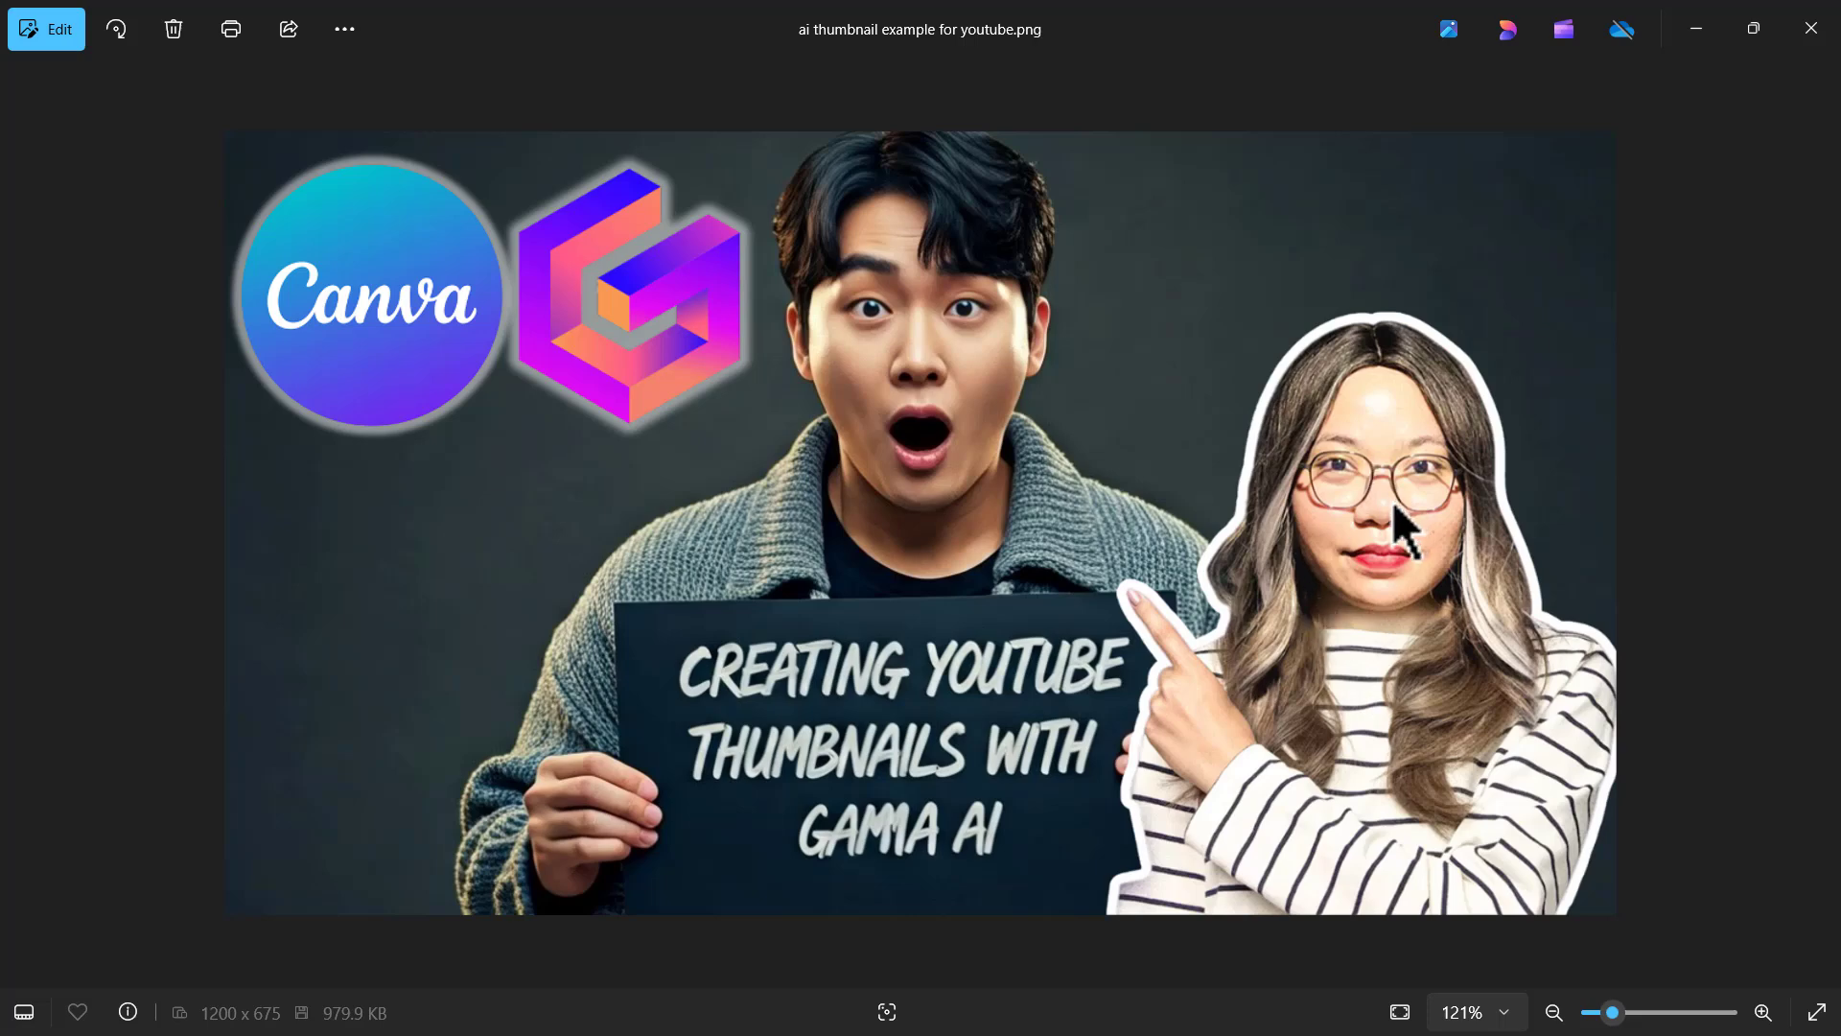
pyautogui.moveTo(1362, 670)
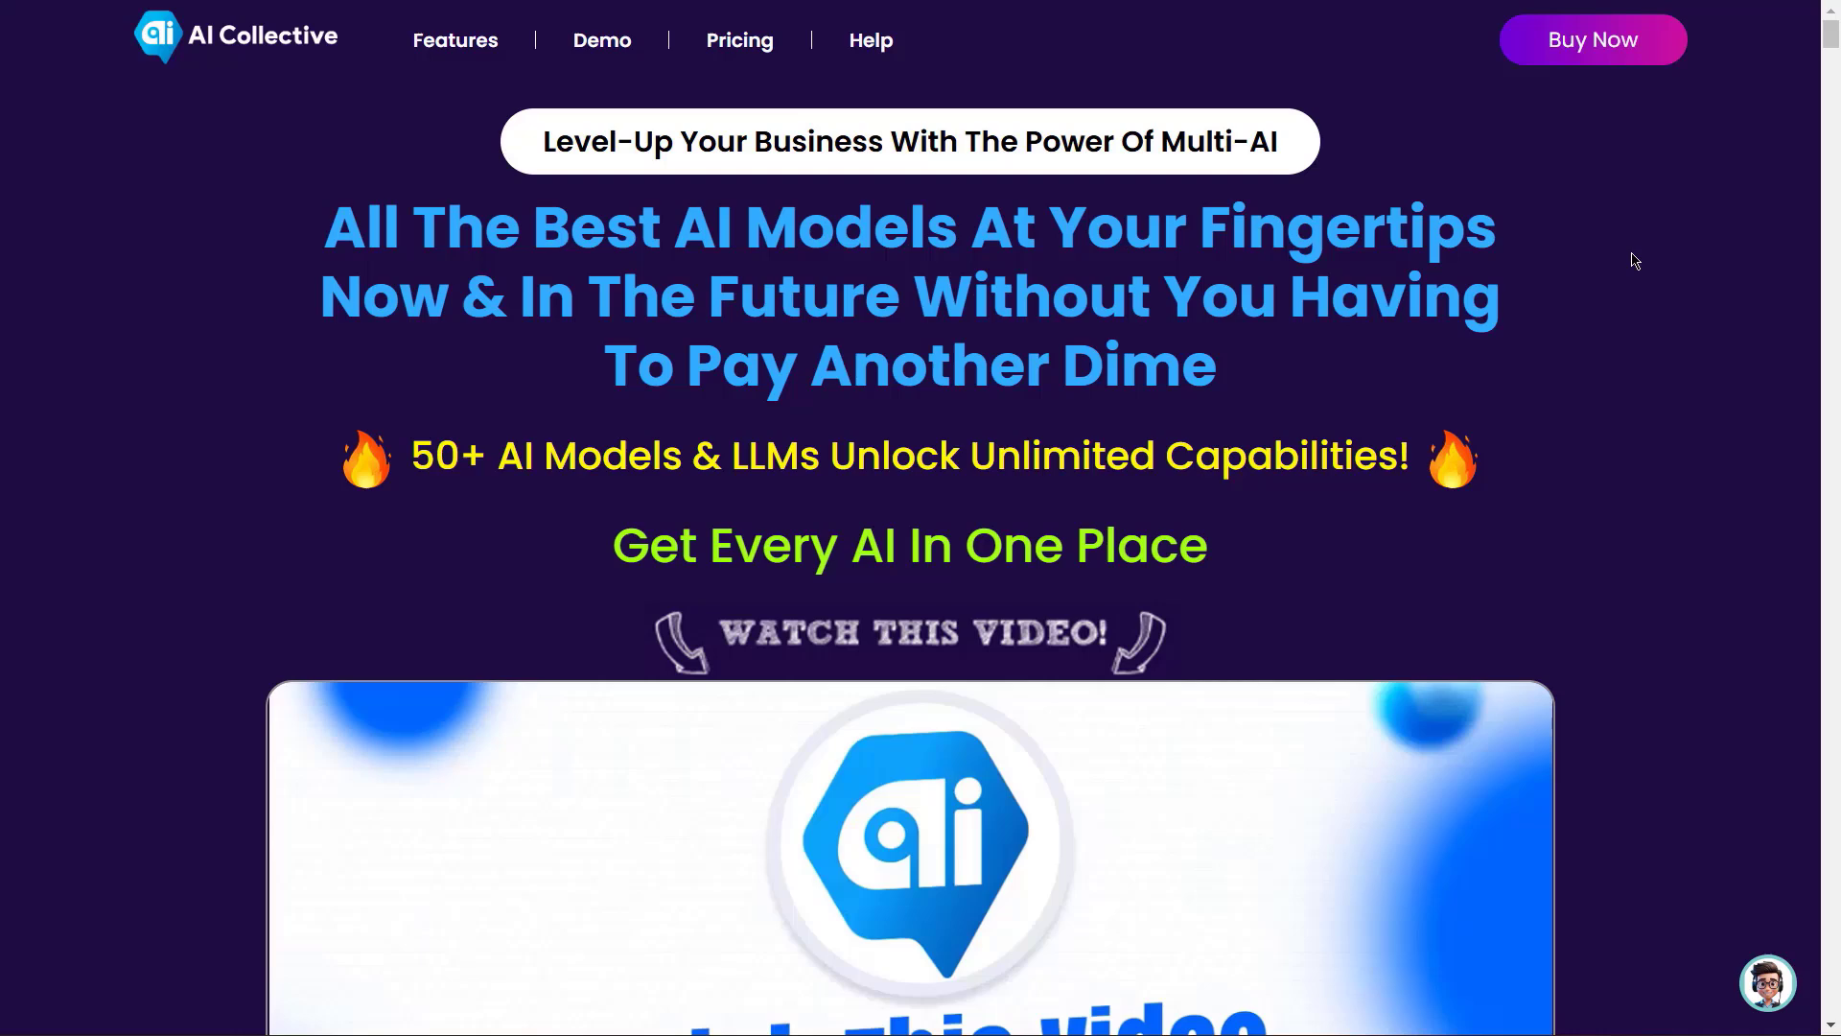
pyautogui.moveTo(347, 204)
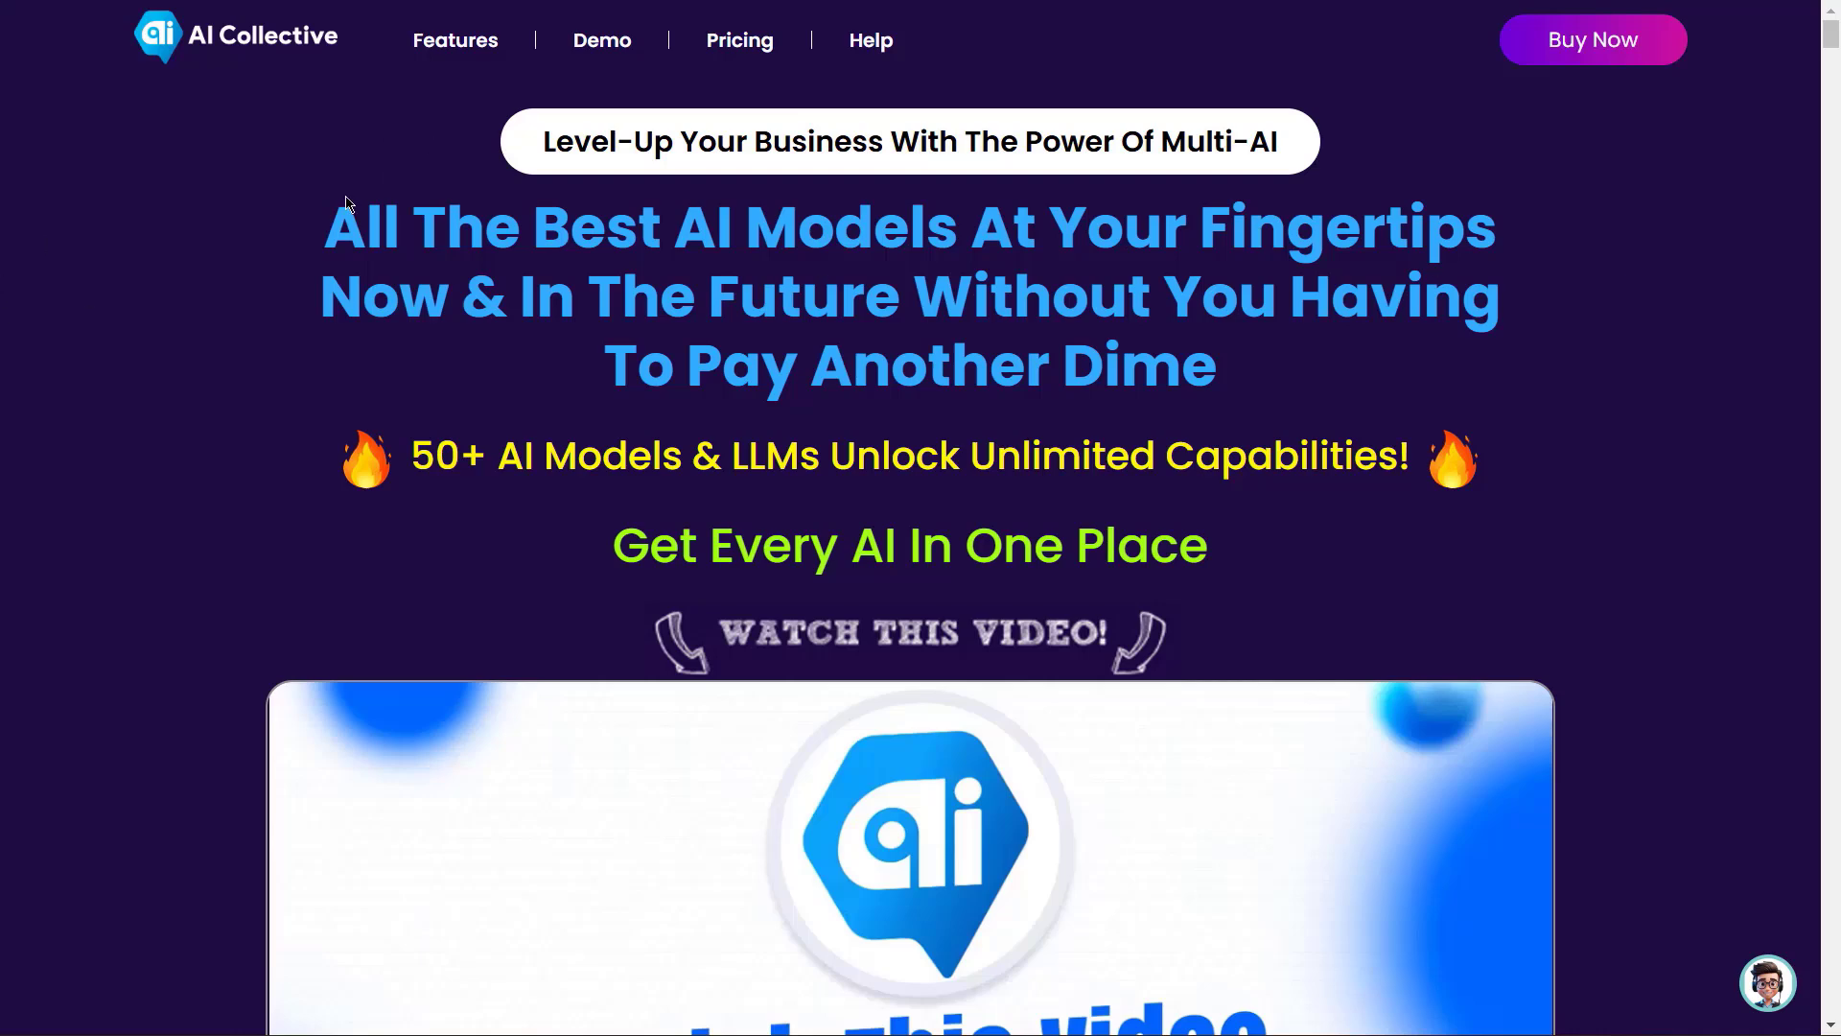
pyautogui.moveTo(1481, 215)
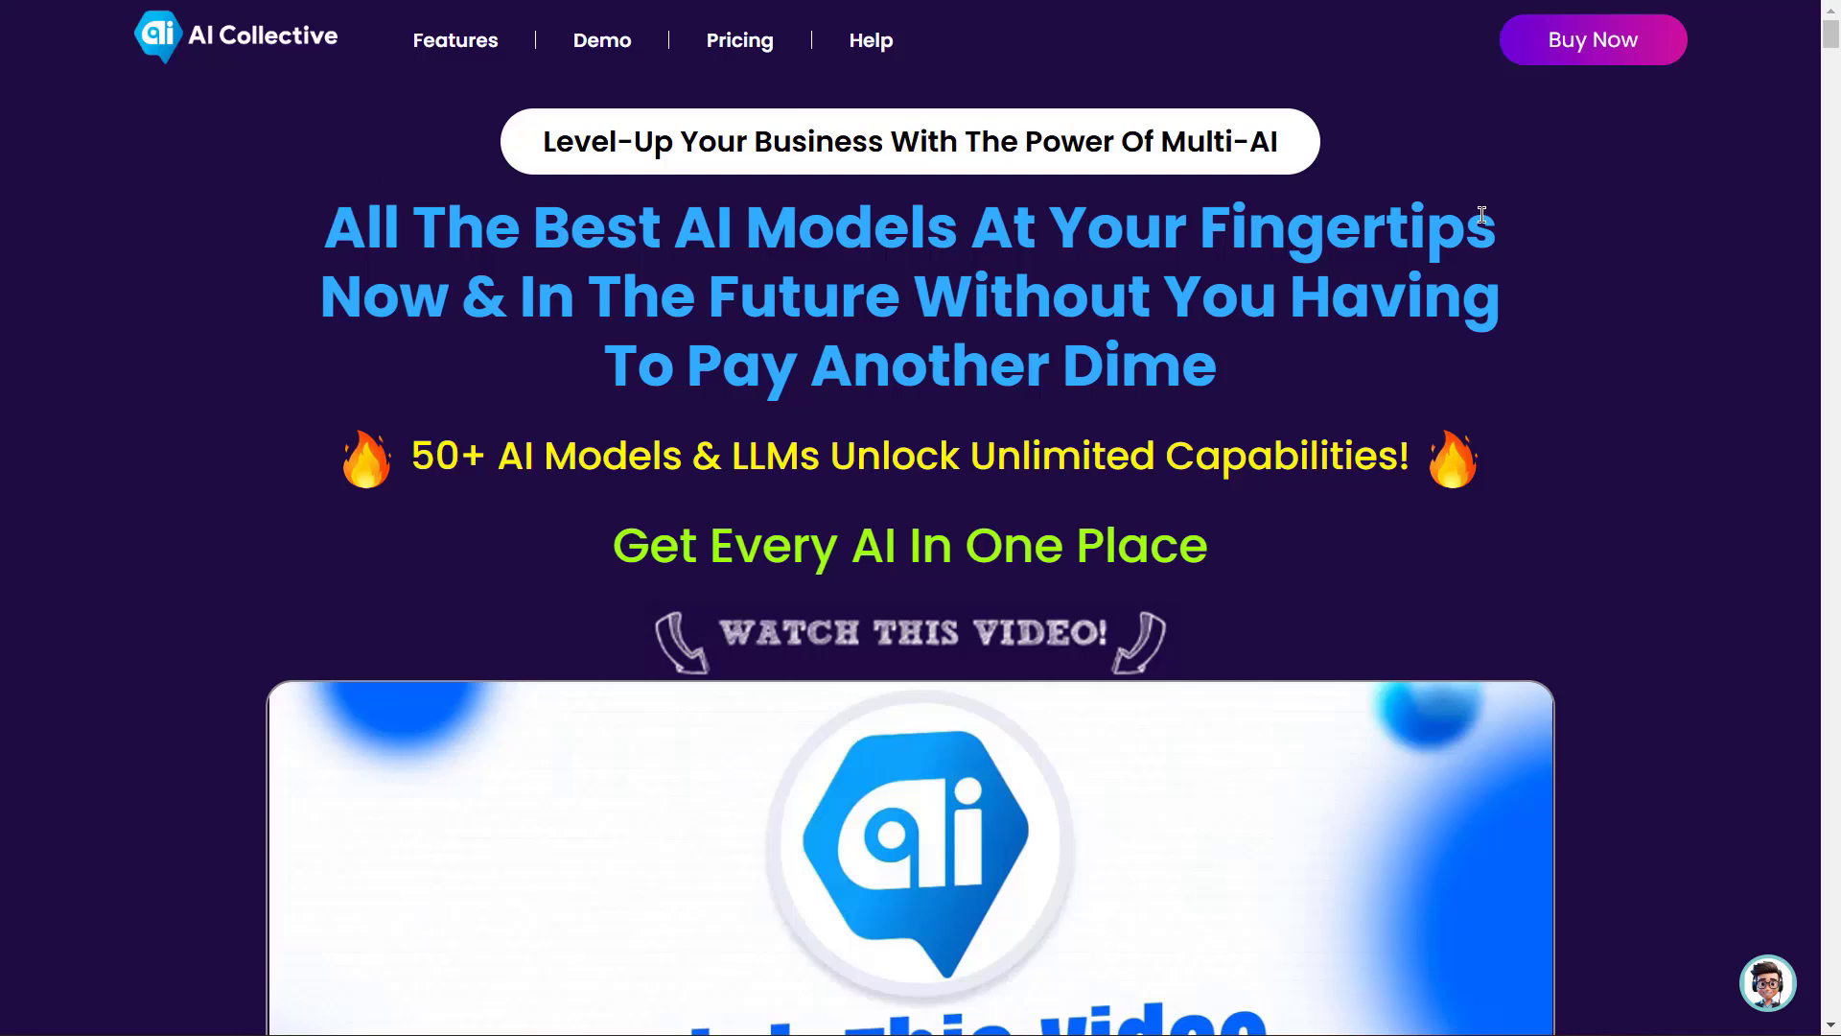
pyautogui.moveTo(1563, 252)
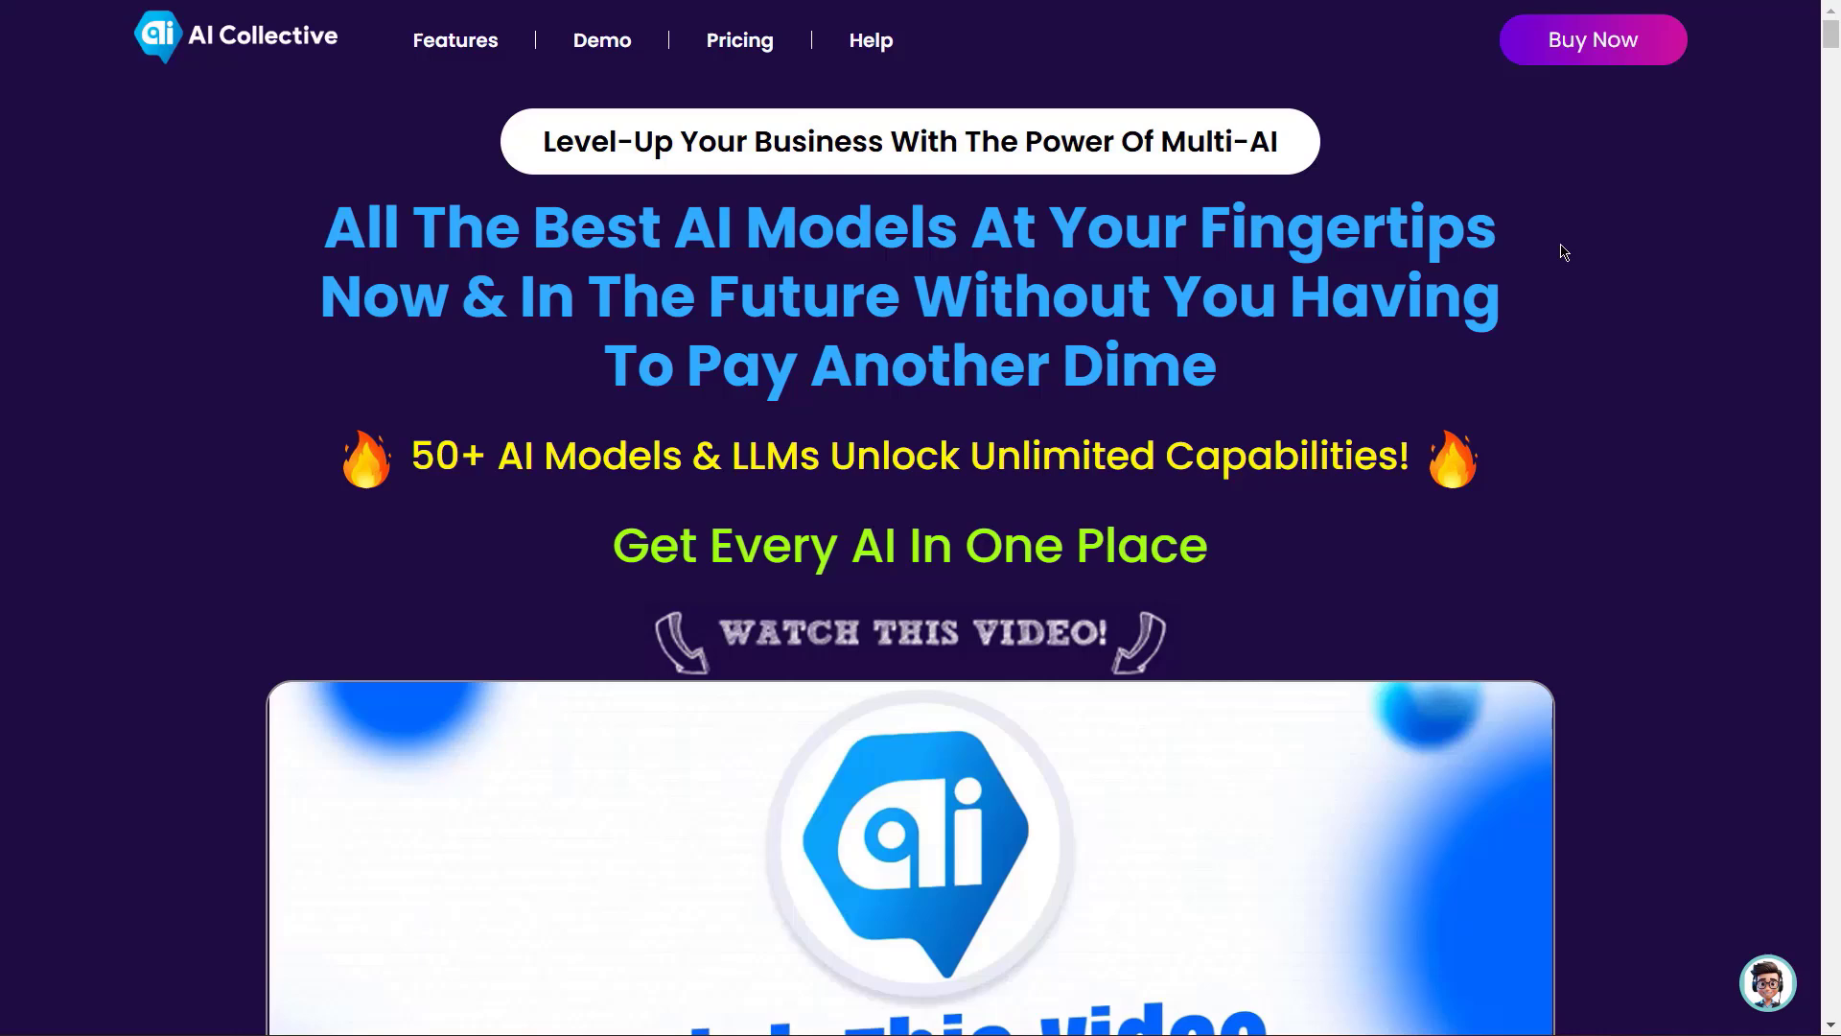
pyautogui.scroll(-3)
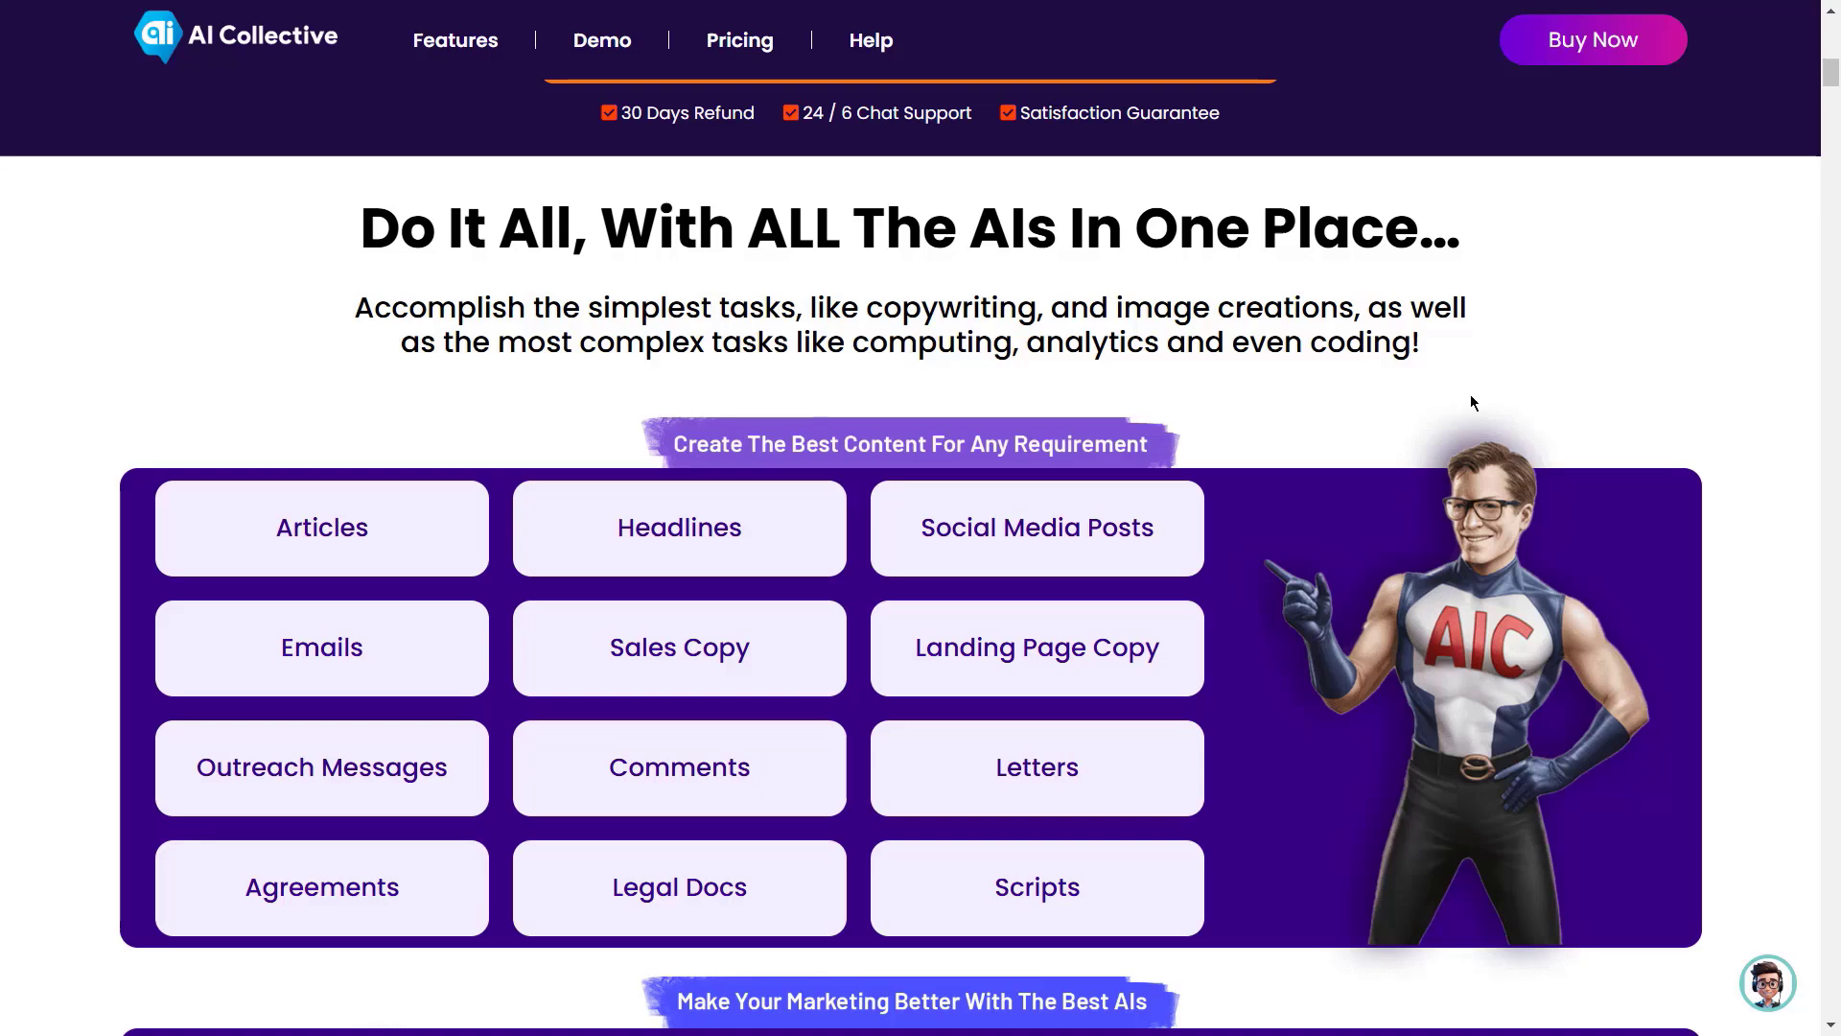
pyautogui.scroll(-3)
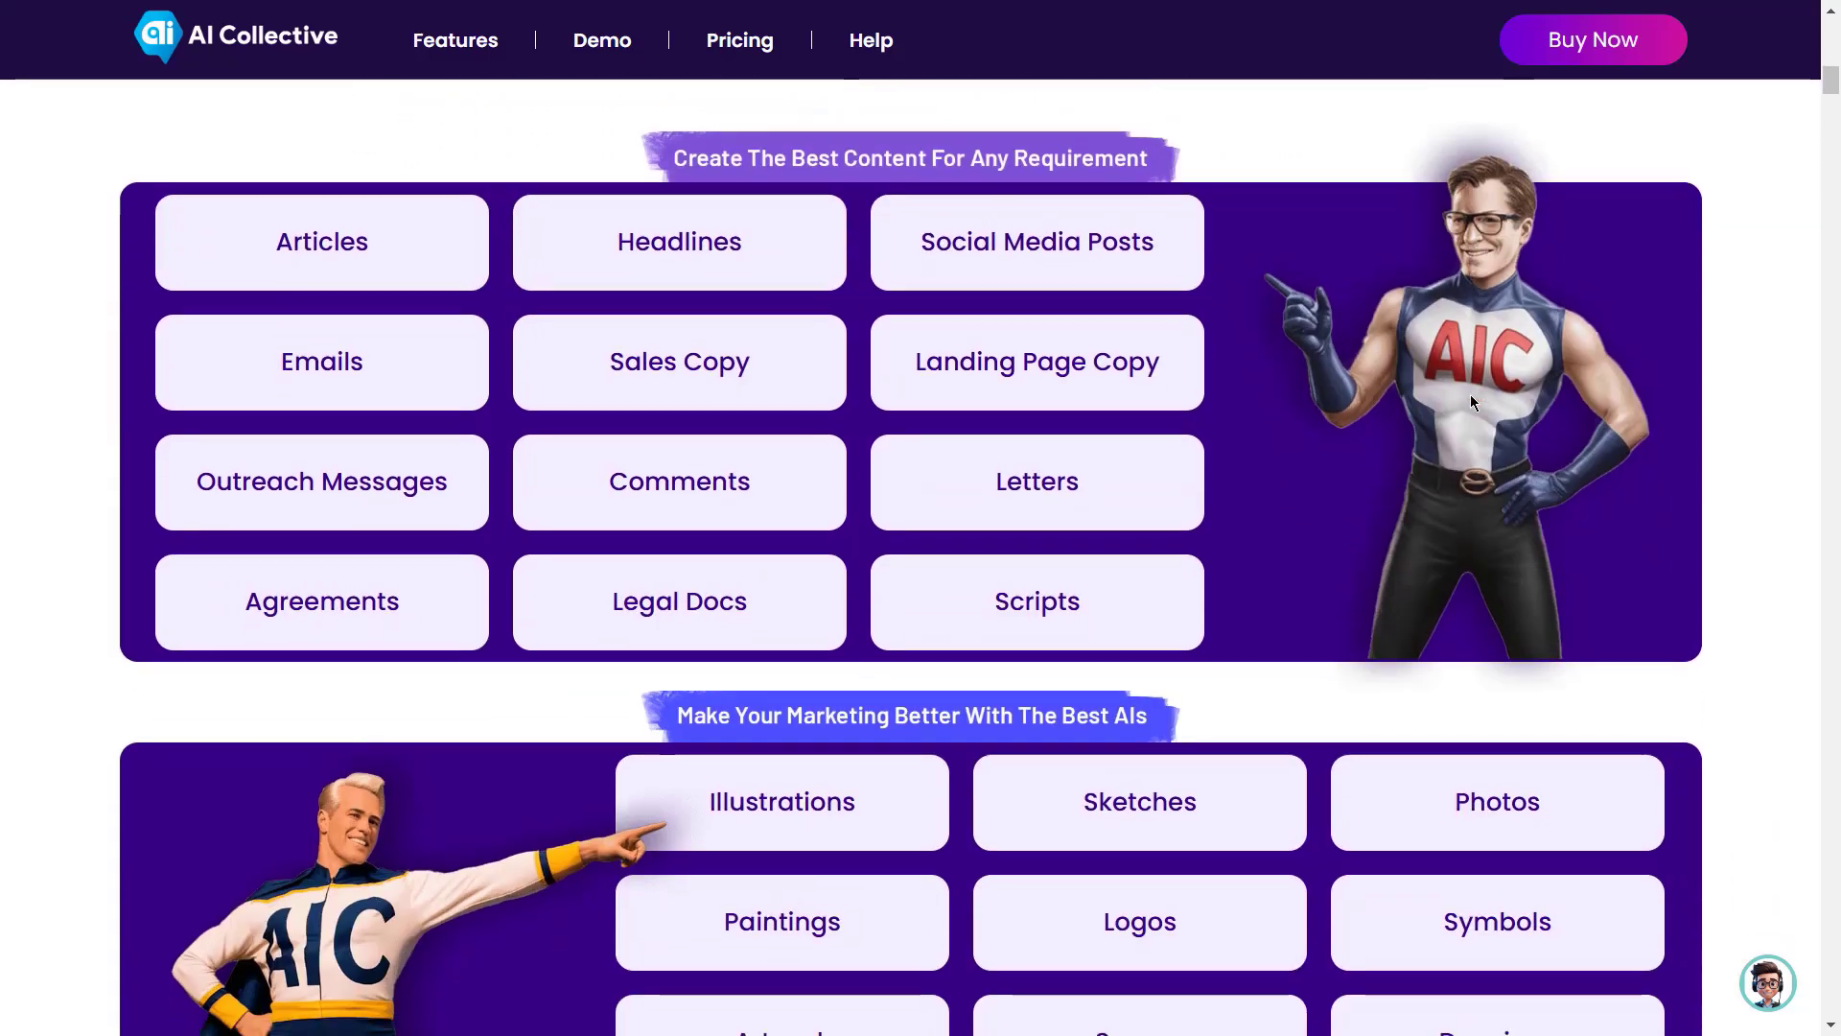
pyautogui.scroll(-3)
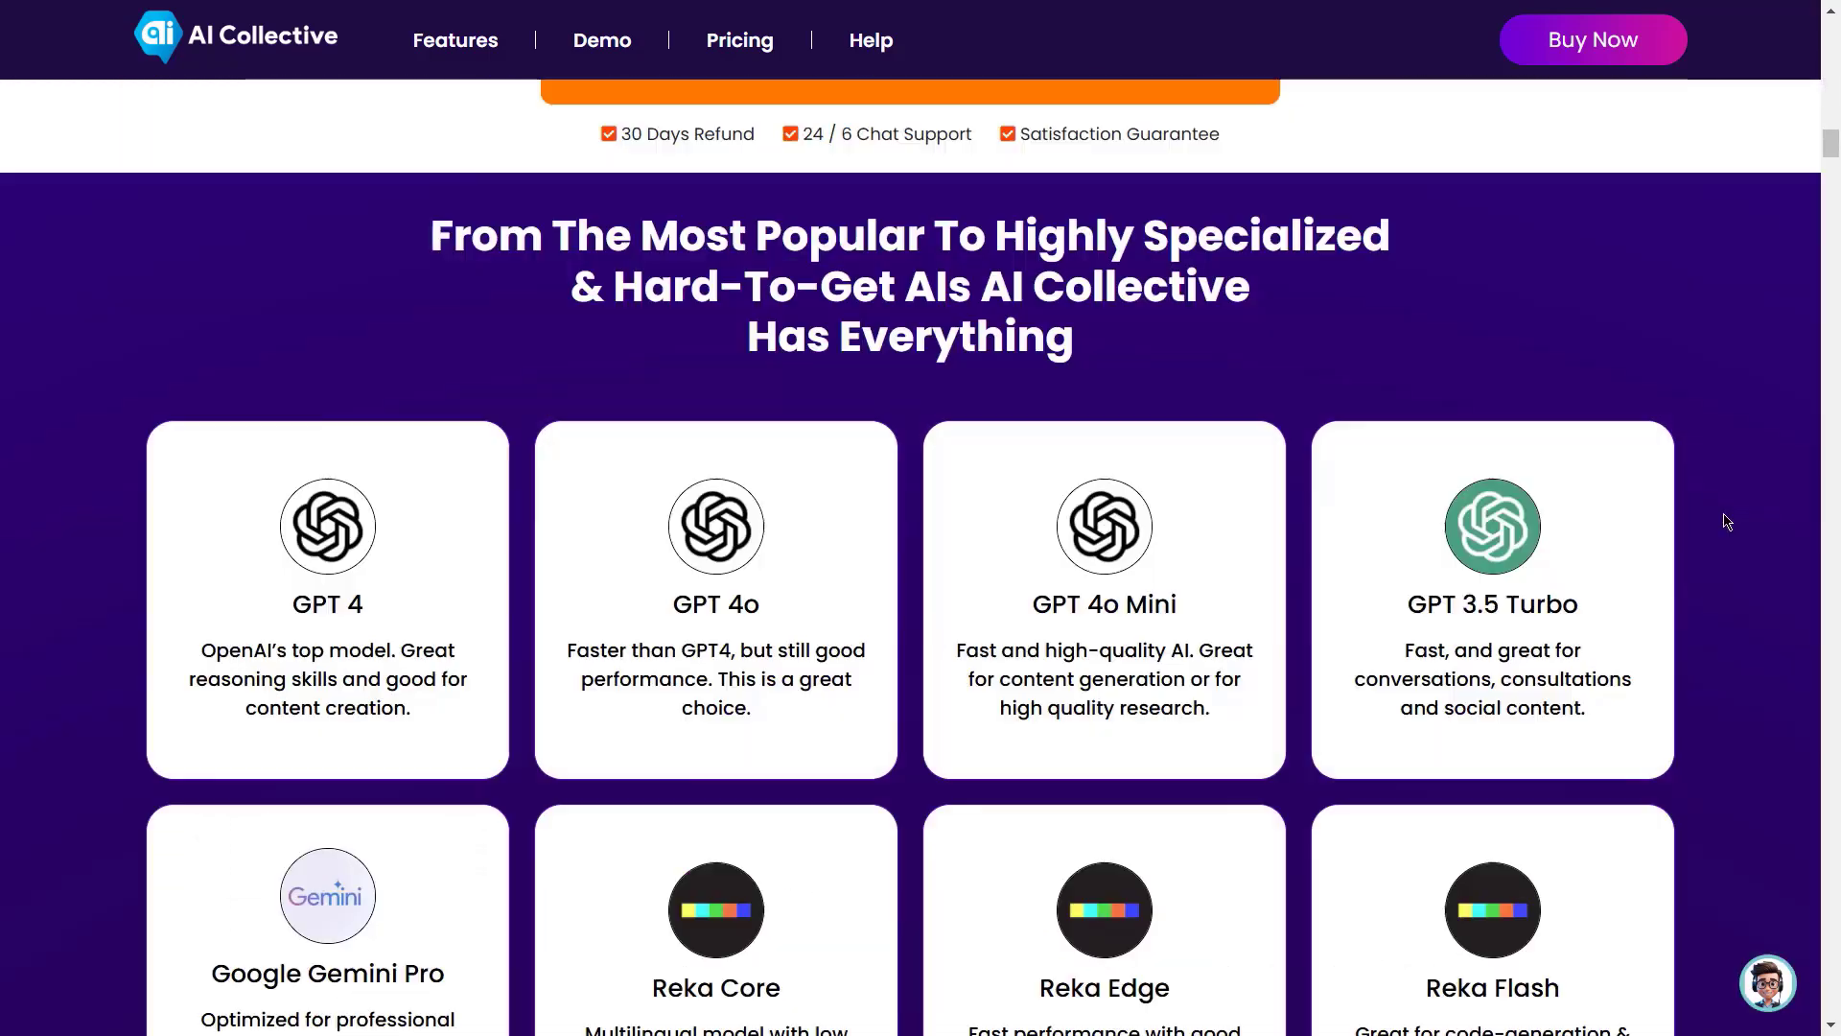
pyautogui.scroll(-3)
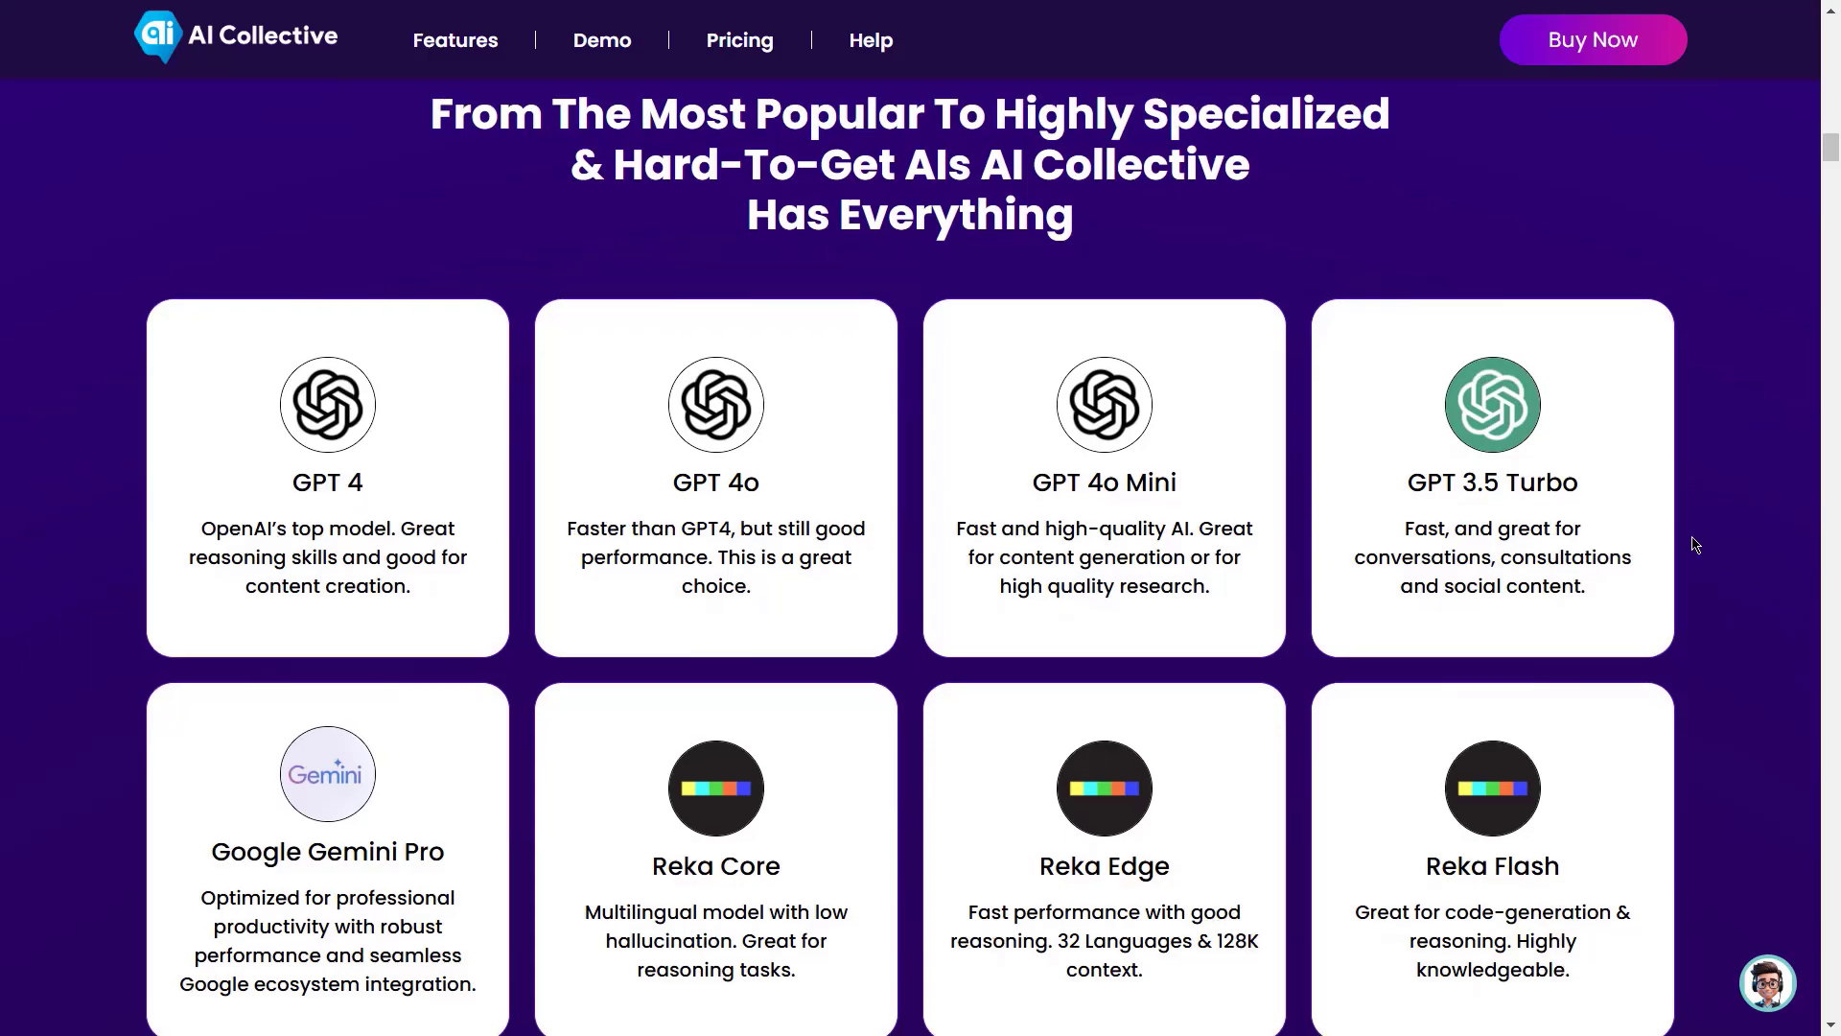
pyautogui.scroll(-3)
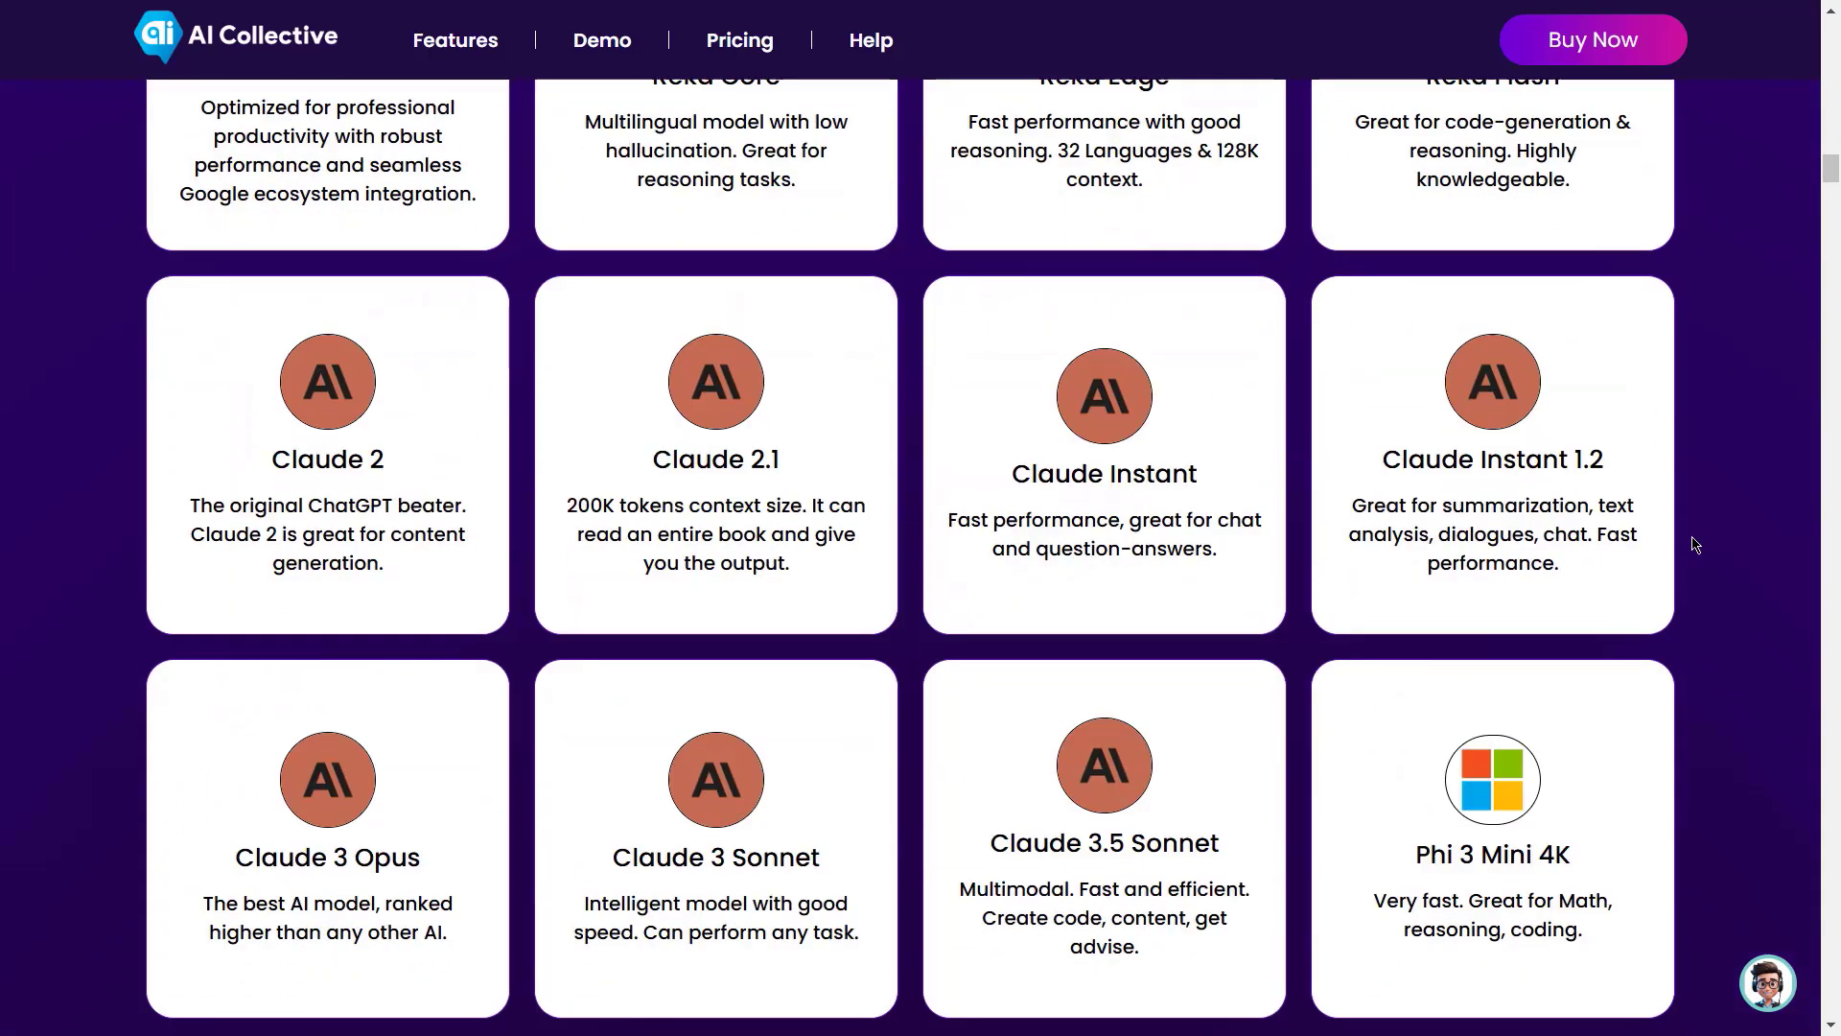
pyautogui.scroll(-3)
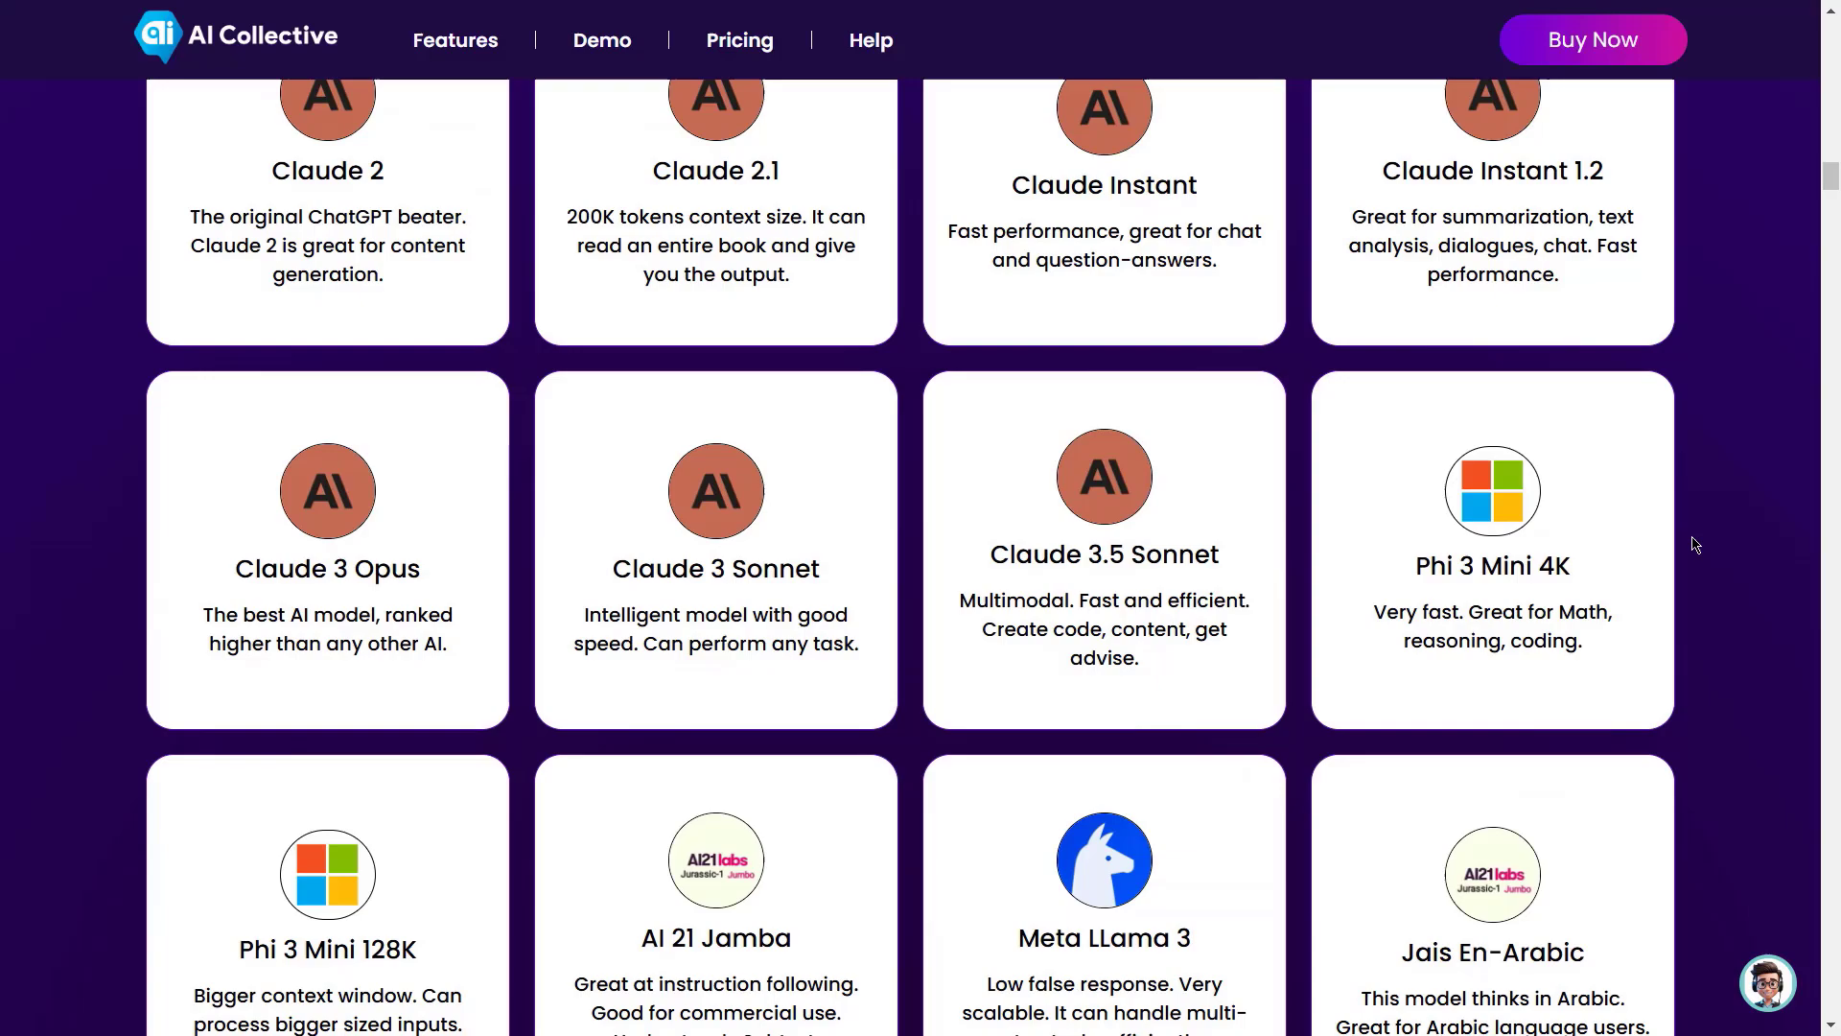
pyautogui.scroll(3)
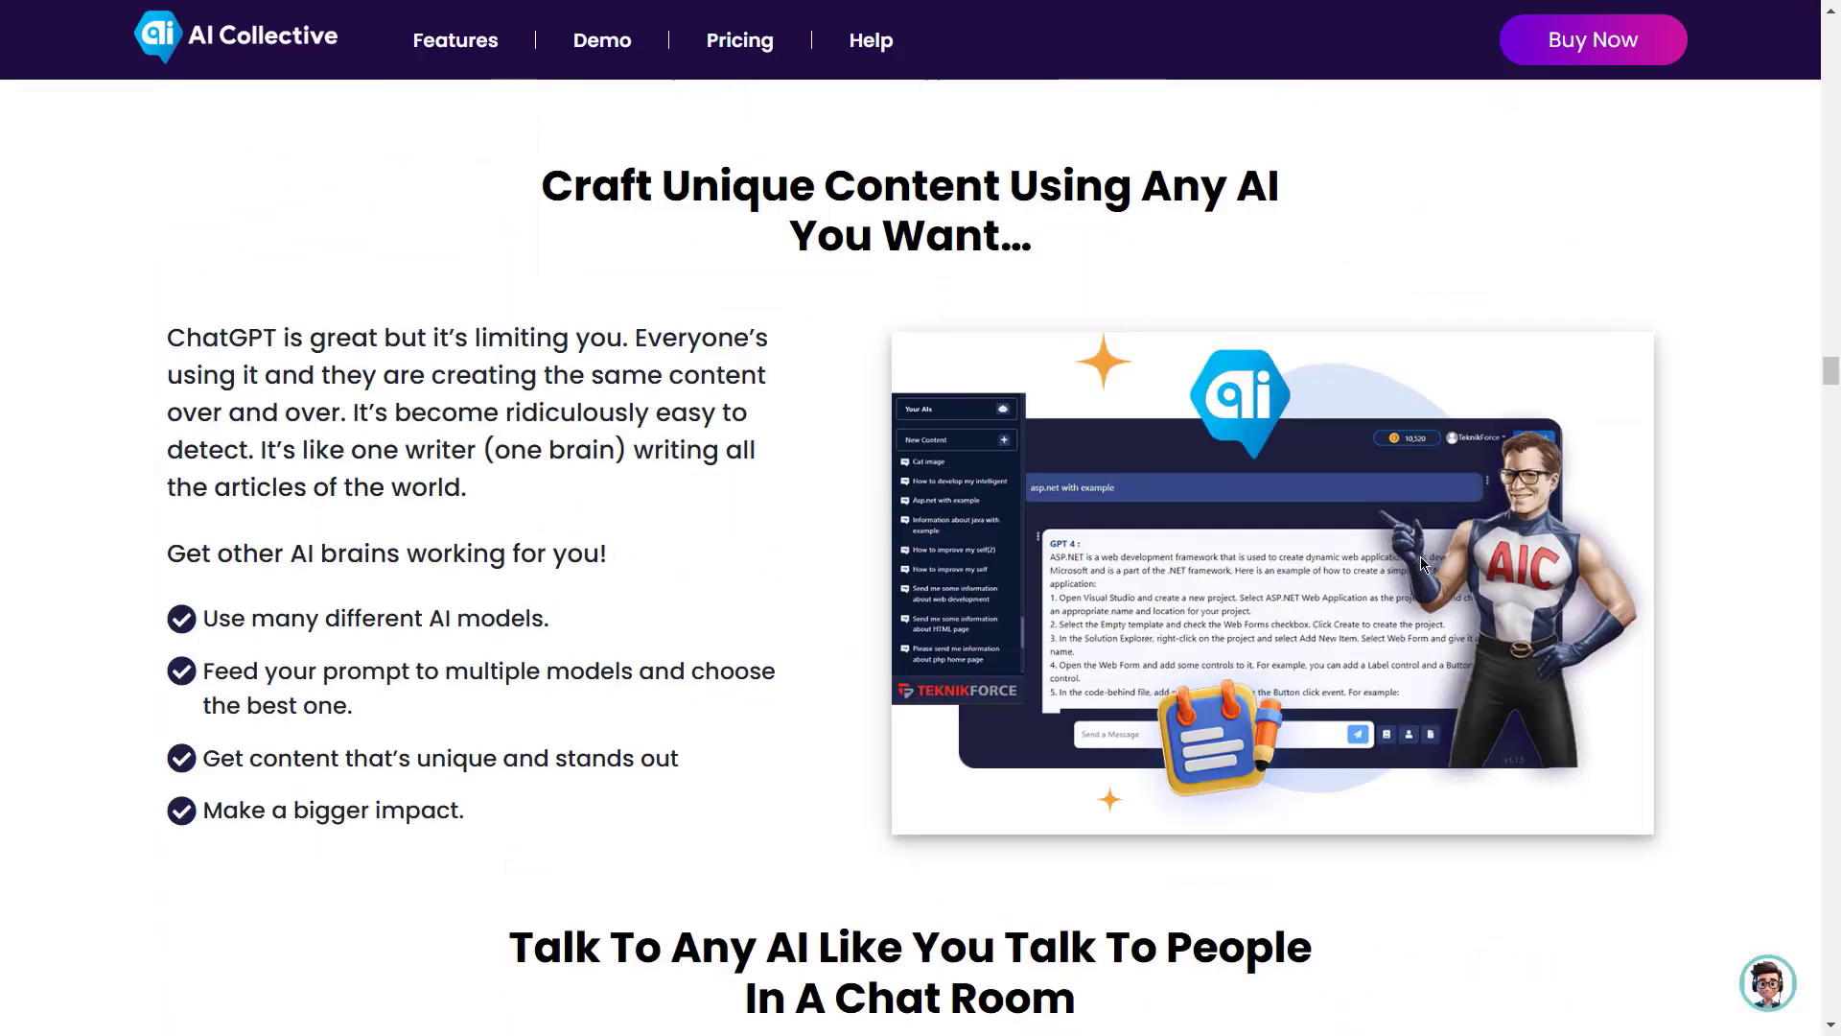
pyautogui.scroll(-3)
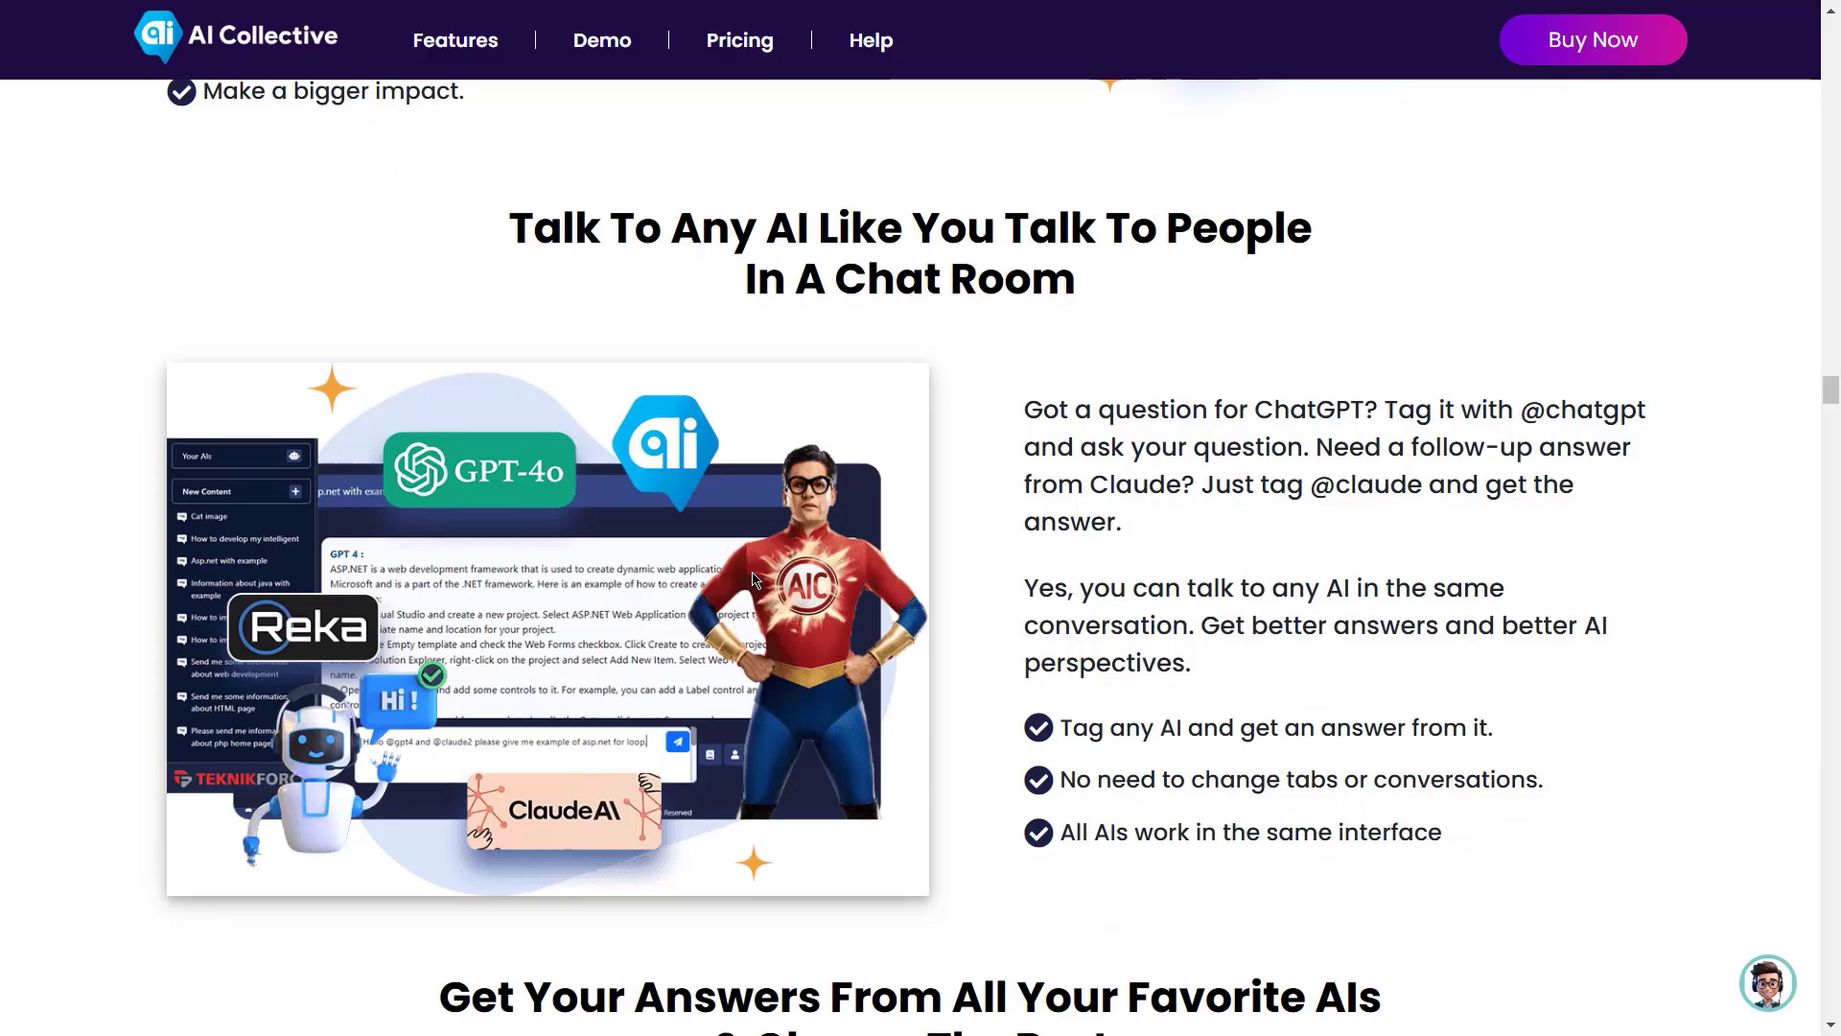
pyautogui.scroll(-3)
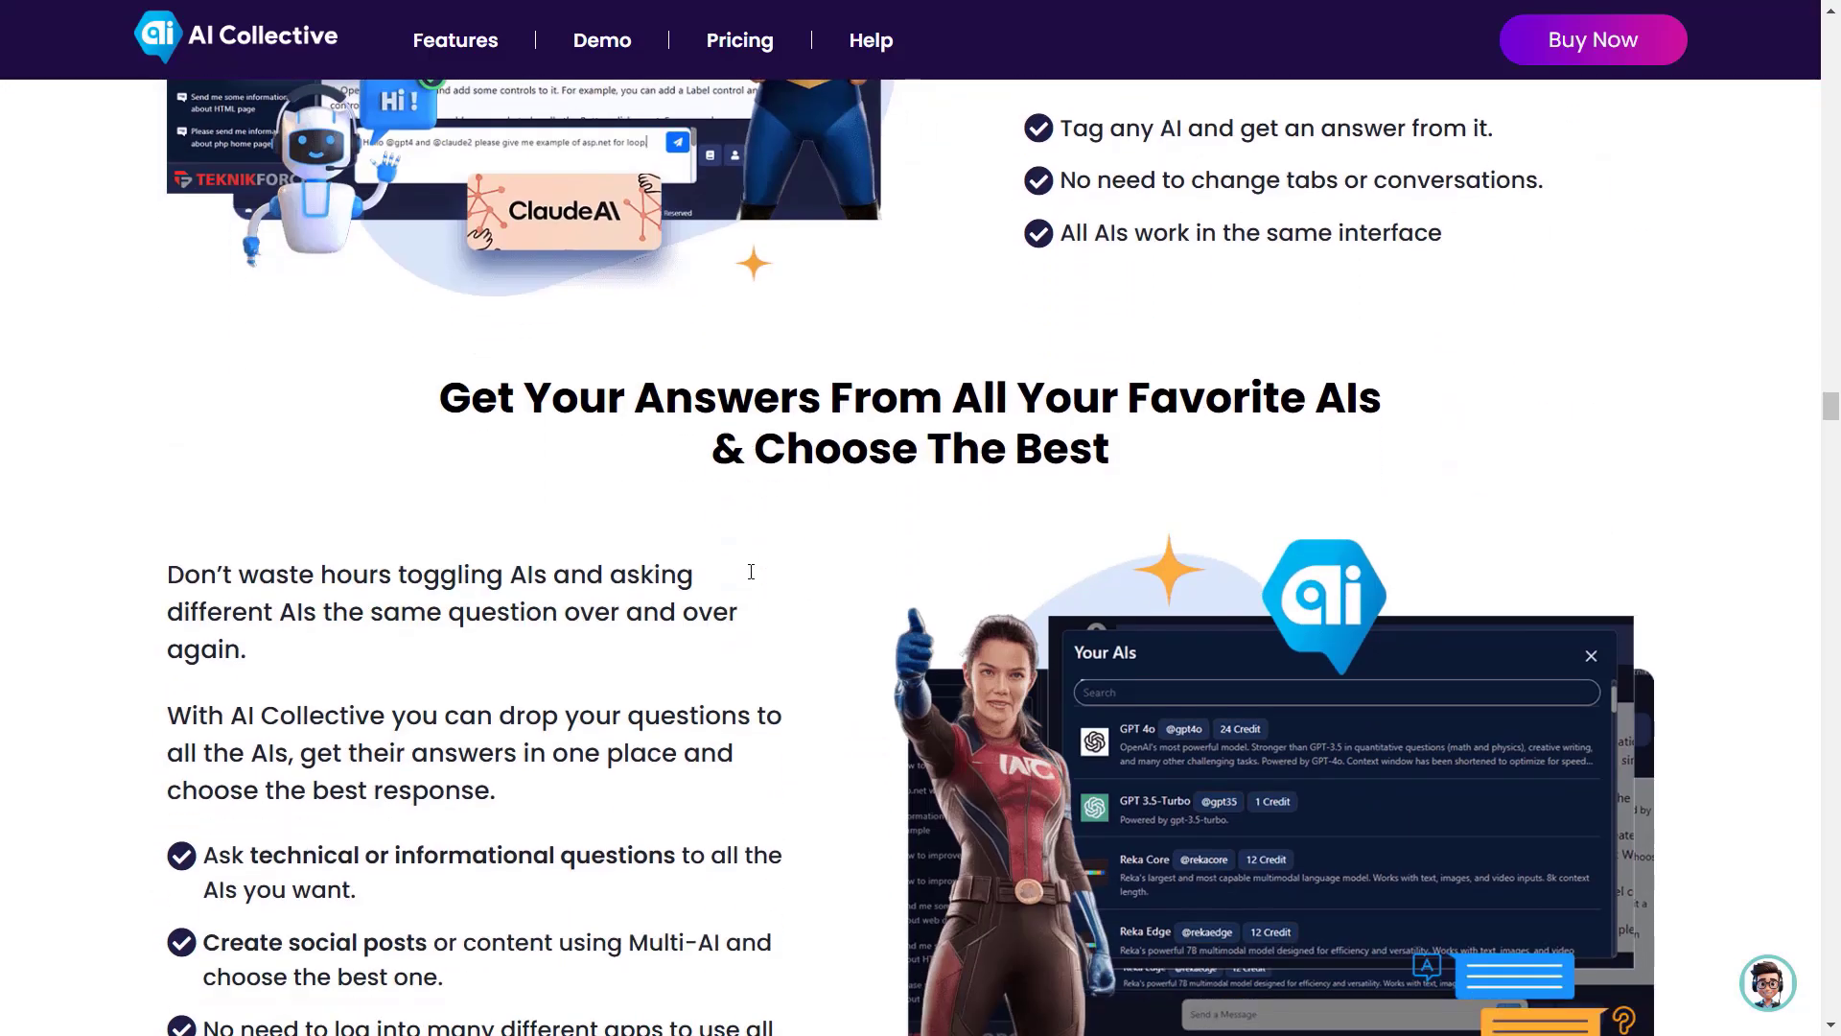
pyautogui.moveTo(752, 579)
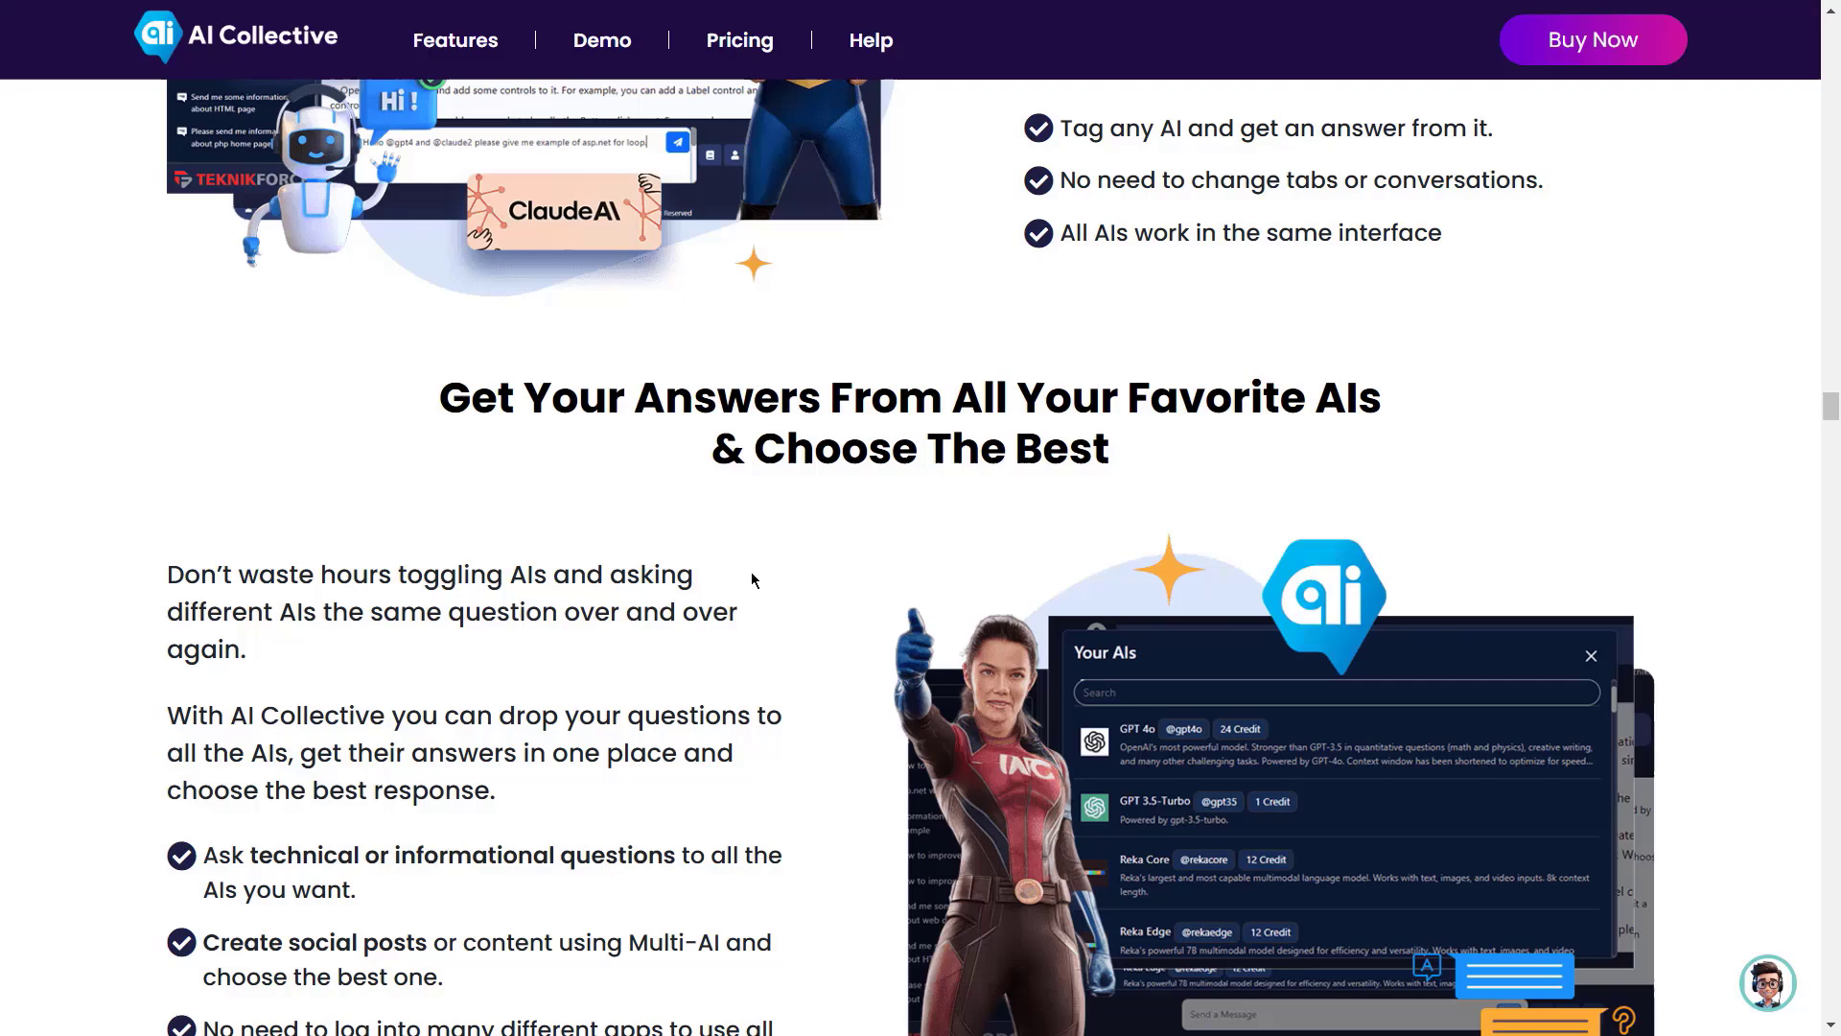
pyautogui.scroll(-3)
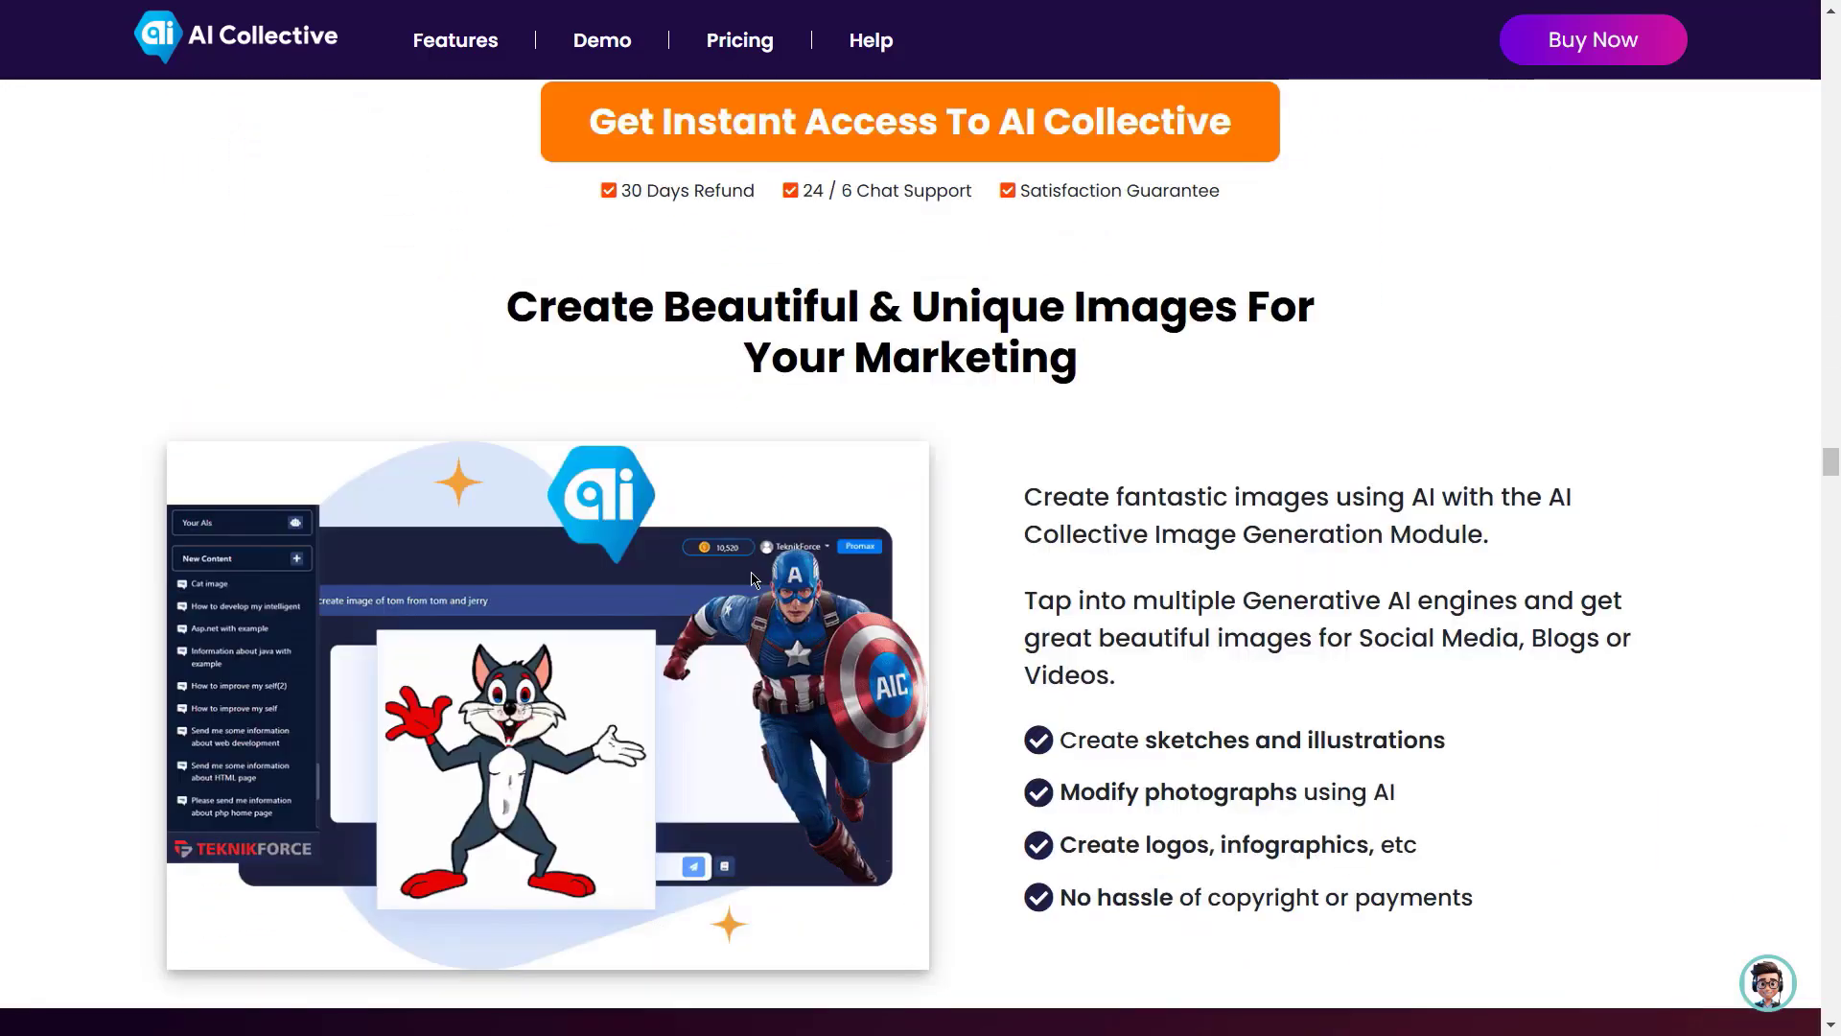
pyautogui.scroll(-3)
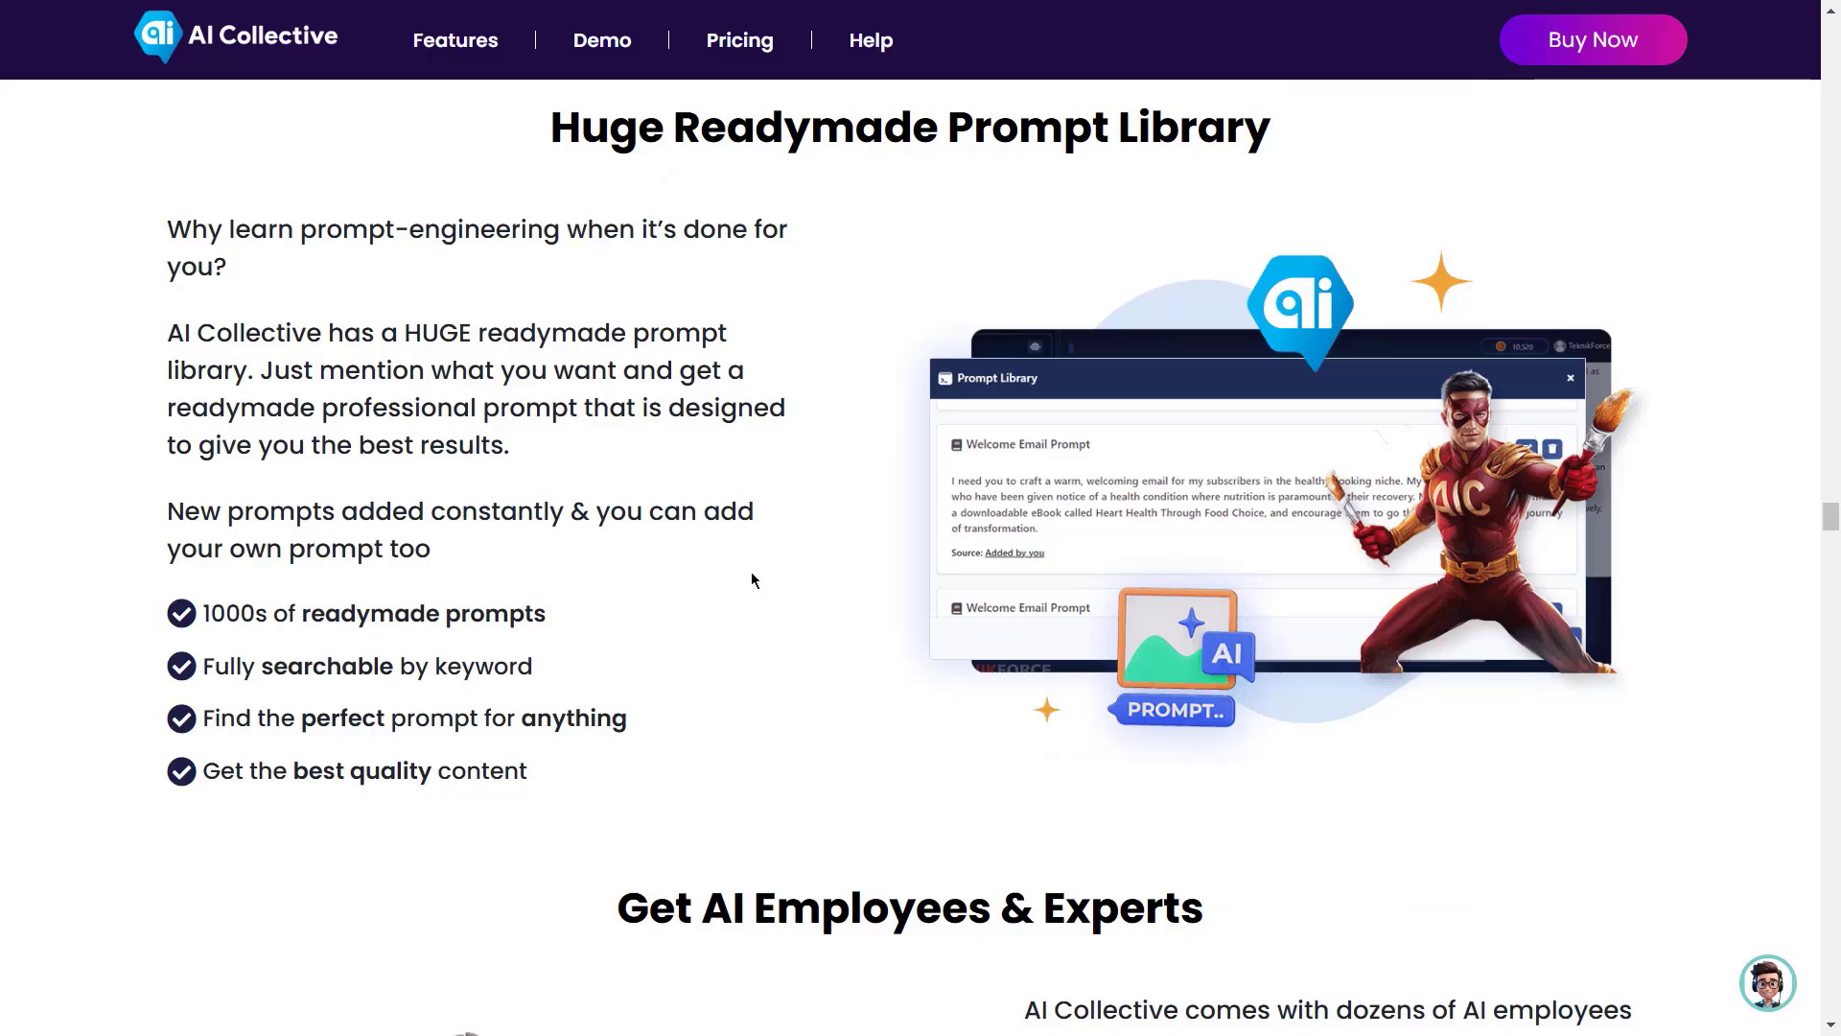
pyautogui.scroll(-3)
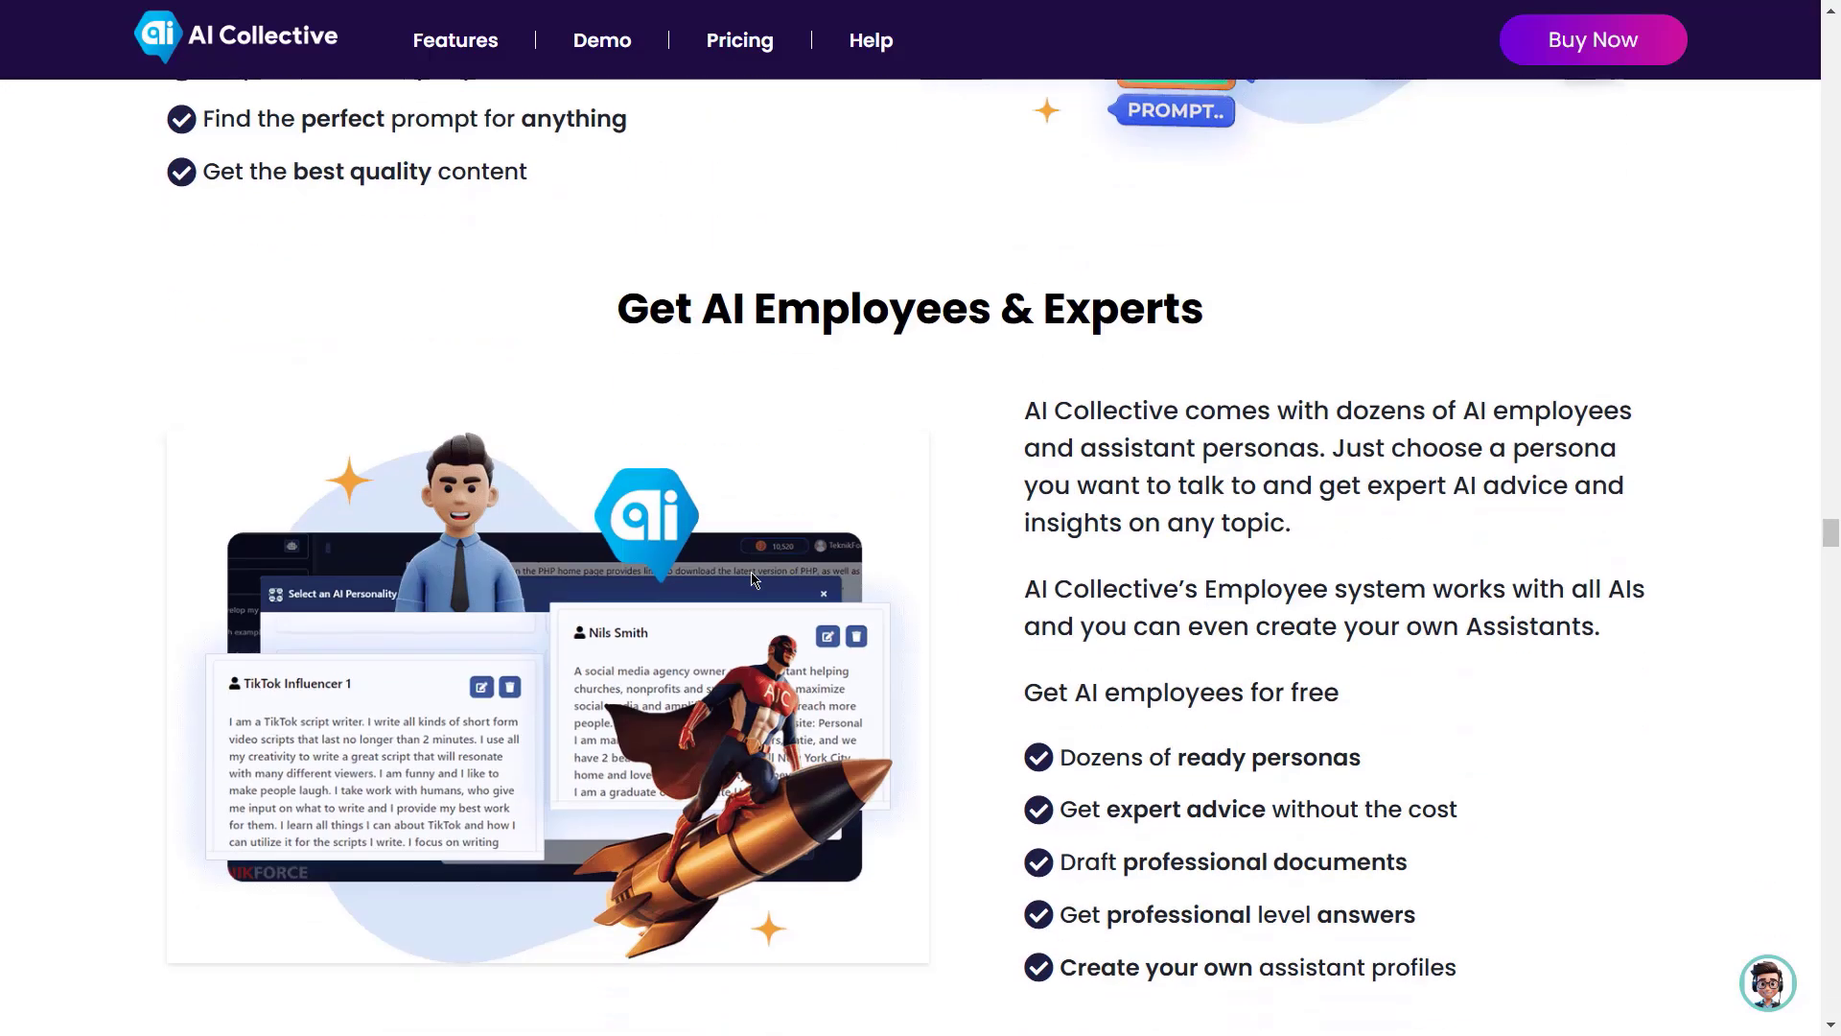
pyautogui.scroll(-3)
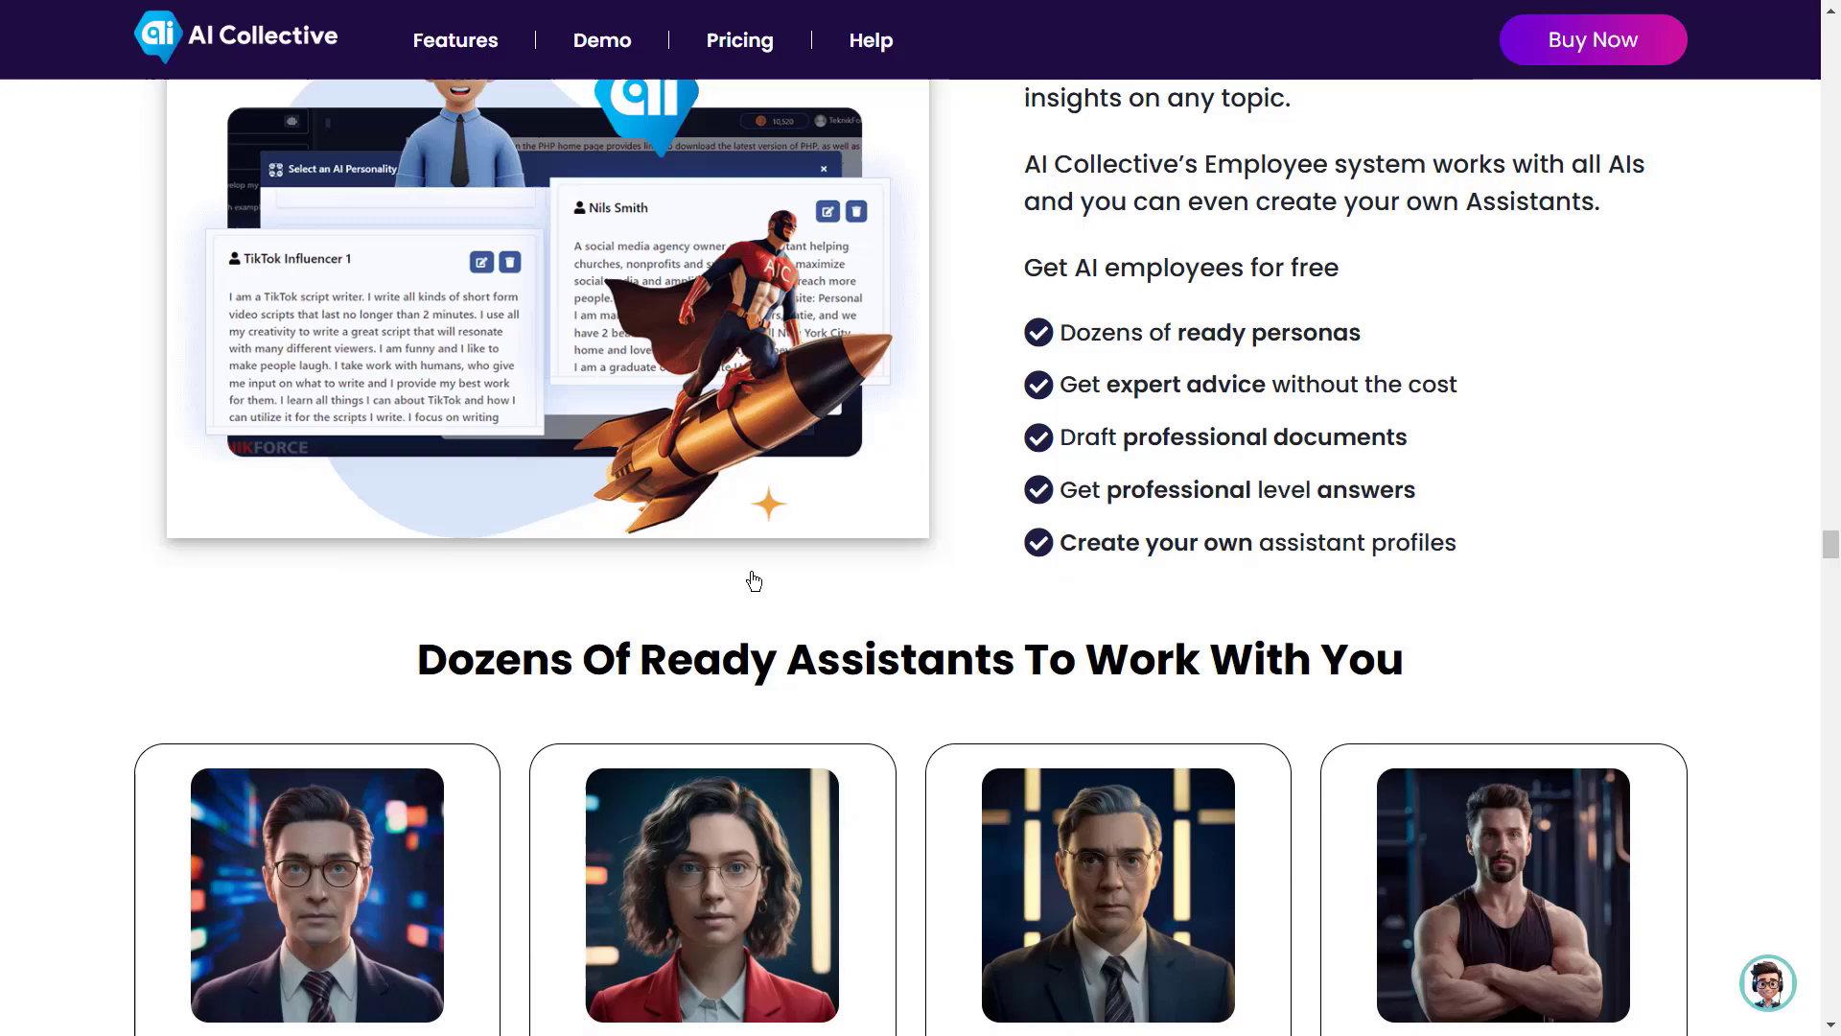
pyautogui.scroll(-3)
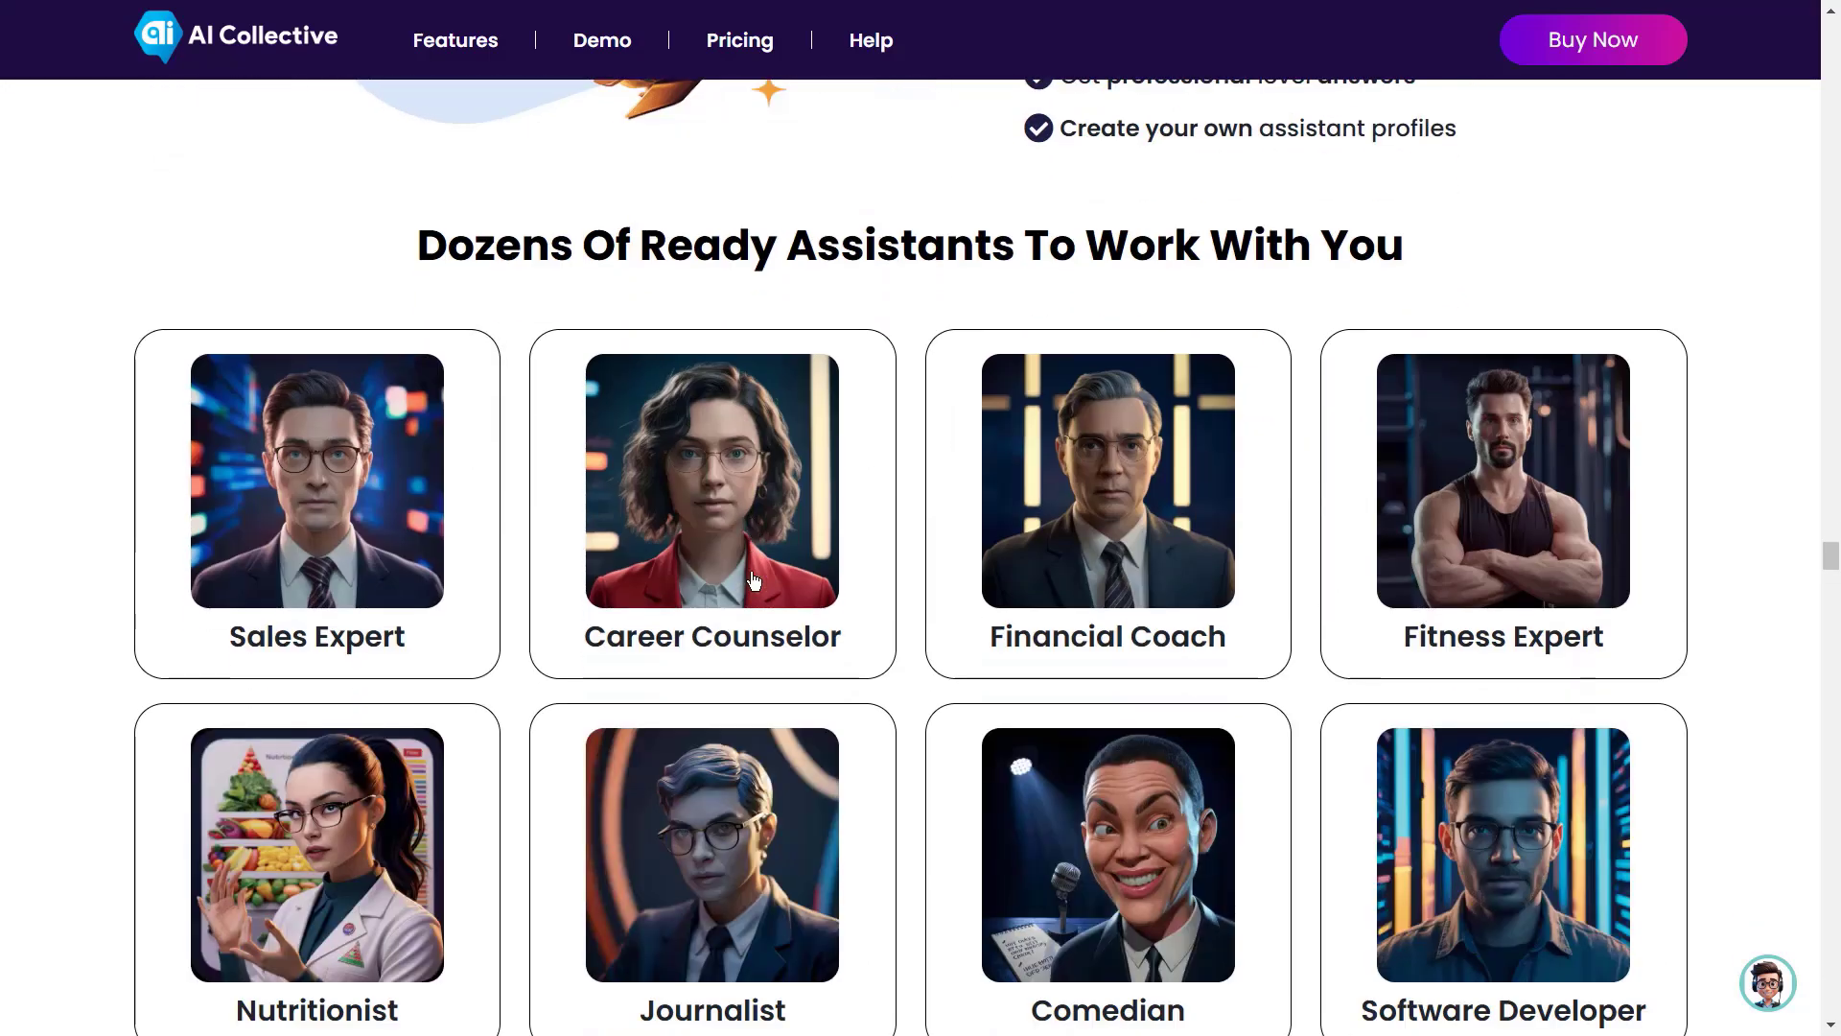
pyautogui.scroll(-3)
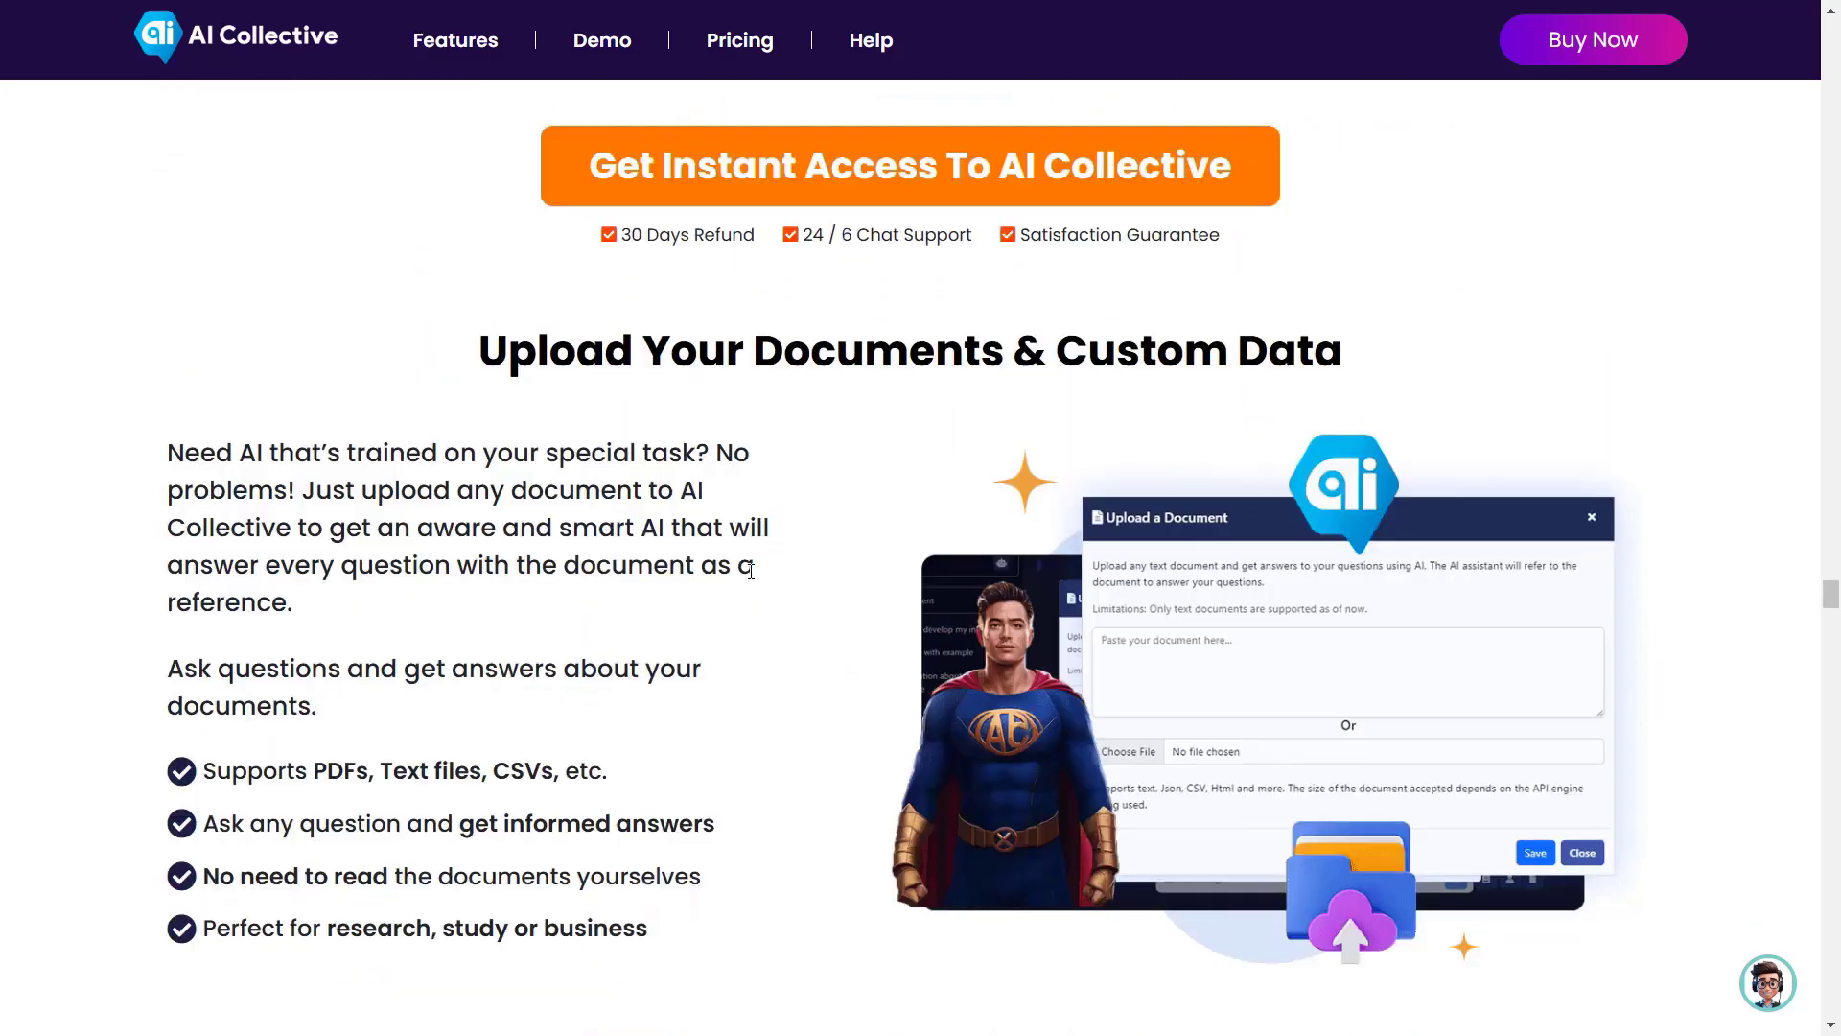
pyautogui.scroll(-3)
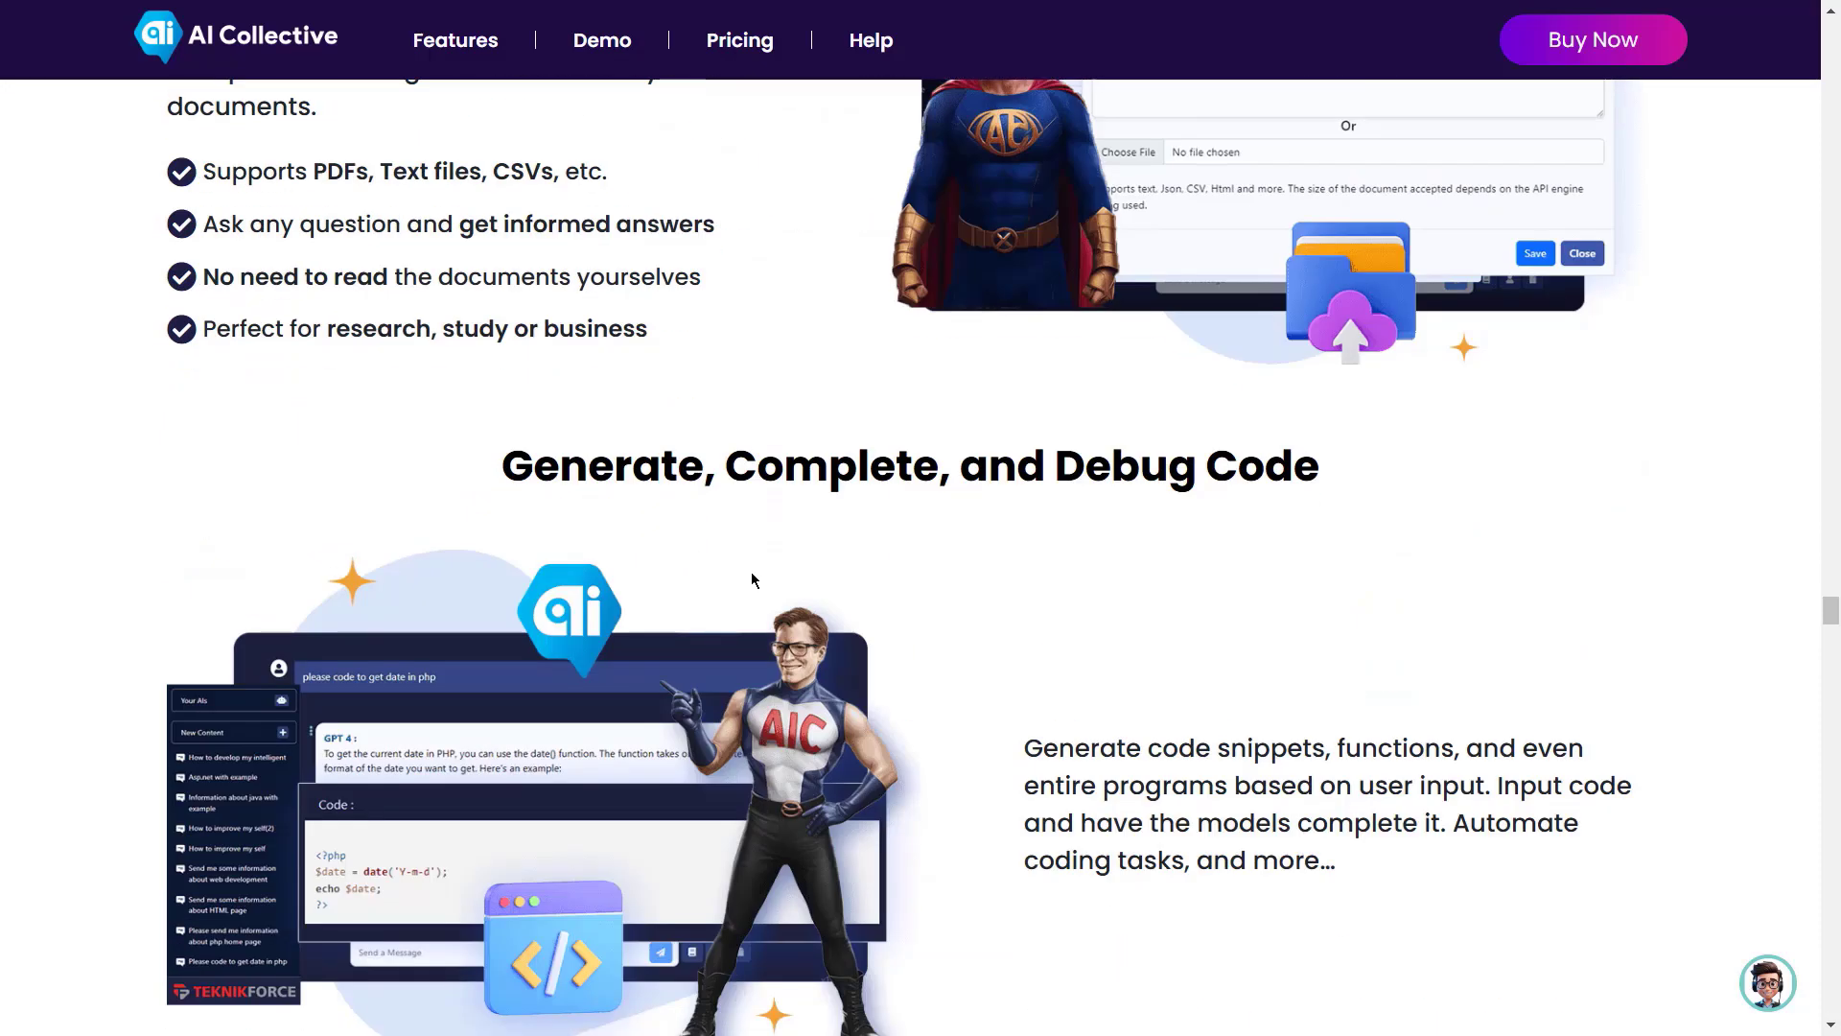
pyautogui.scroll(-3)
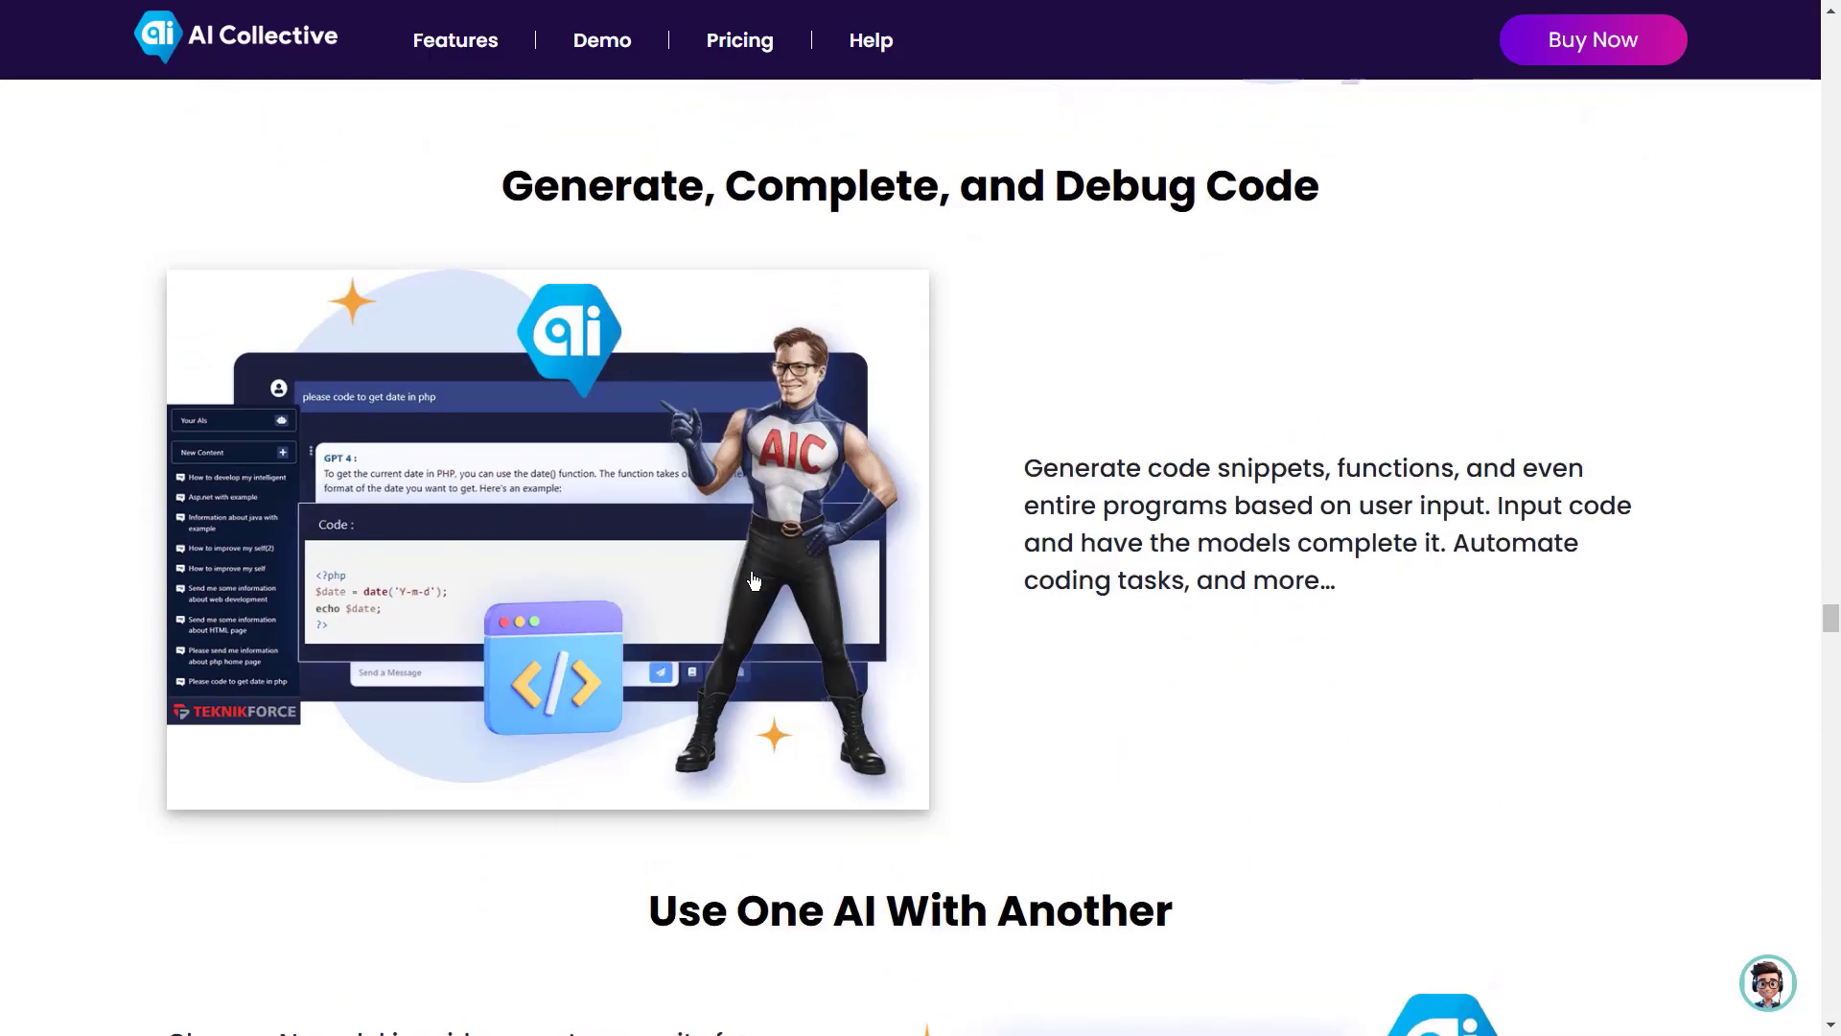
pyautogui.scroll(-3)
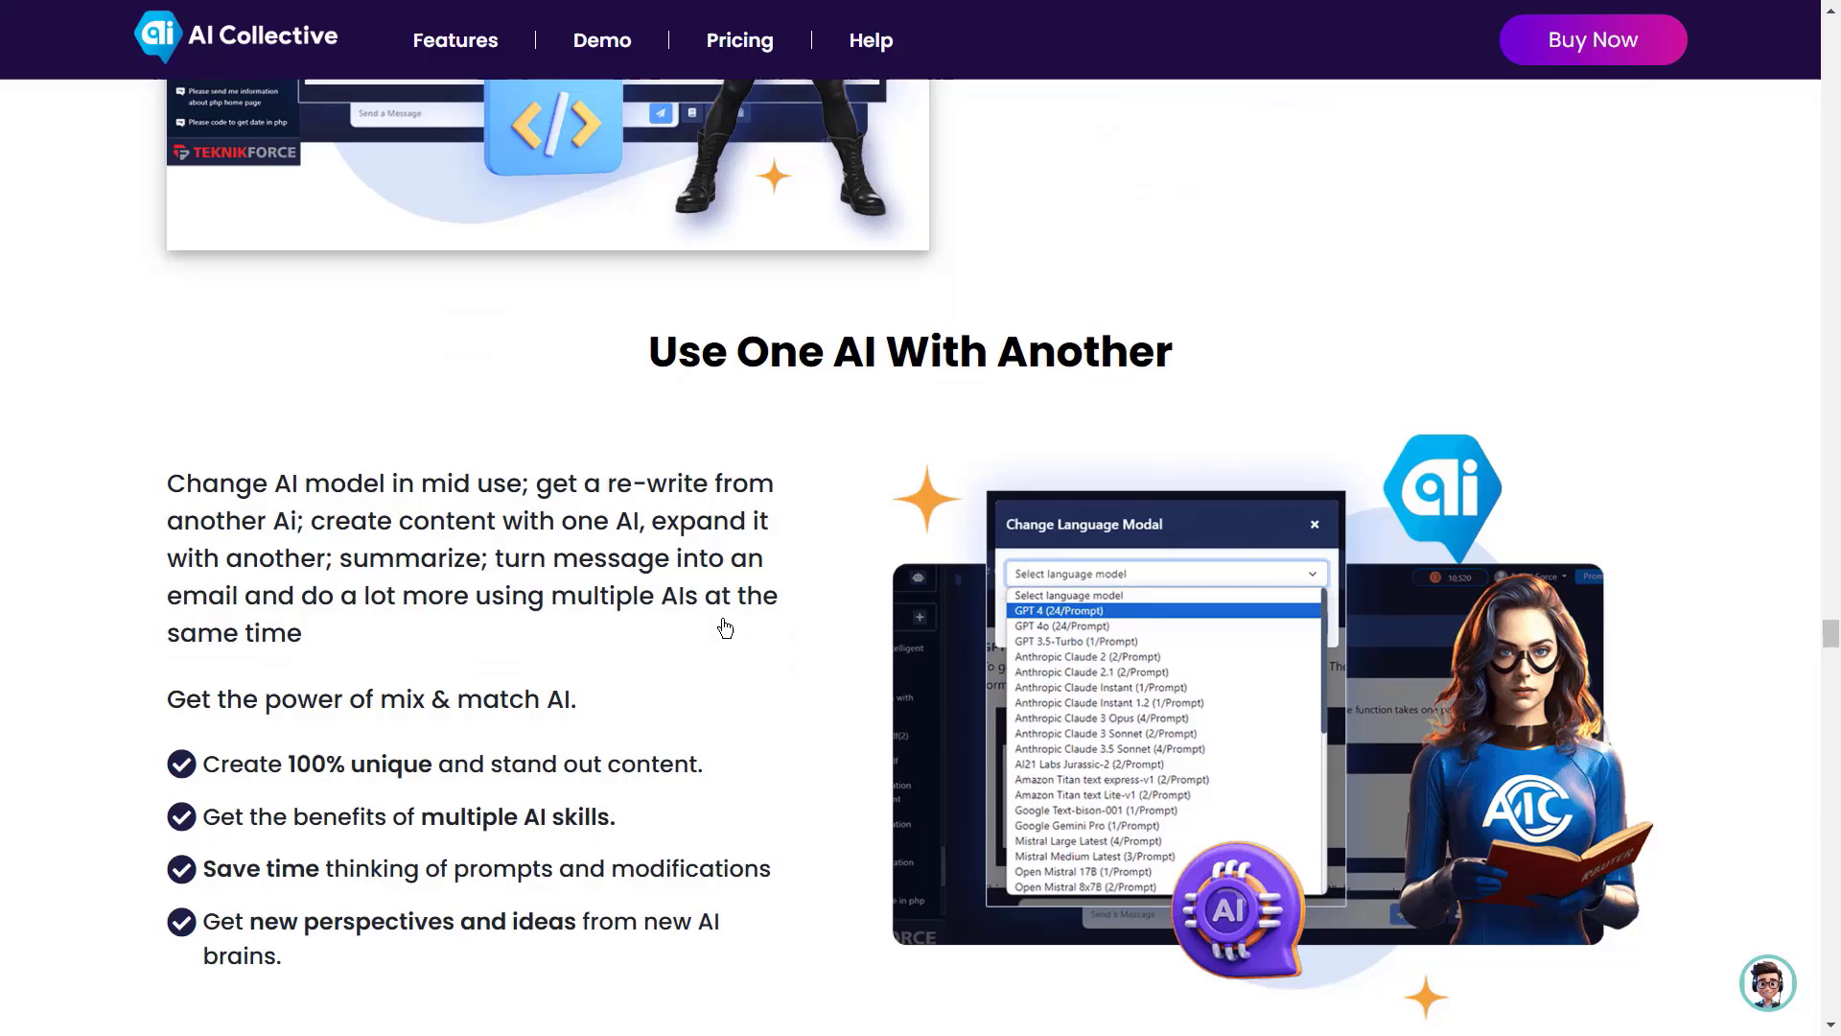
pyautogui.scroll(-3)
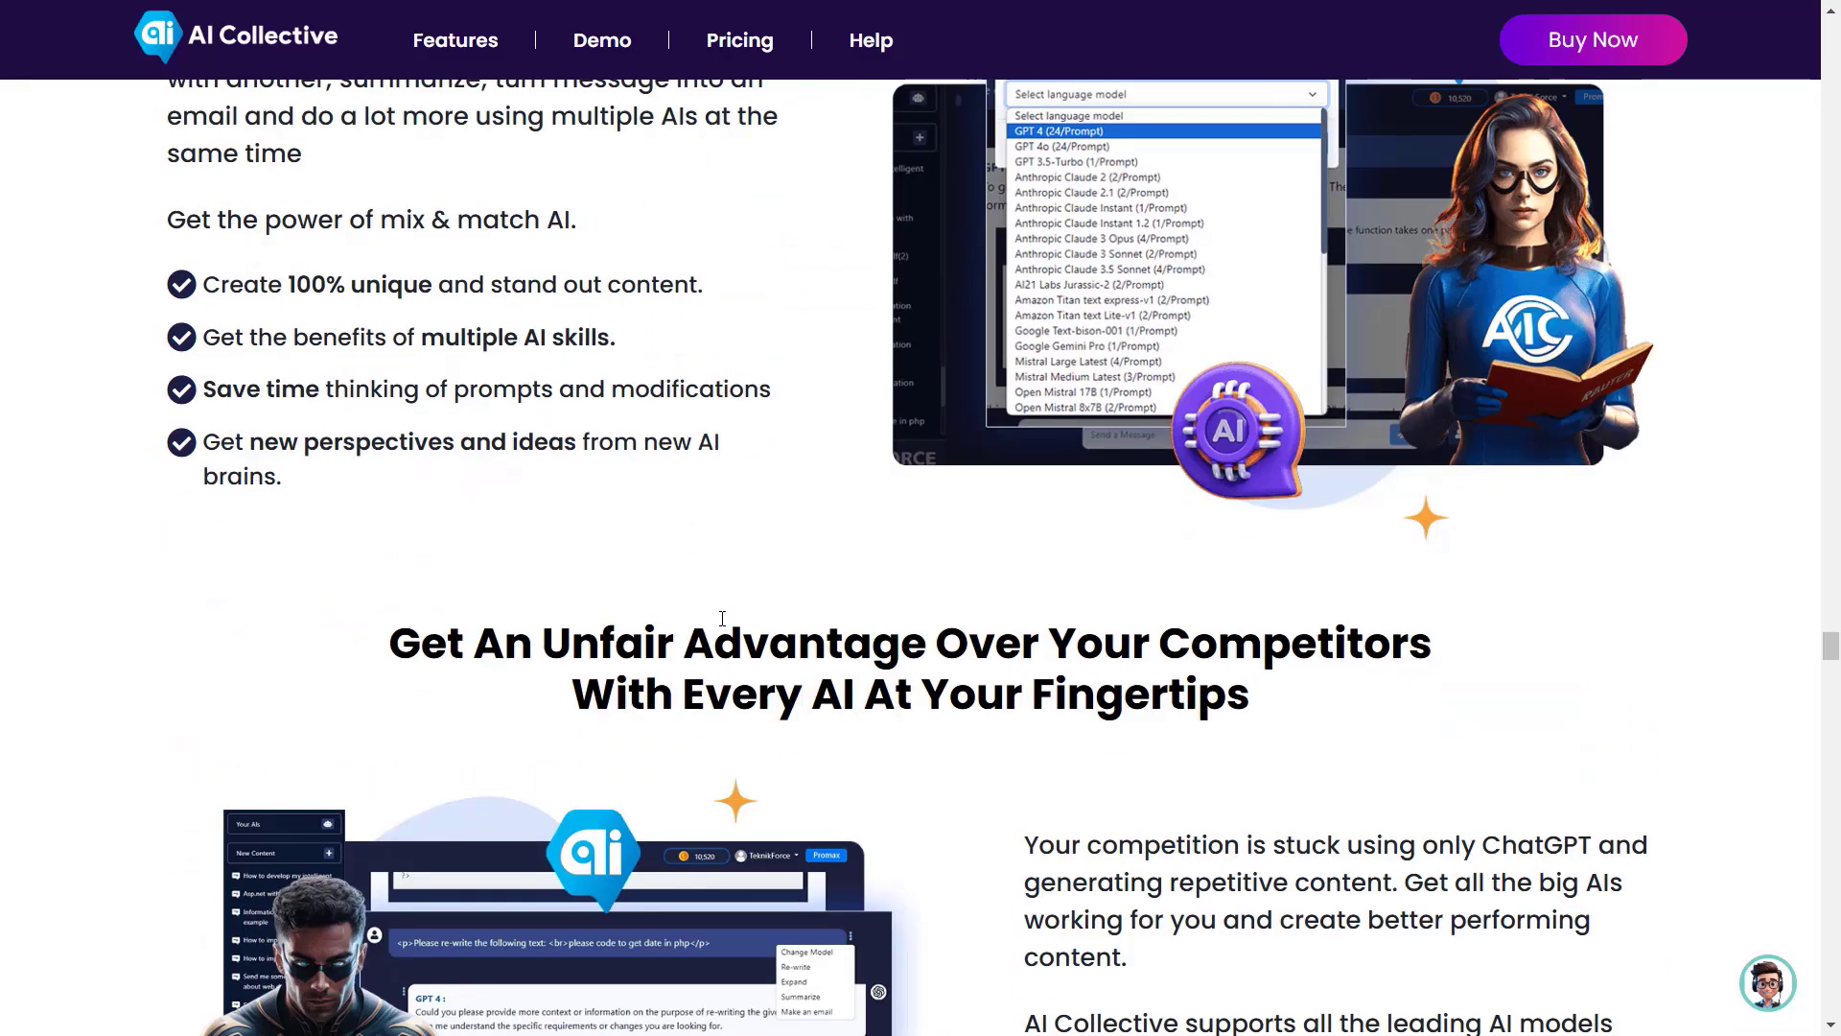
pyautogui.scroll(-3)
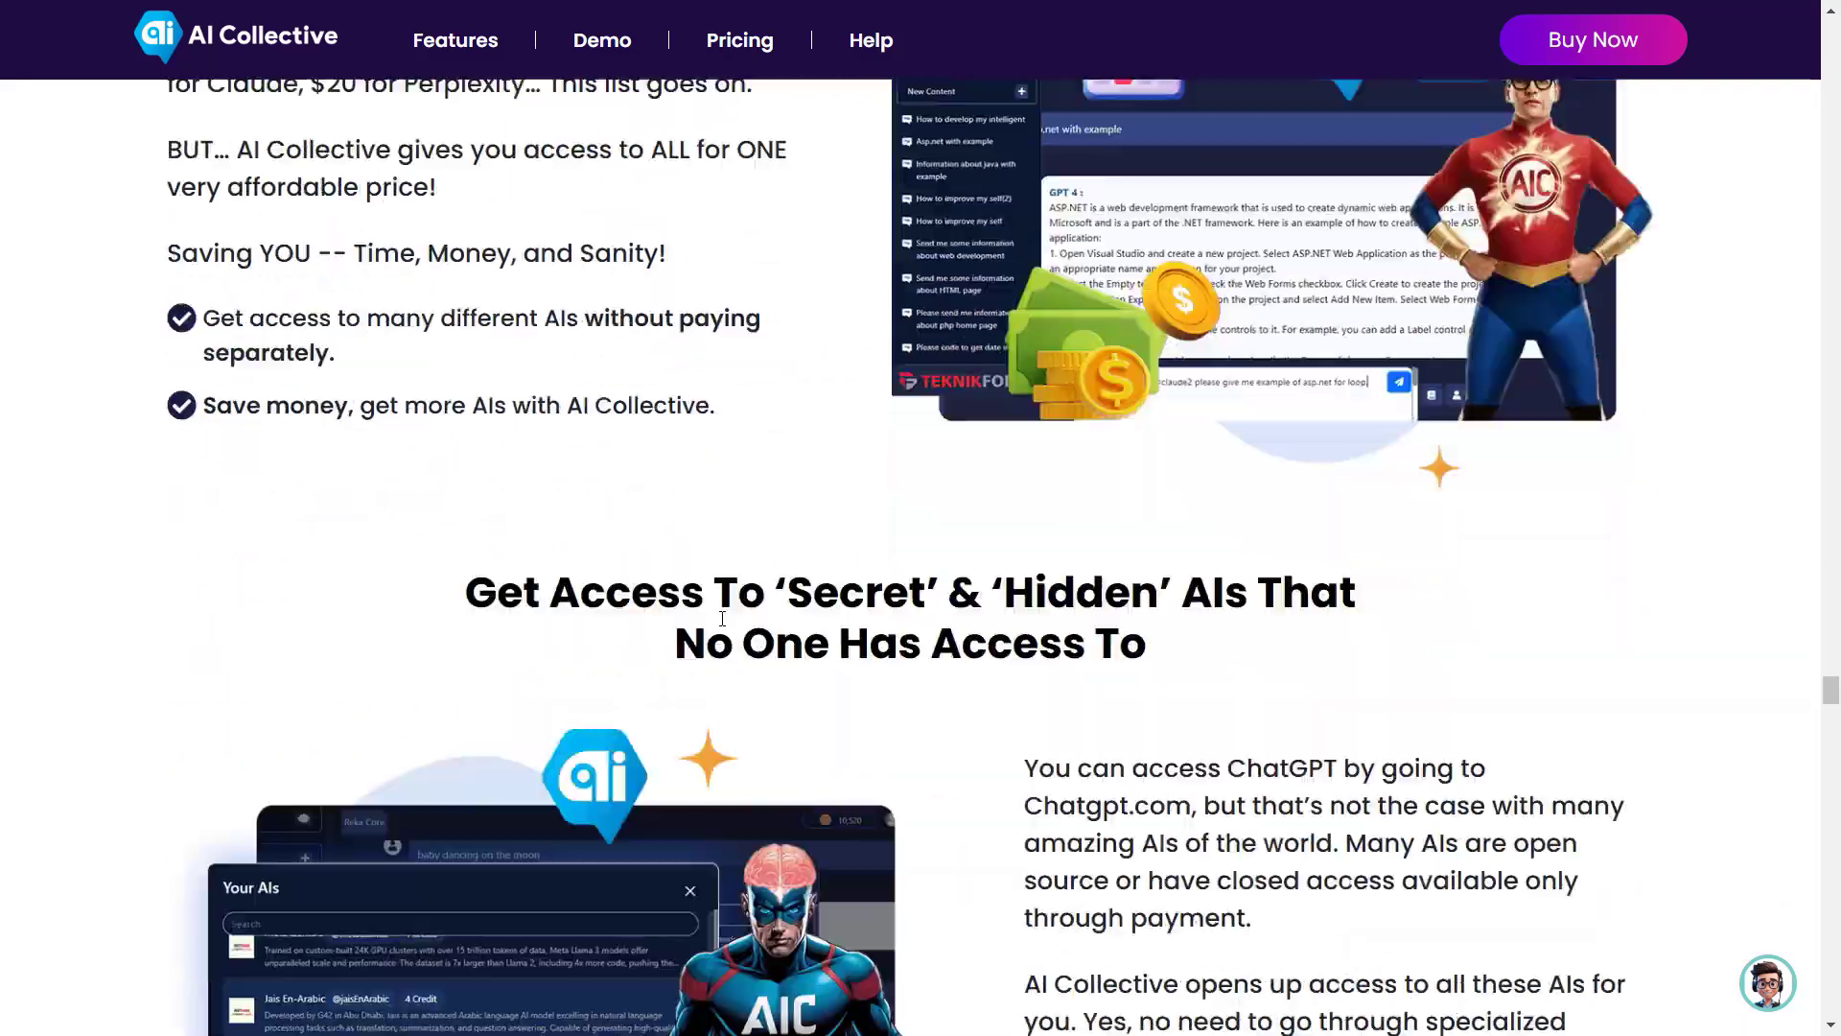